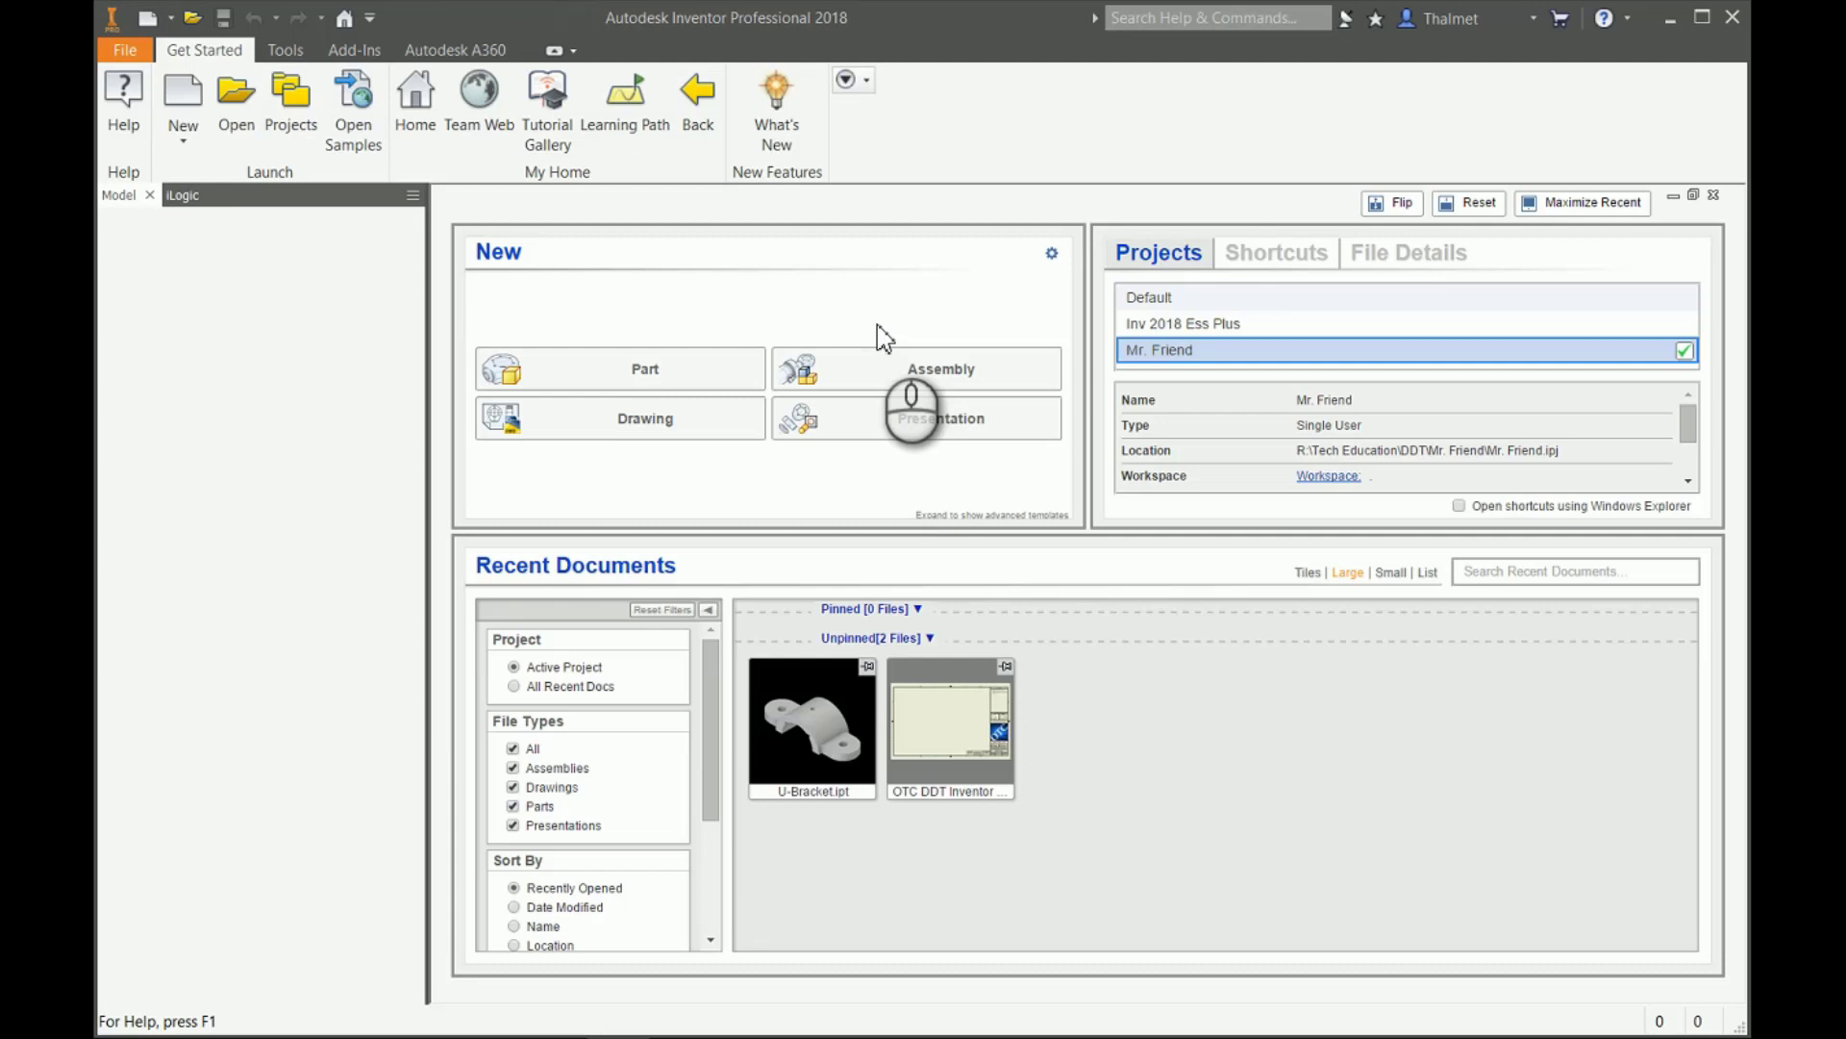
mouse_move(795, 721)
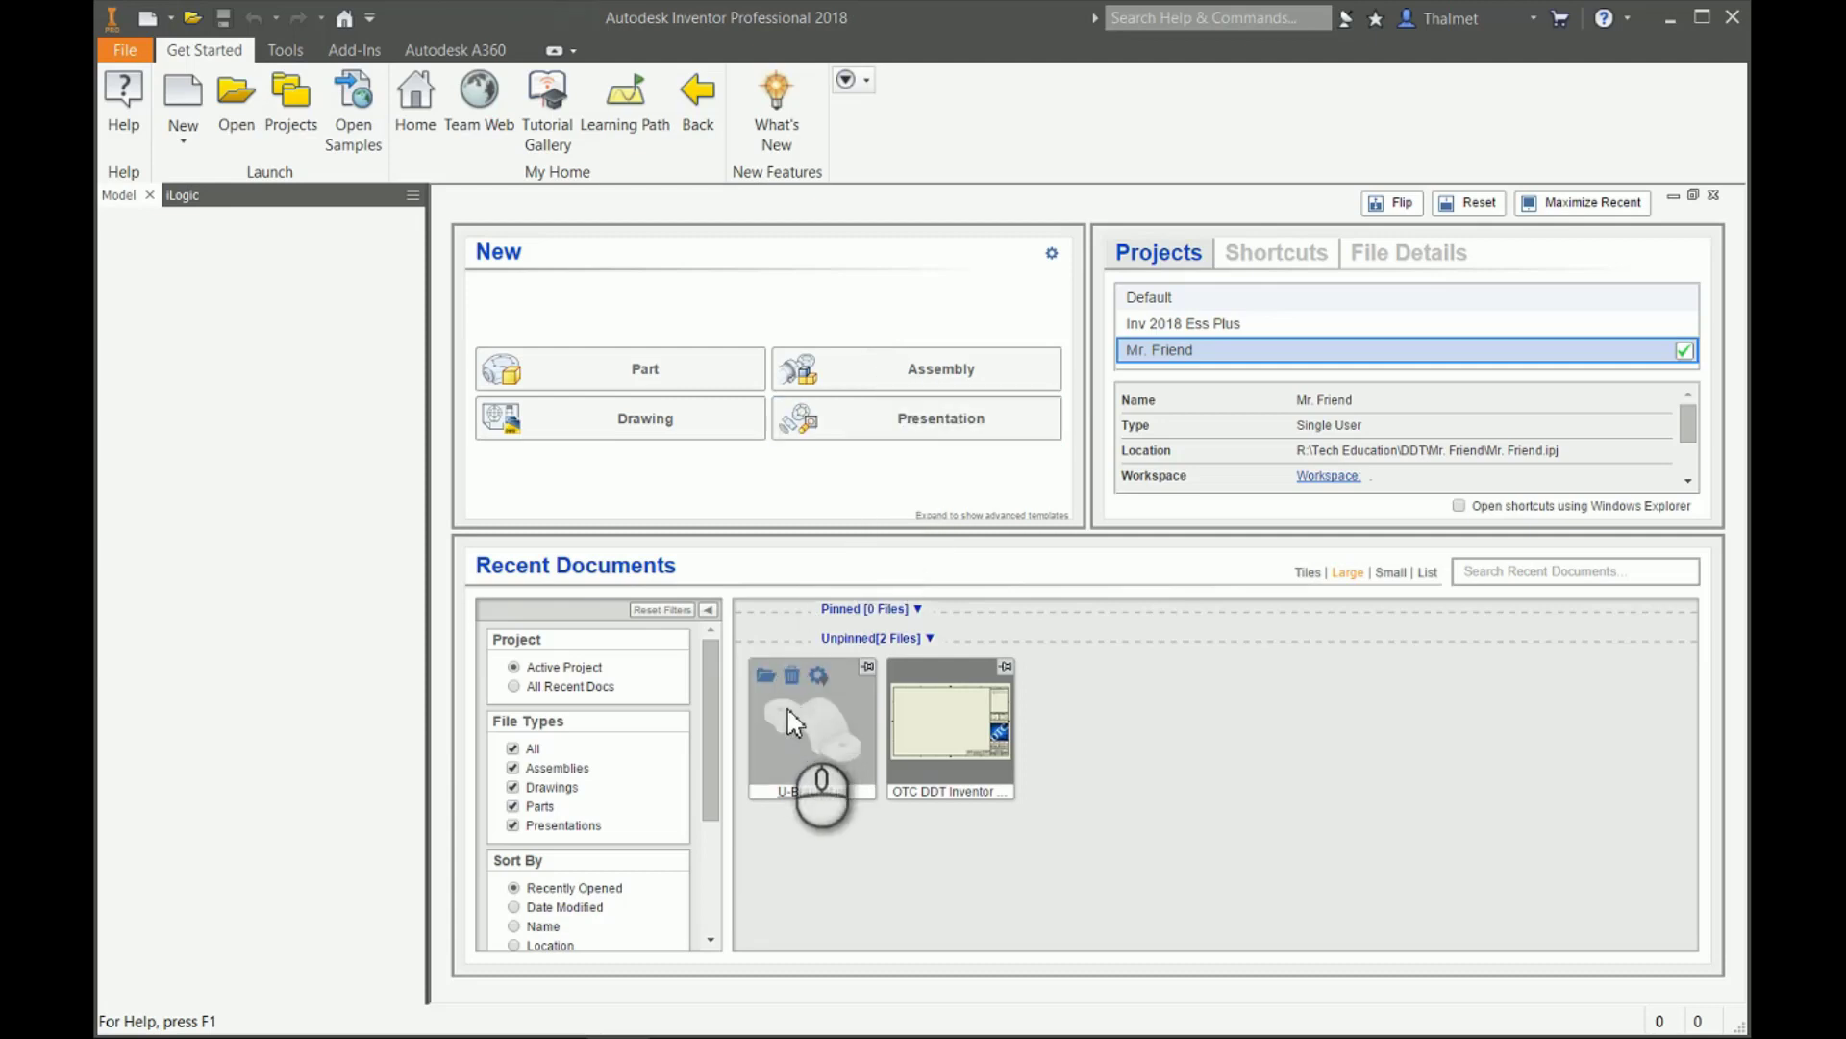
Open U-Bracket.ipt from Recent Documents on the My Home screen.
double_click(807, 724)
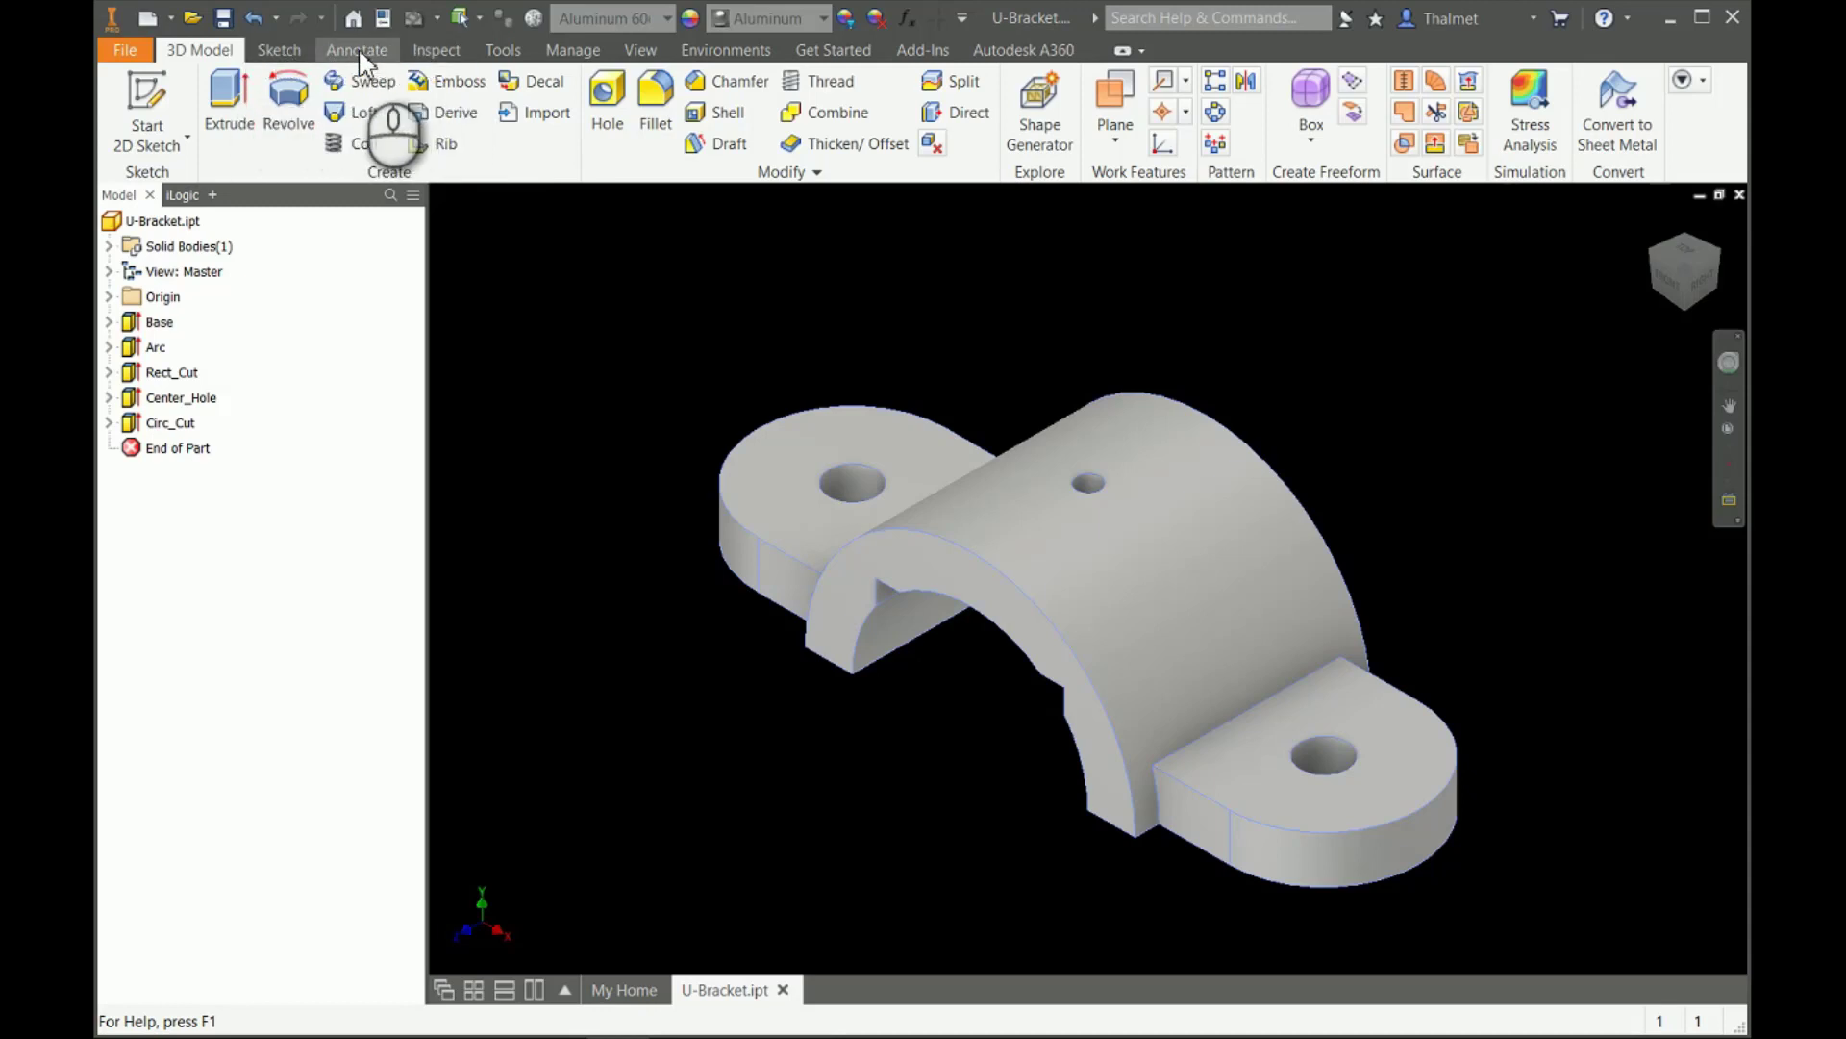
Switch to the Annotate tab for the DRF, Dimension and General Note tools.
click(356, 50)
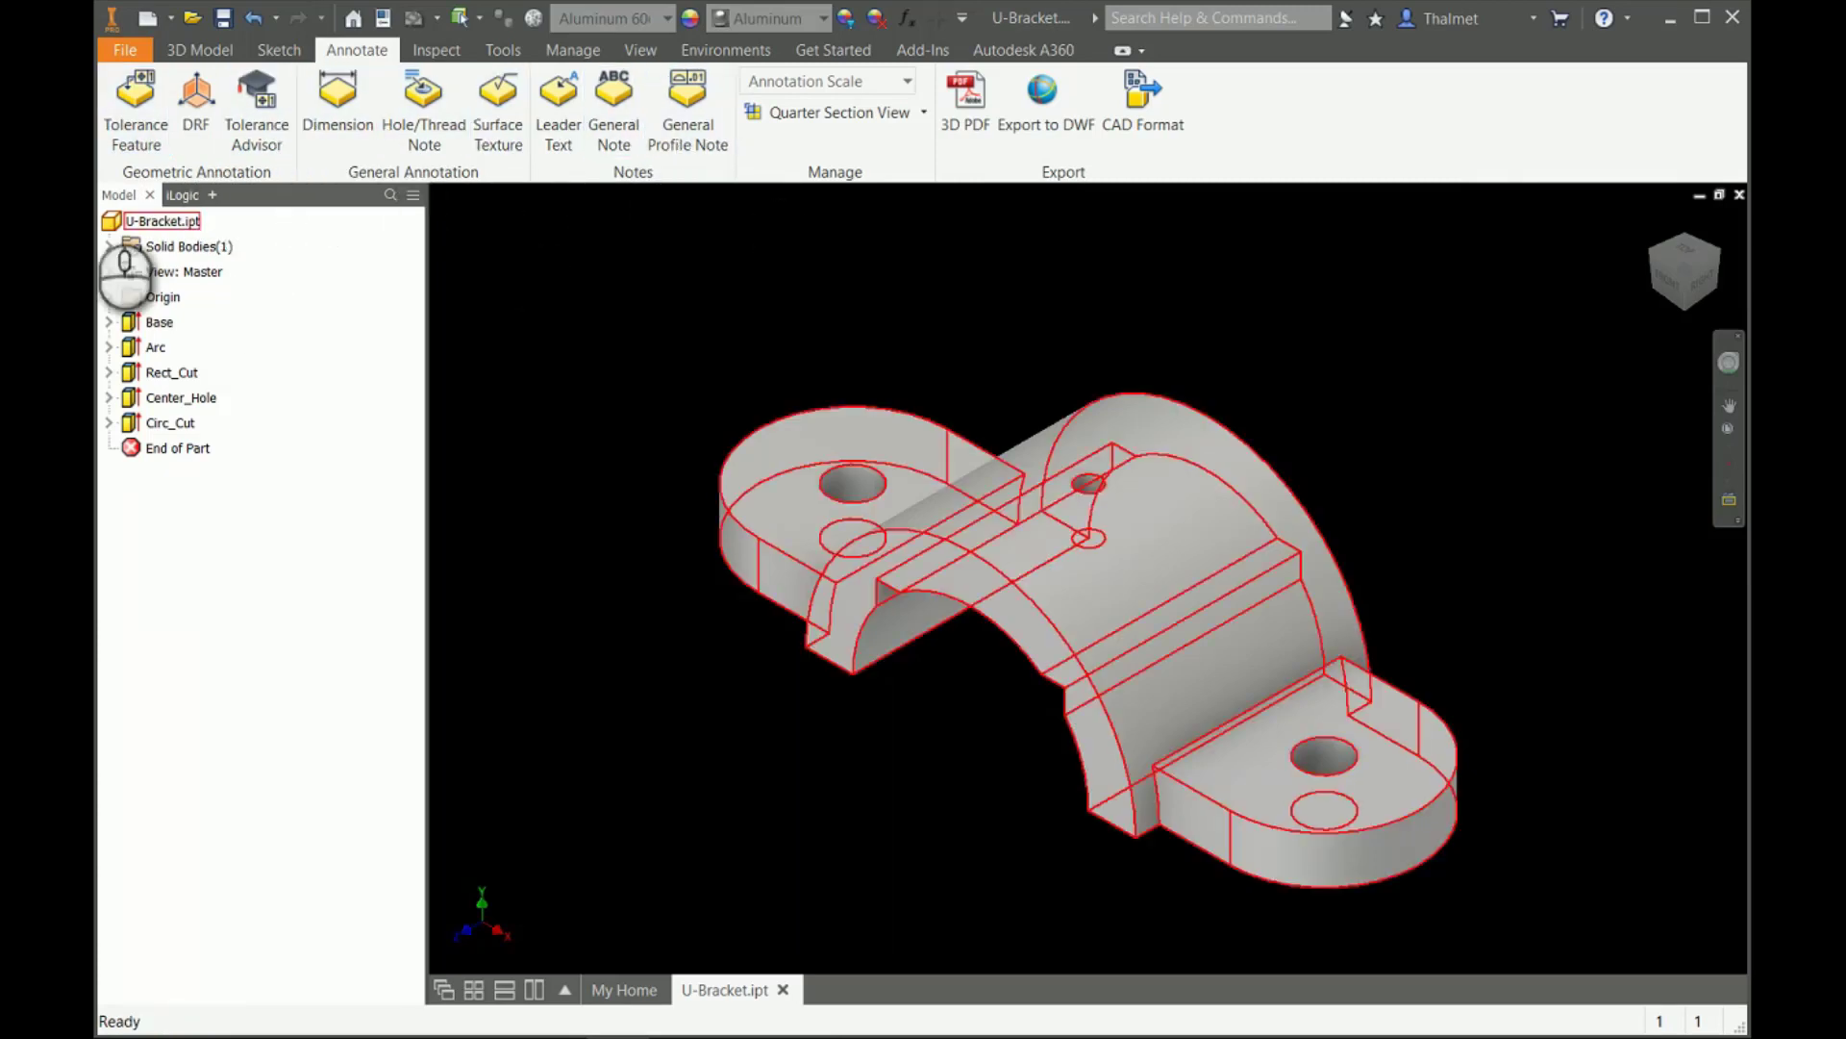
mouse_move(197, 96)
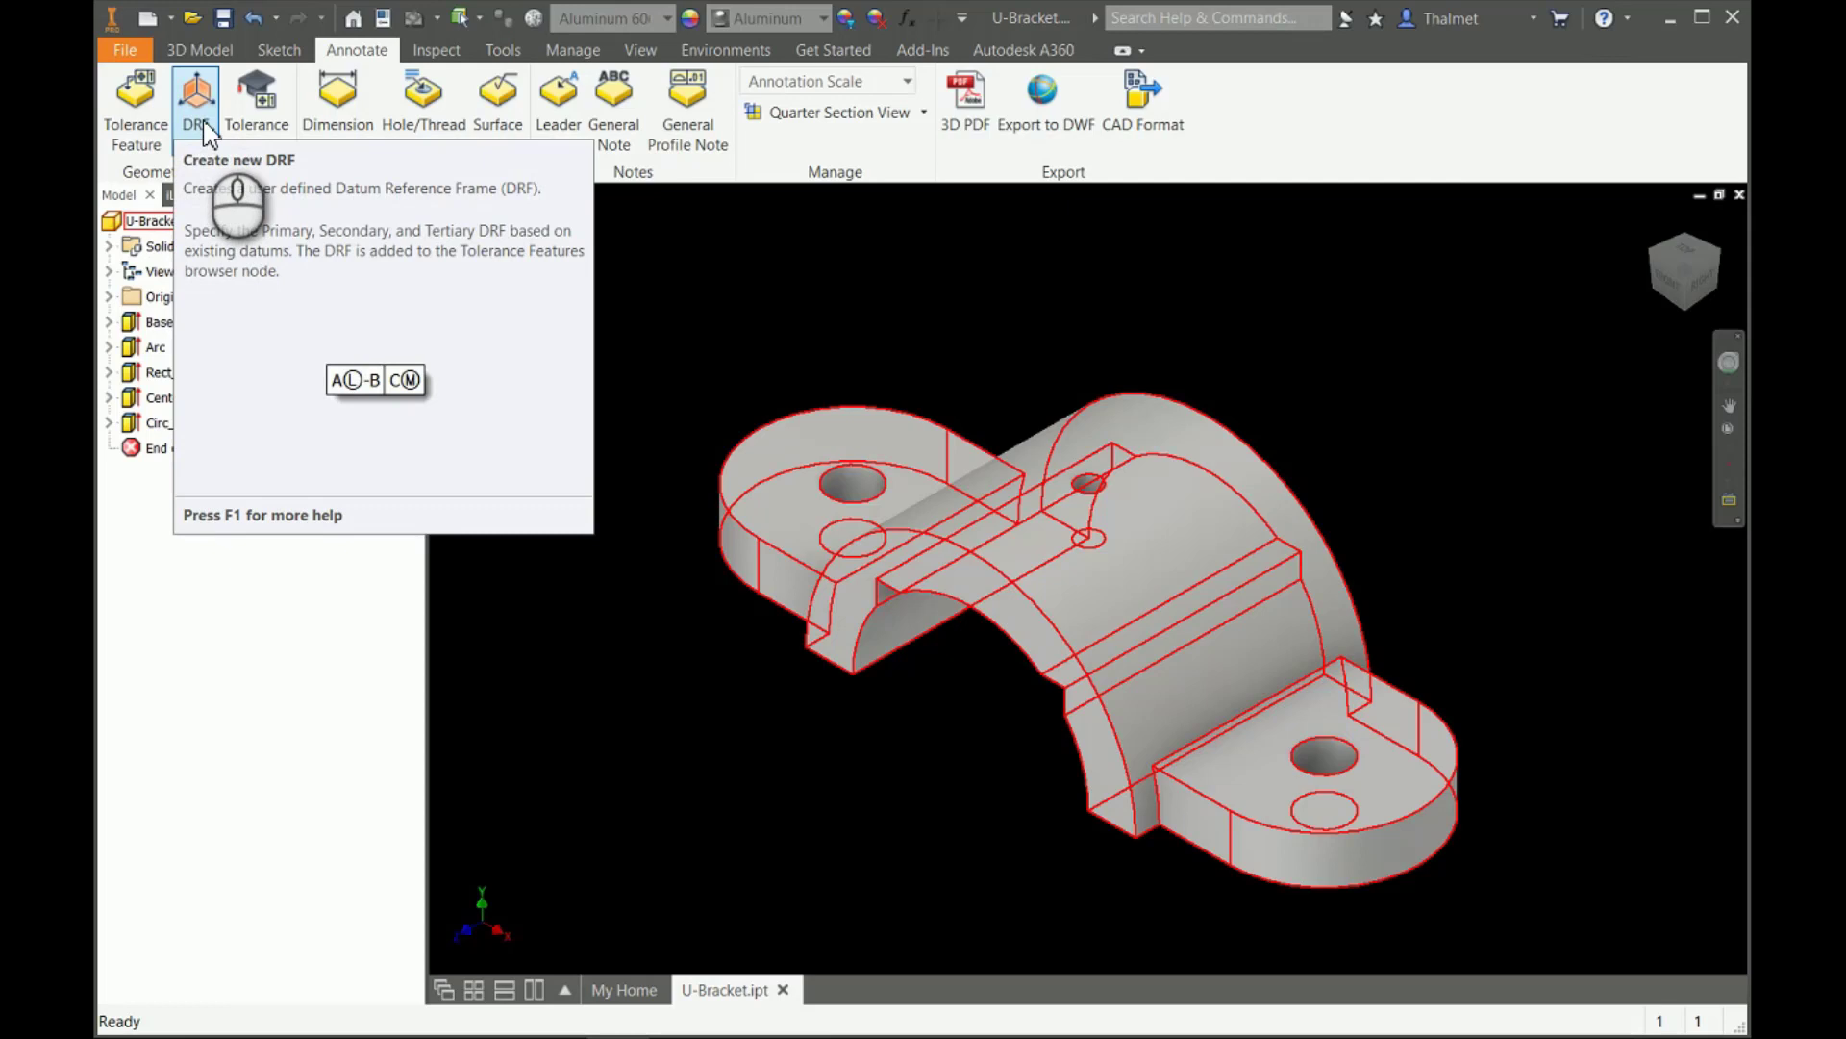
mouse_move(264, 125)
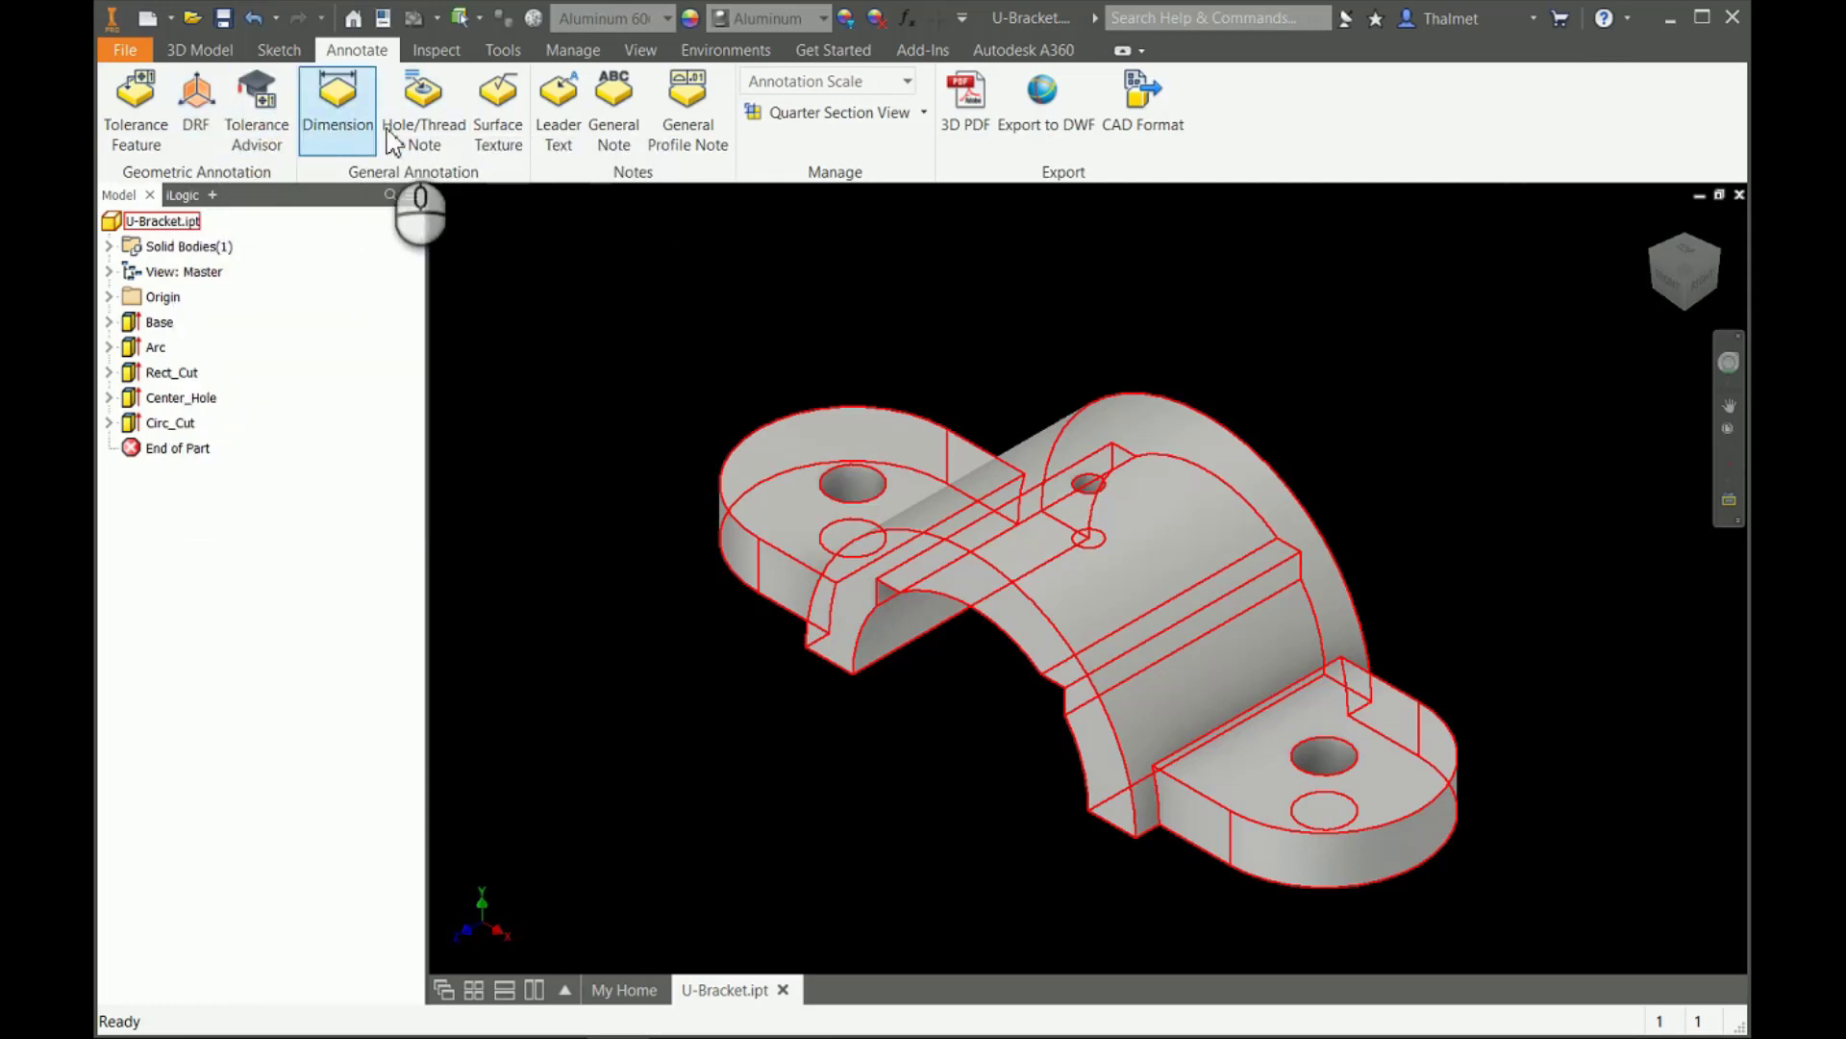
mouse_move(558, 101)
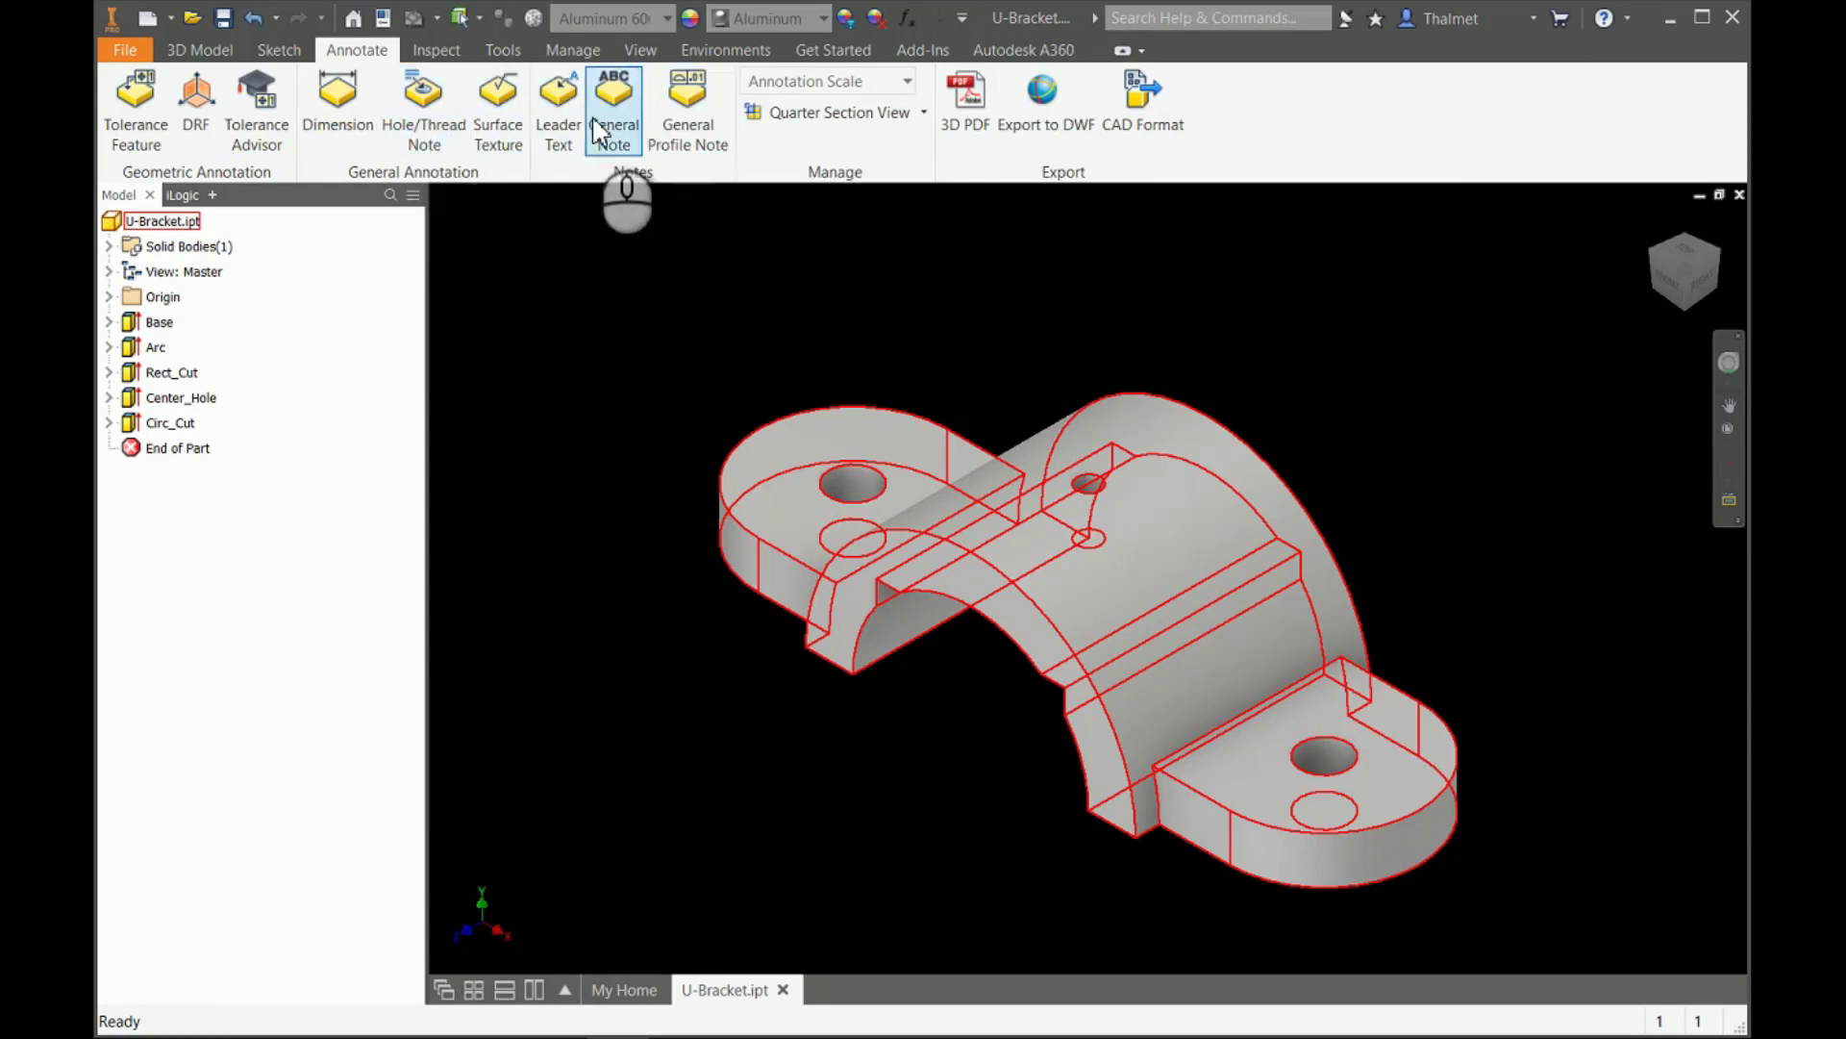
mouse_move(688, 106)
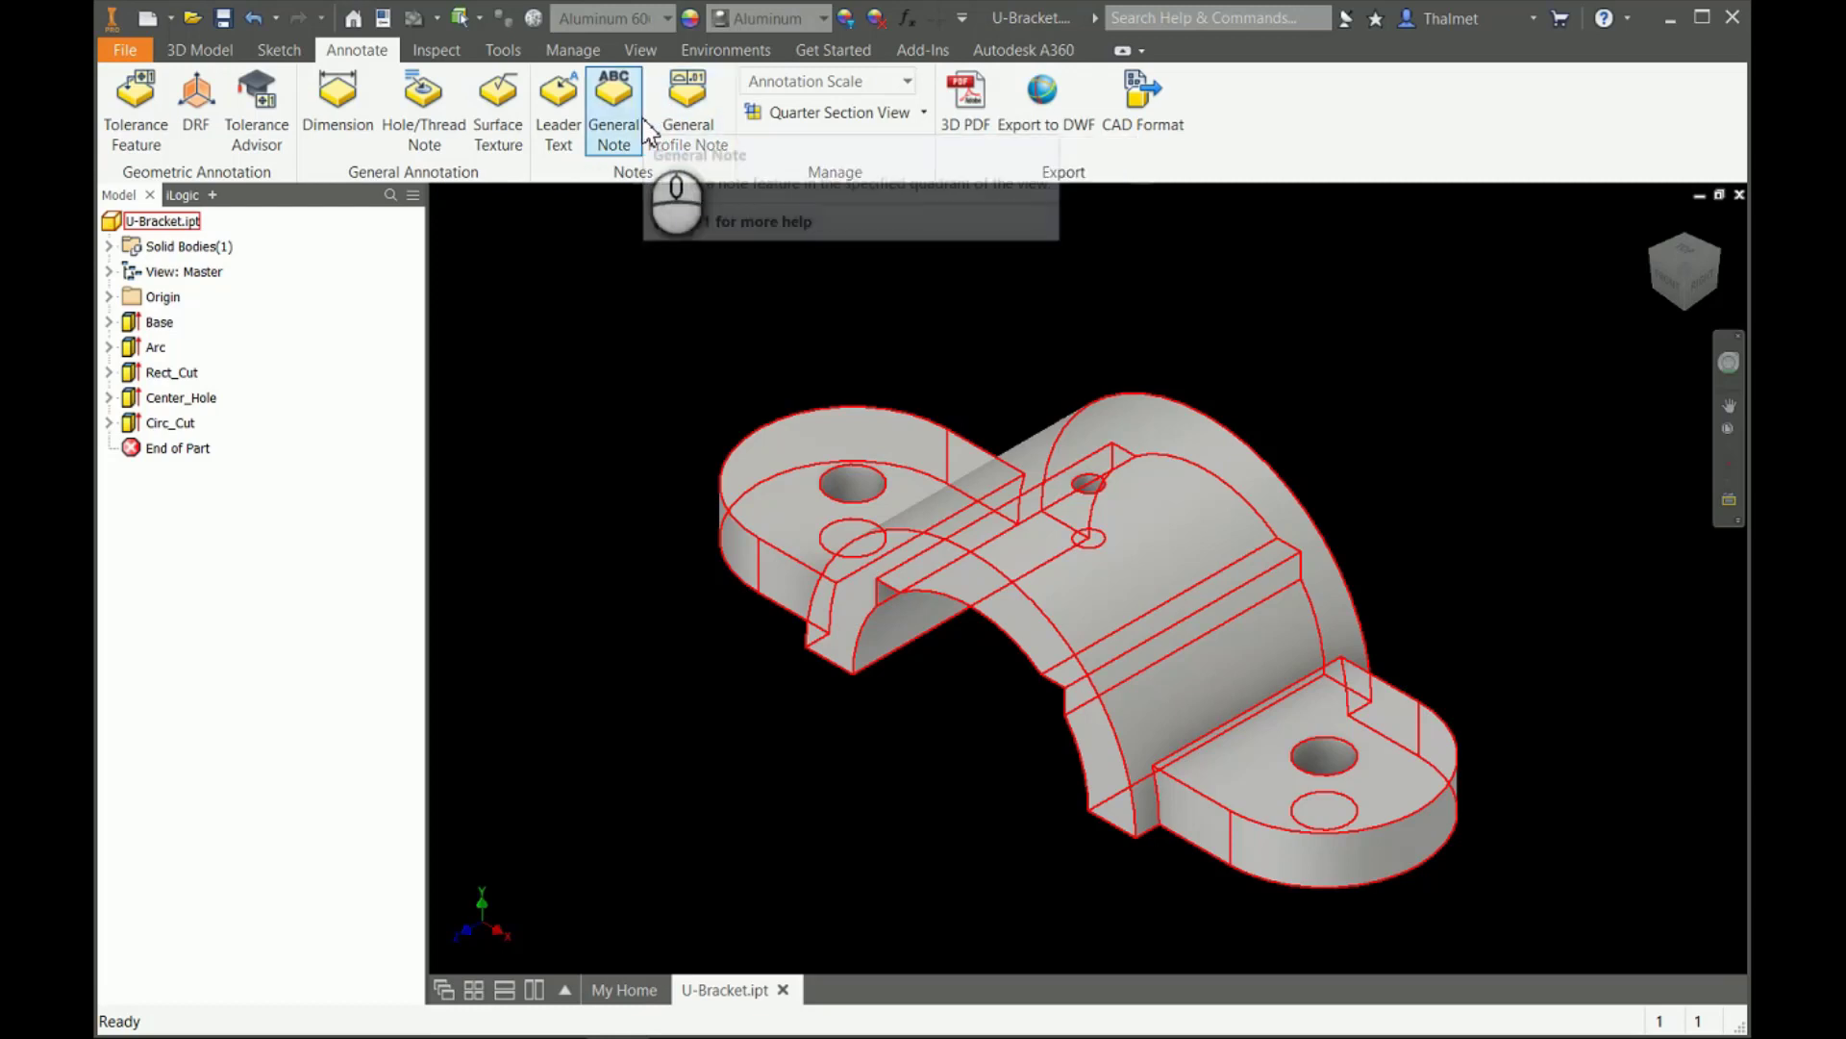
mouse_move(967, 326)
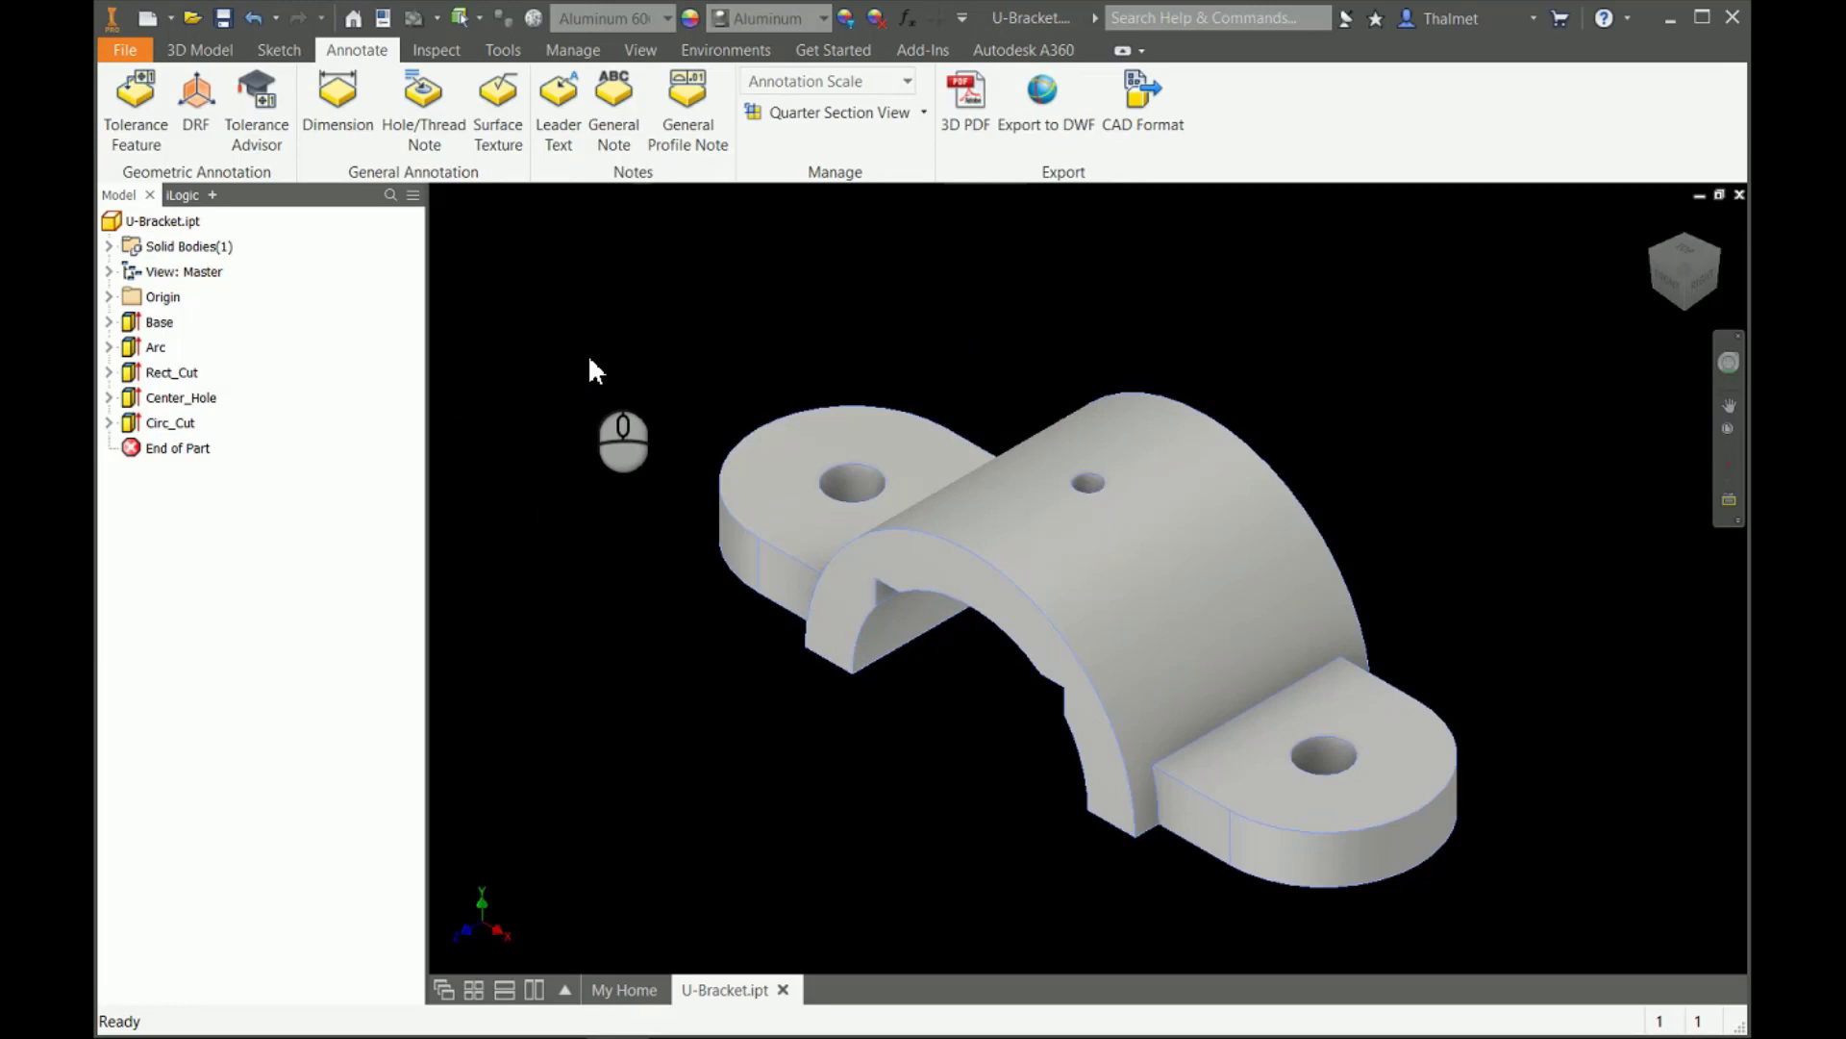
Dimension arc radii R1.75 and R1.25 and the 5.00 lug-hole distance.
click(336, 100)
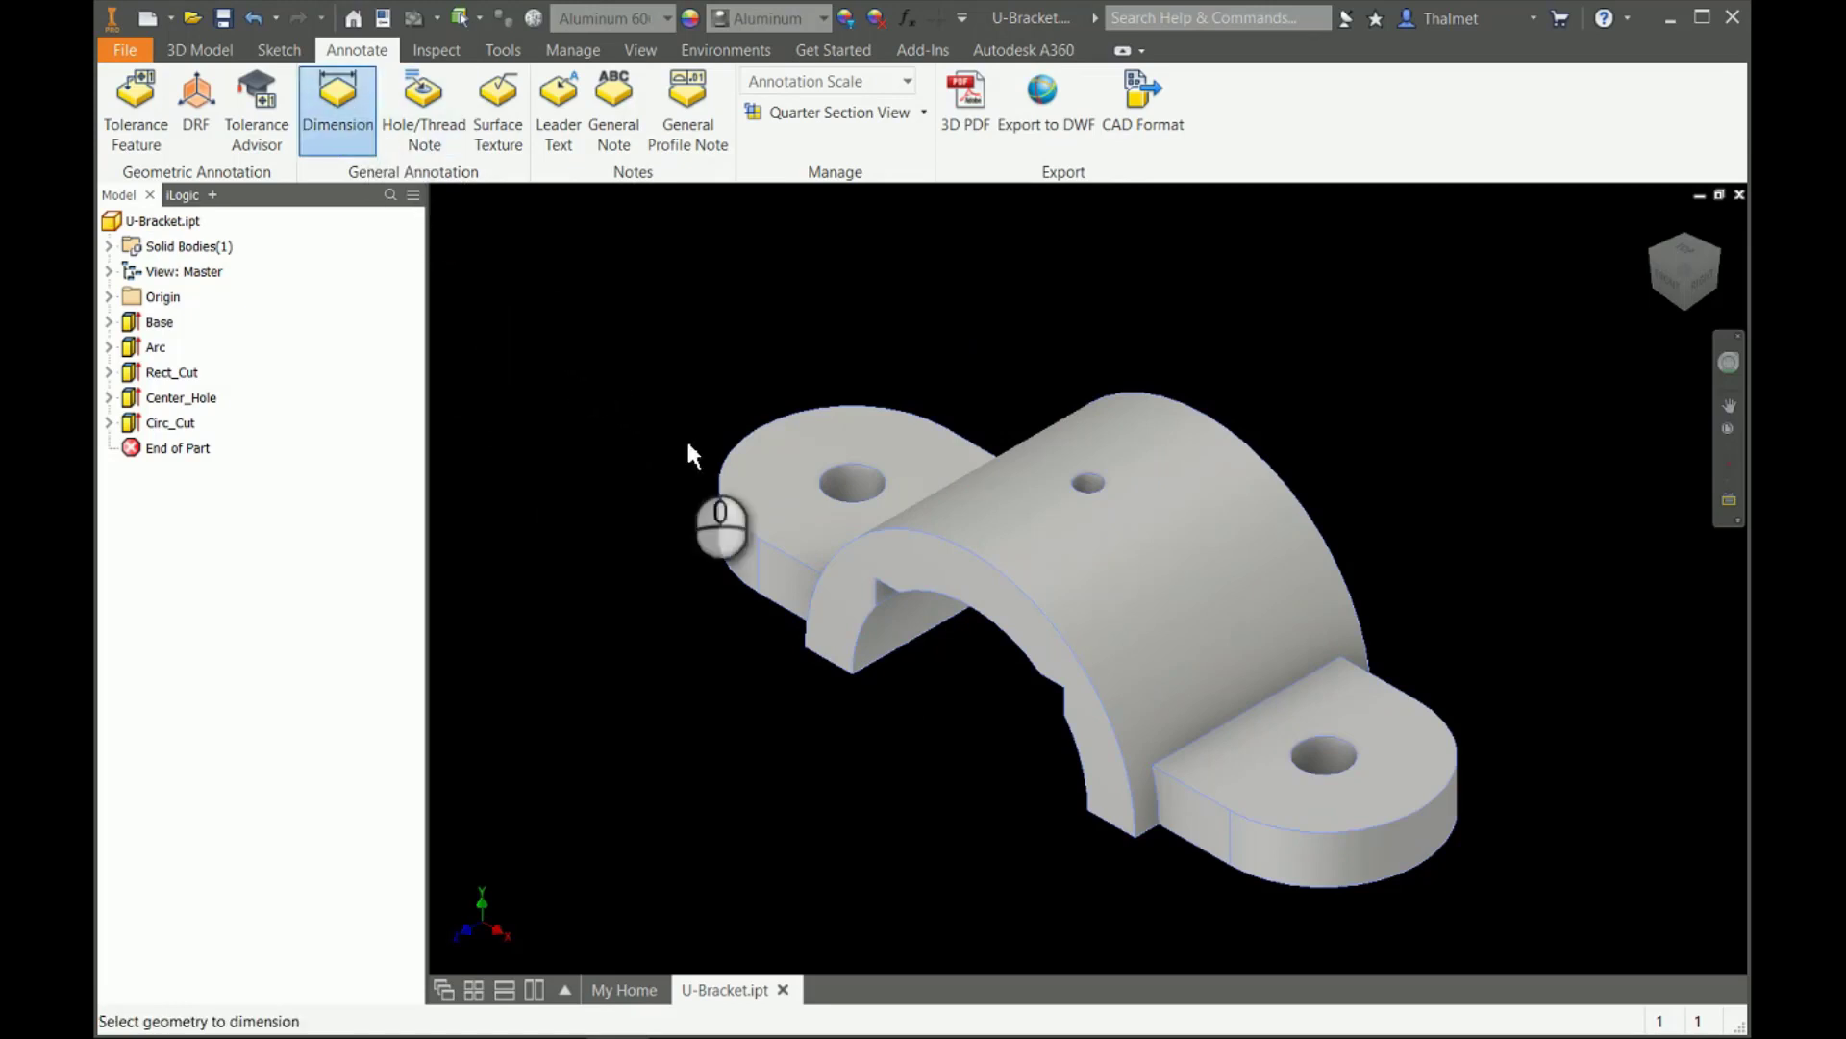
mouse_move(1043, 642)
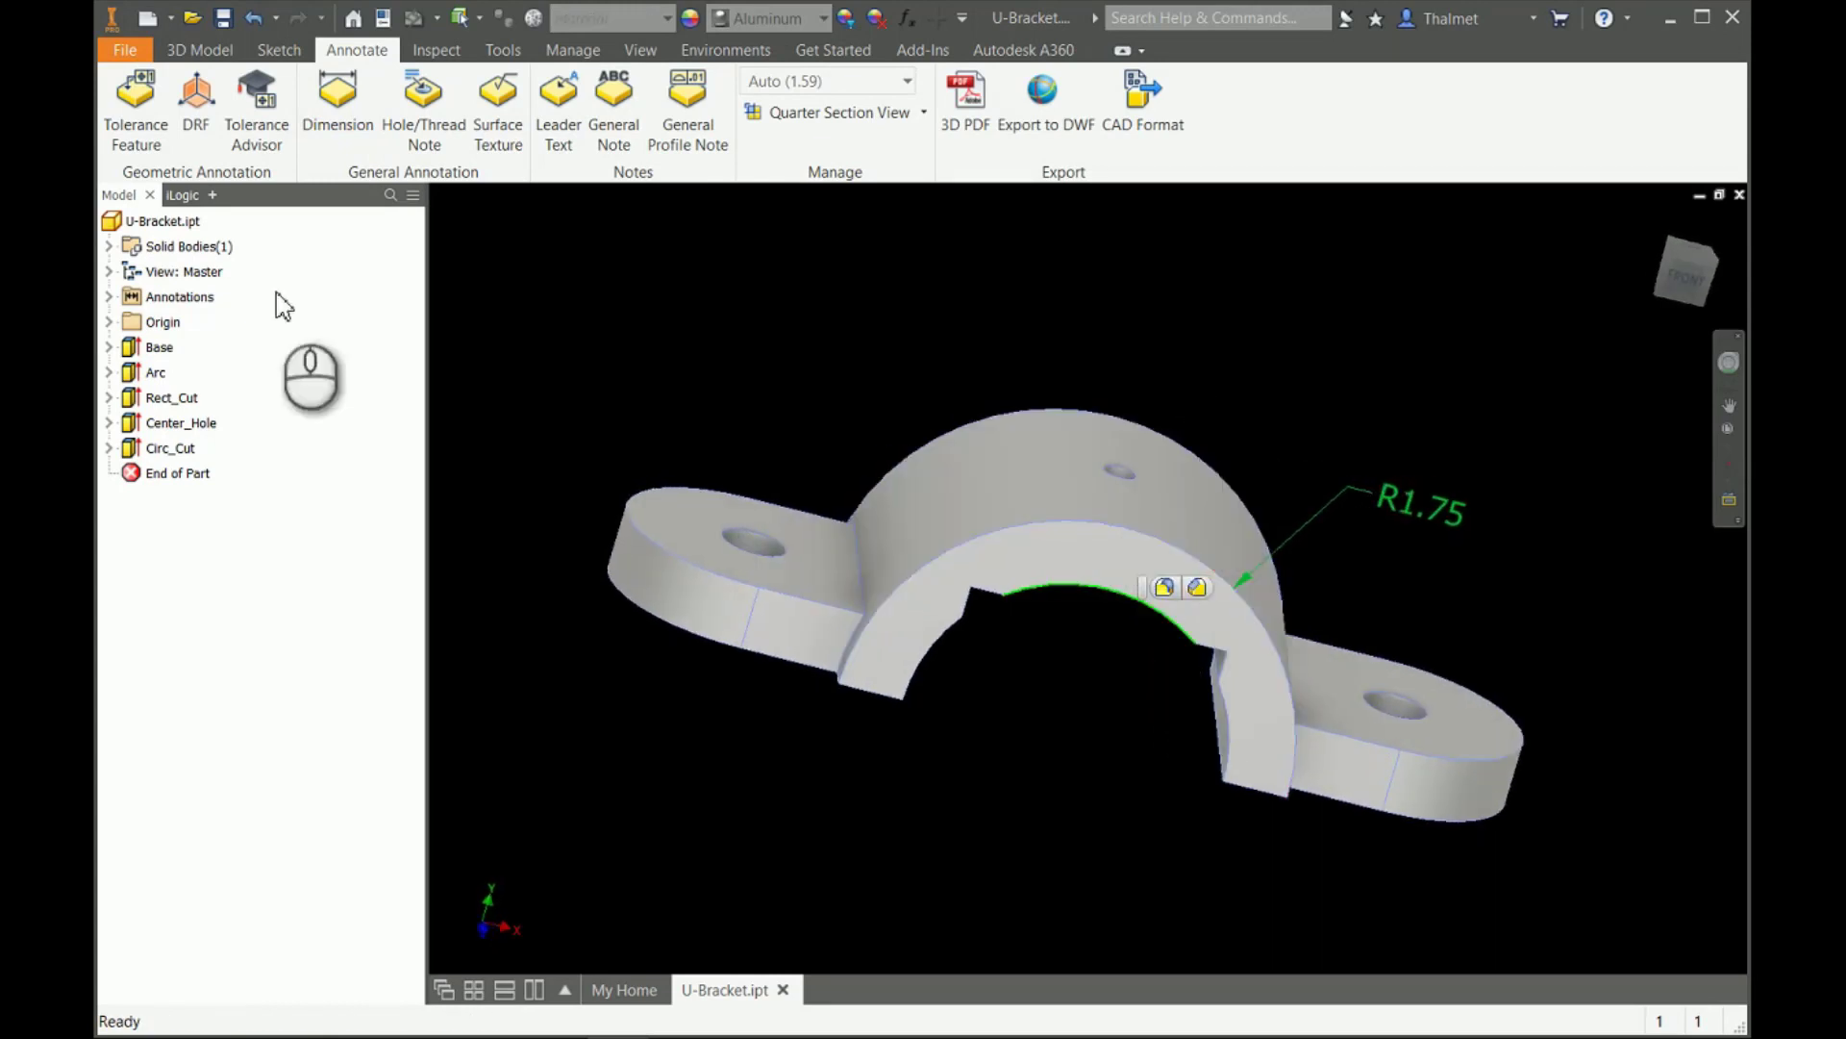
click(337, 101)
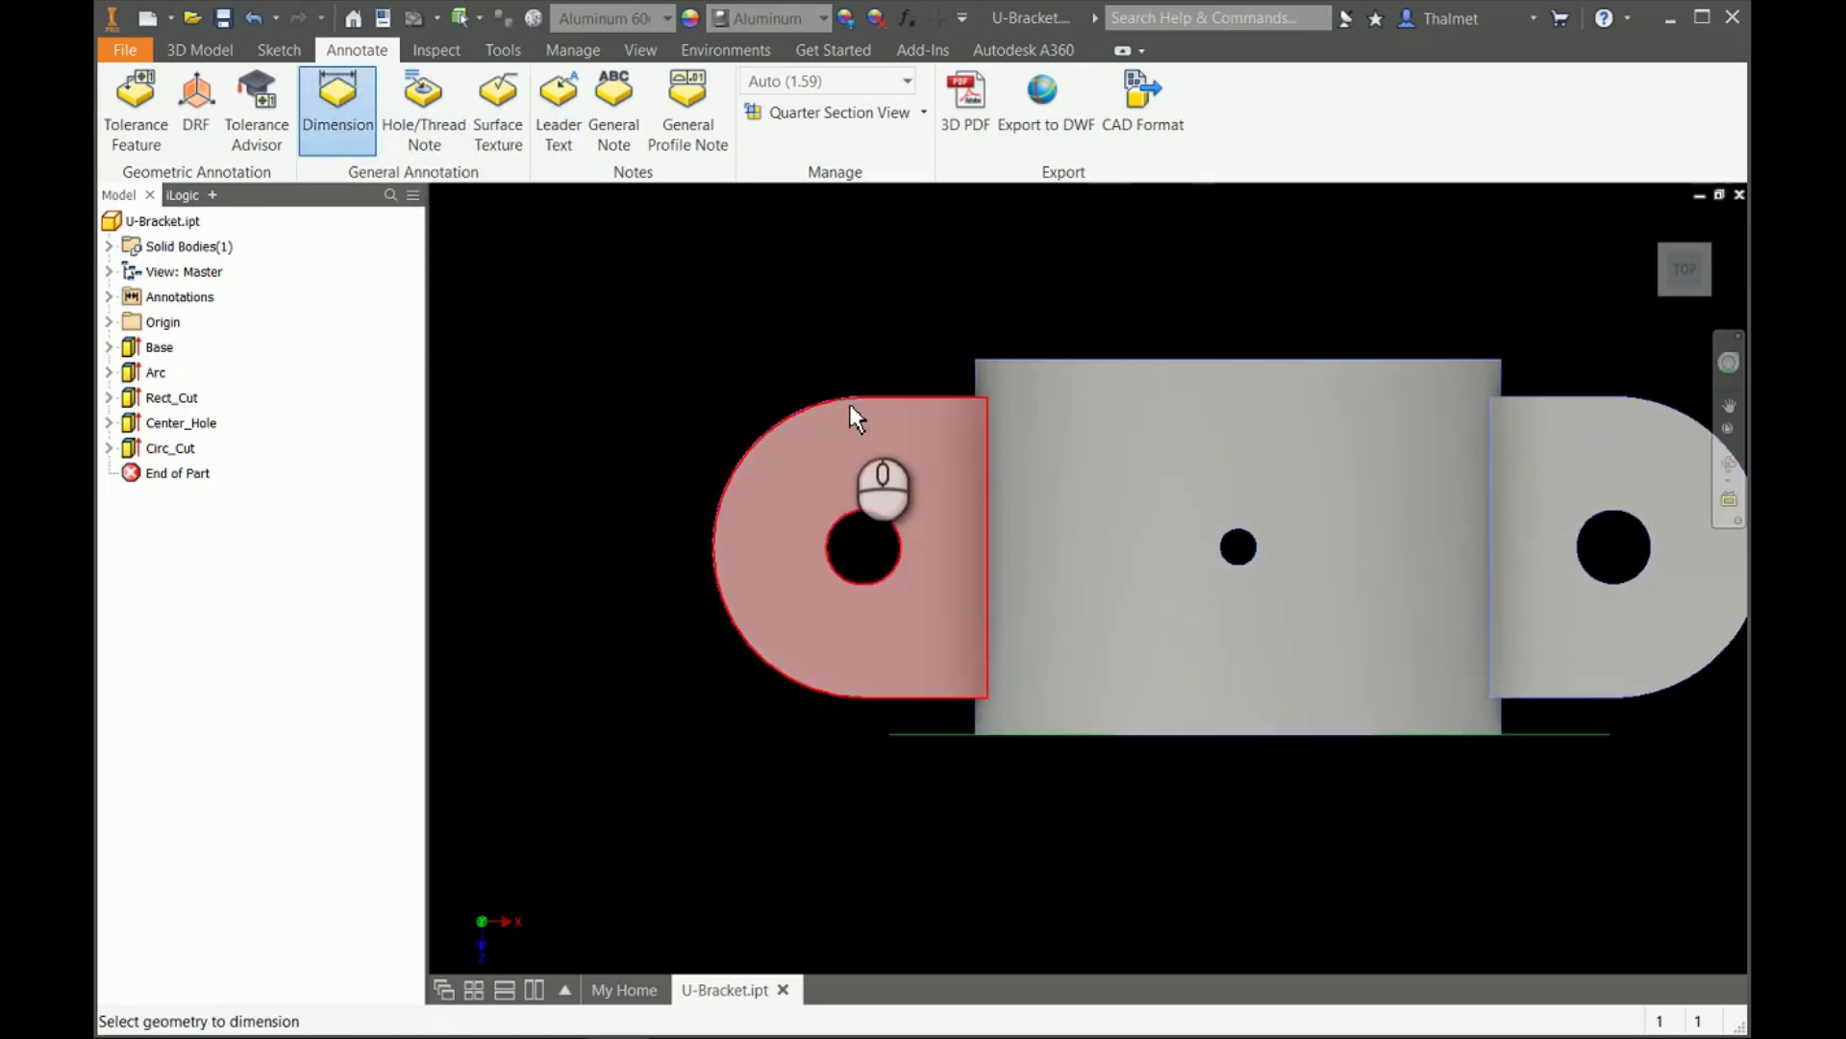
mouse_move(919, 557)
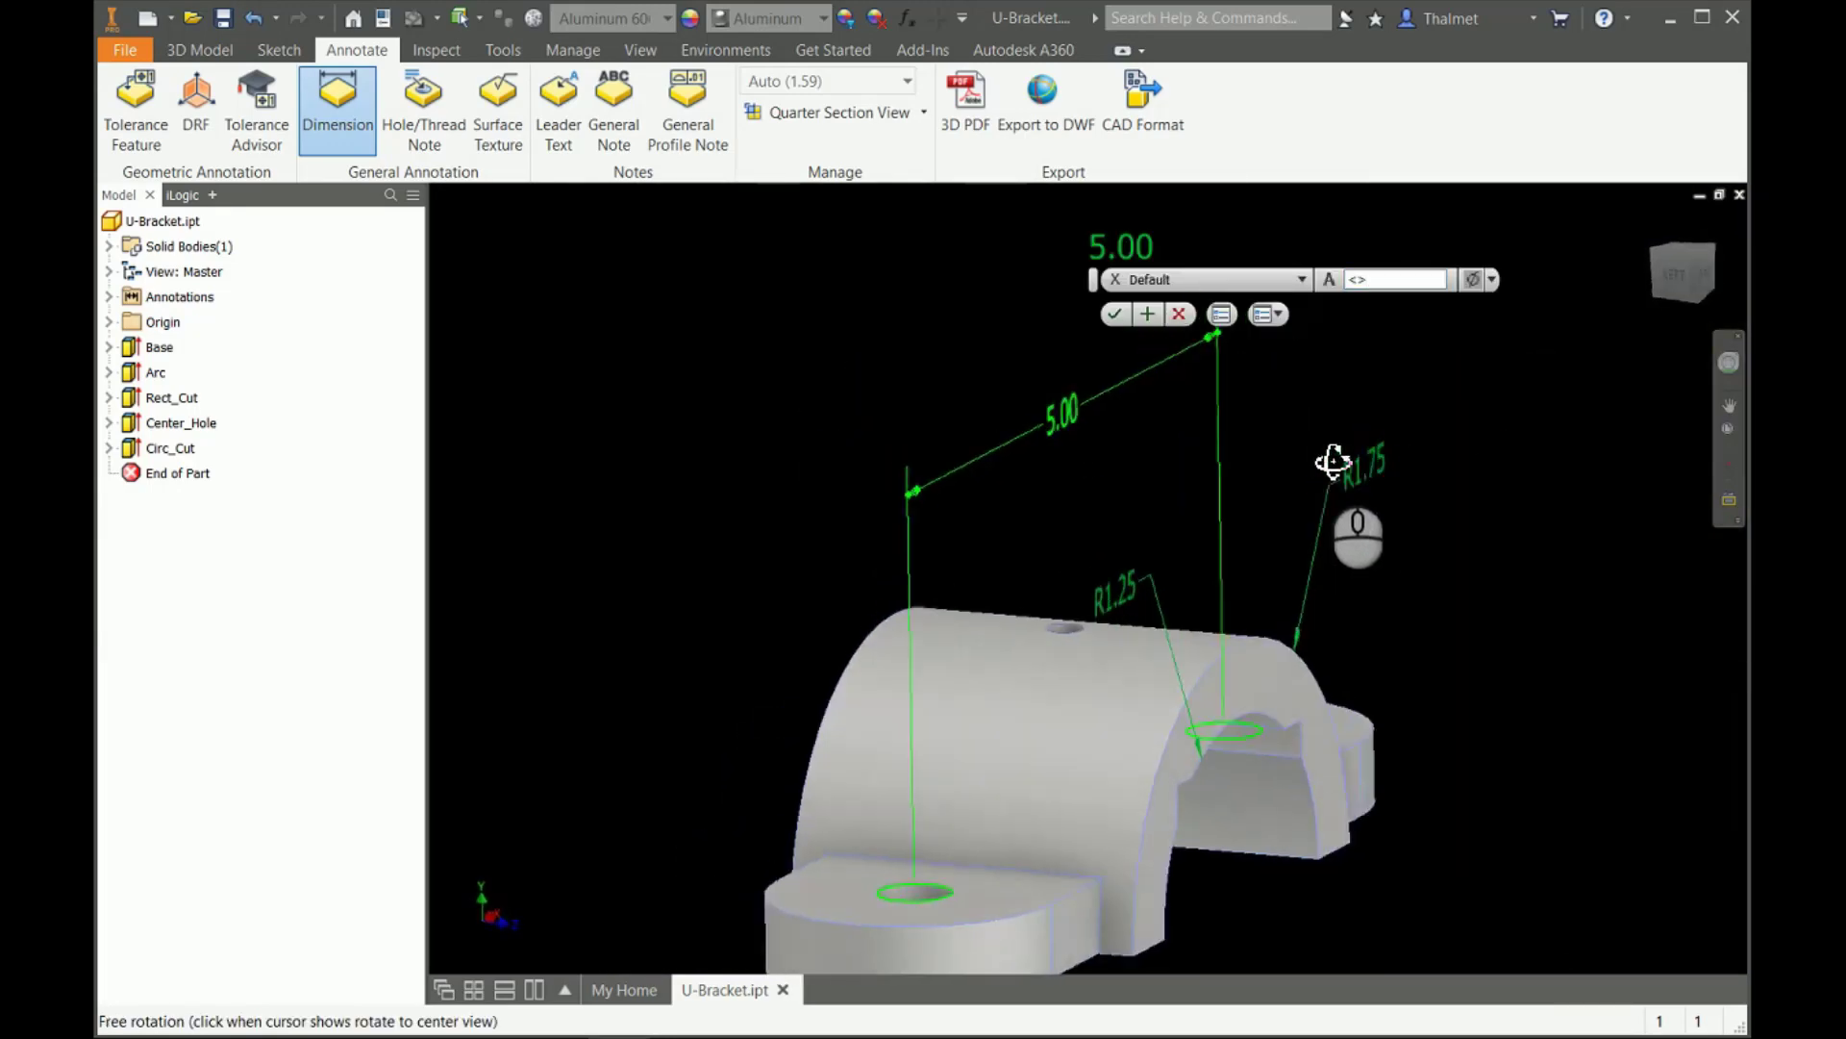
drag(1331, 460, 1260, 483)
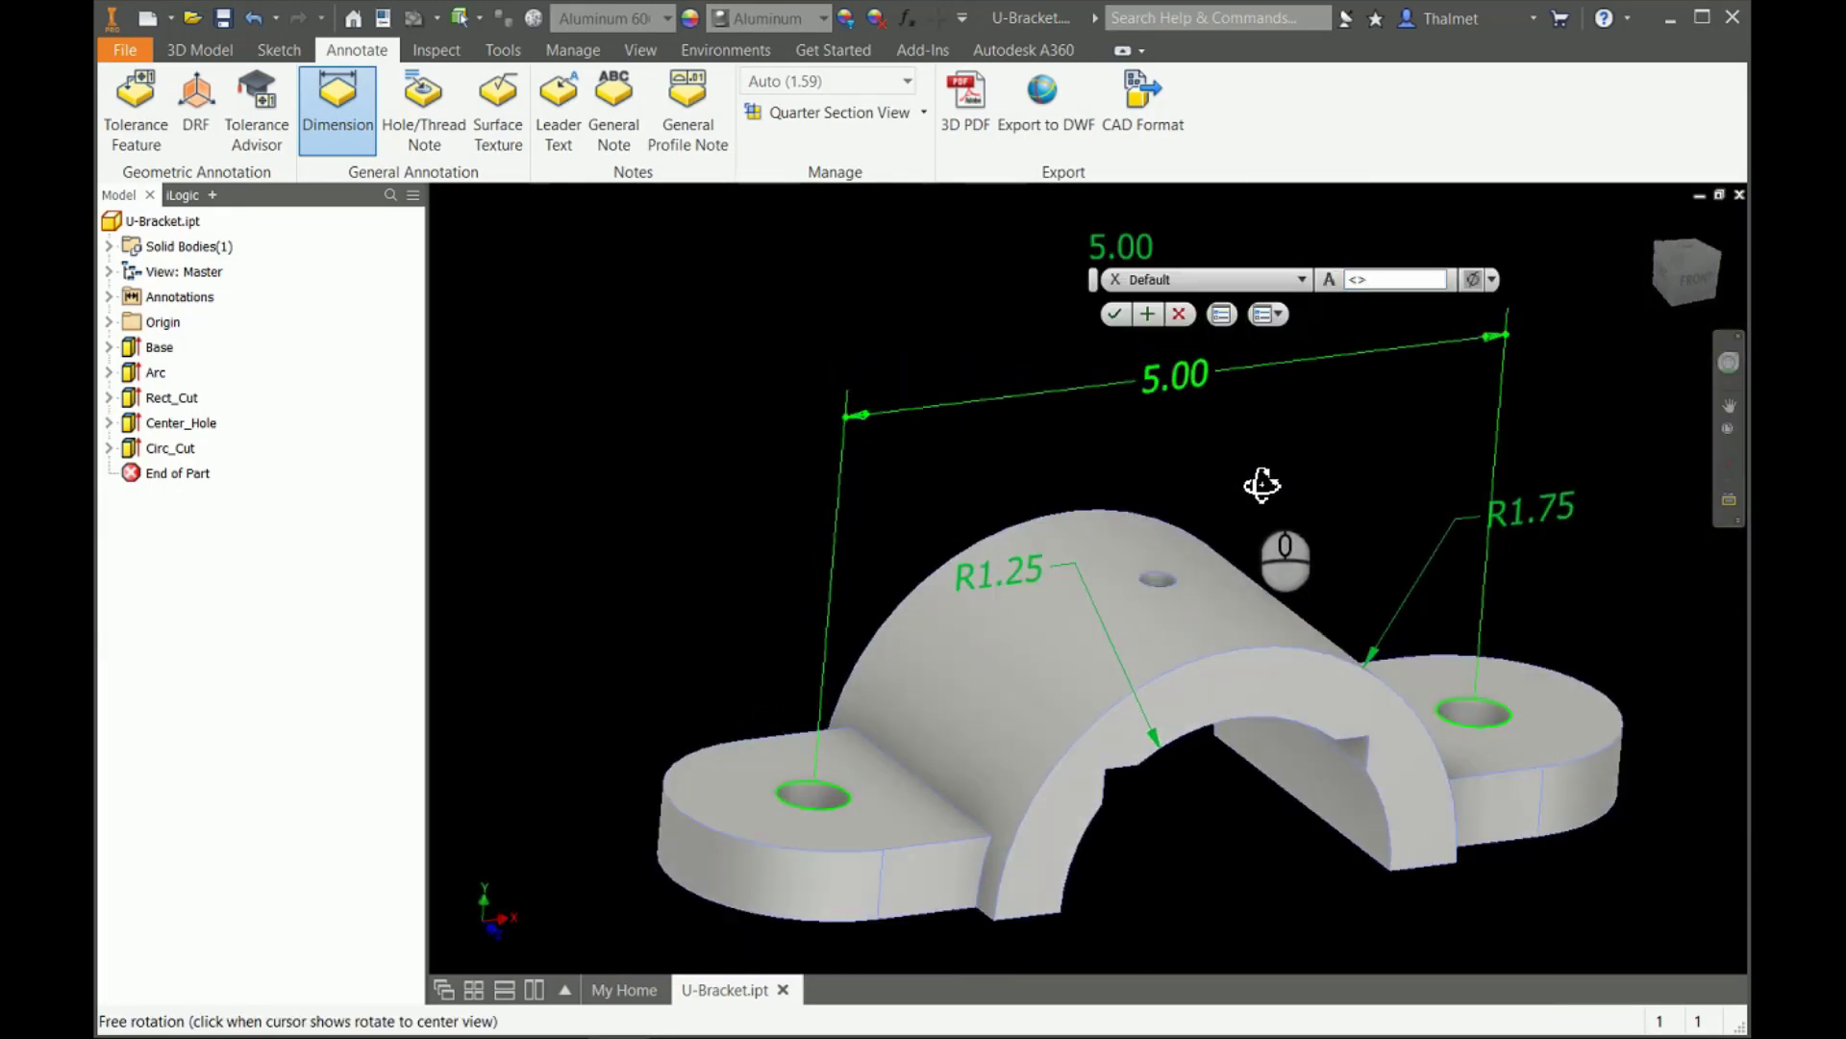
drag(1261, 484, 991, 465)
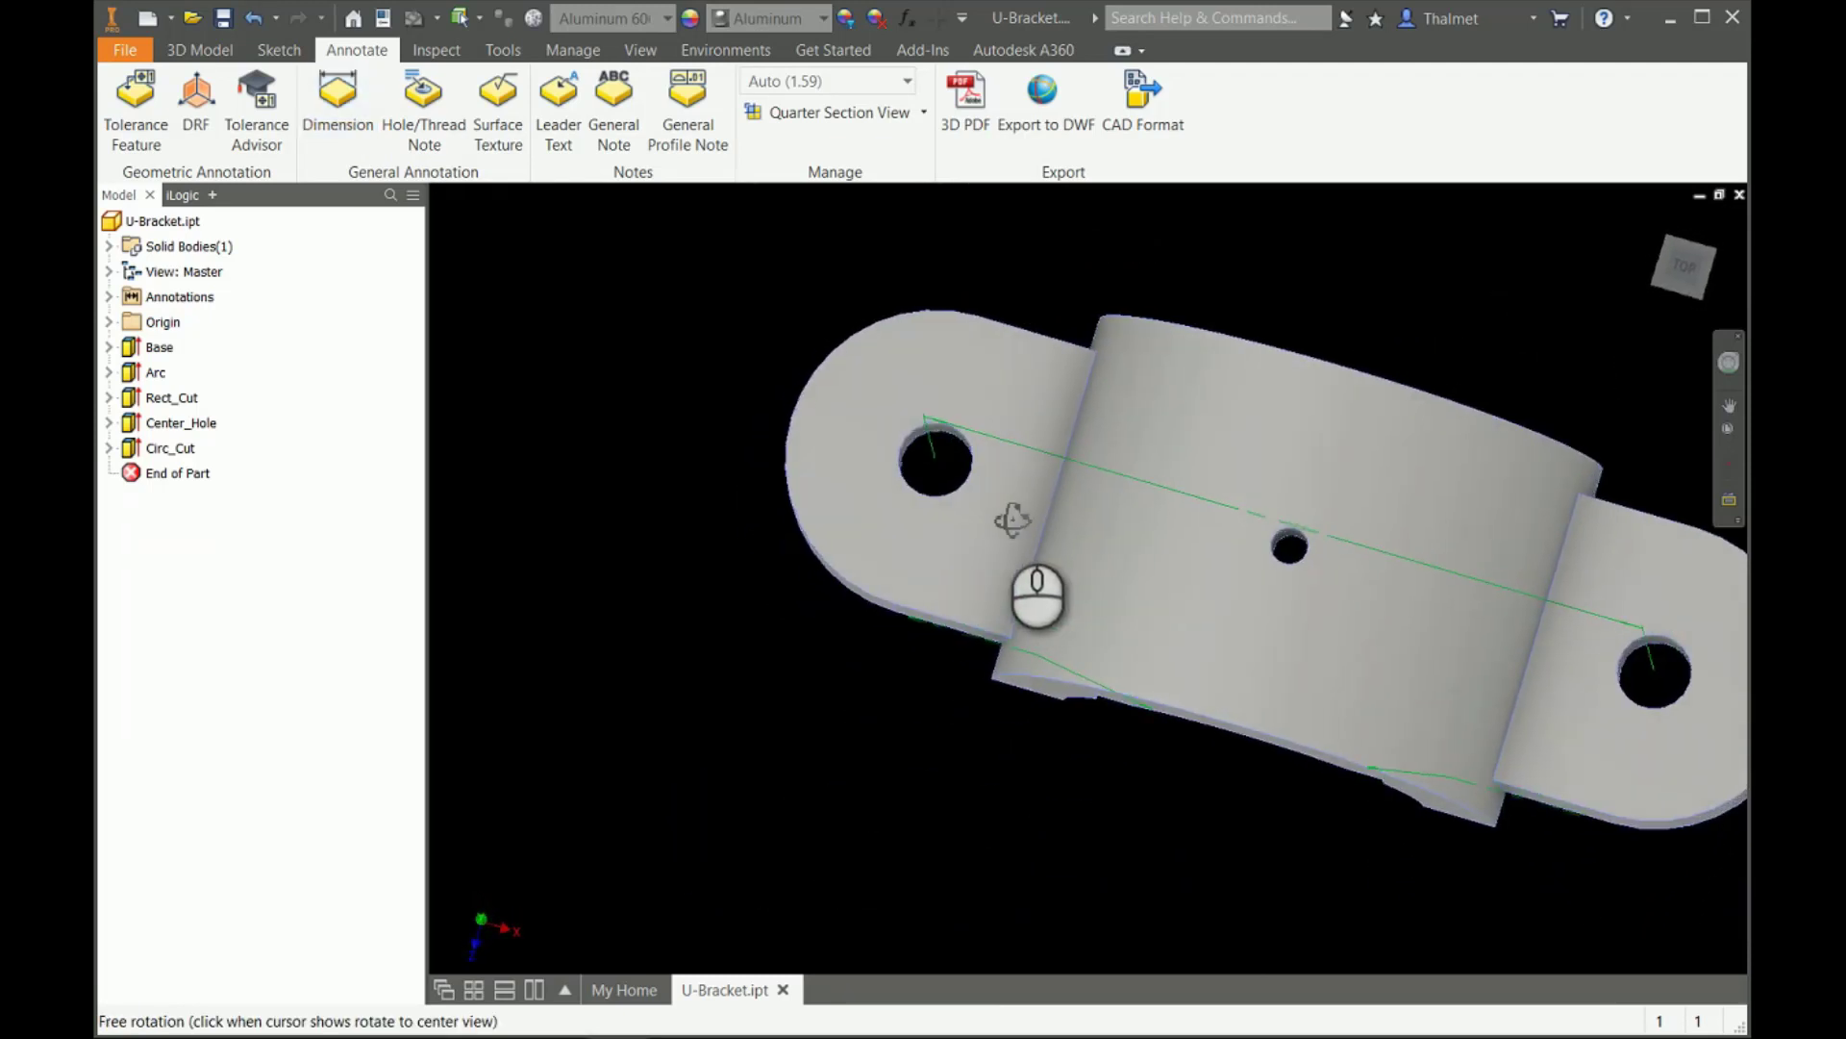
Note the lug hole Ø.50 ↧ .50 and the centre hole Ø.25 THRU.
click(423, 91)
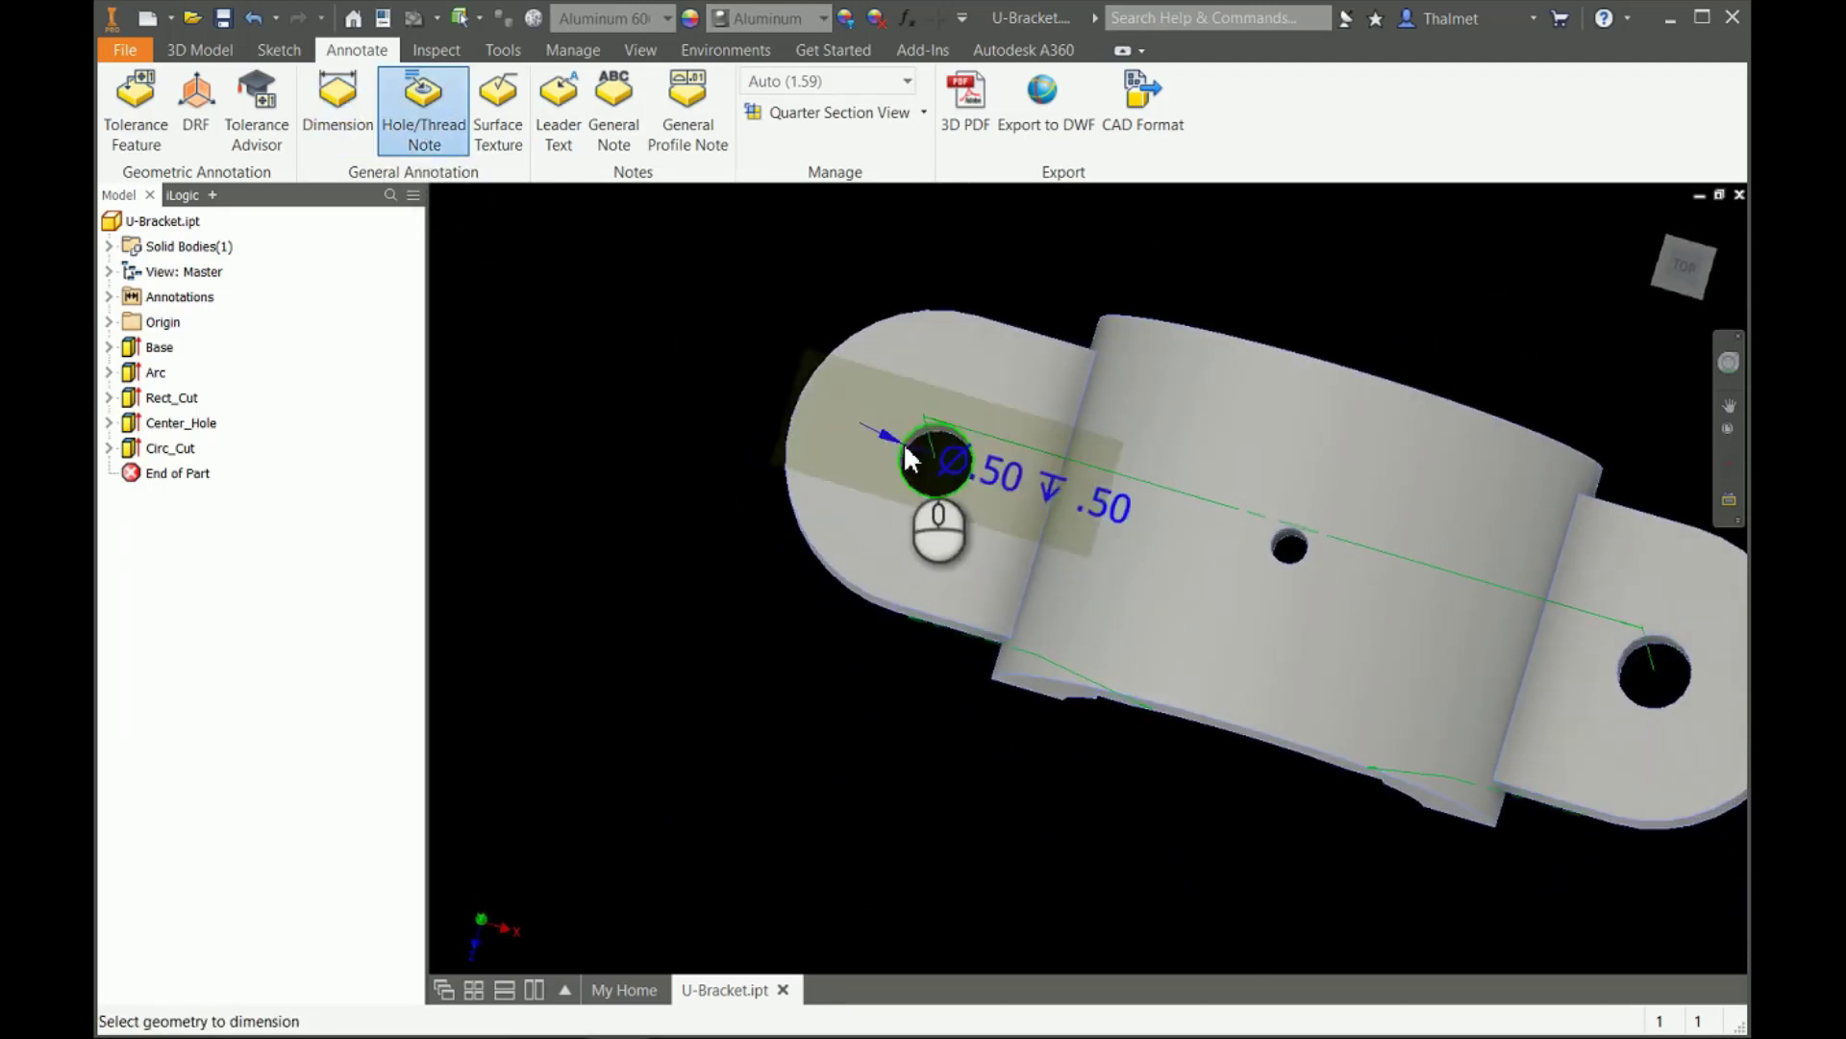
click(924, 456)
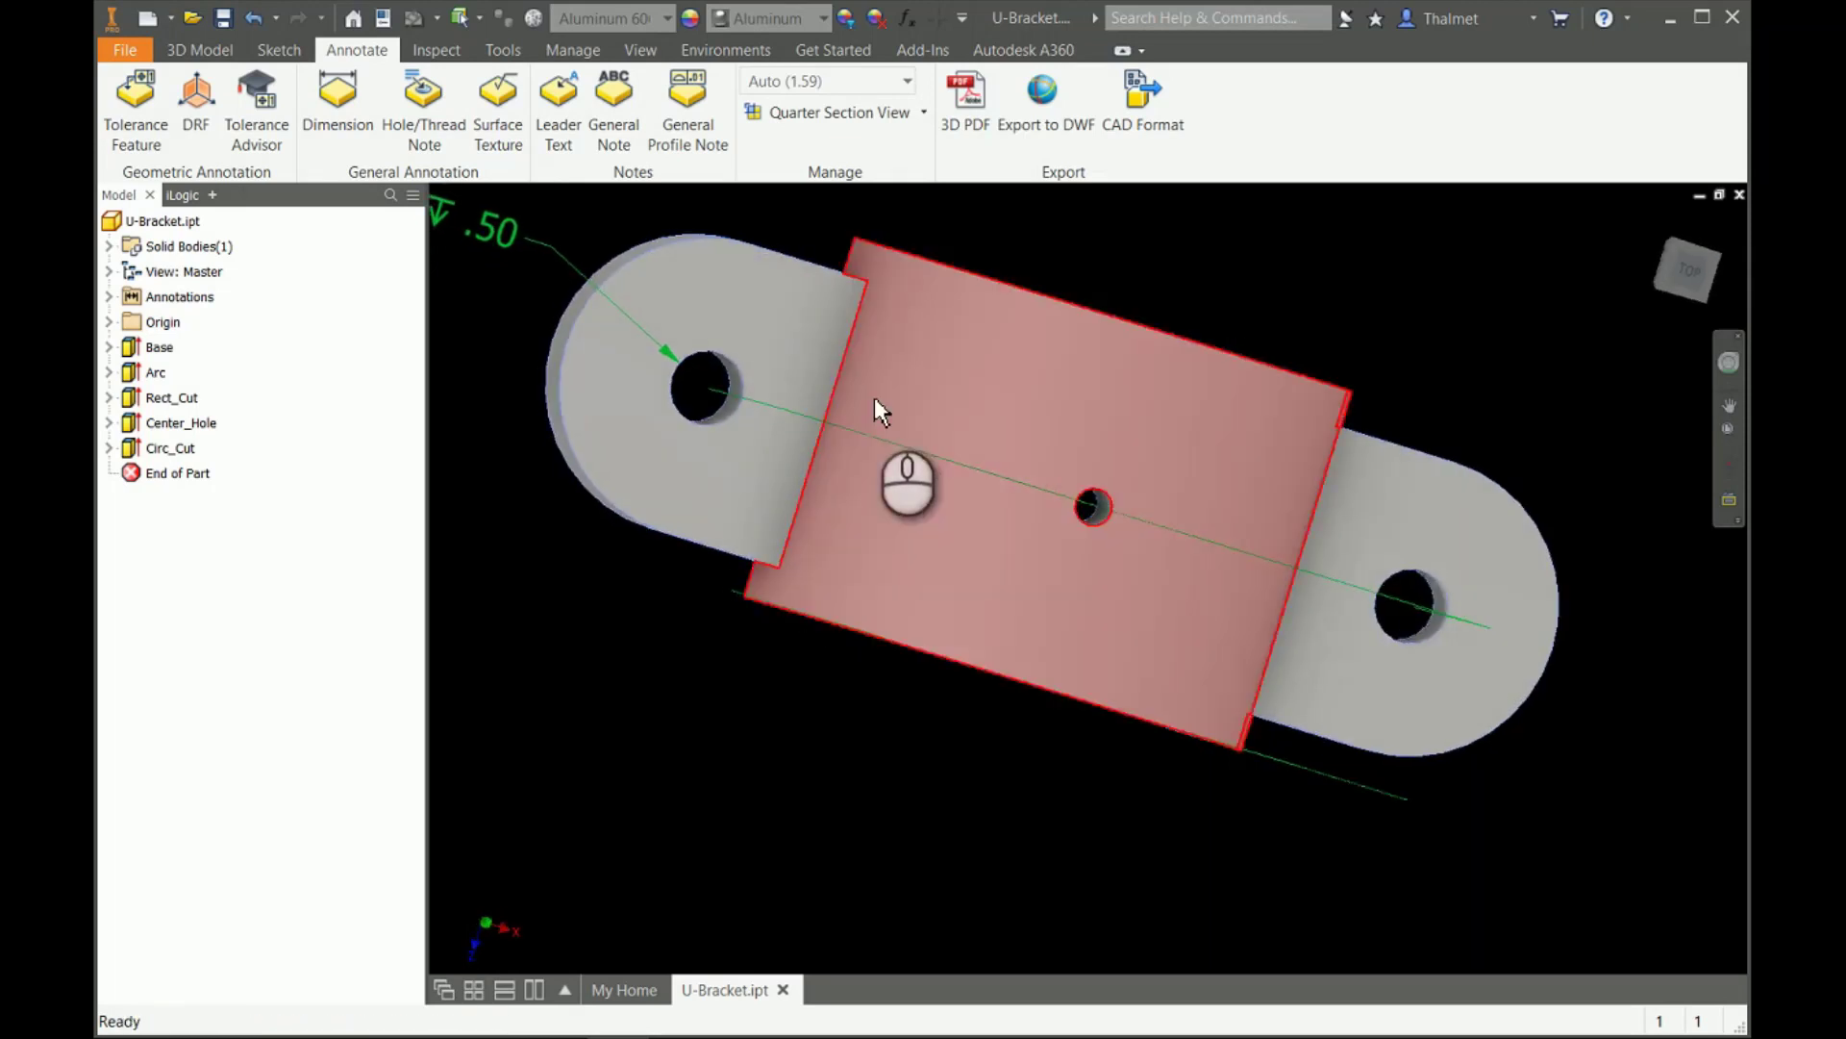
click(423, 106)
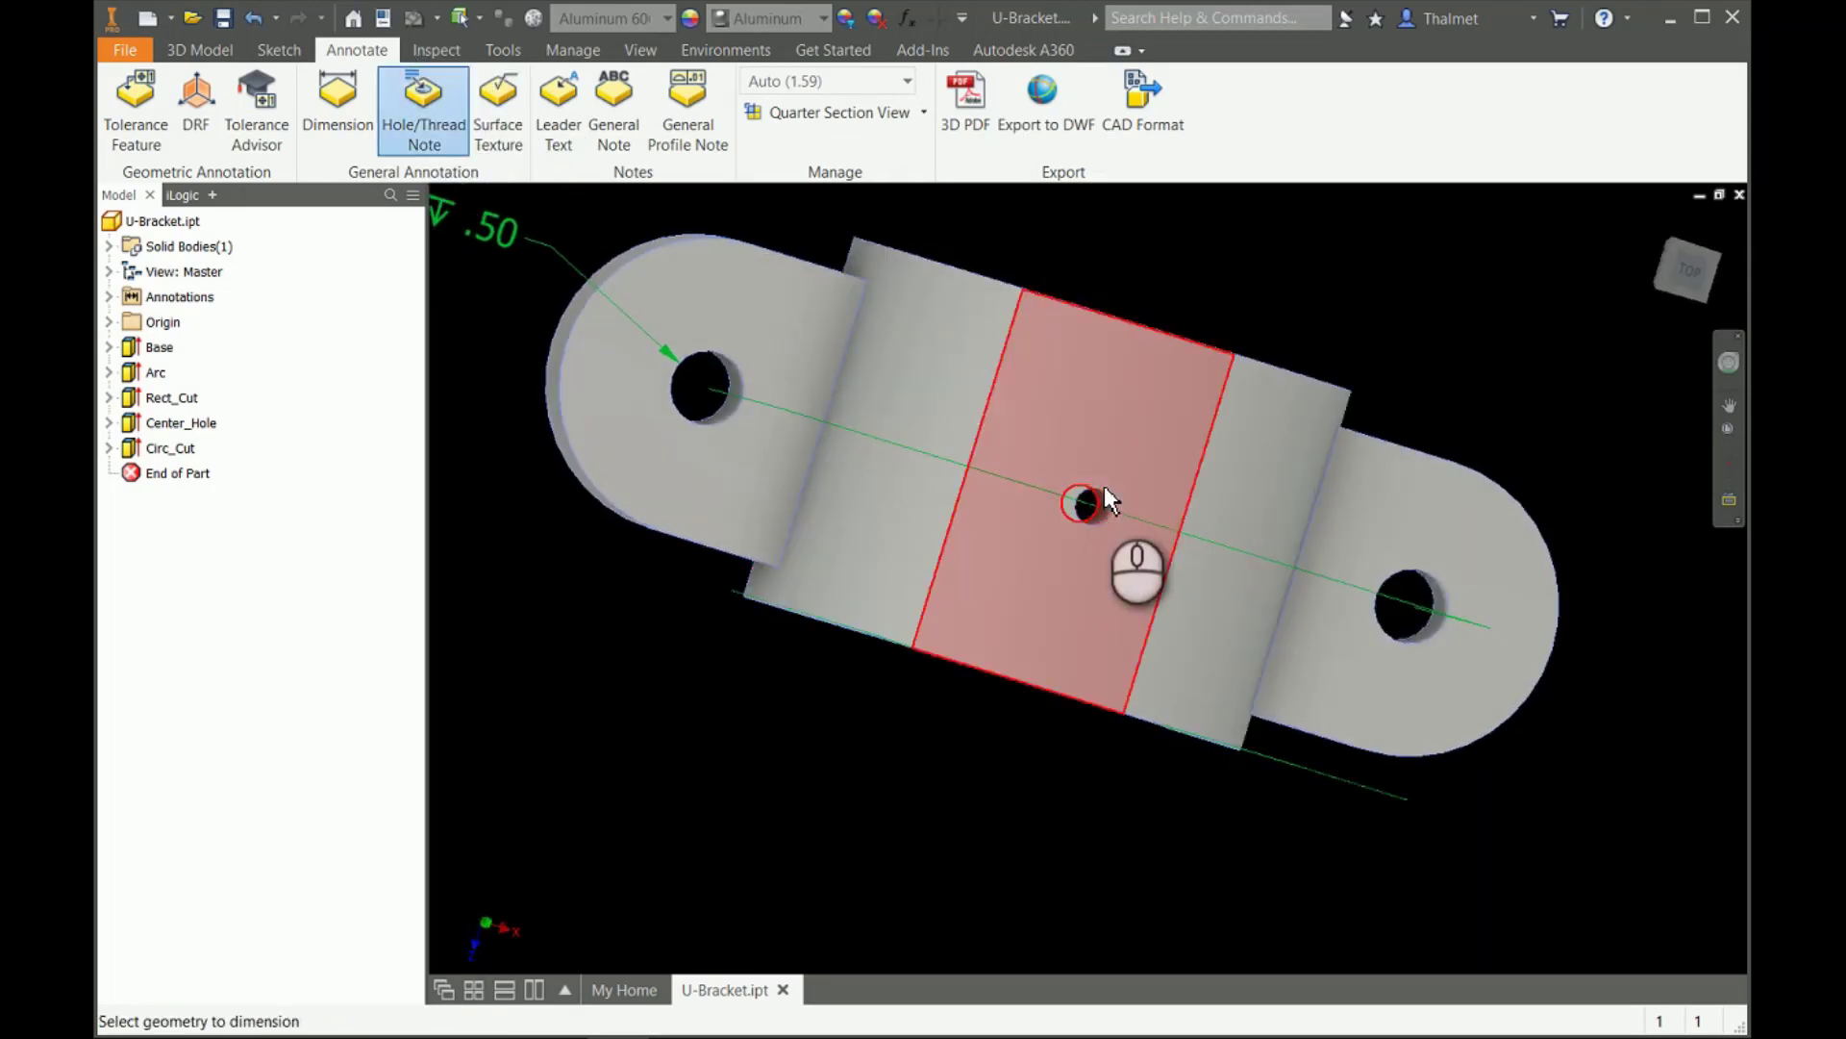
drag(1084, 500, 1170, 409)
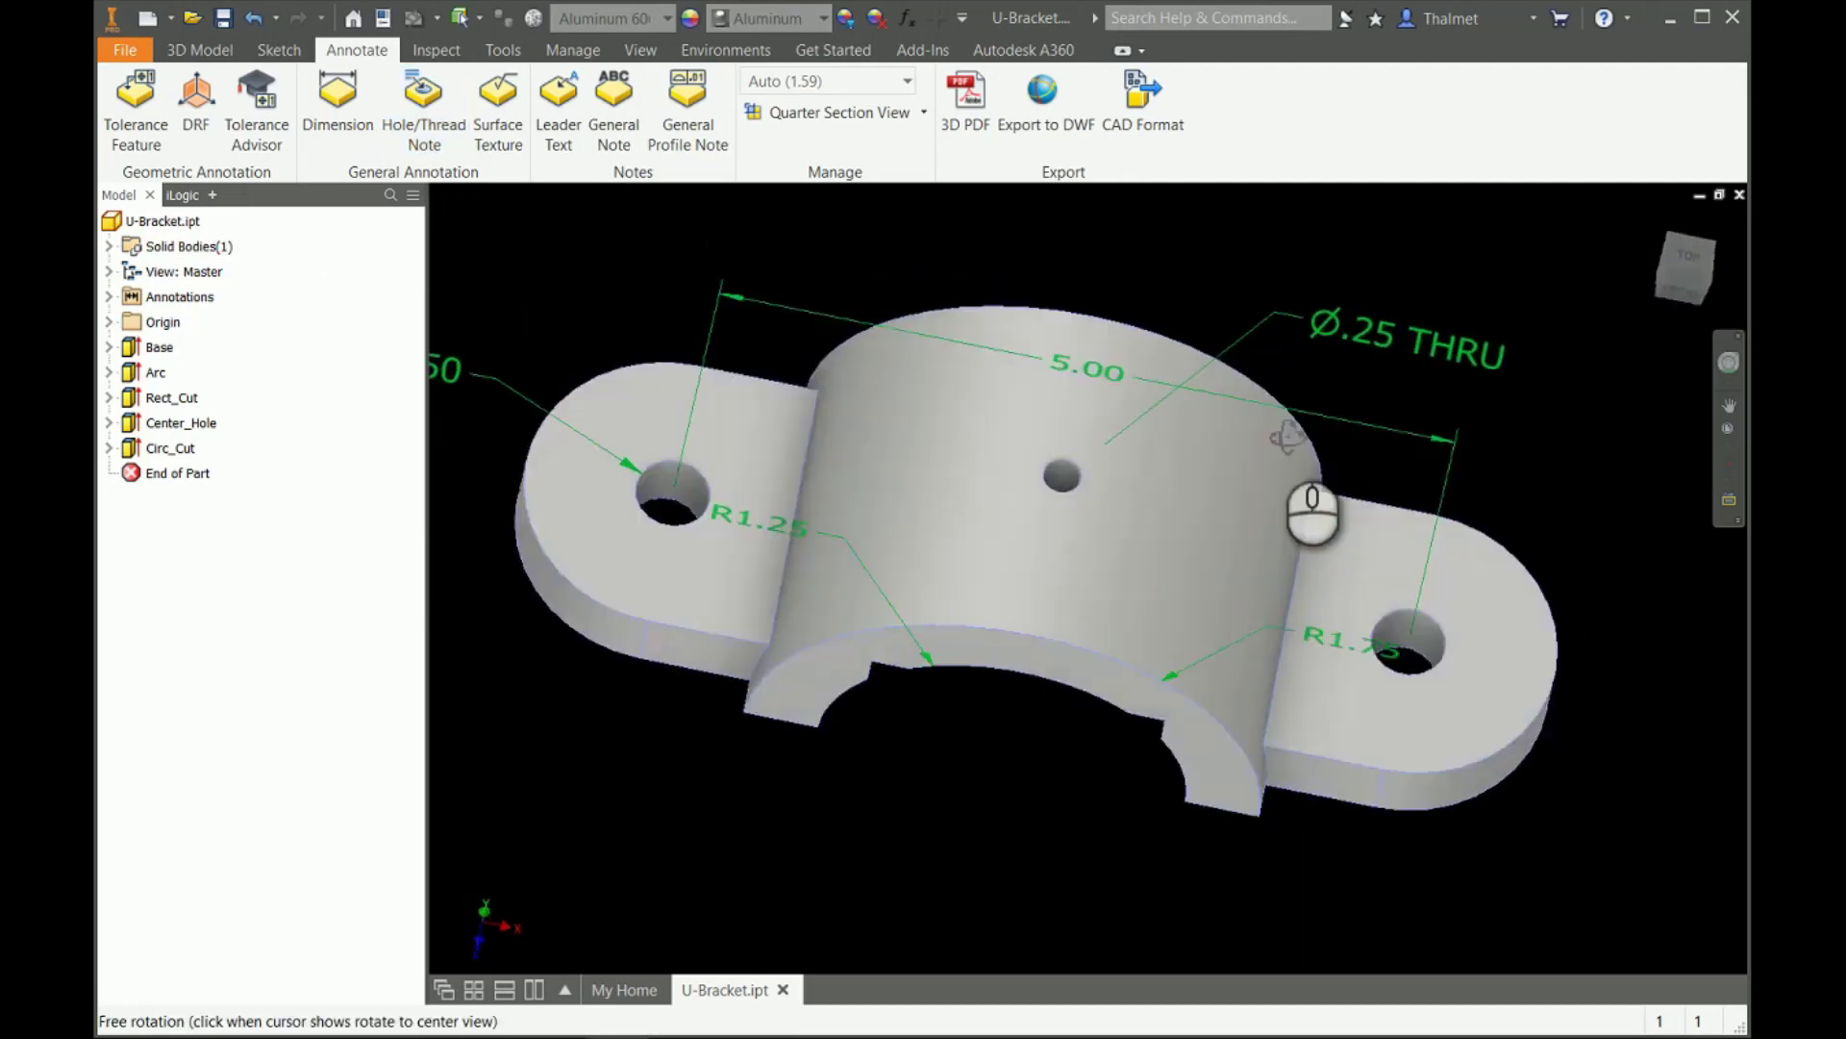
drag(1312, 513, 1389, 400)
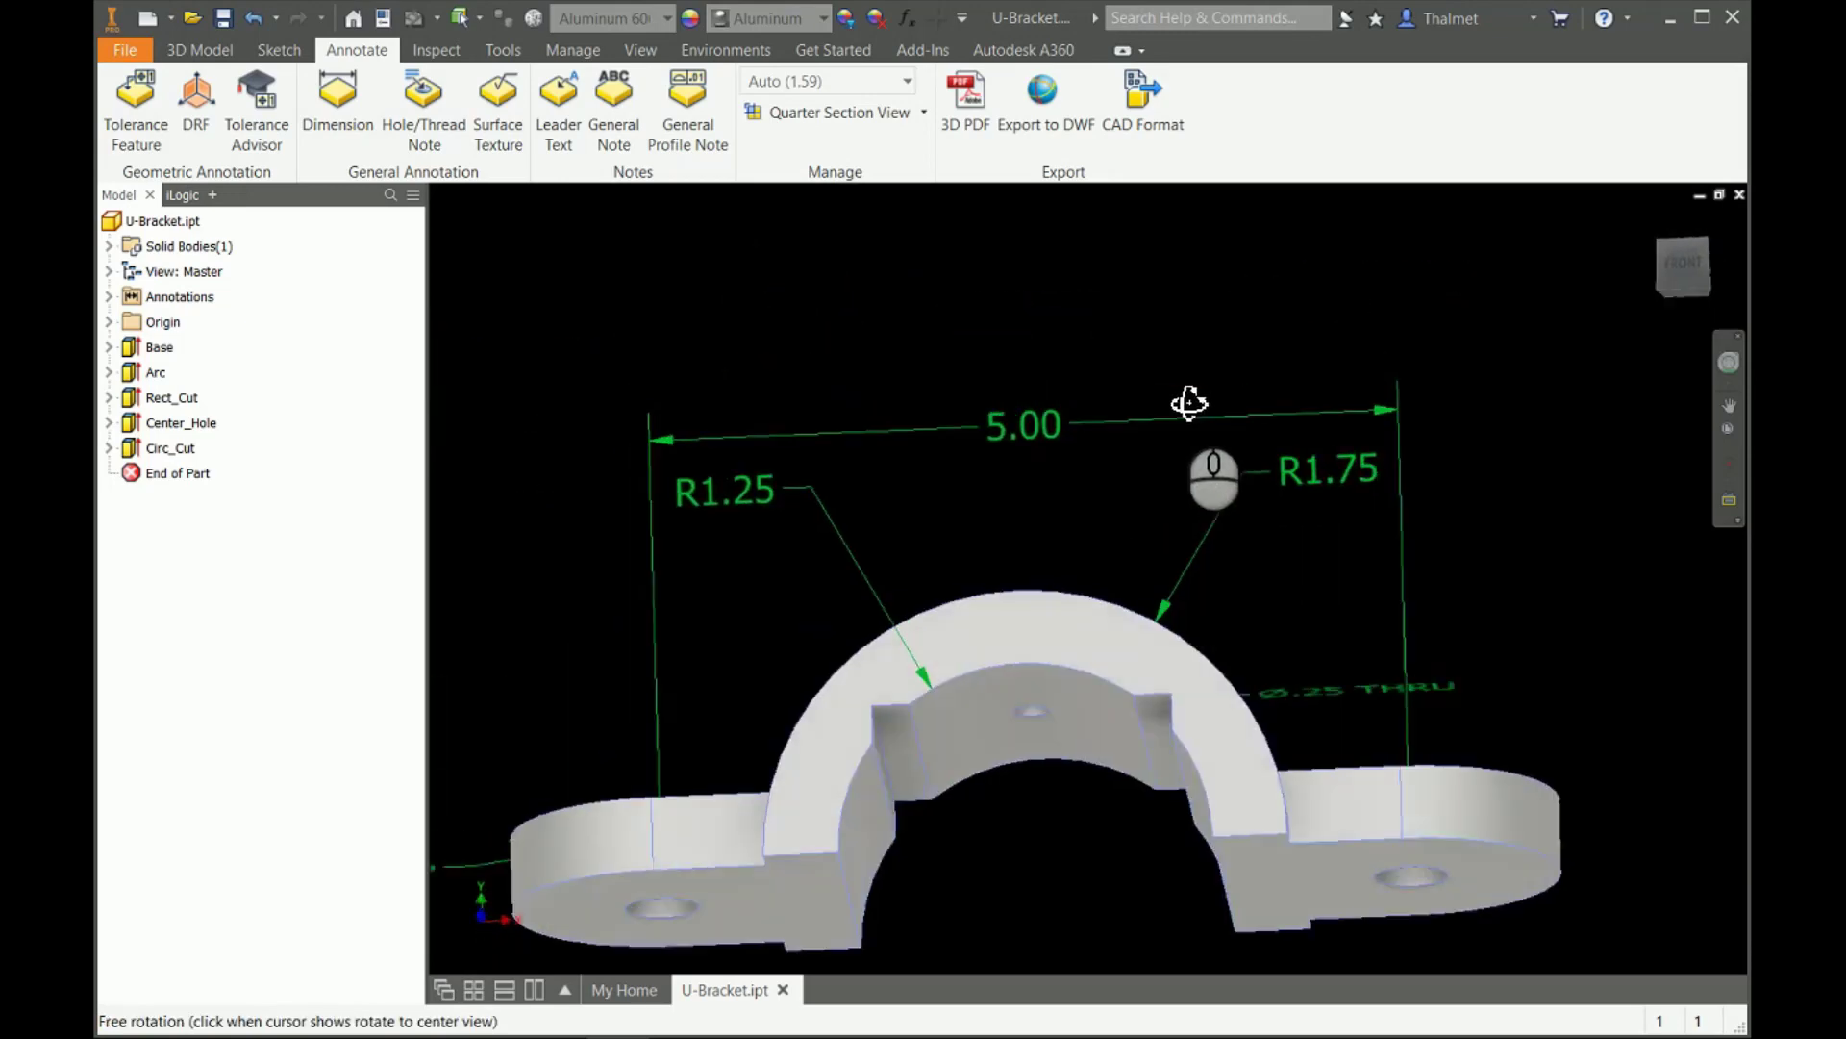
drag(1190, 400, 849, 530)
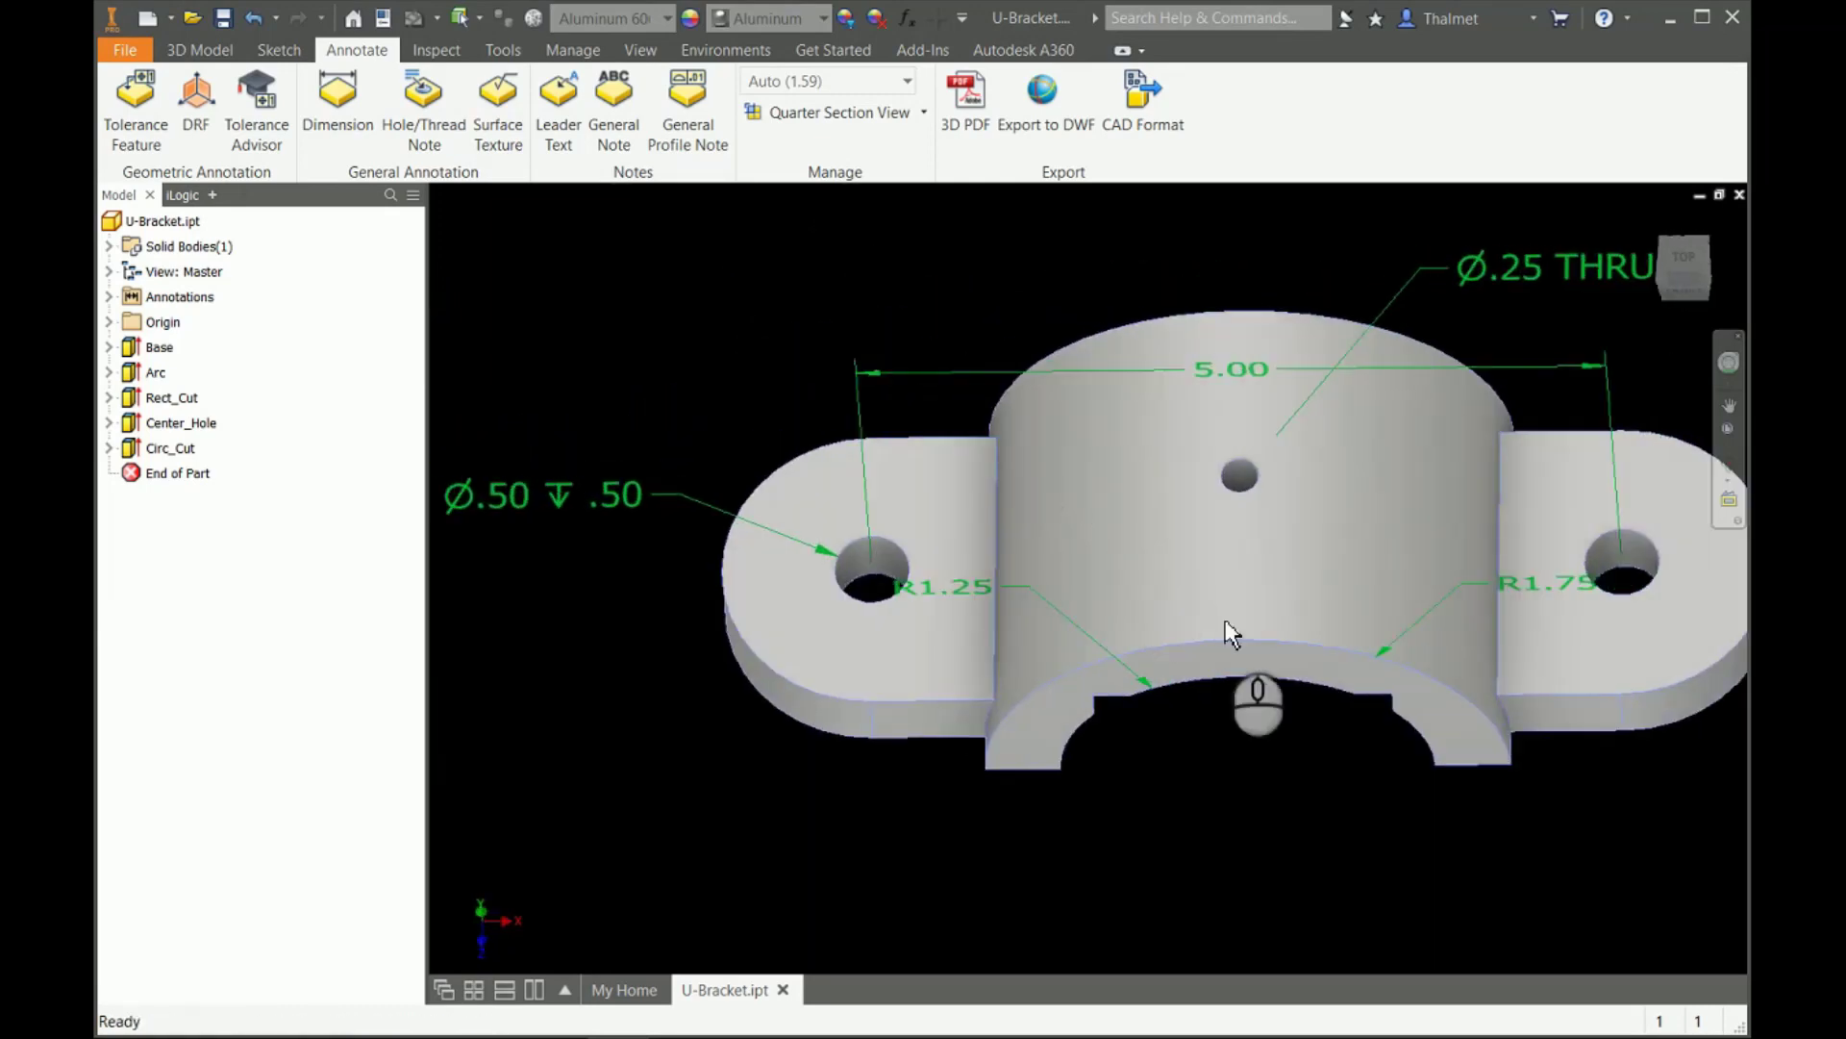
drag(1231, 633, 1296, 600)
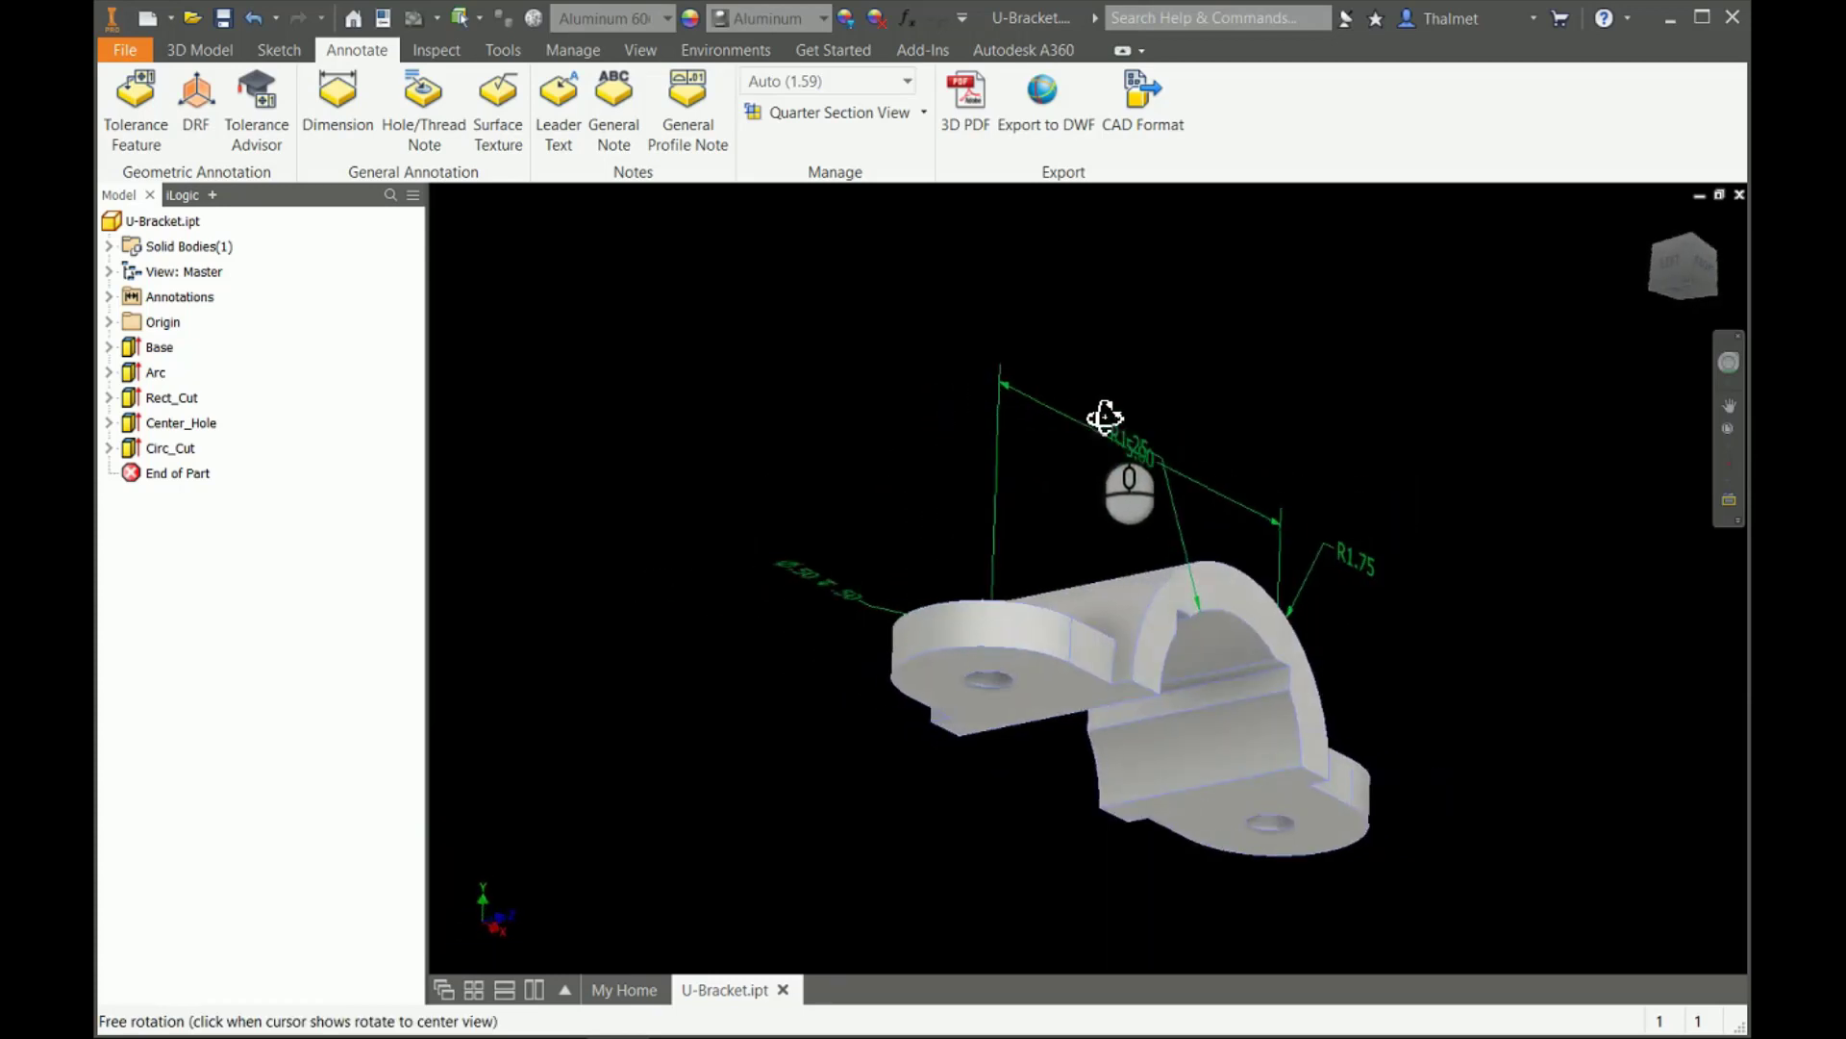
drag(1106, 416, 1175, 356)
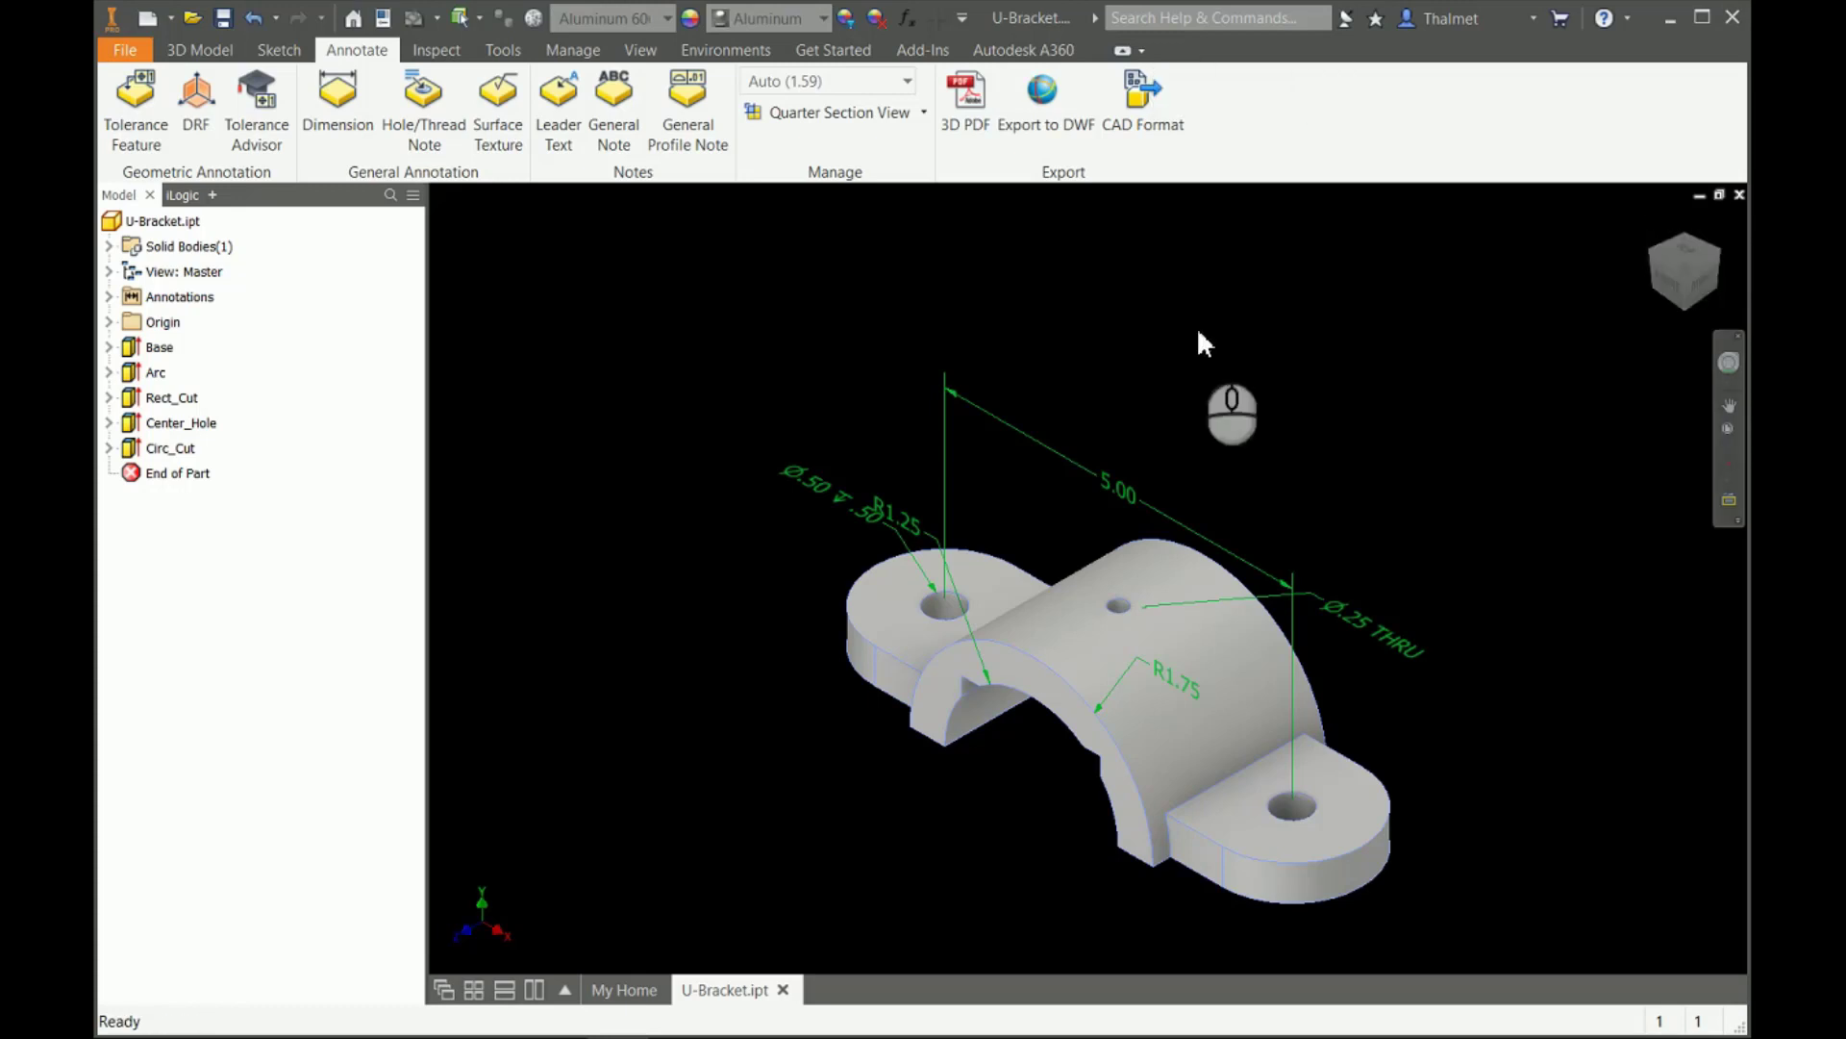
drag(1231, 413, 1343, 489)
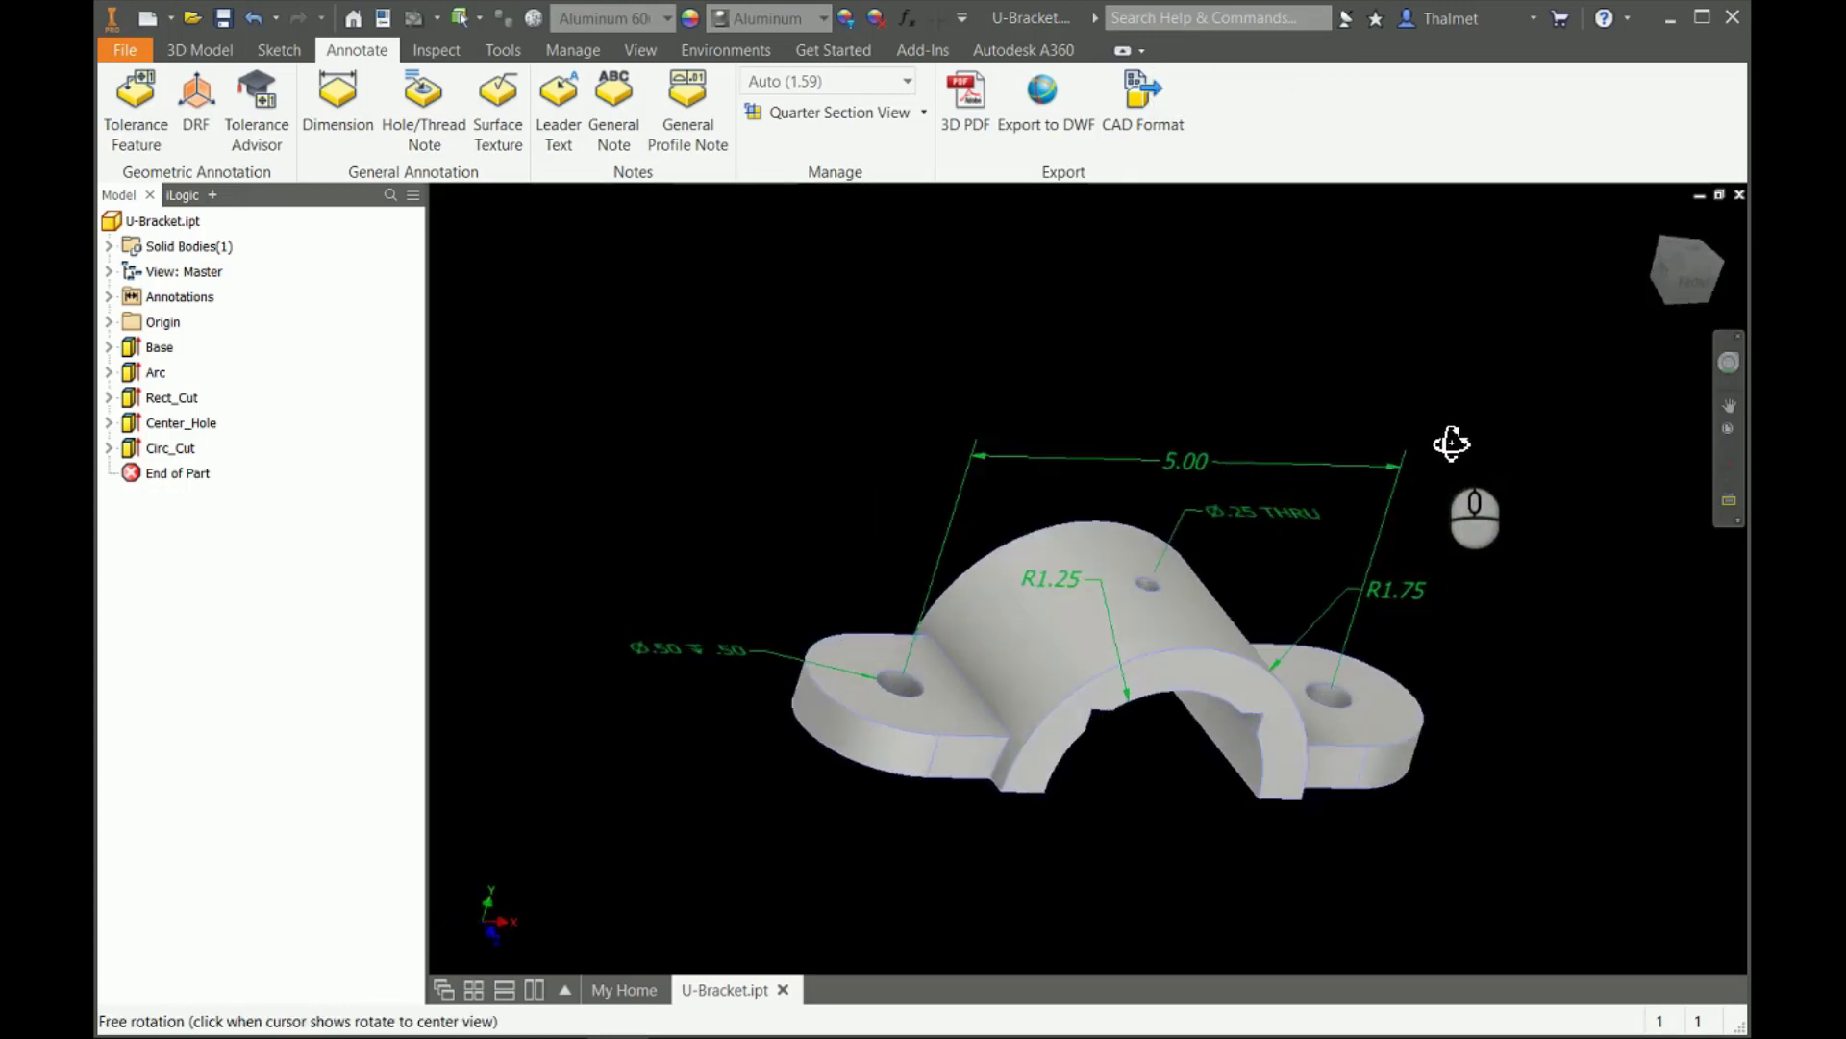
drag(1451, 444, 1083, 424)
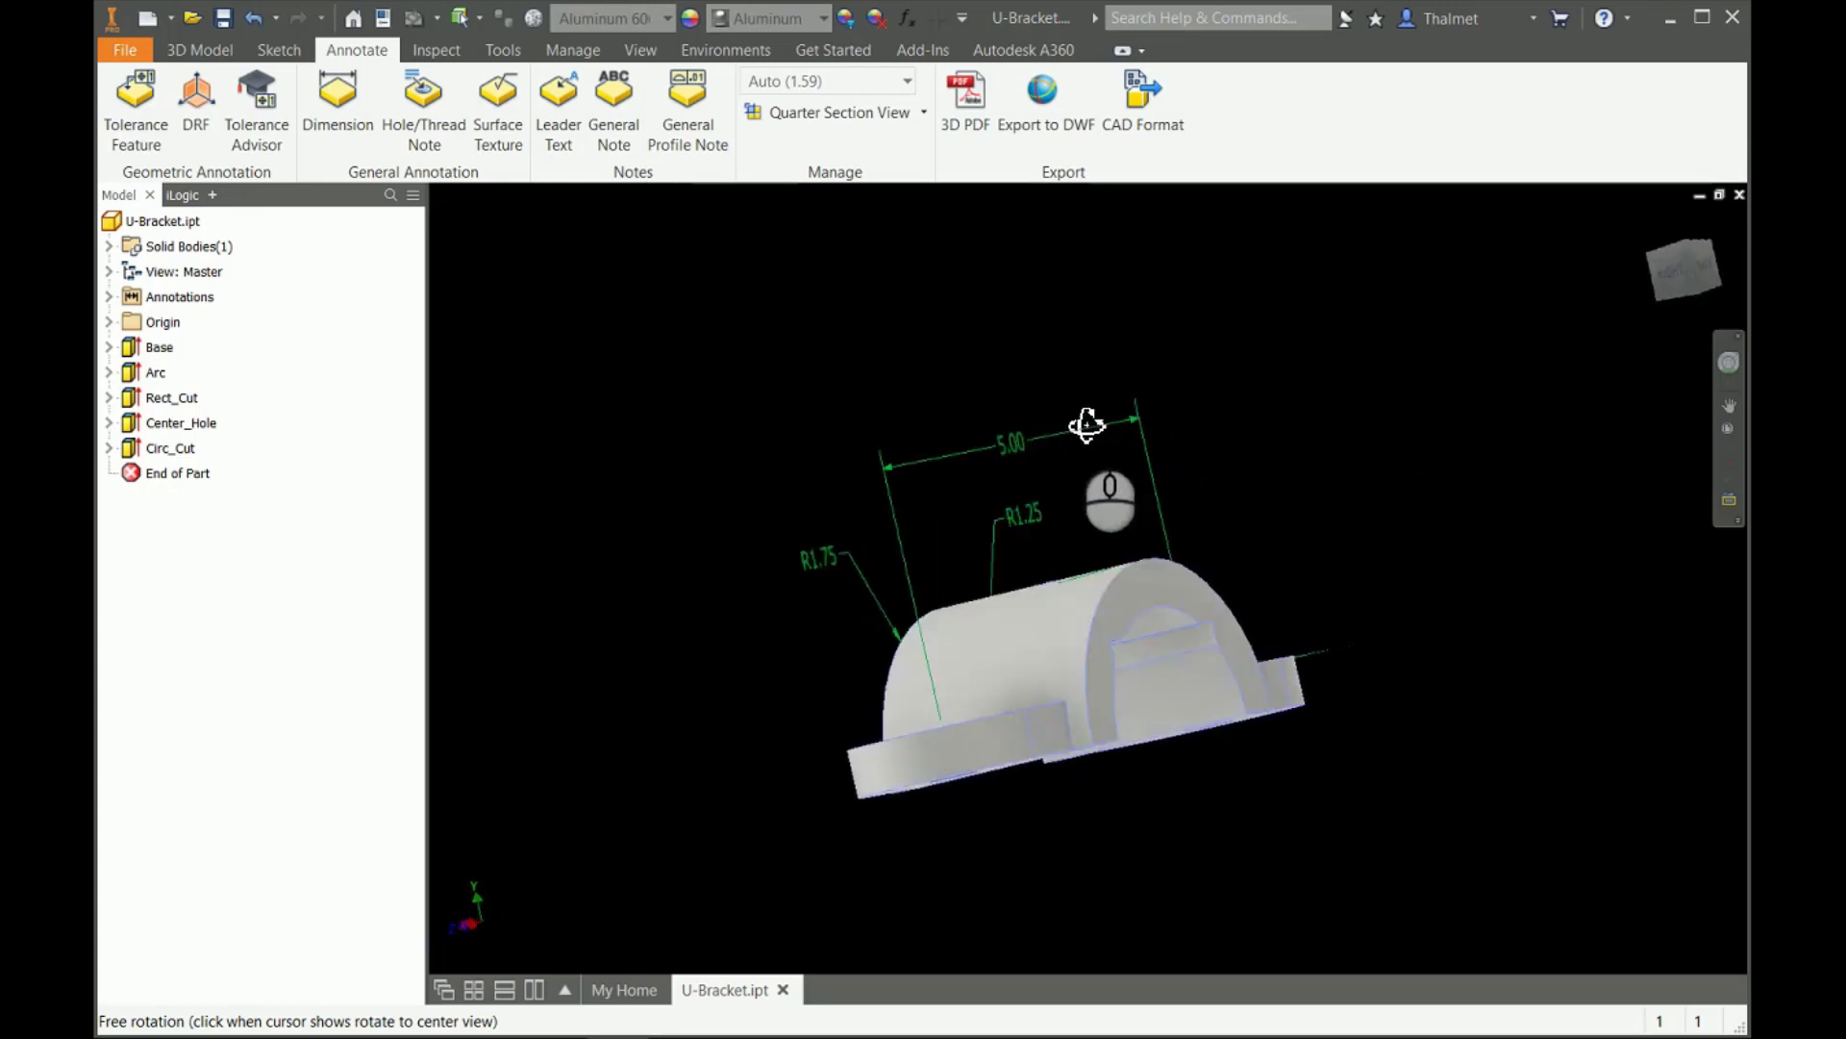
drag(1087, 425, 1395, 424)
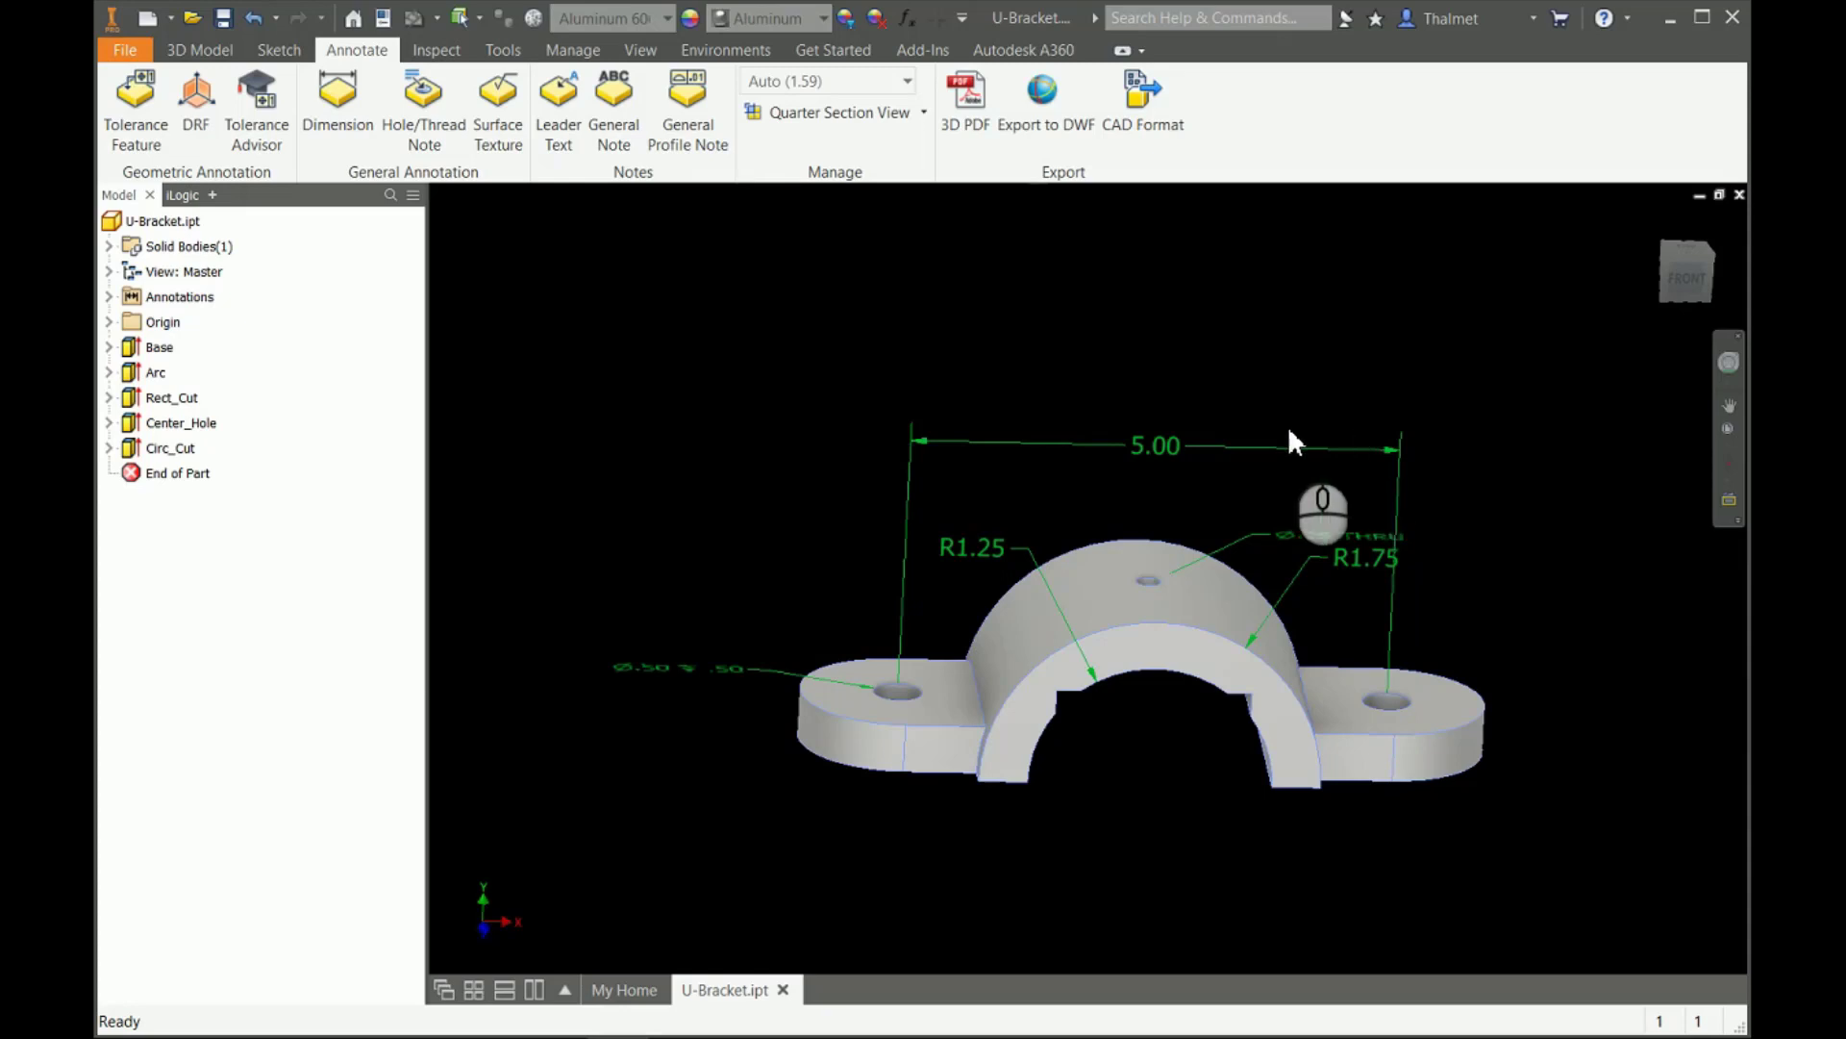
drag(1295, 441, 1207, 471)
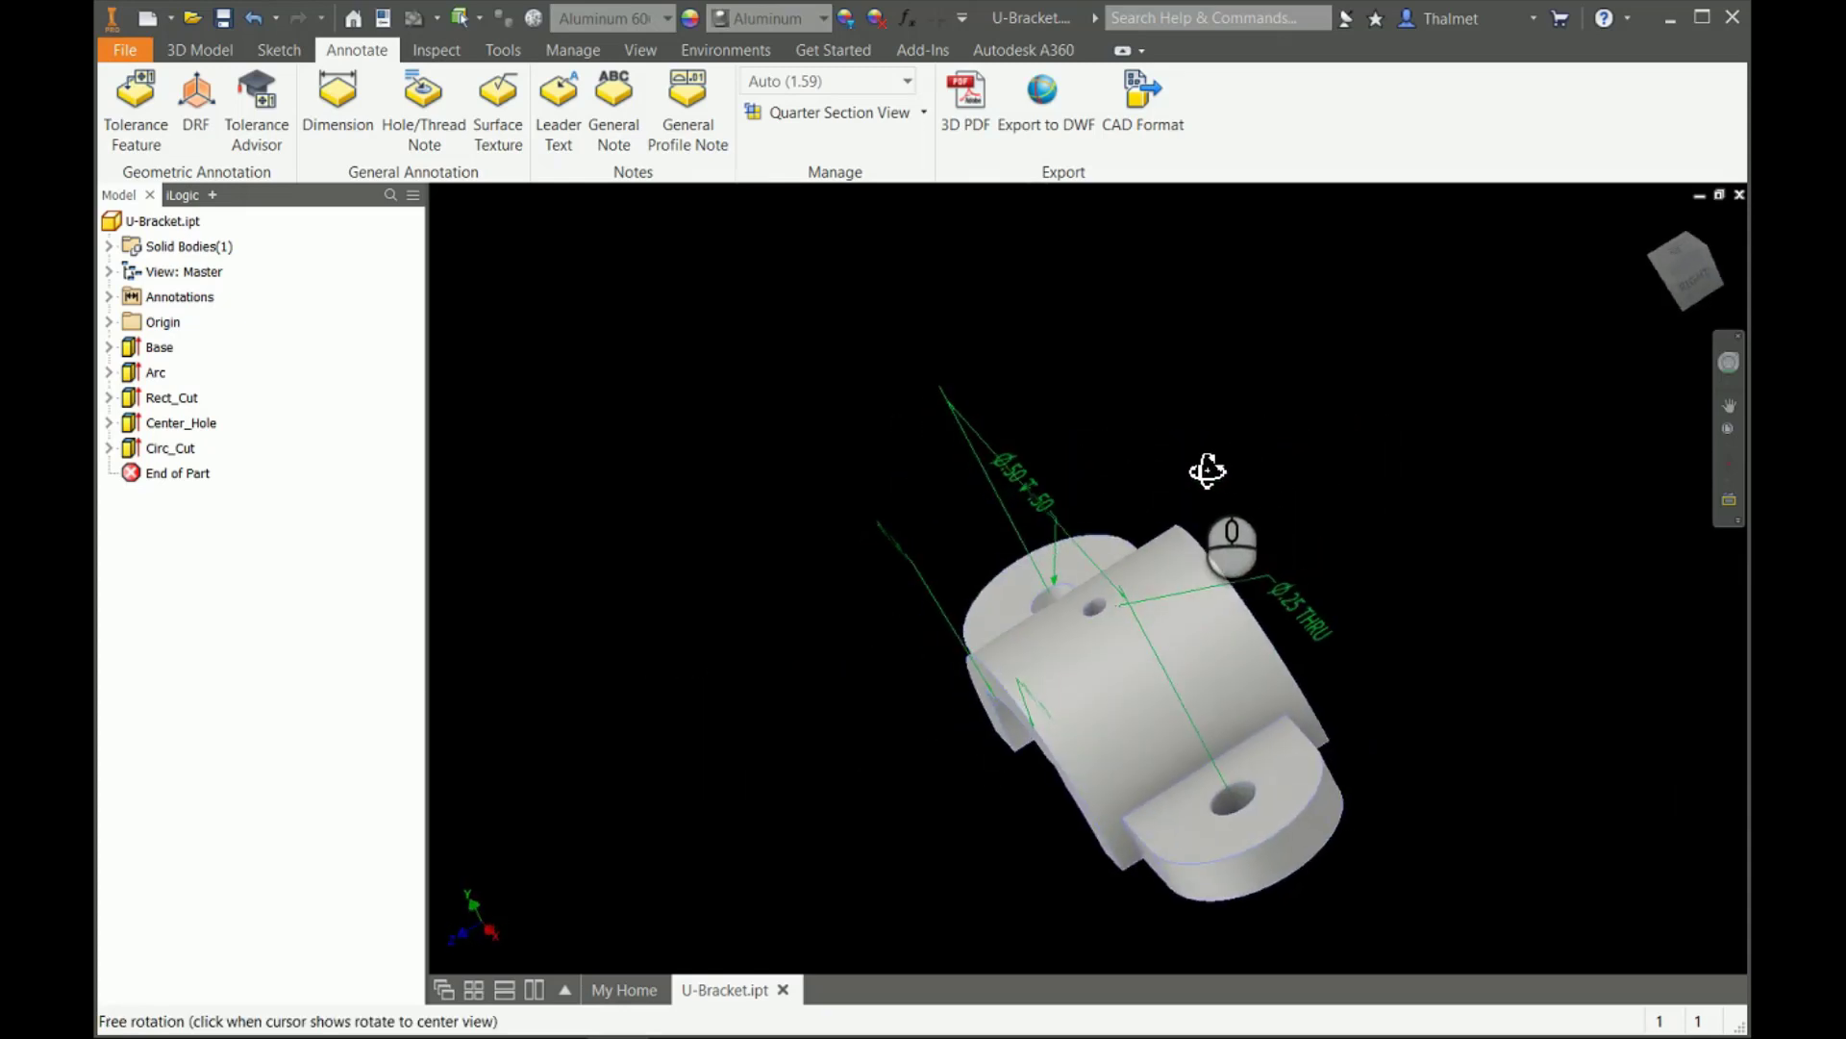
drag(1207, 470, 1359, 479)
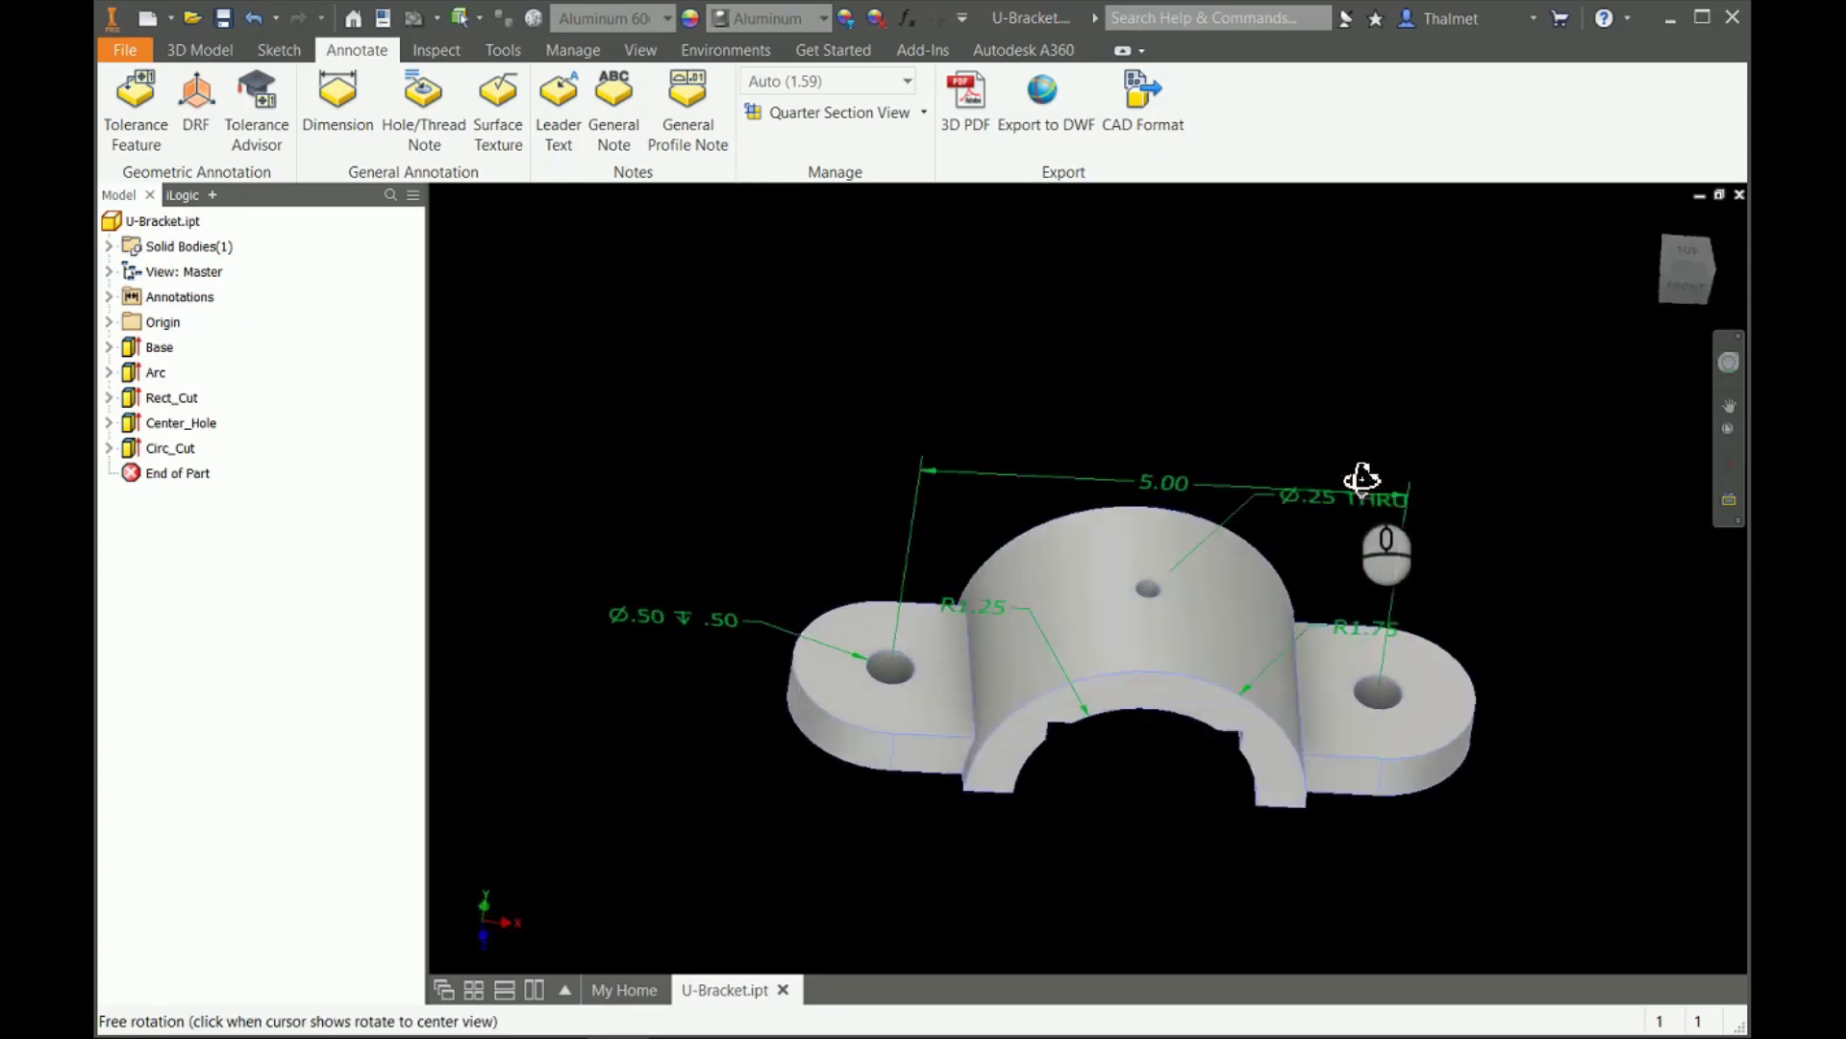
drag(1360, 483, 1354, 465)
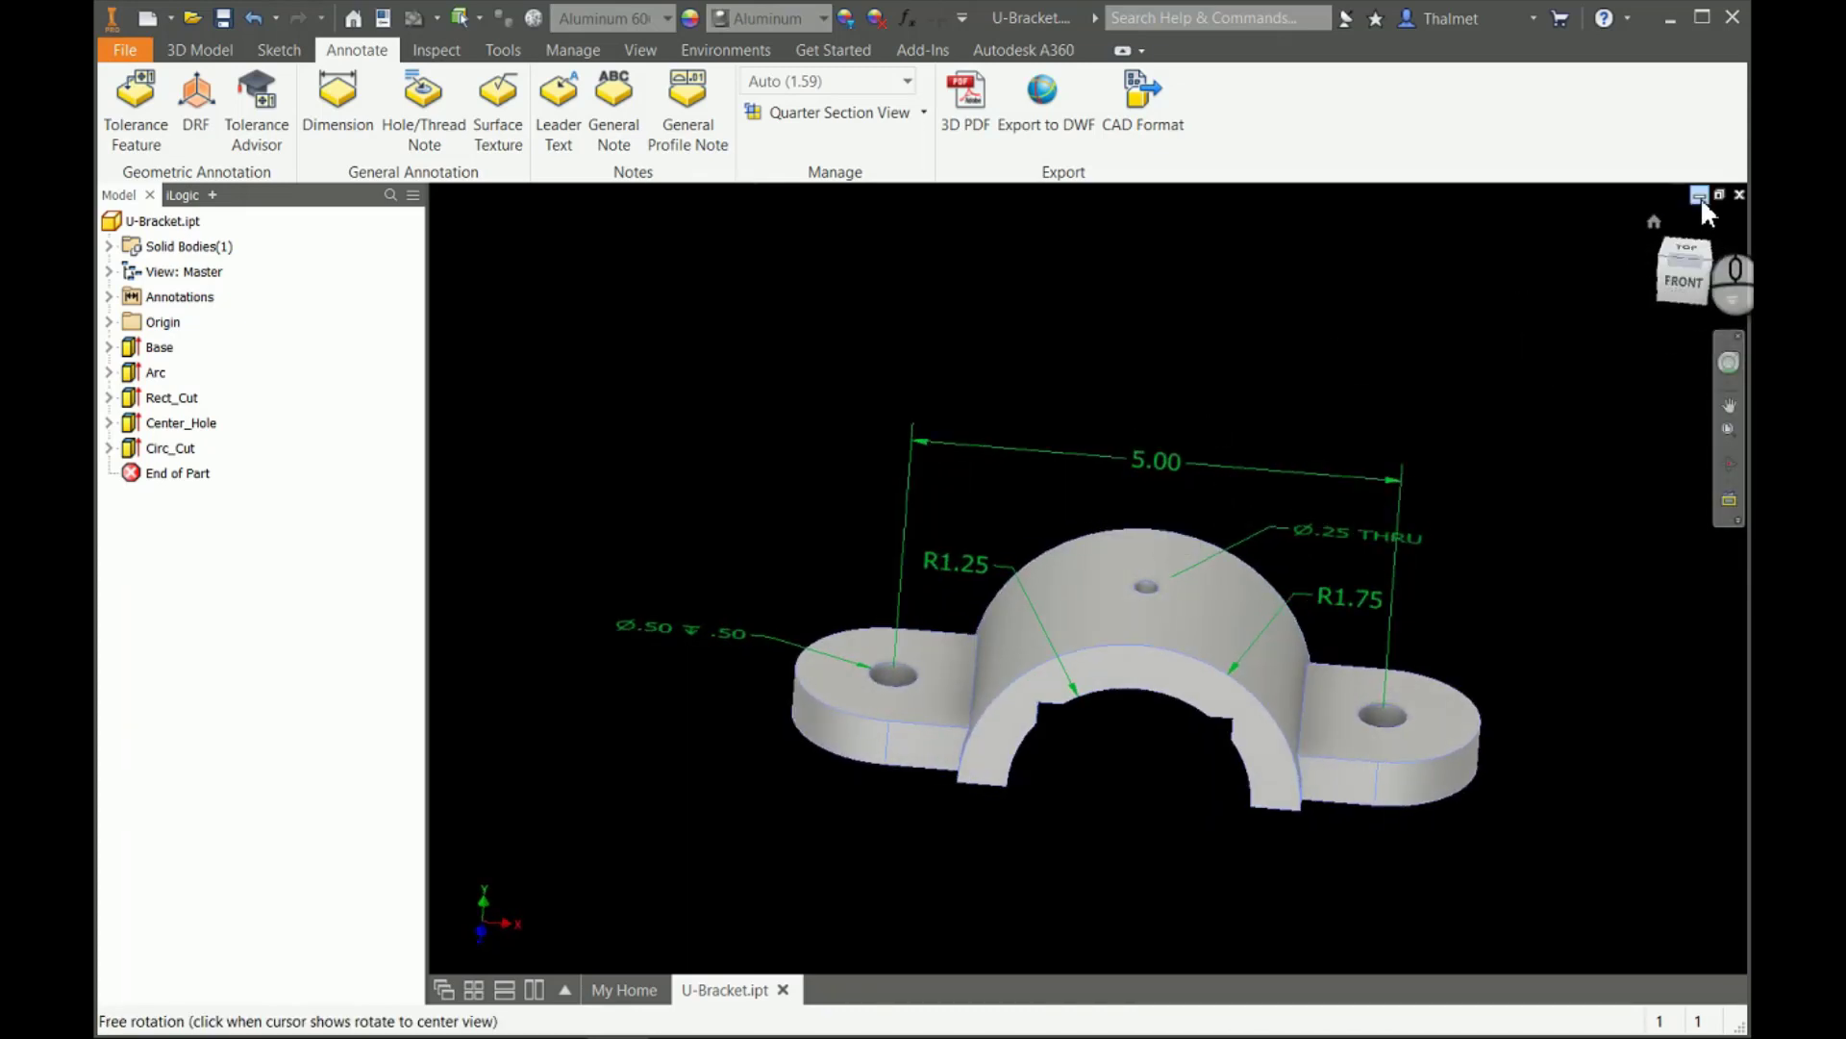
Close U-Bracket.ipt and decline to save changes.
click(1702, 197)
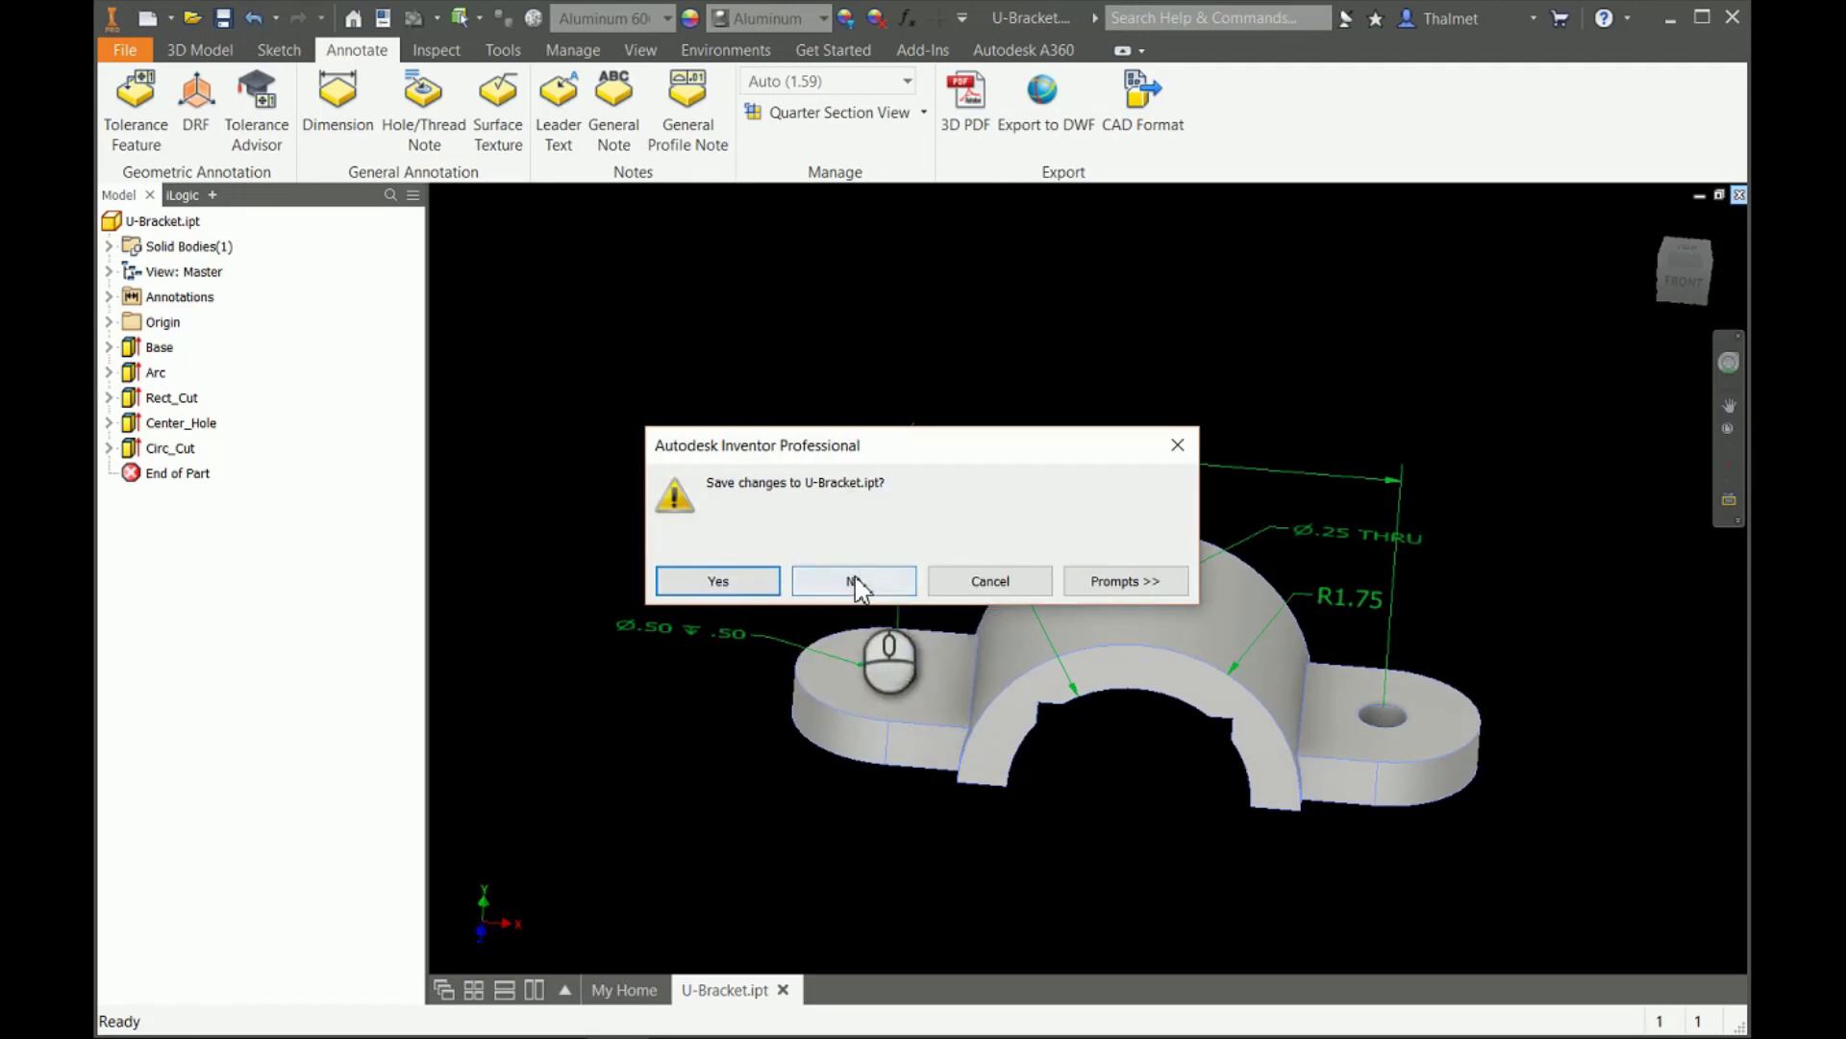
click(854, 581)
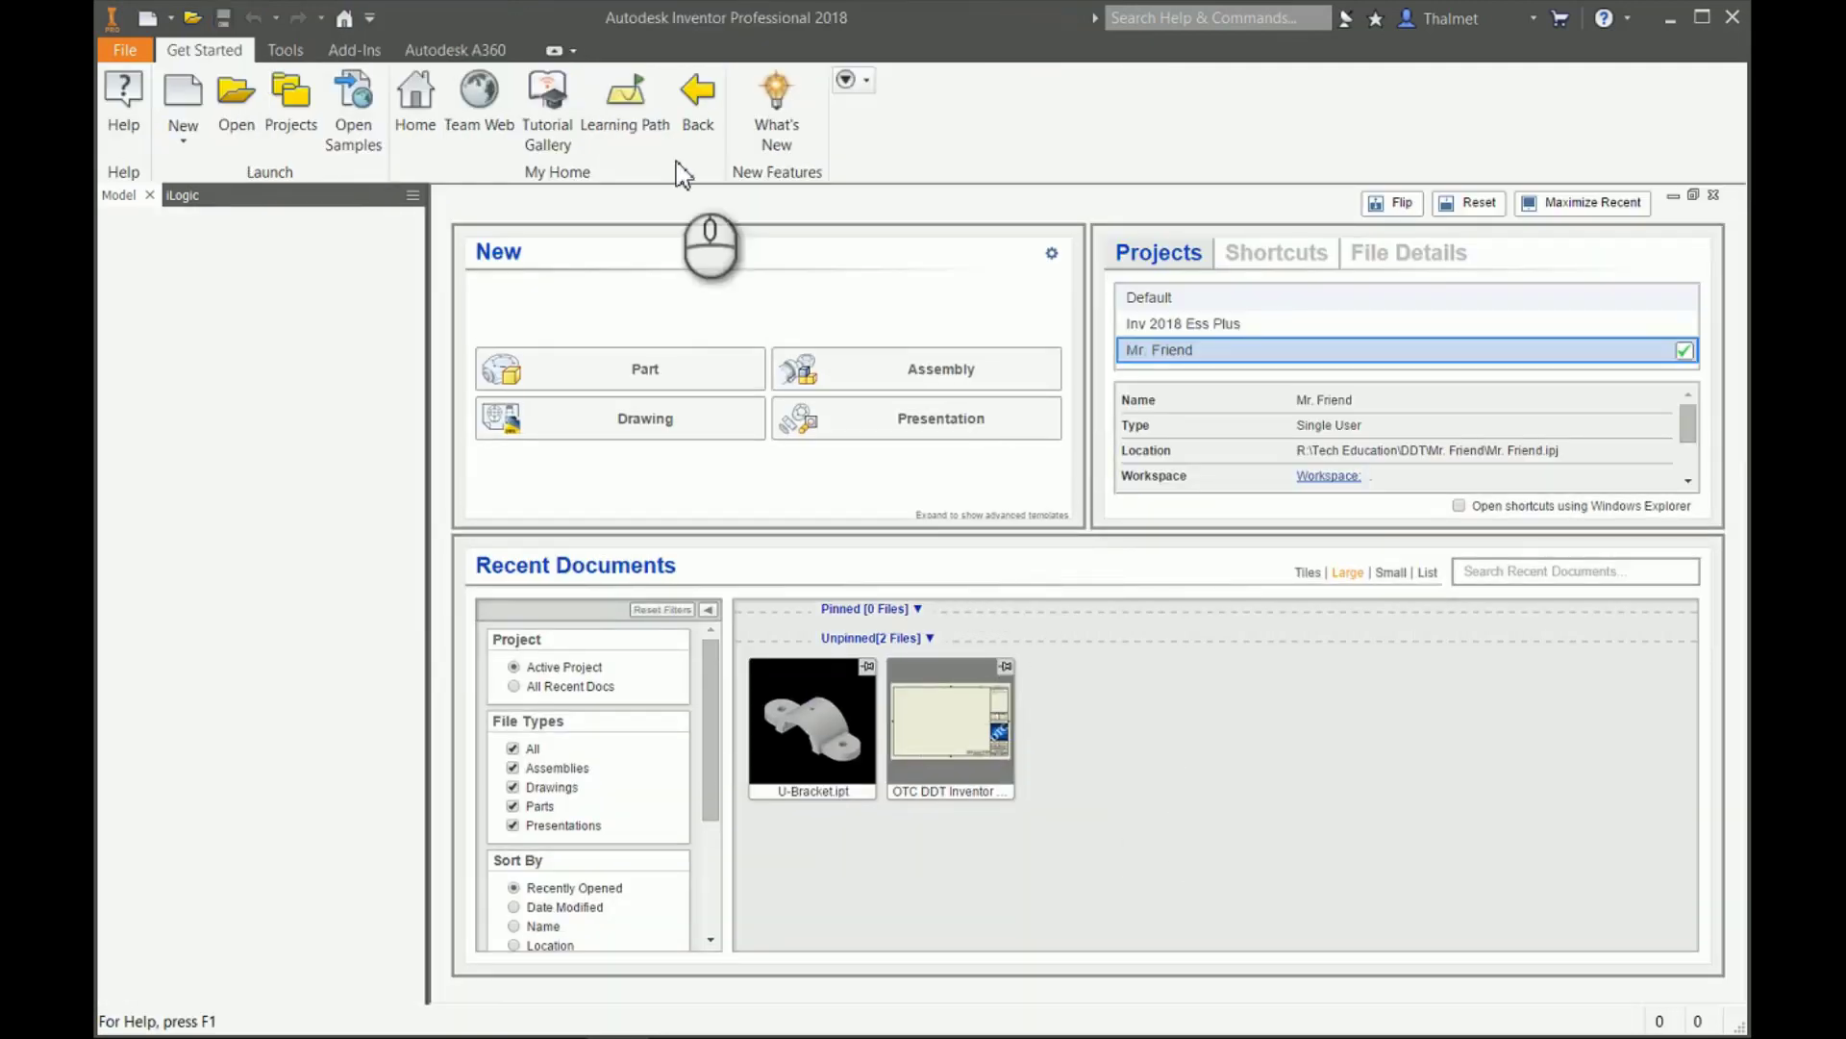
mouse_move(622, 188)
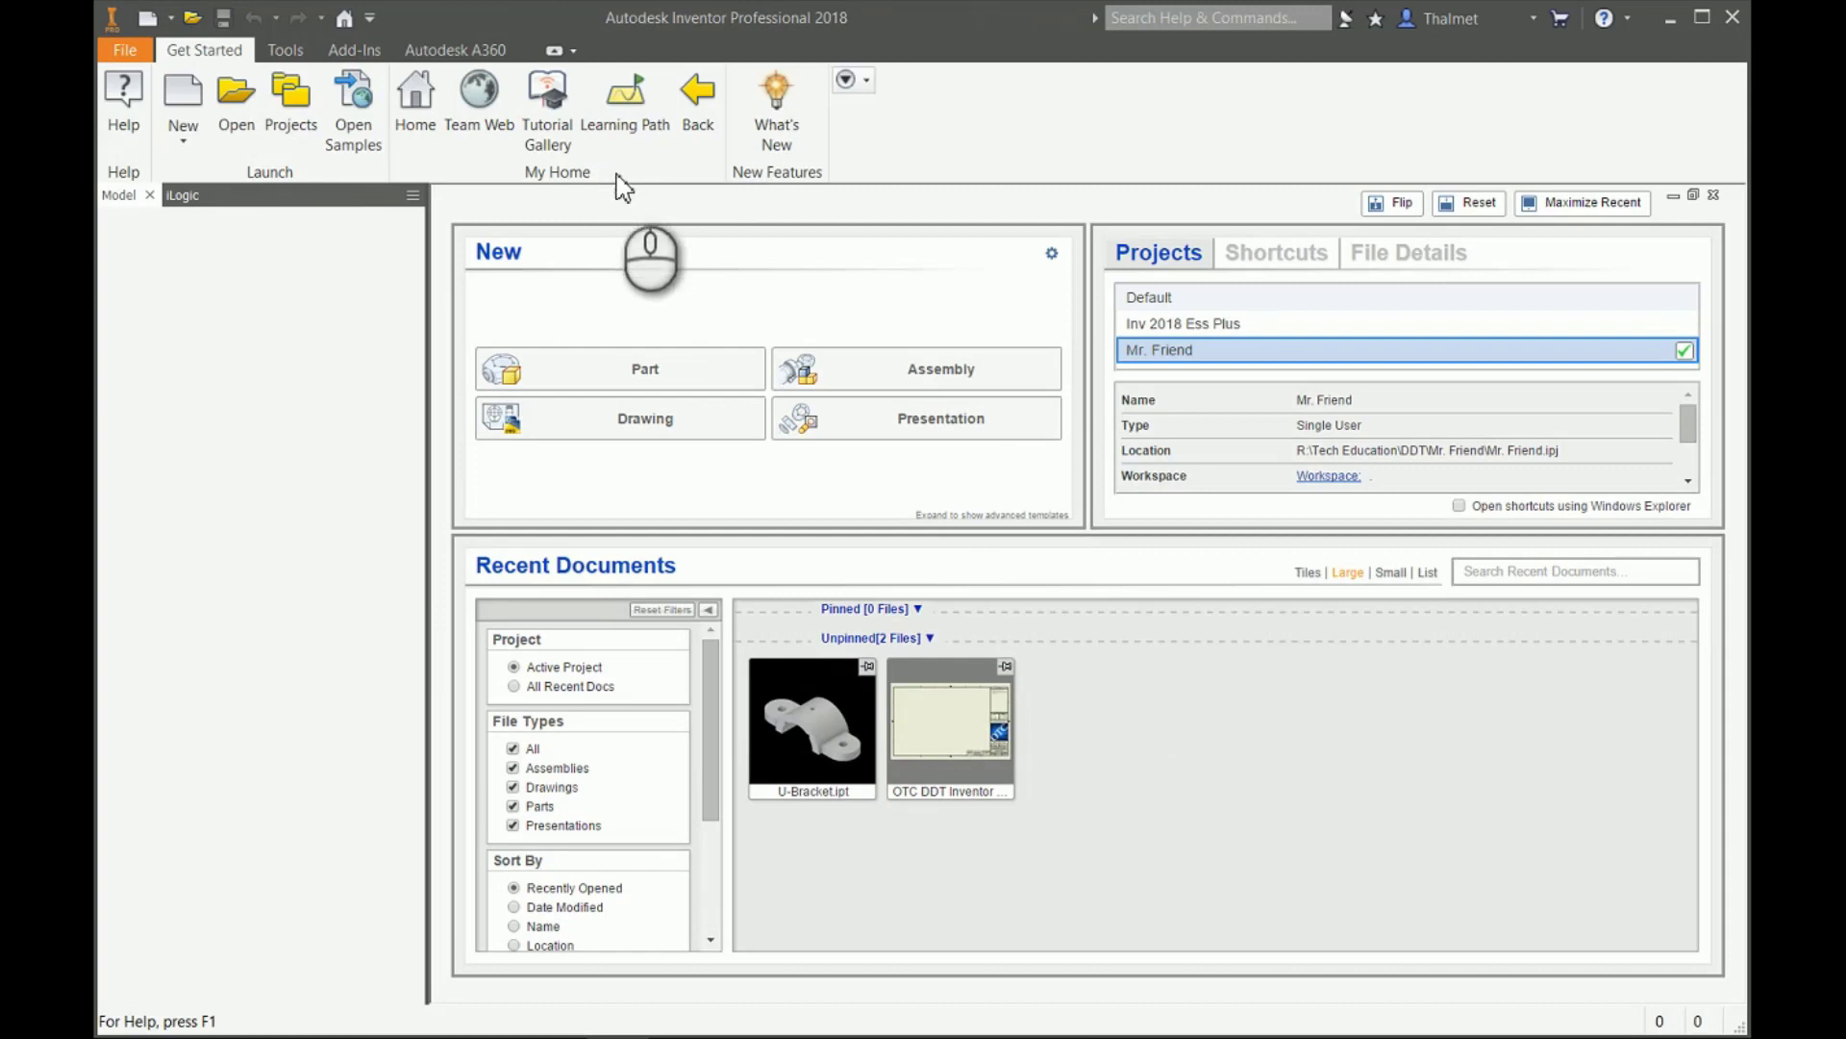
mouse_move(387, 279)
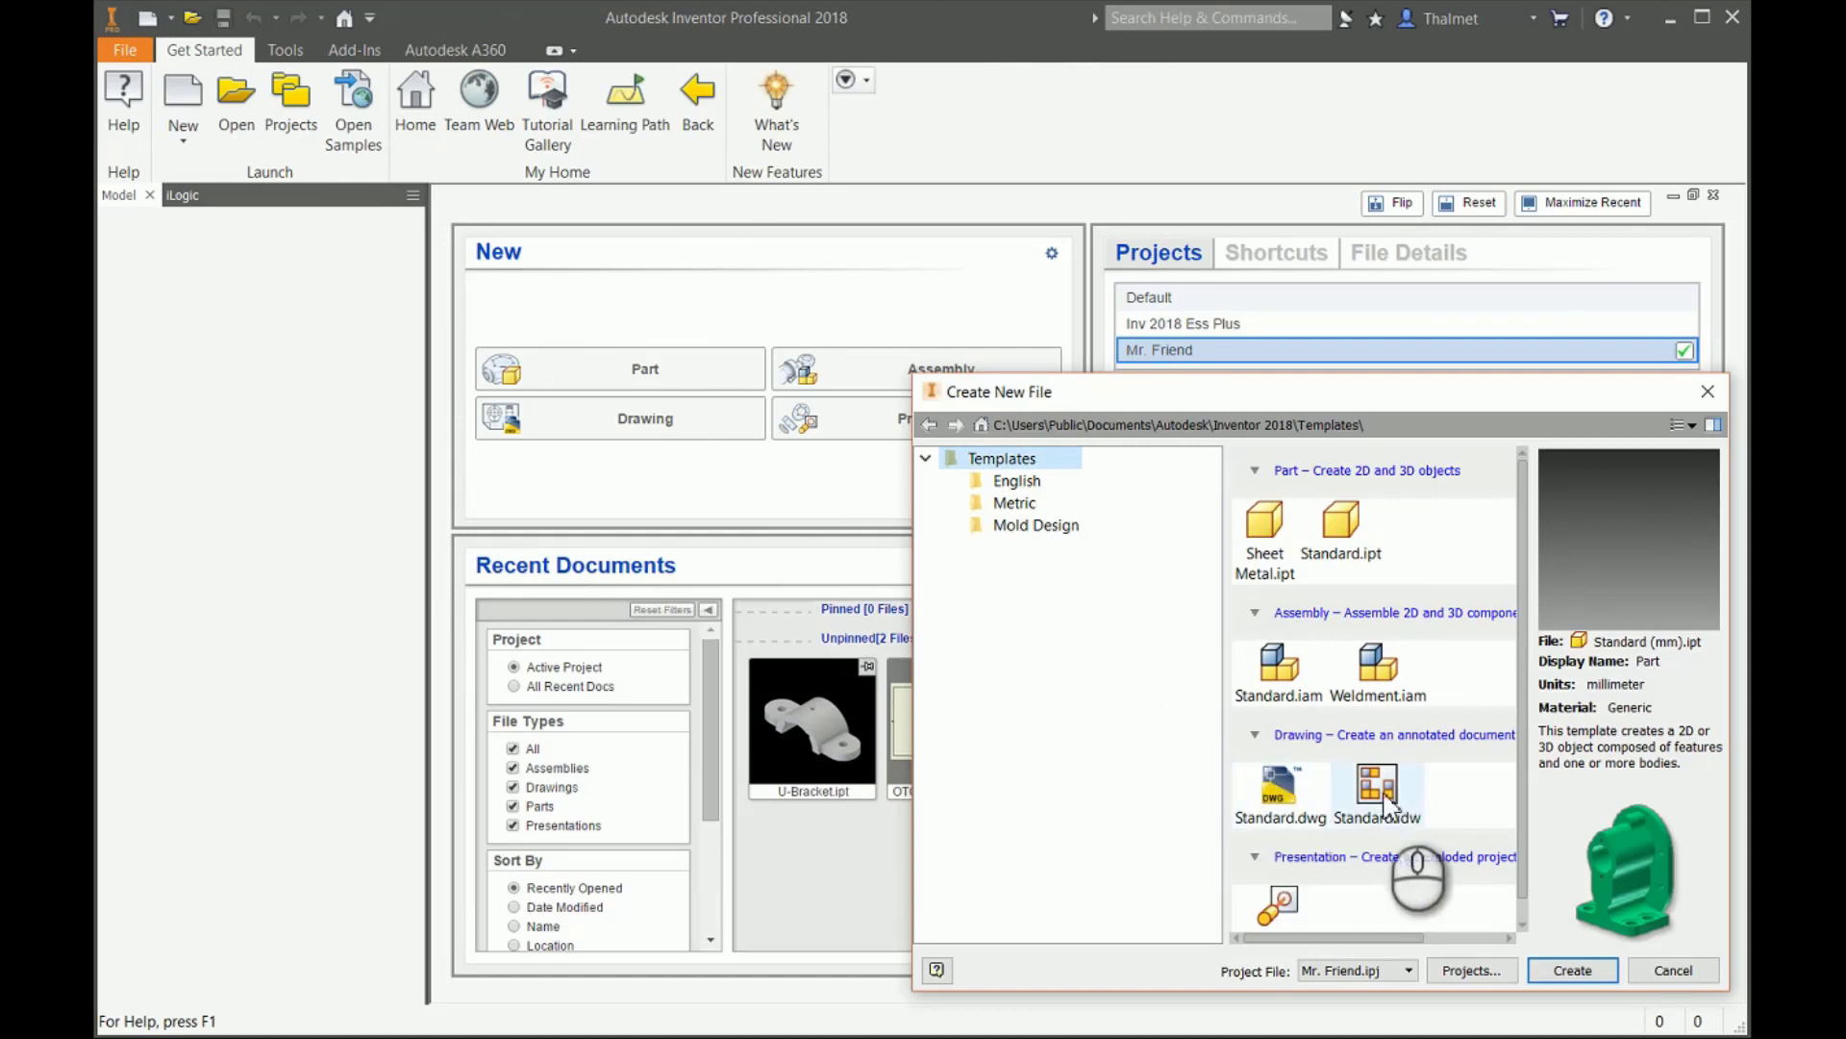
Select the Standard.idw template for the new file.
click(1379, 788)
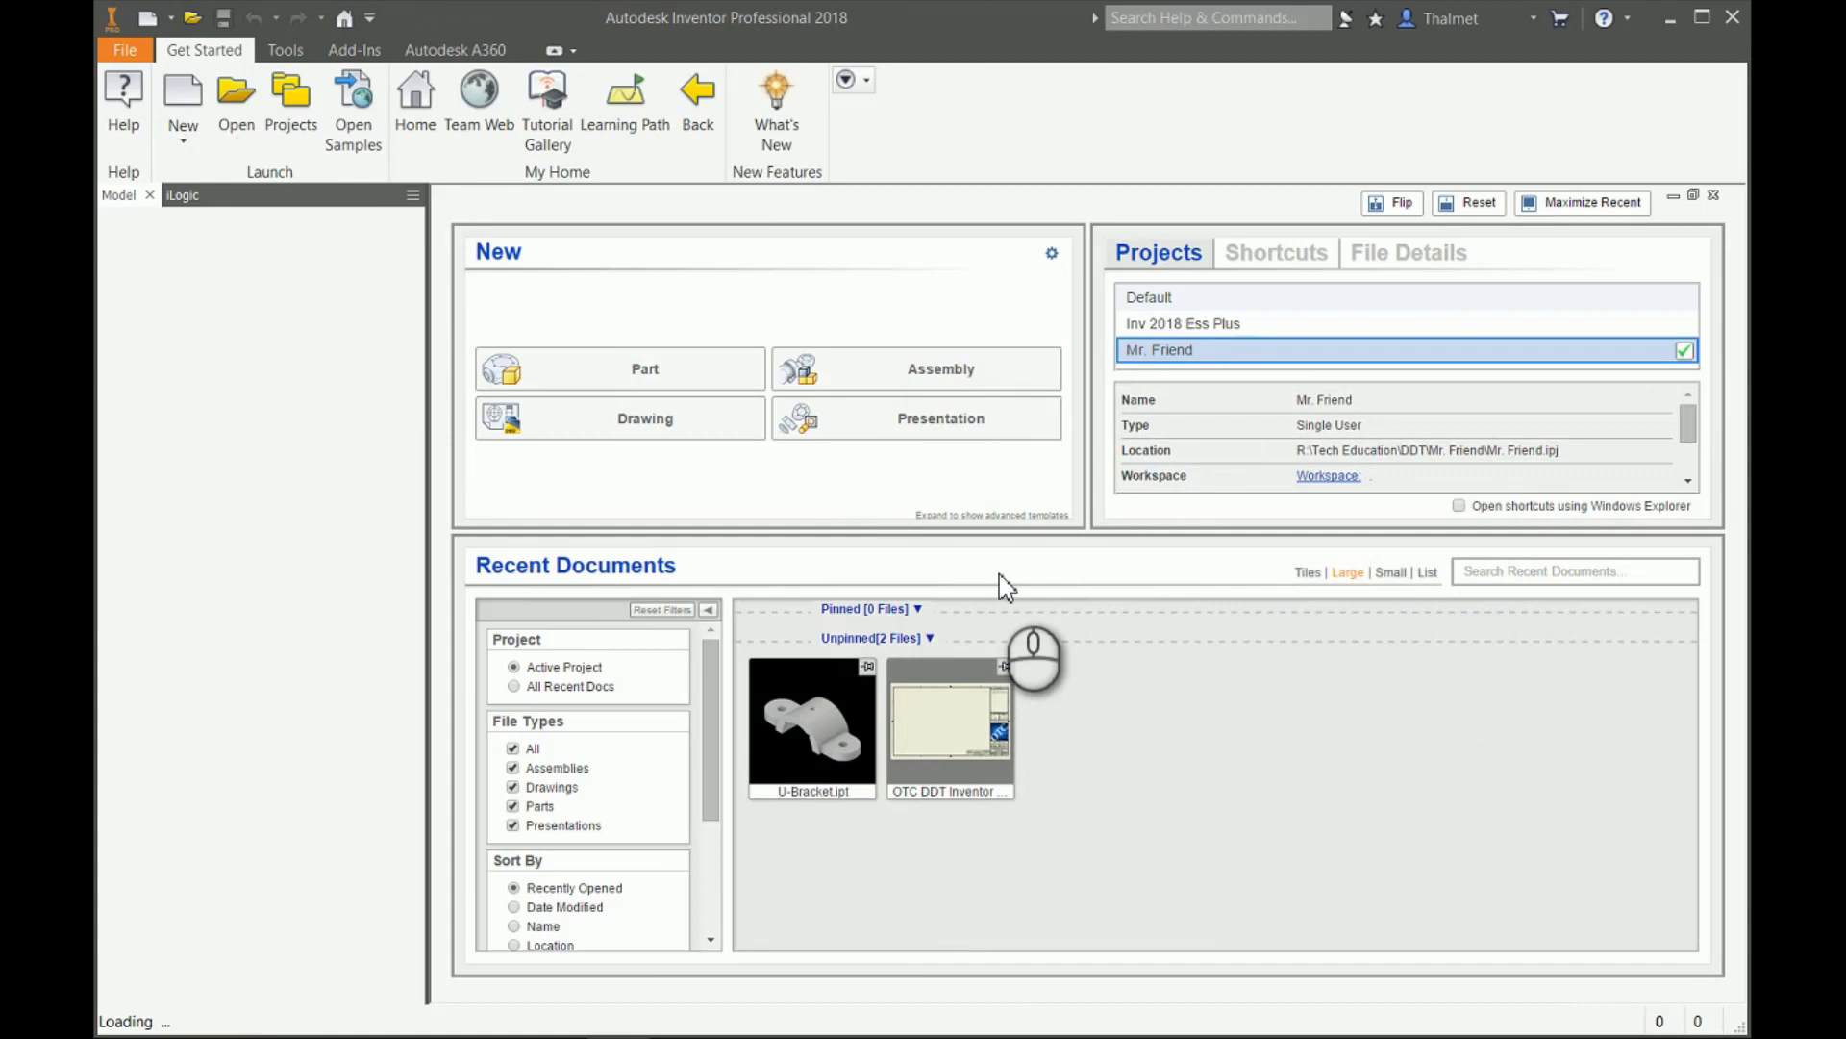
Create Drawing1 from Standard.idw with an ANSI Large sheet, border and title block.
click(620, 418)
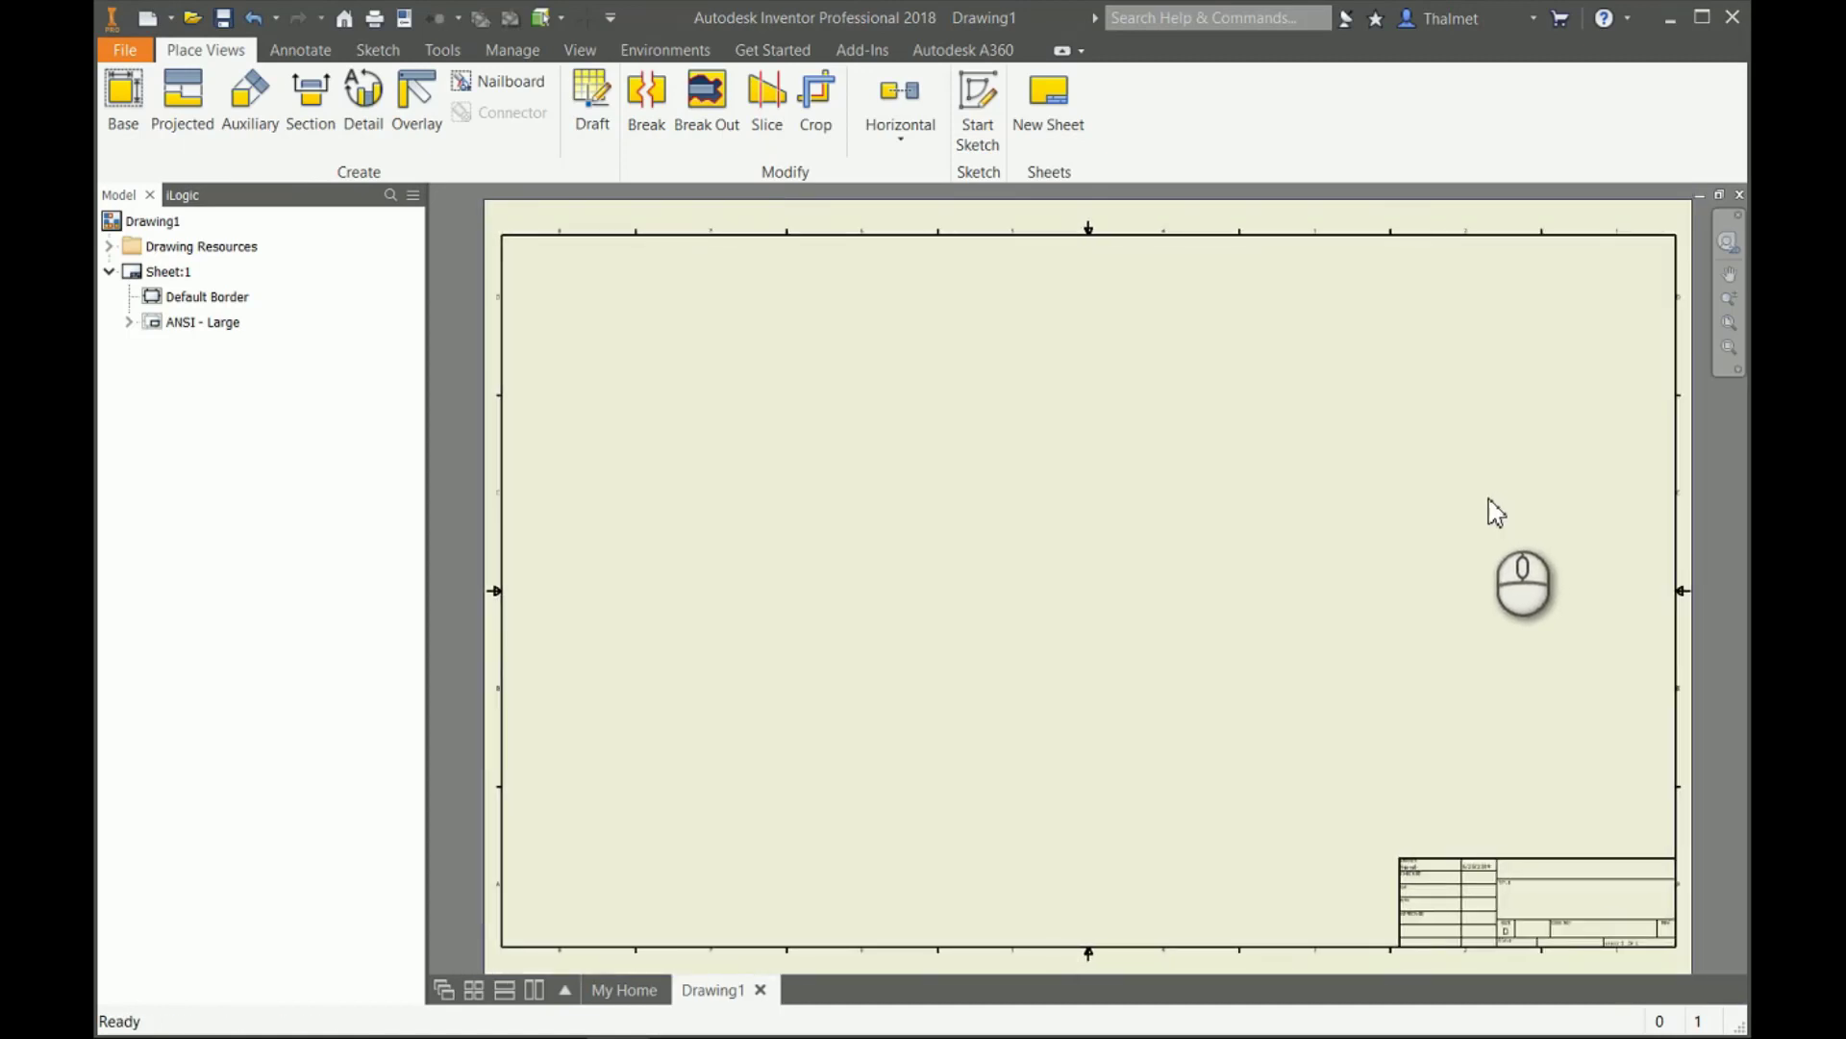
mouse_move(1490, 514)
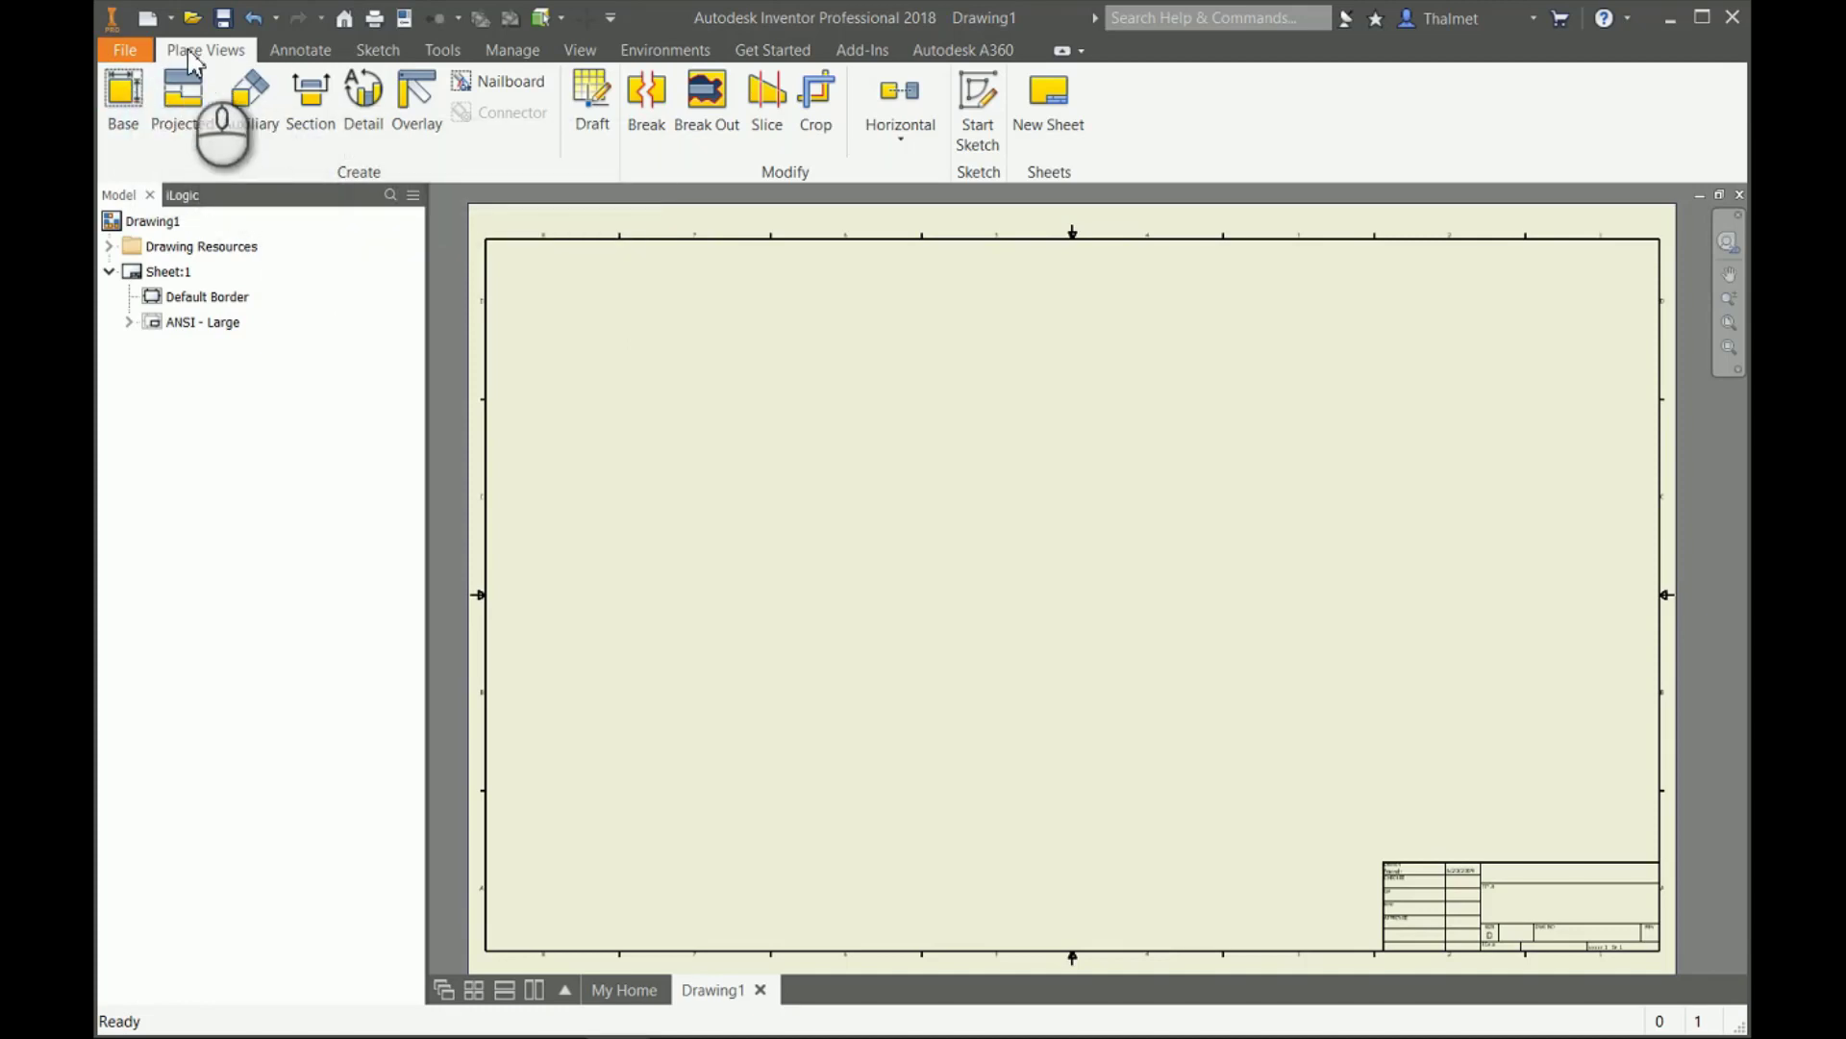
Start a base view and browse into the Workspace DDT-200 folder.
click(121, 92)
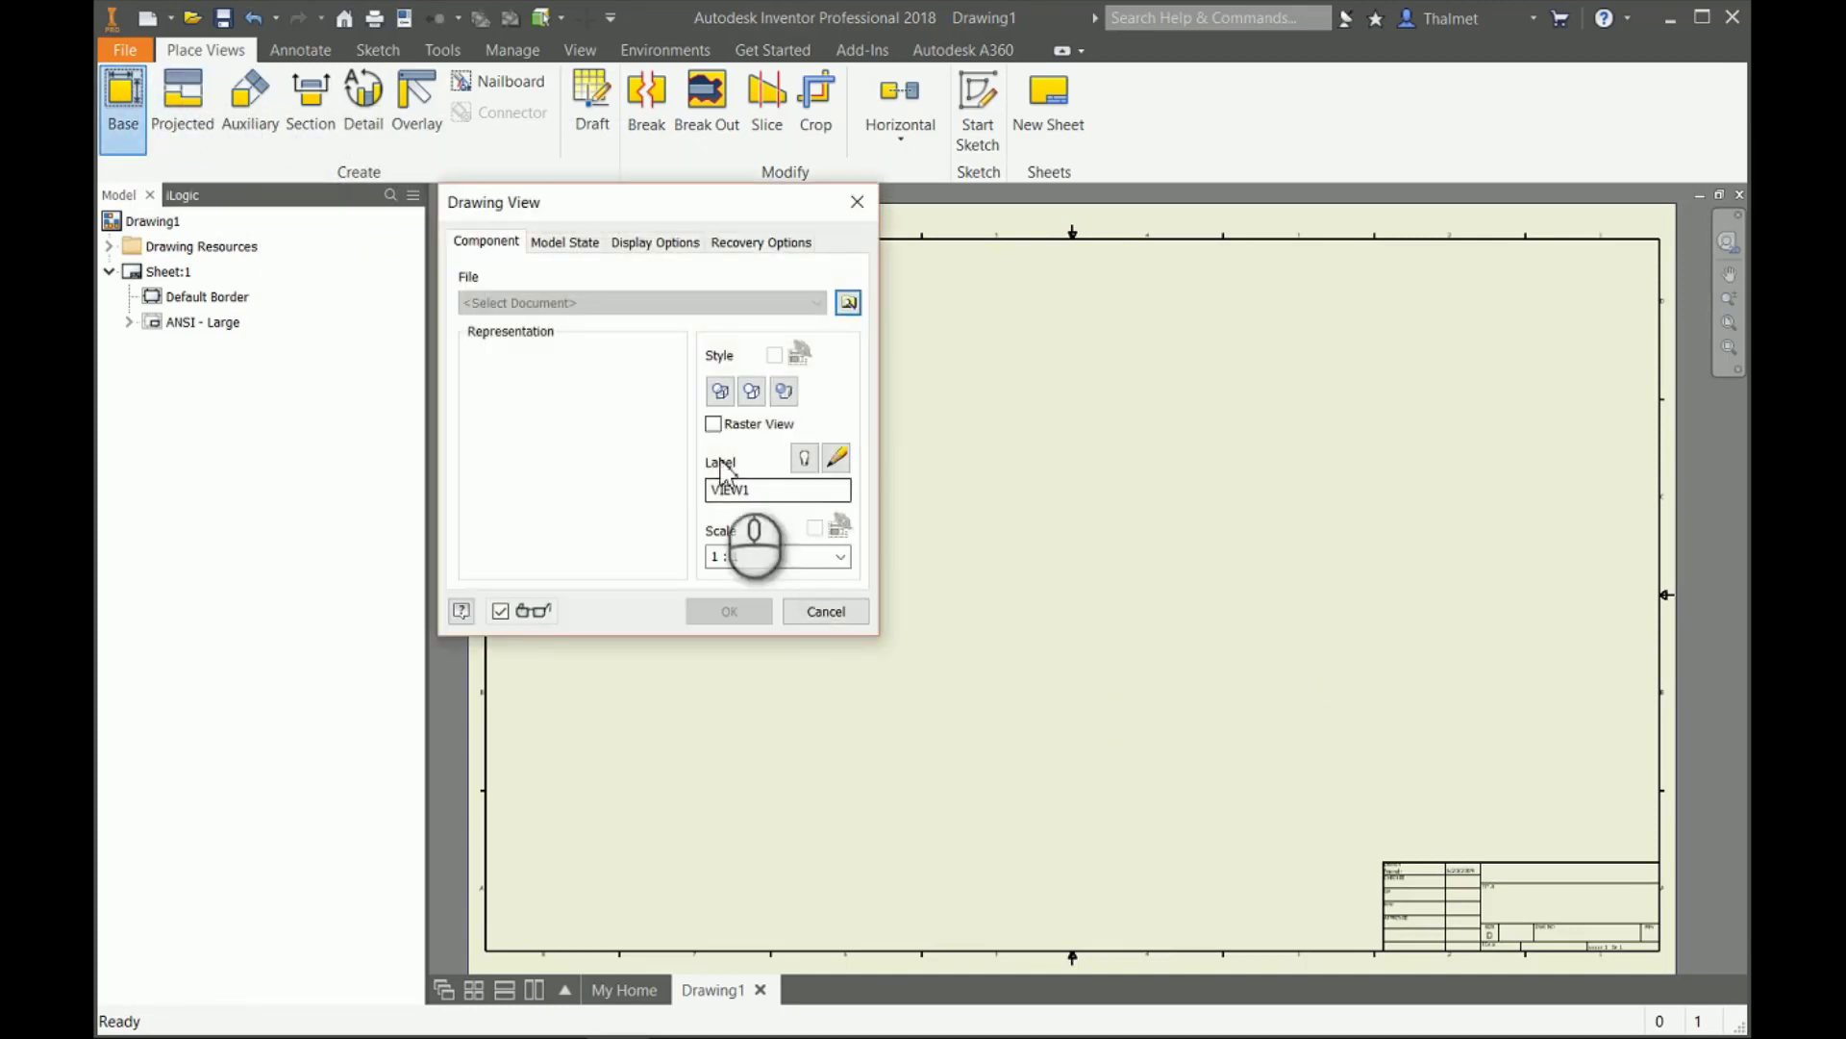
mouse_move(848, 303)
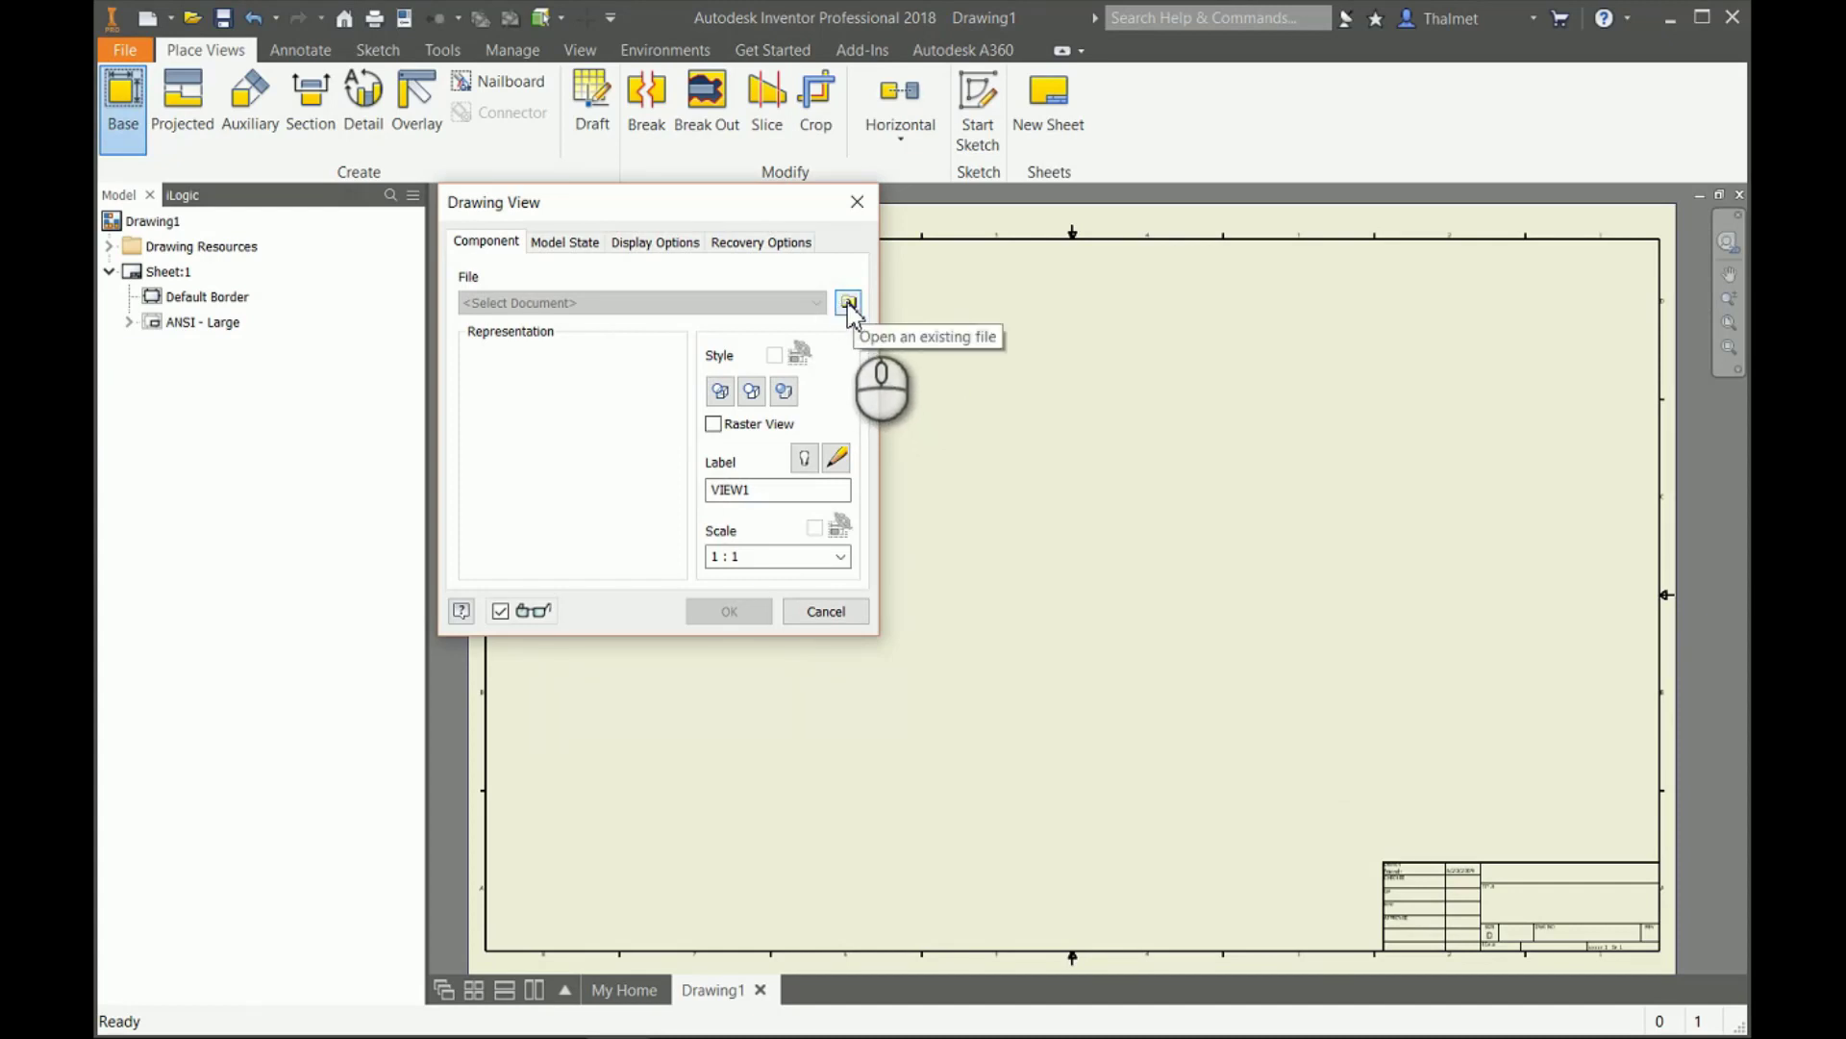
click(848, 303)
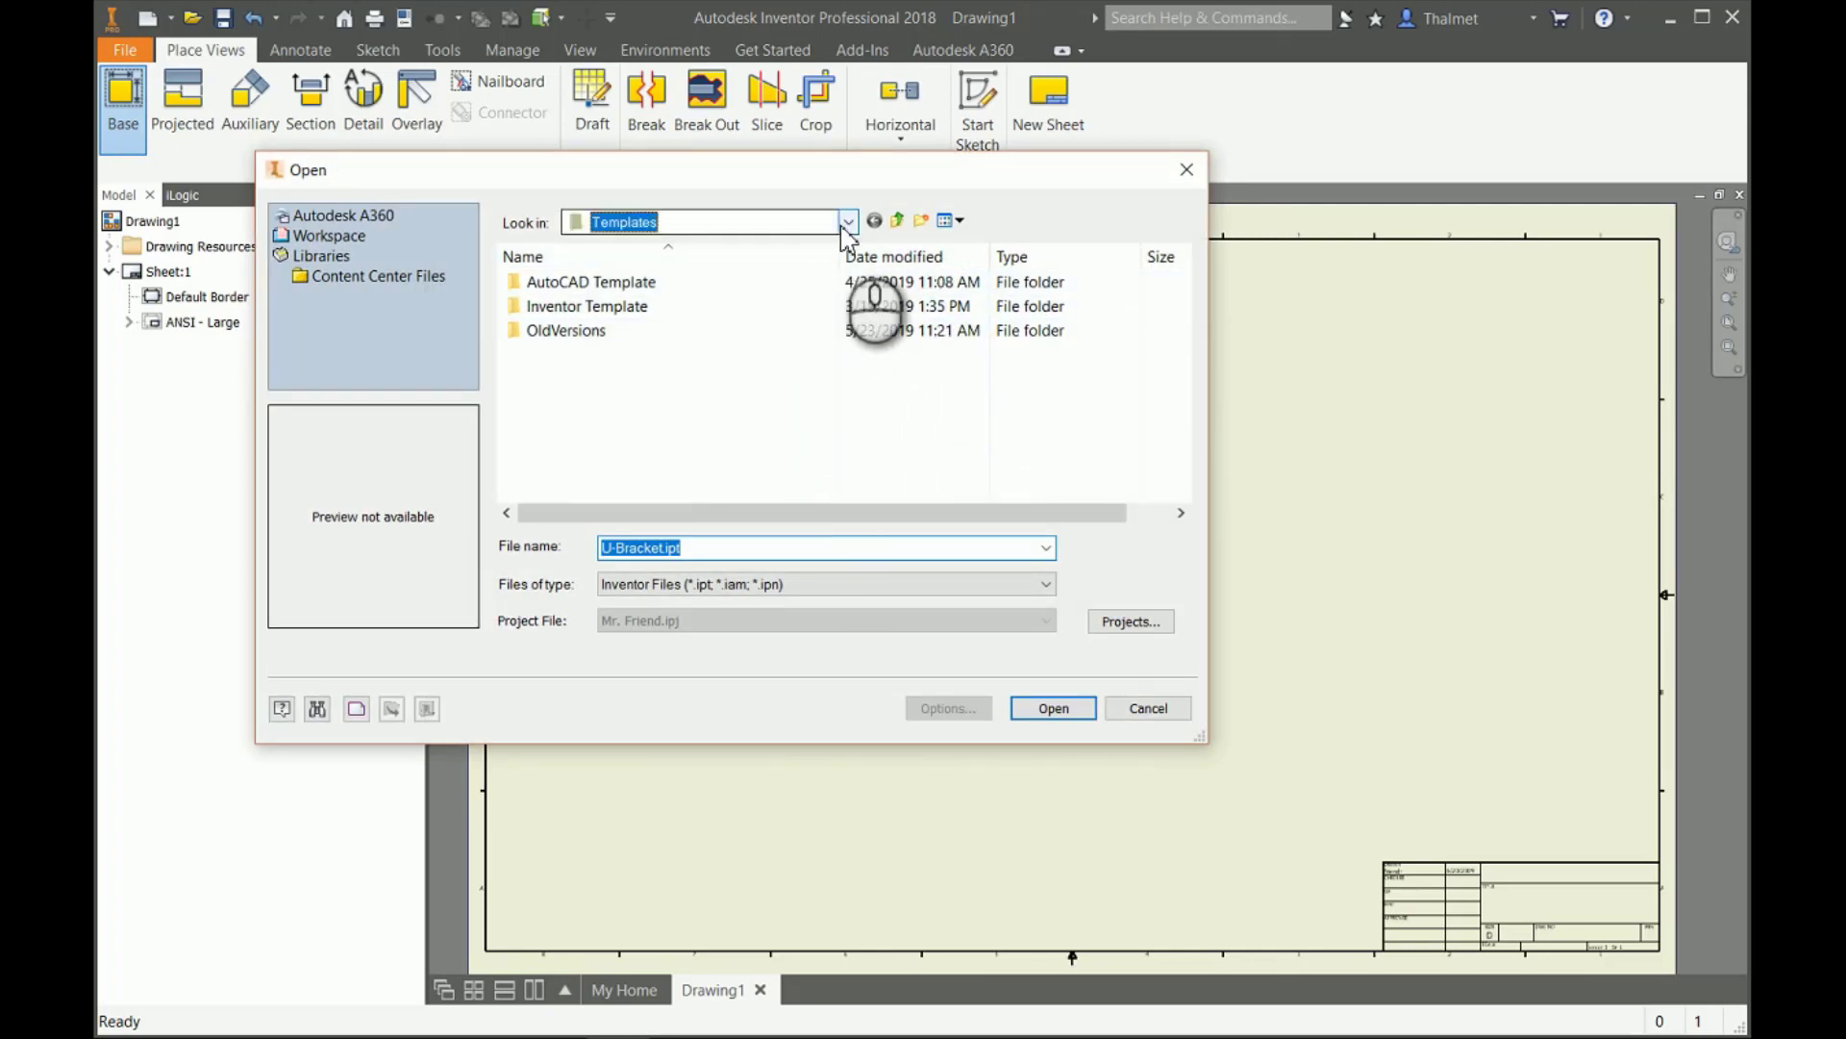
click(847, 221)
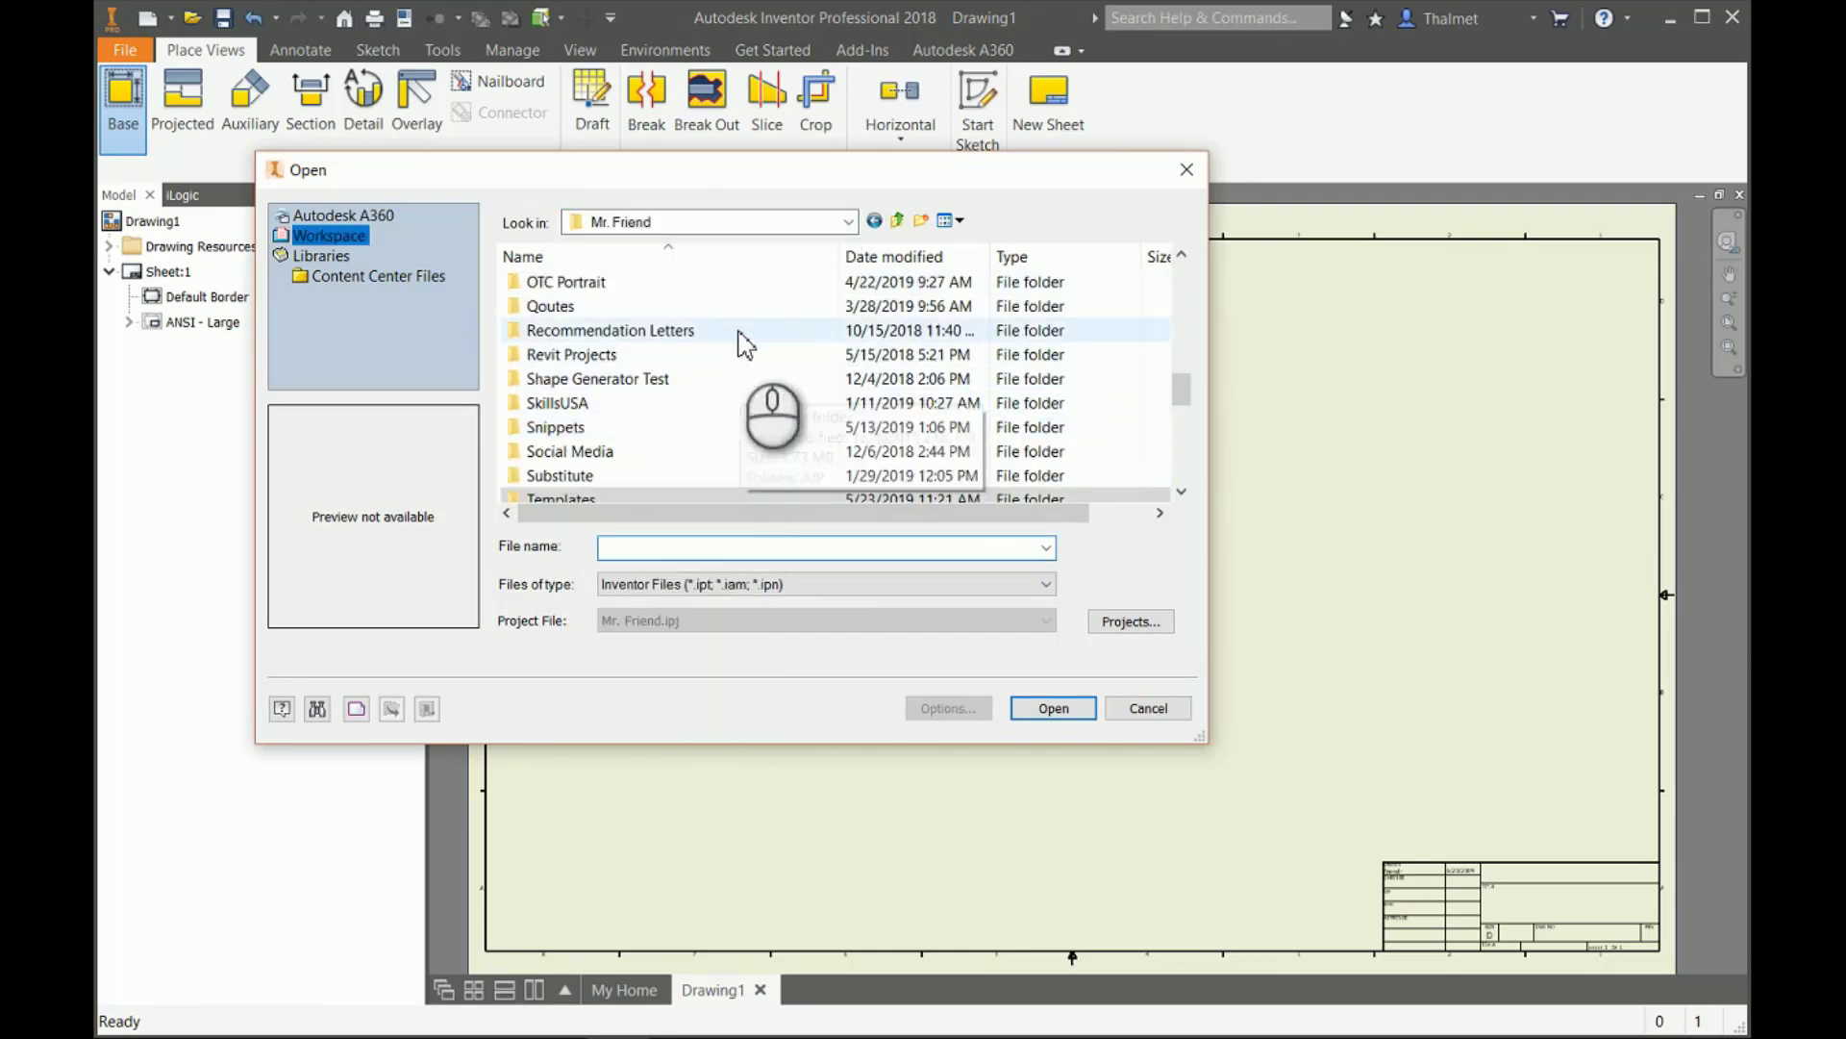
scroll(down, 3)
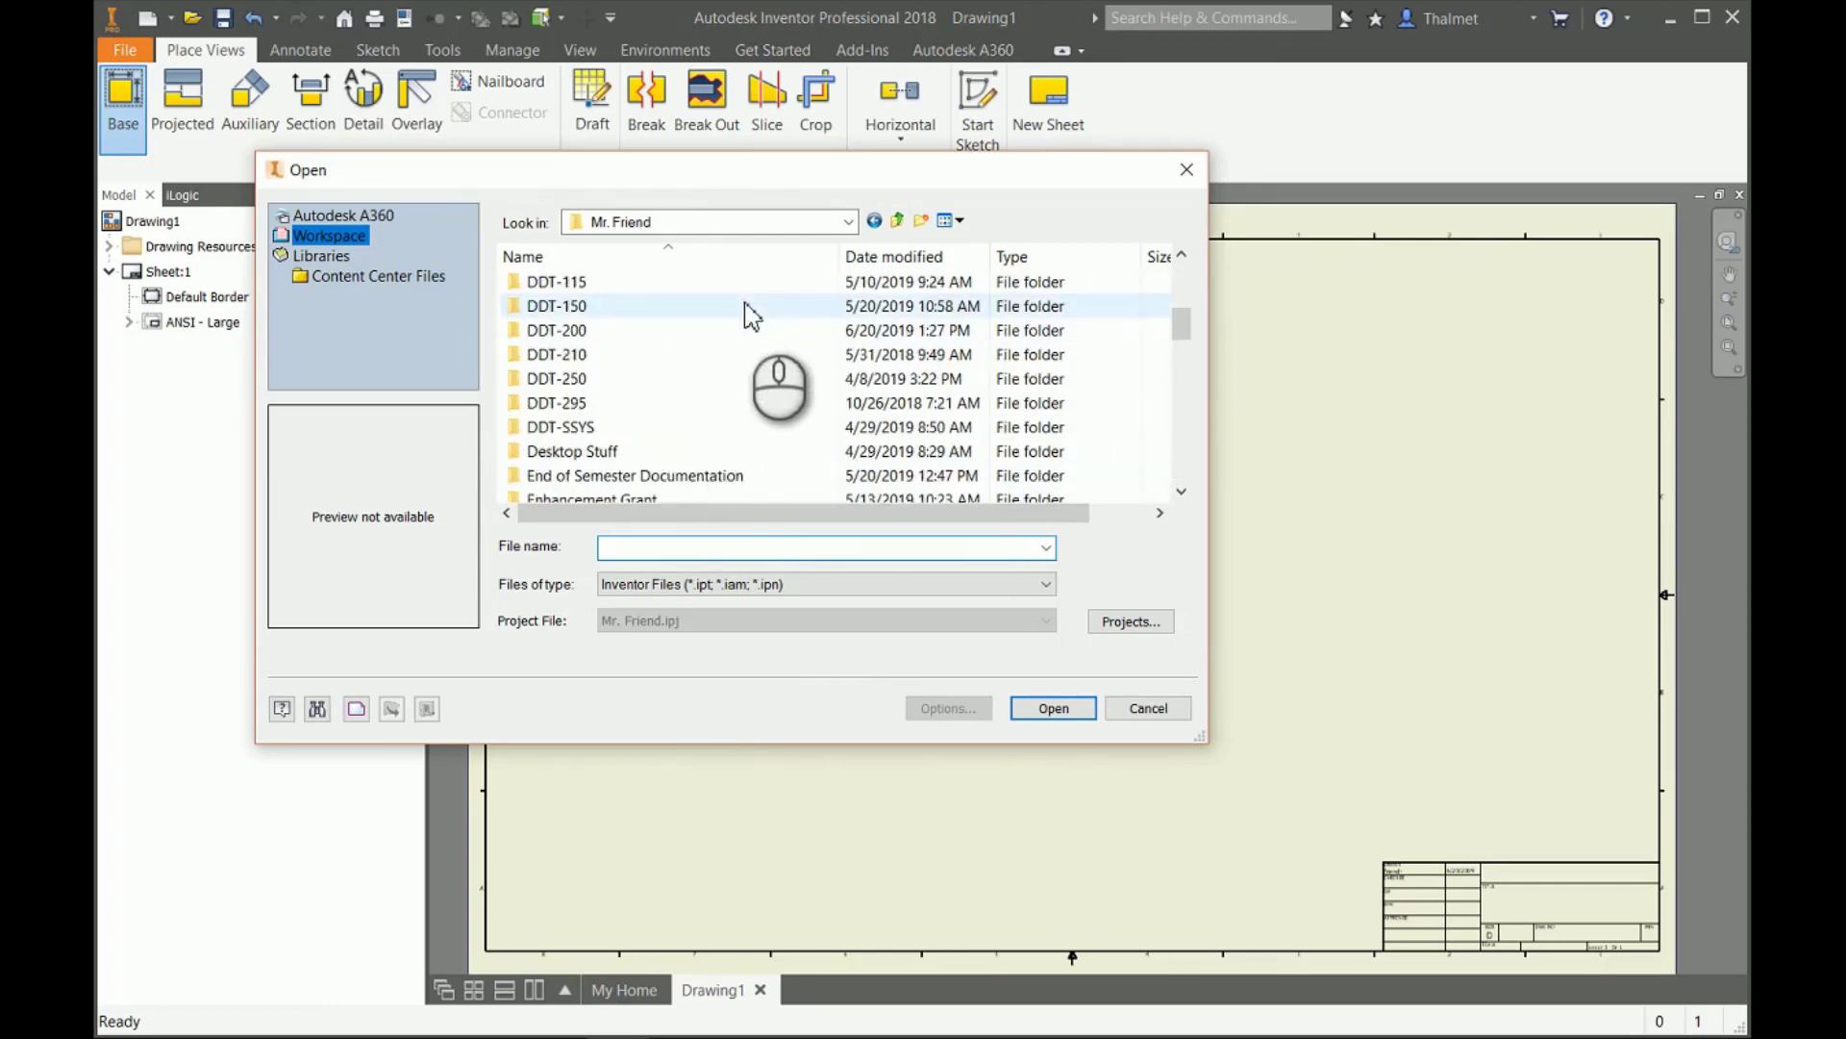
double_click(559, 330)
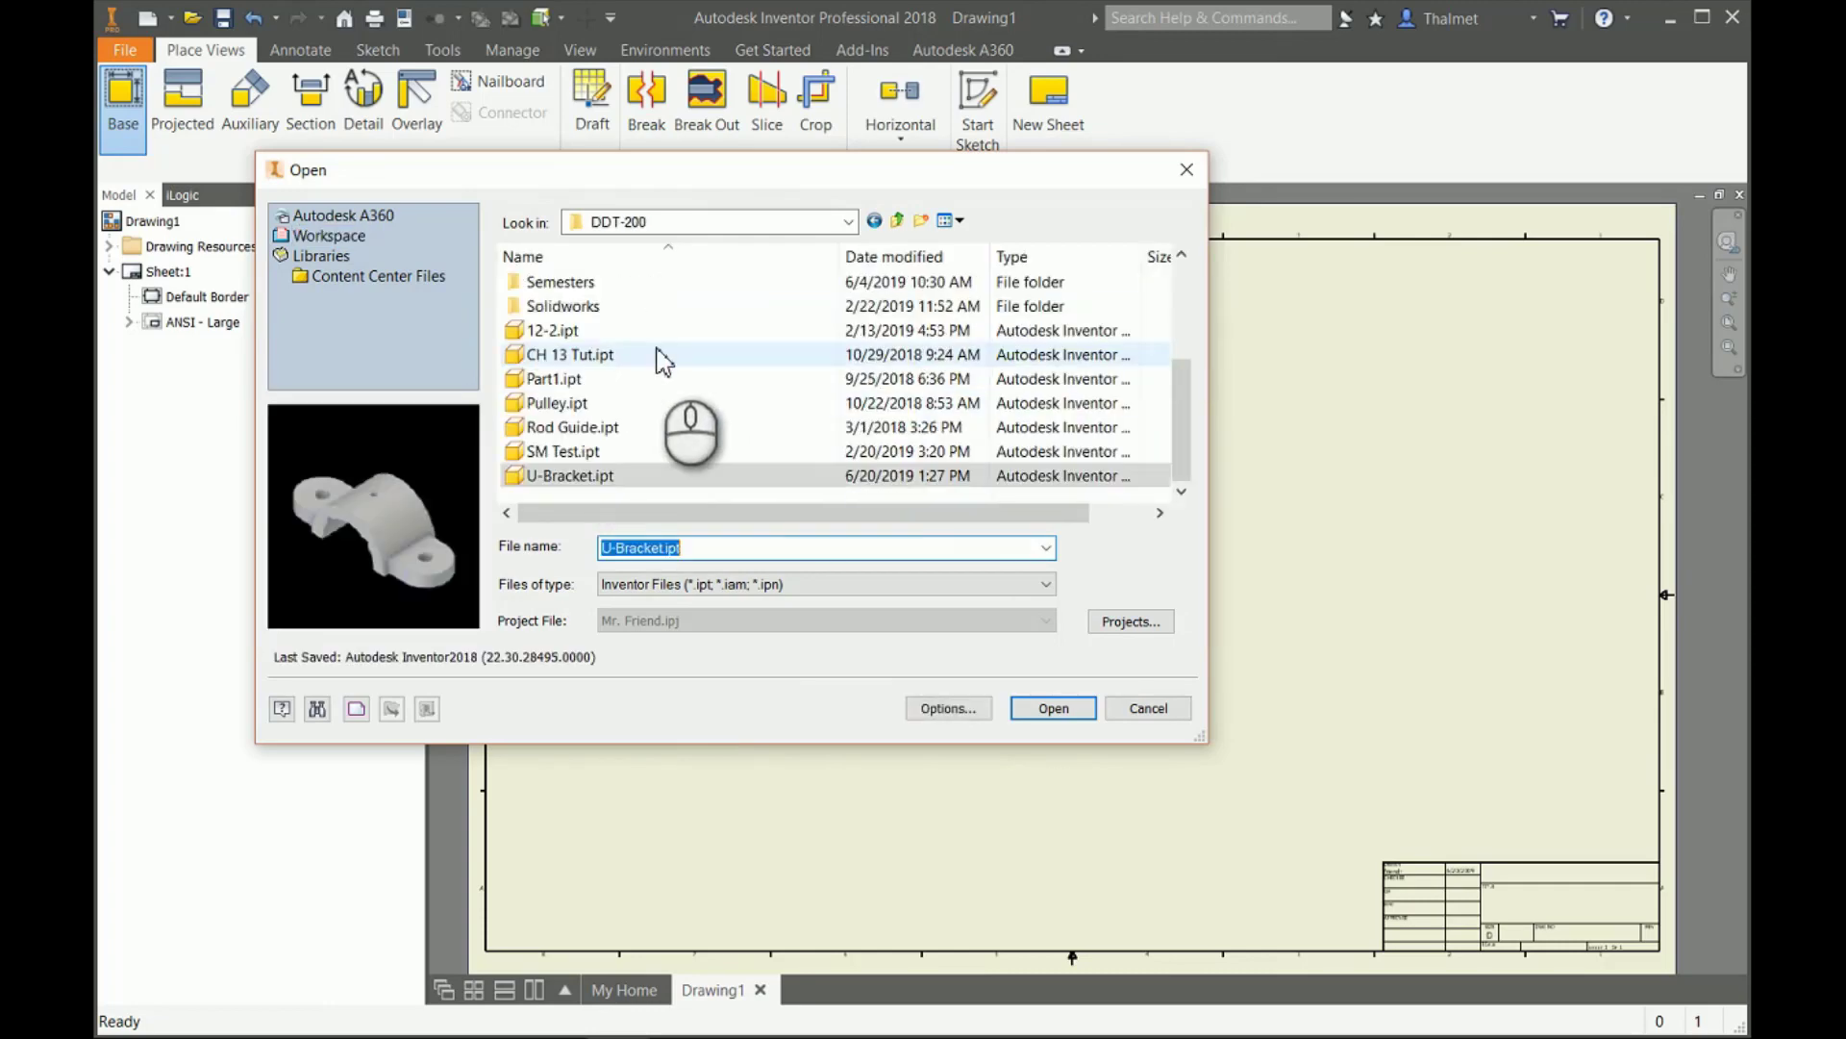
Load U-Bracket.ipt as the base view and orient it to FRONT.
click(1053, 708)
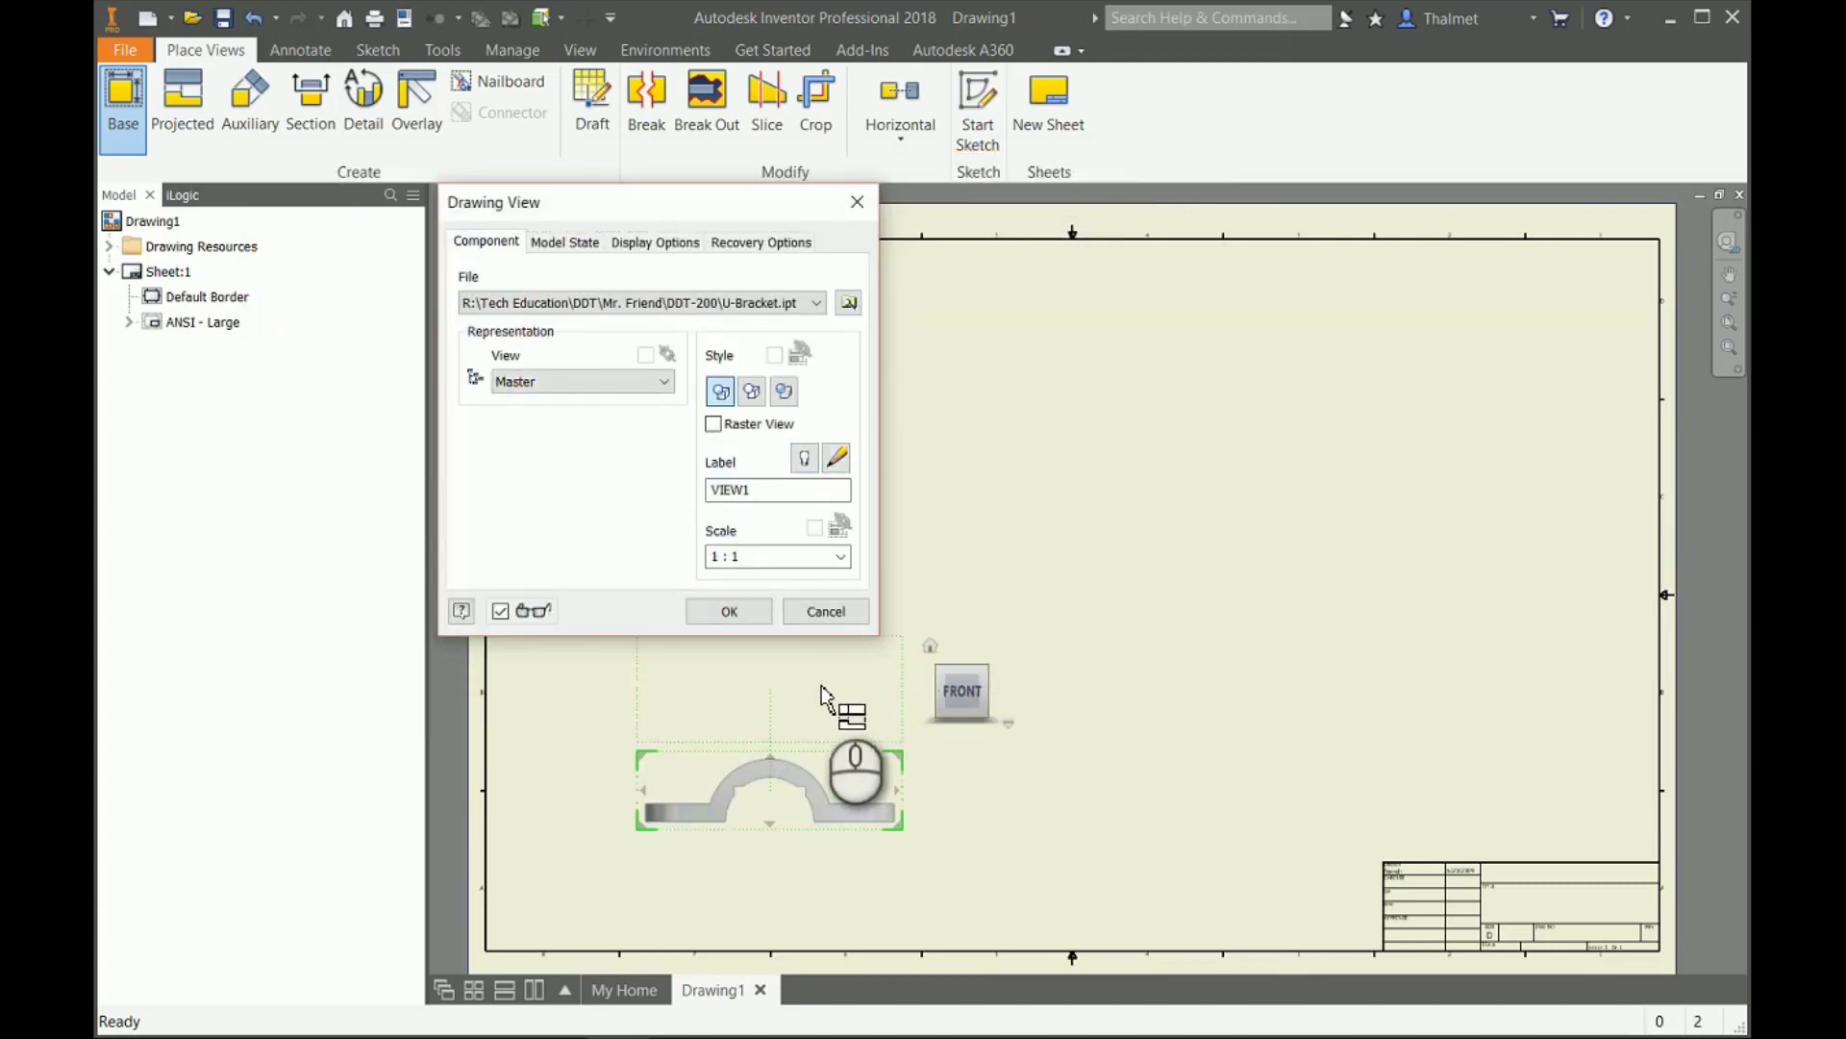
mouse_move(894, 686)
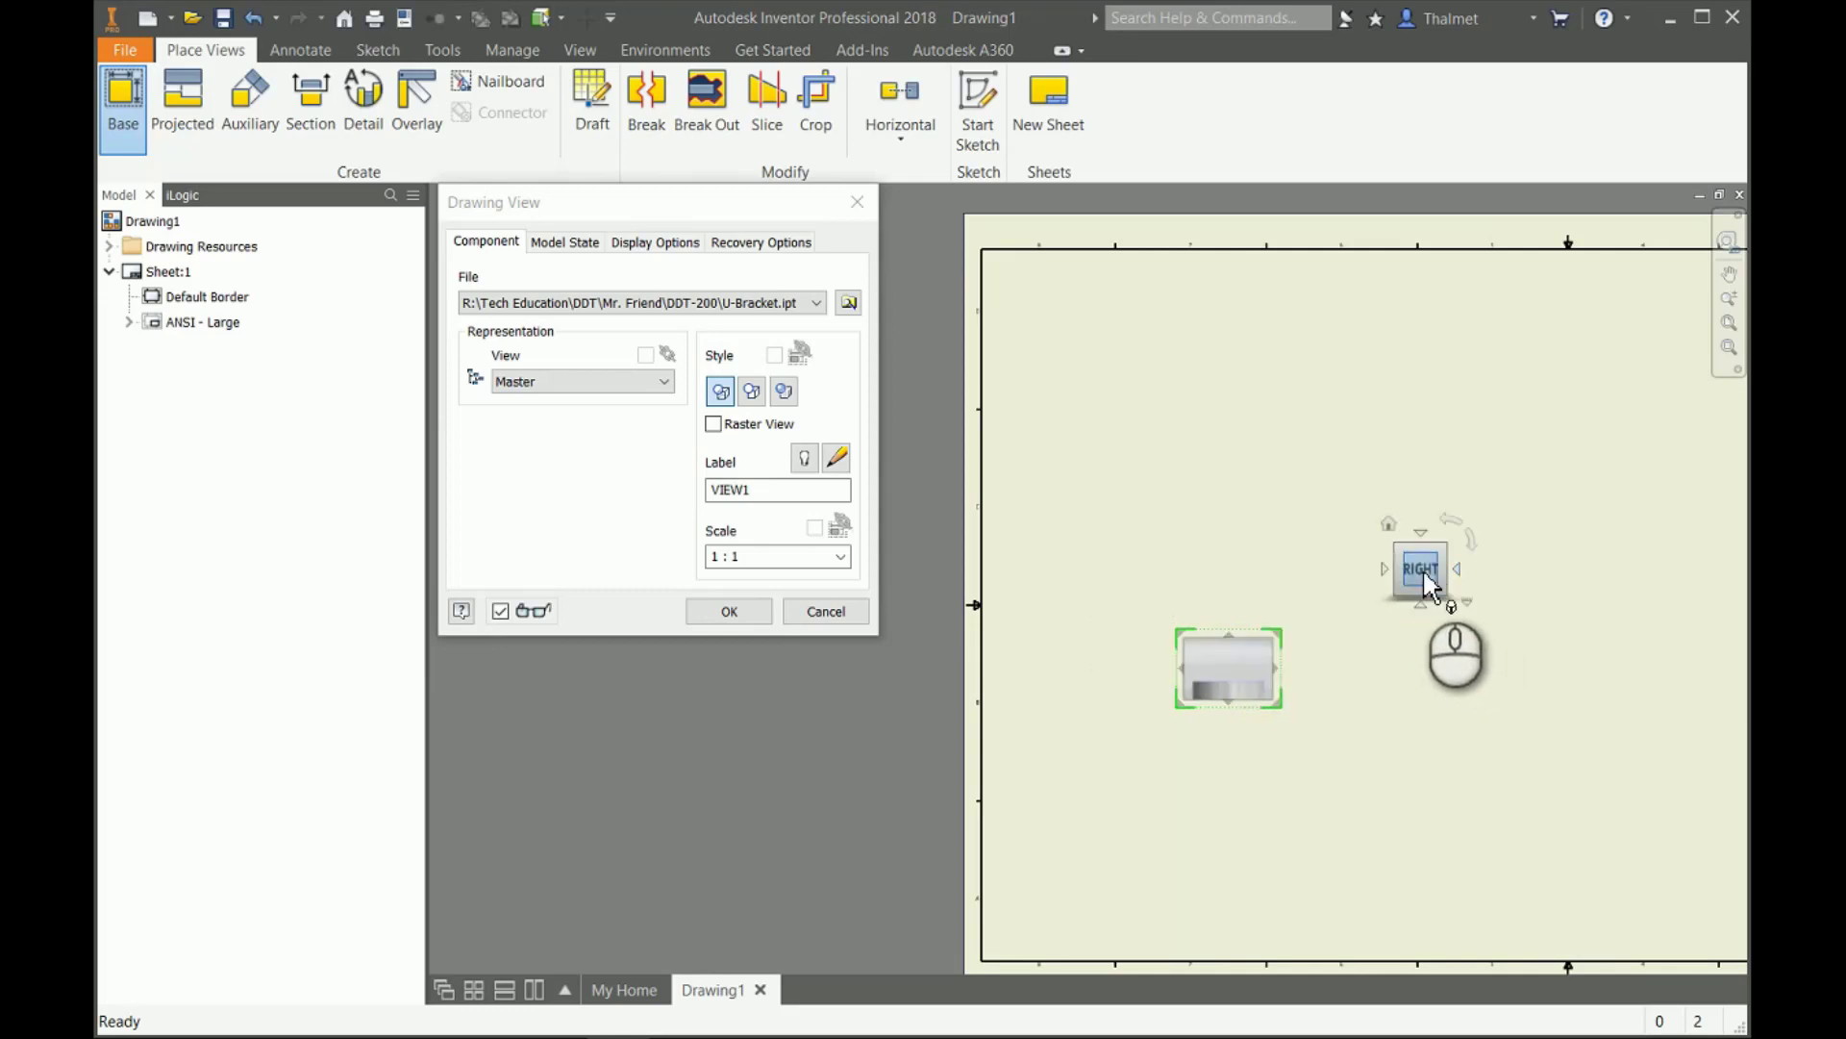
mouse_move(1463, 596)
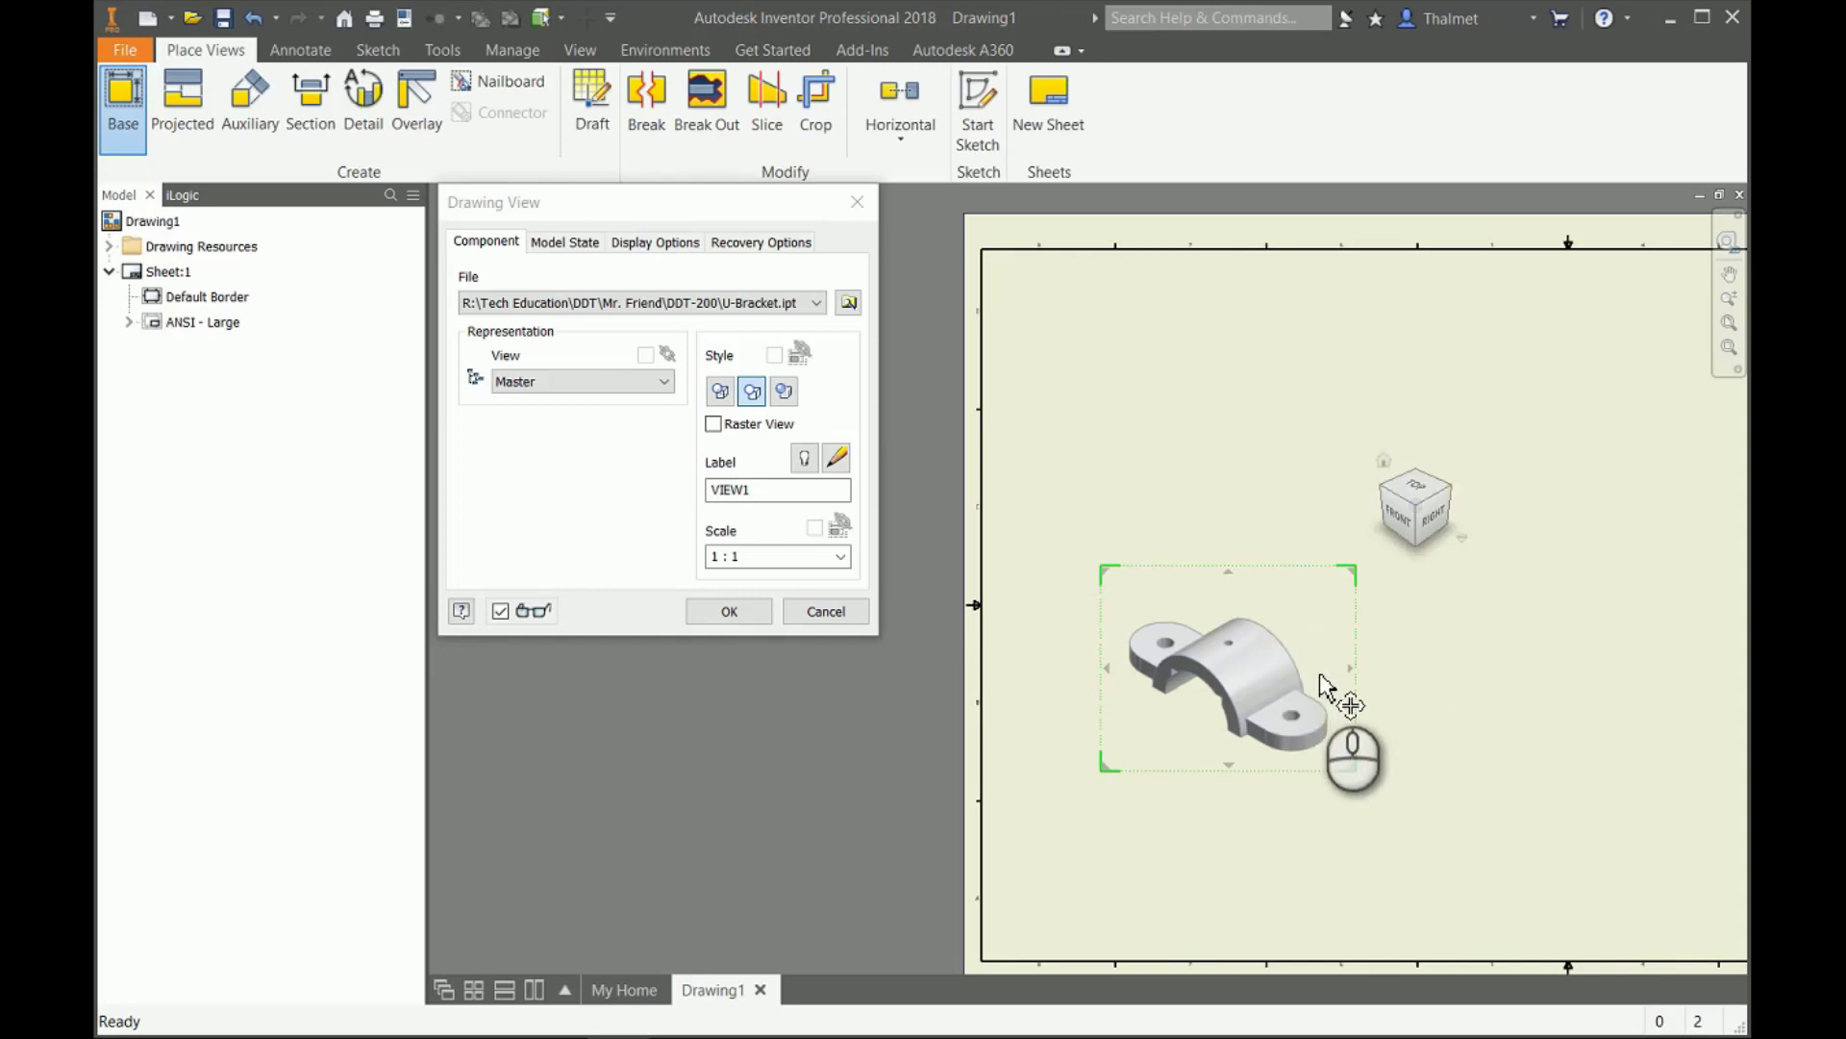
mouse_move(1404, 541)
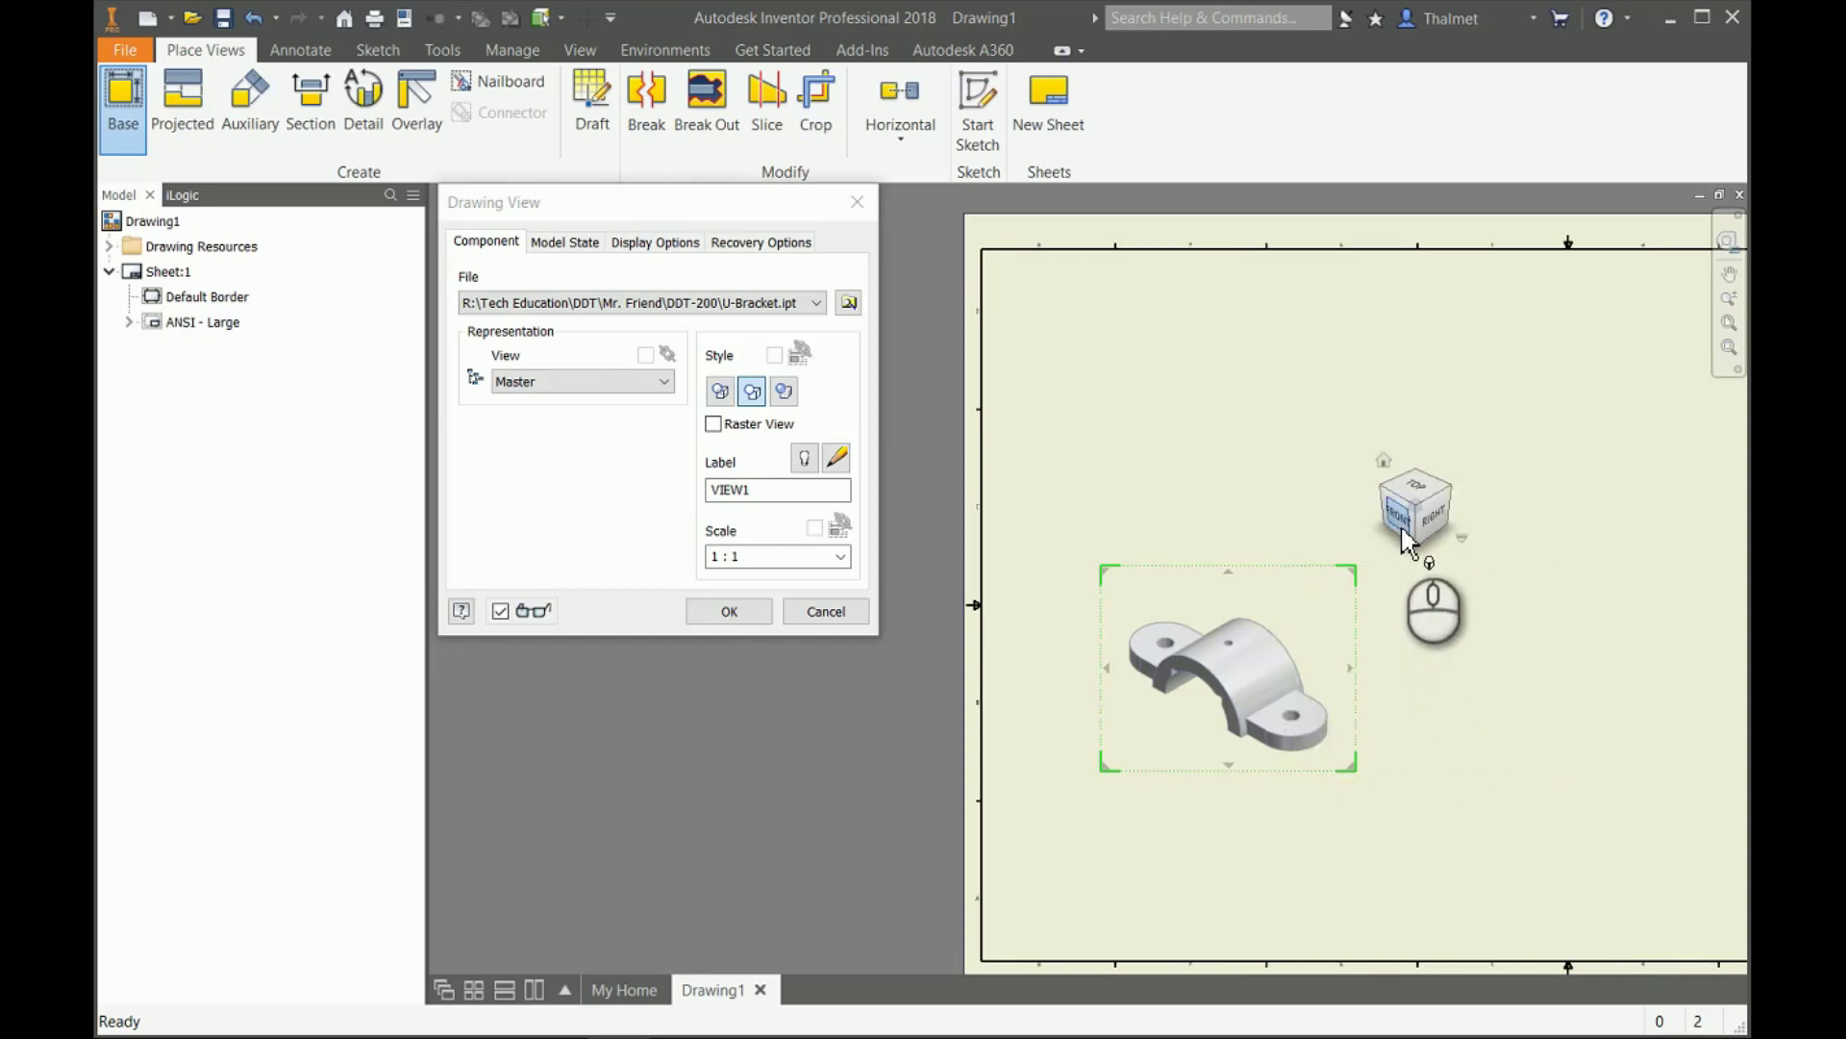
click(1400, 508)
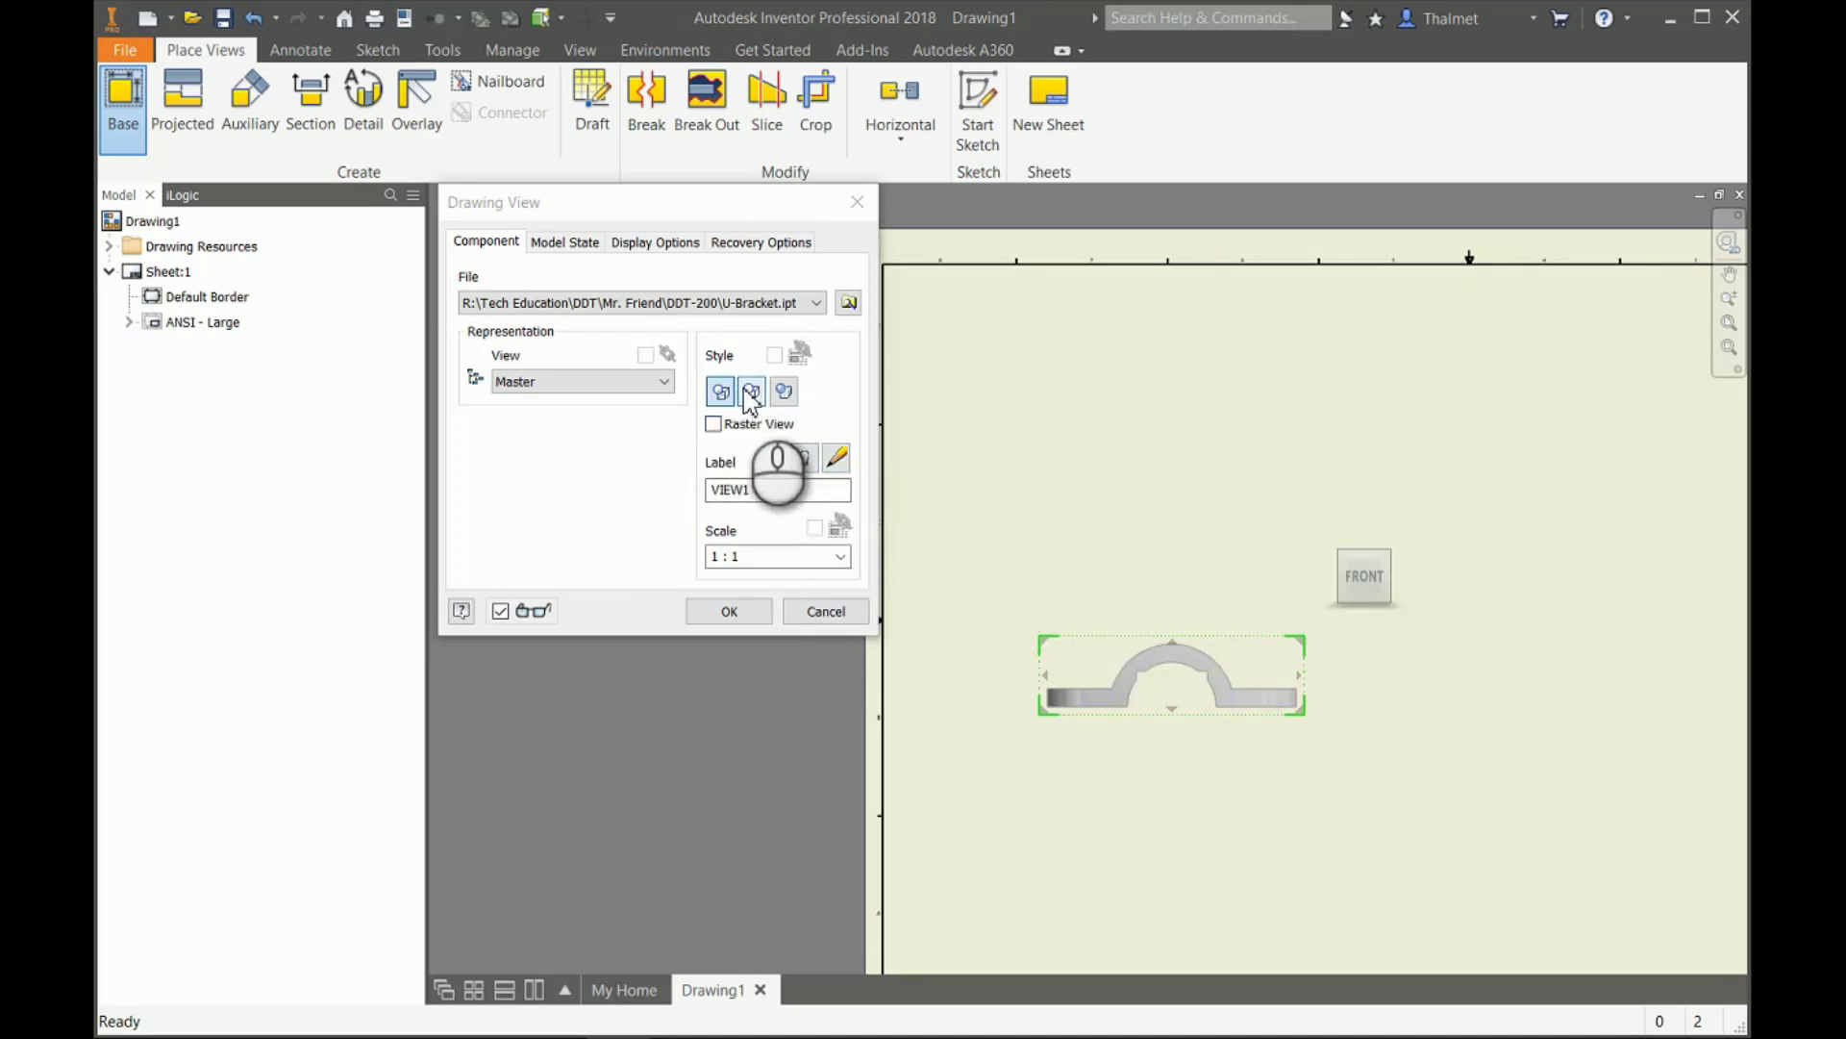
mouse_move(807, 405)
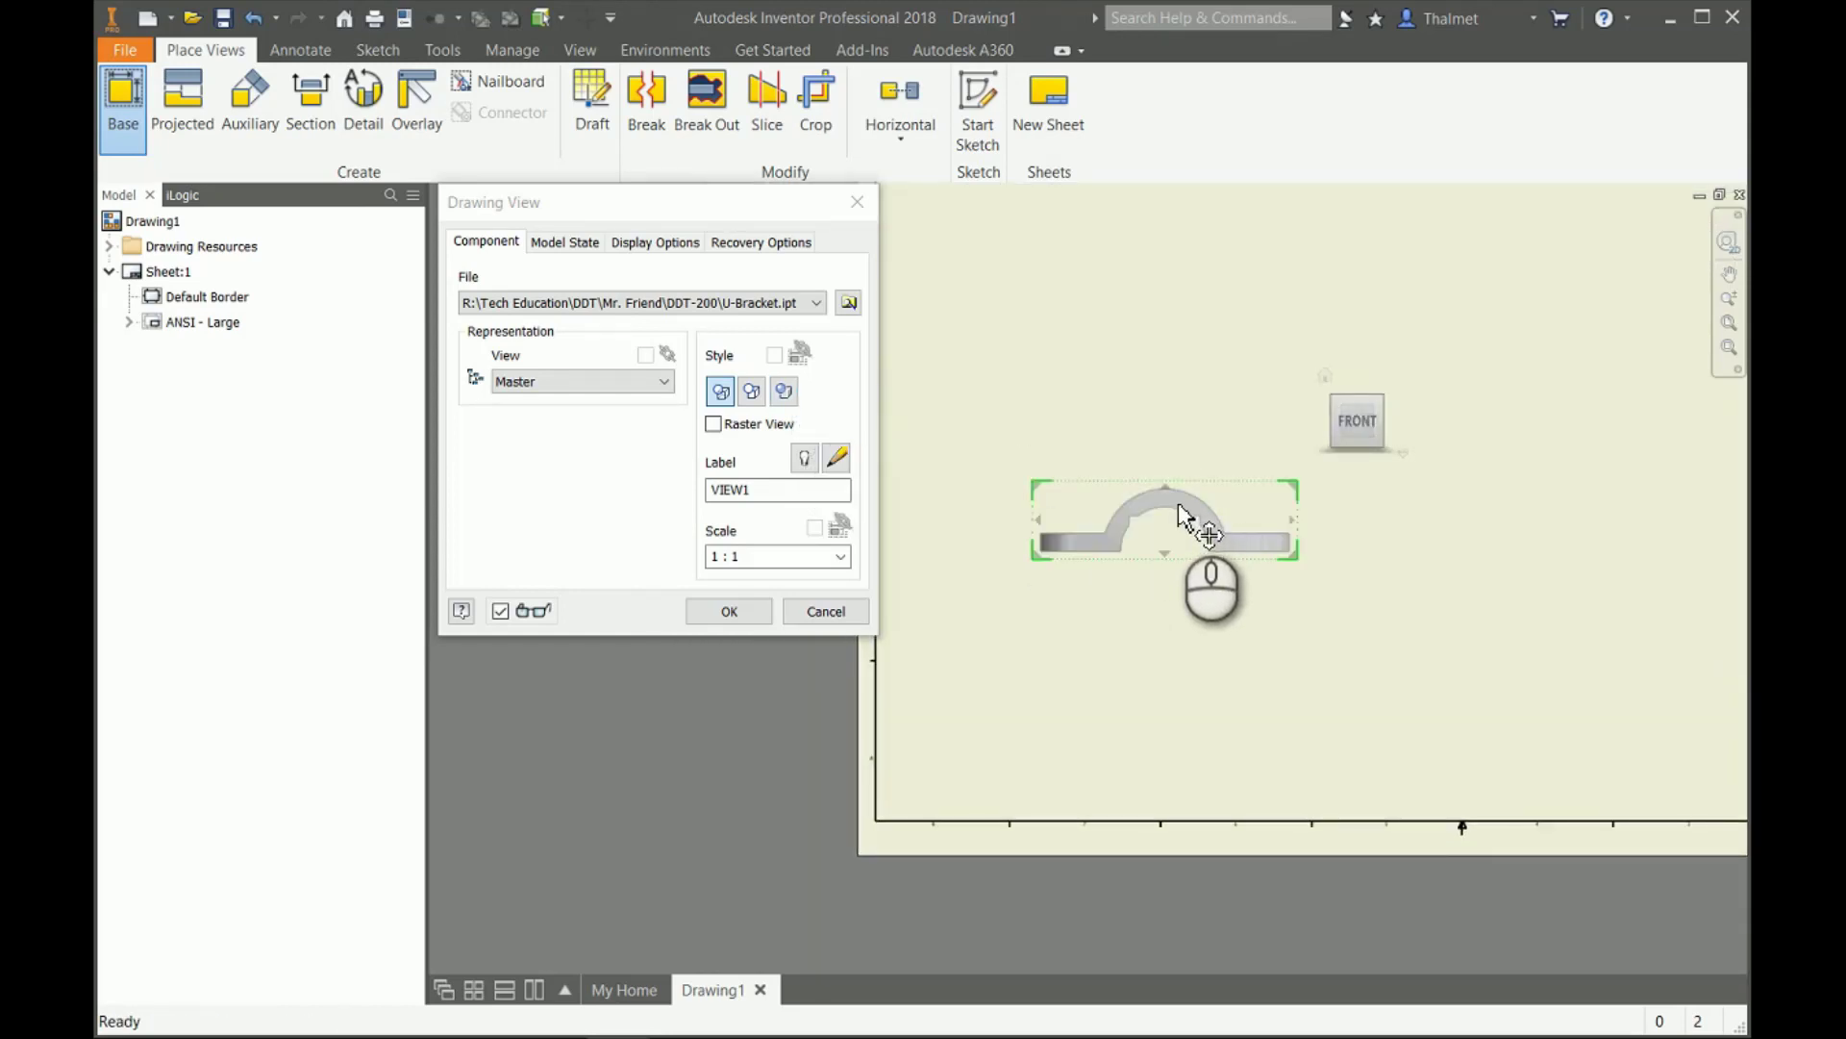
Drag the front base view preview into position on the sheet.
drag(1184, 519, 1156, 562)
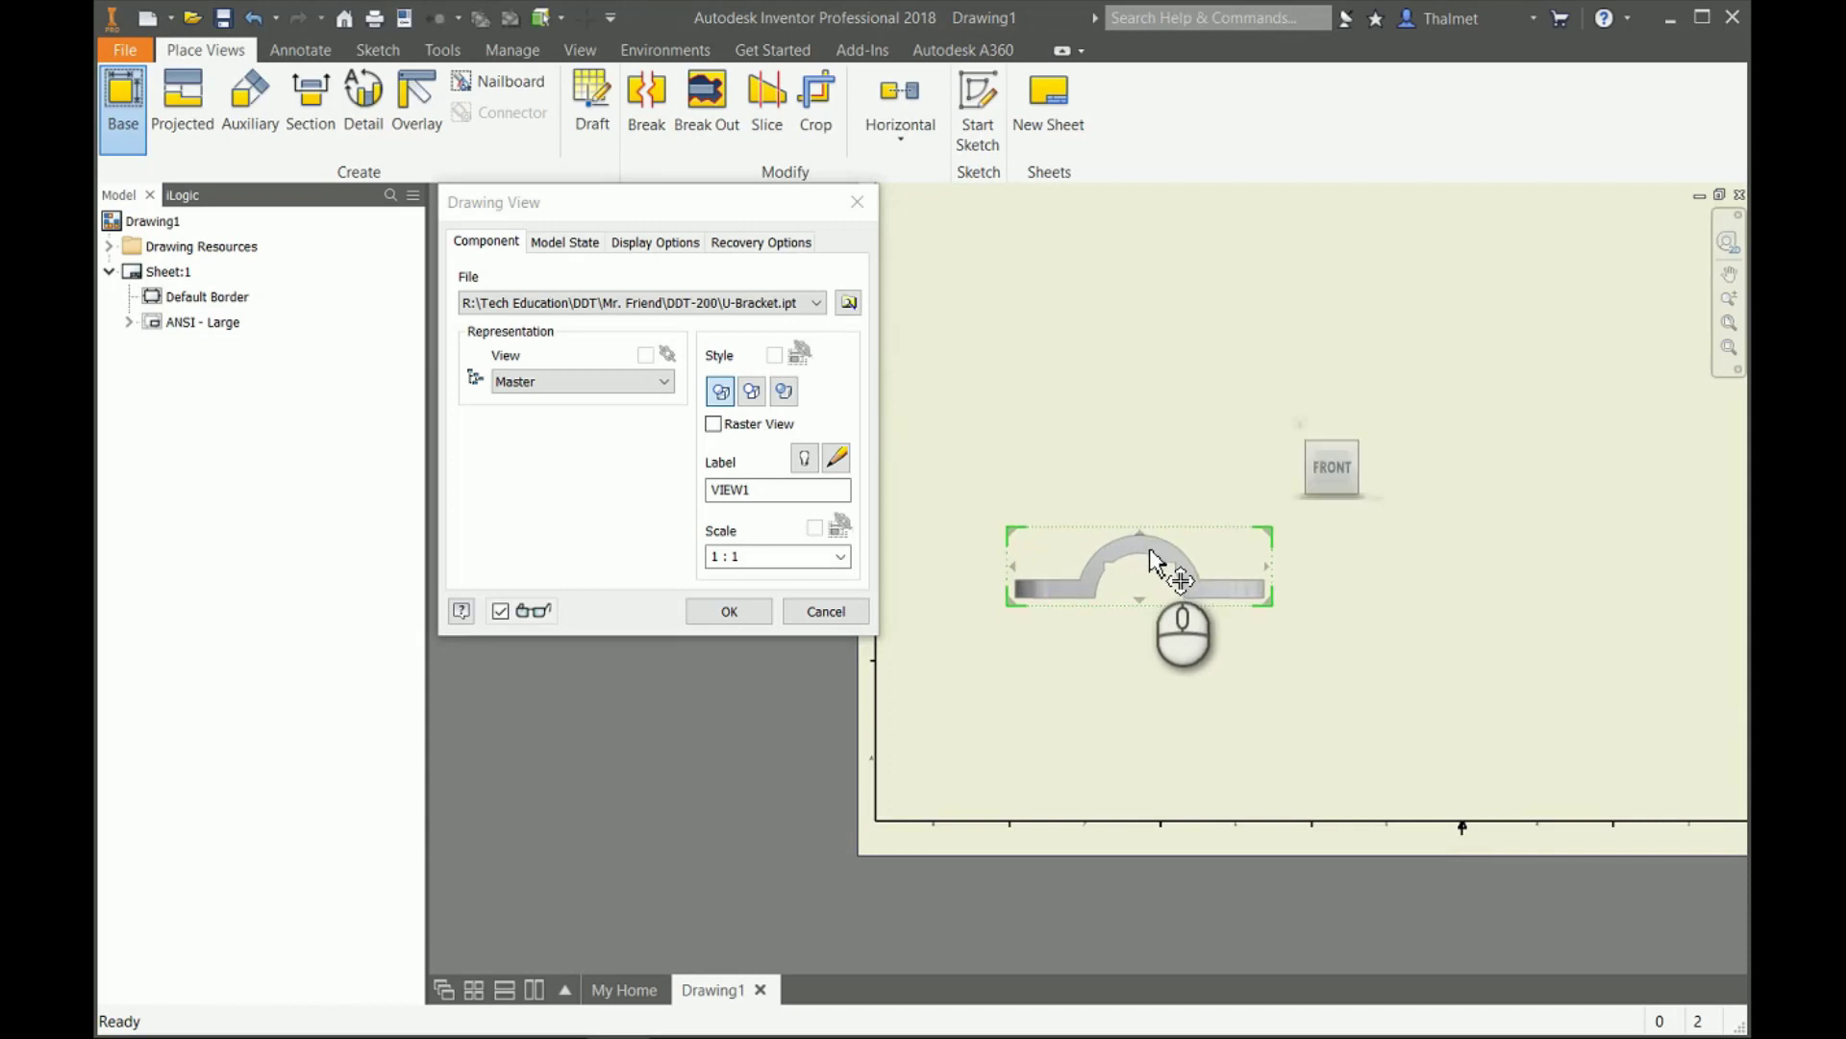
mouse_move(1138, 567)
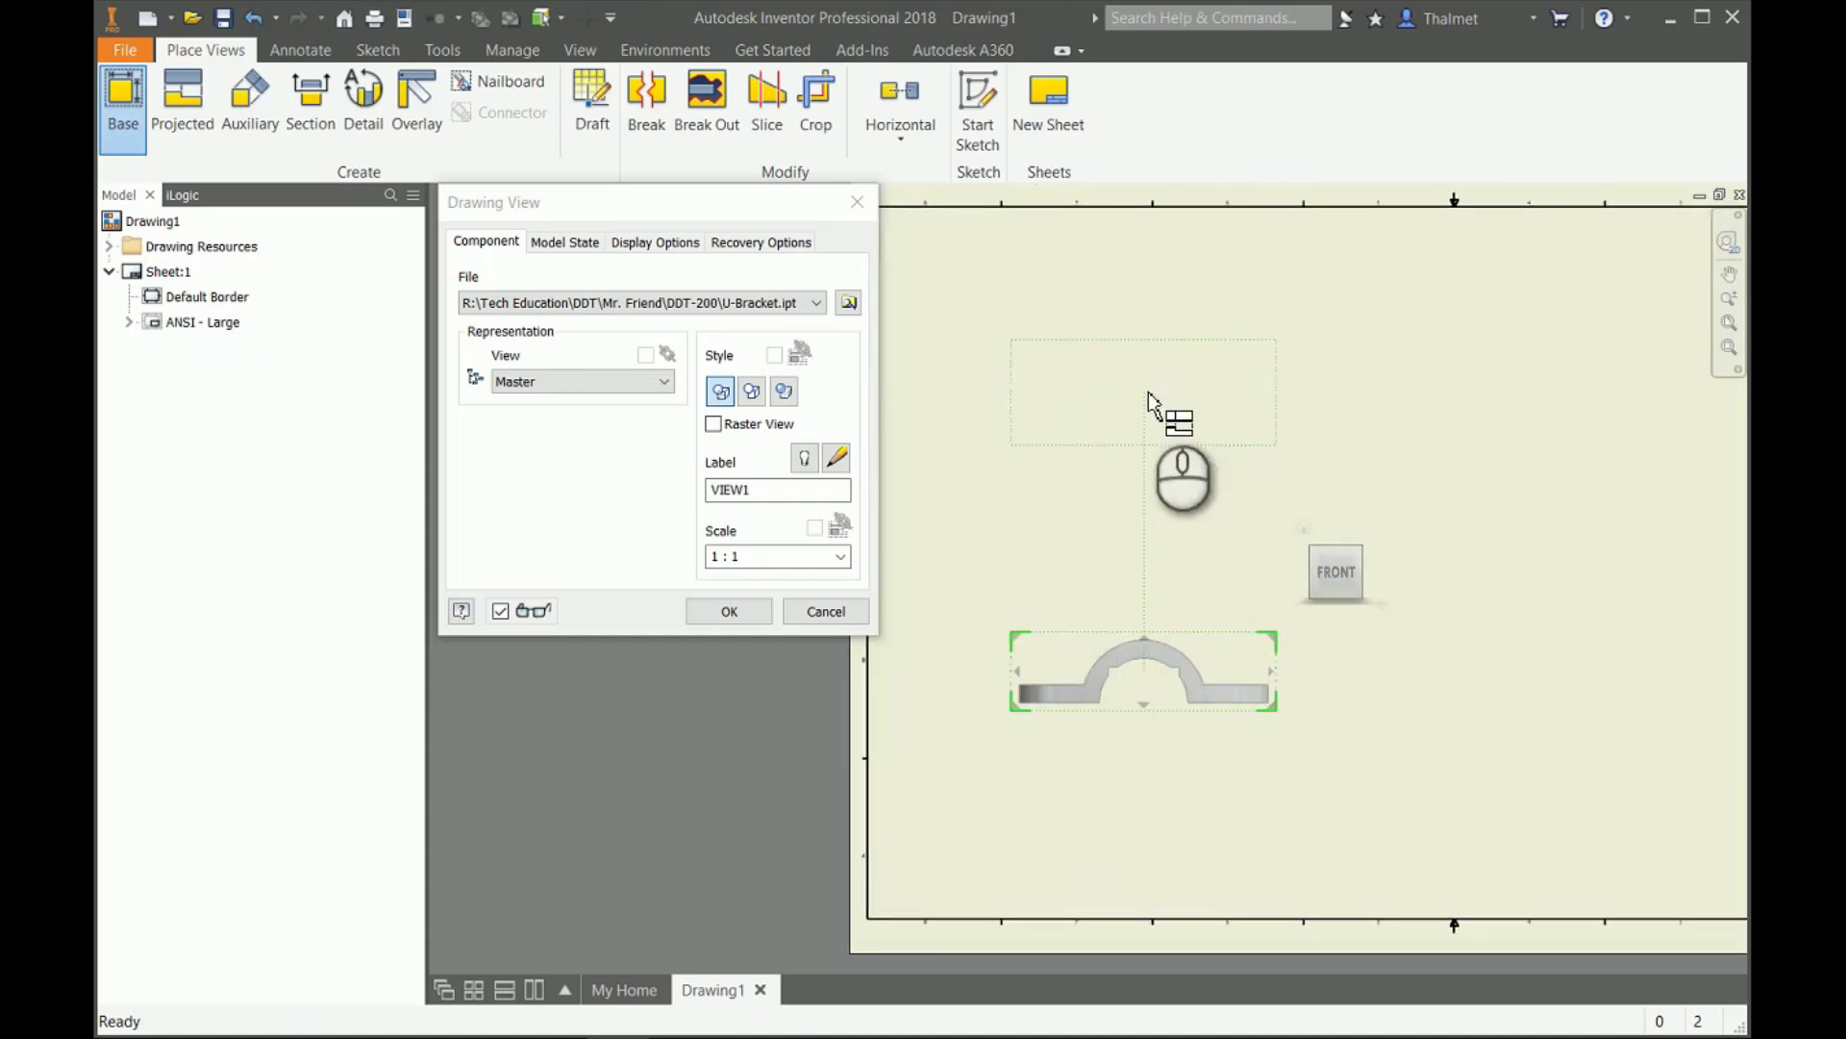
mouse_move(1152, 457)
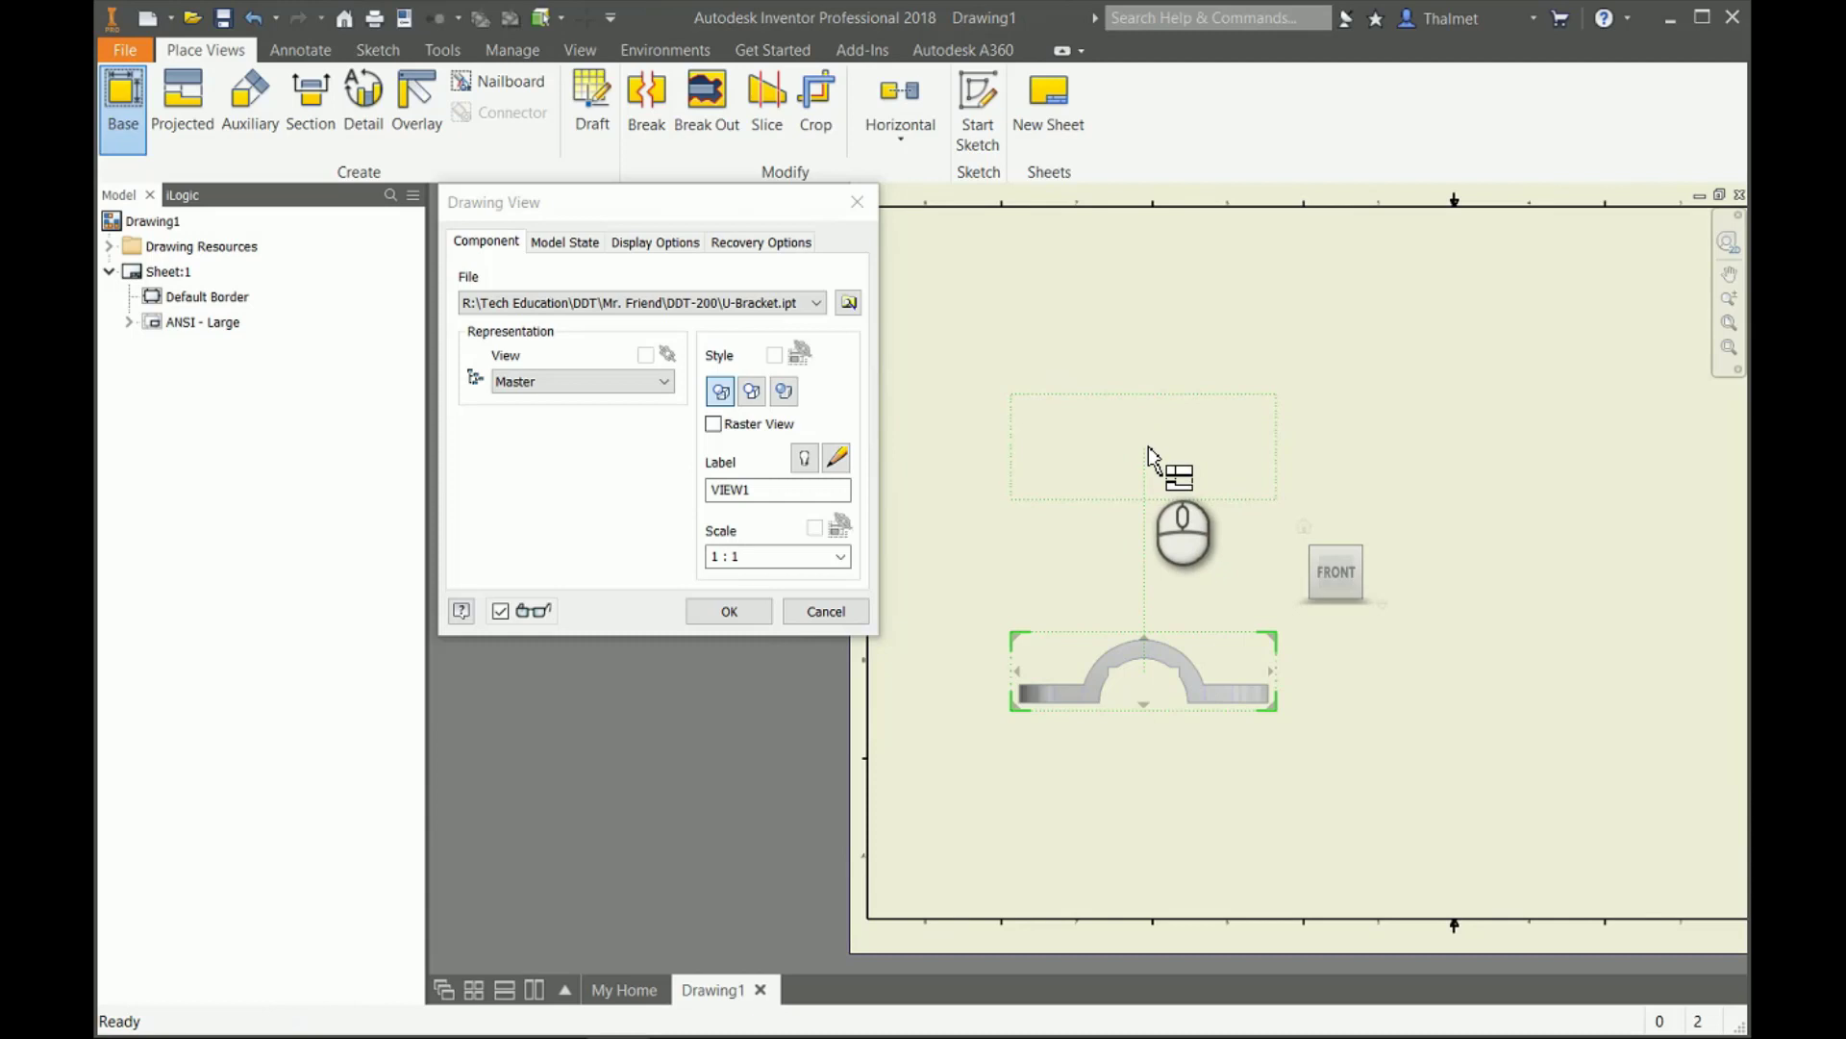
mouse_move(1151, 444)
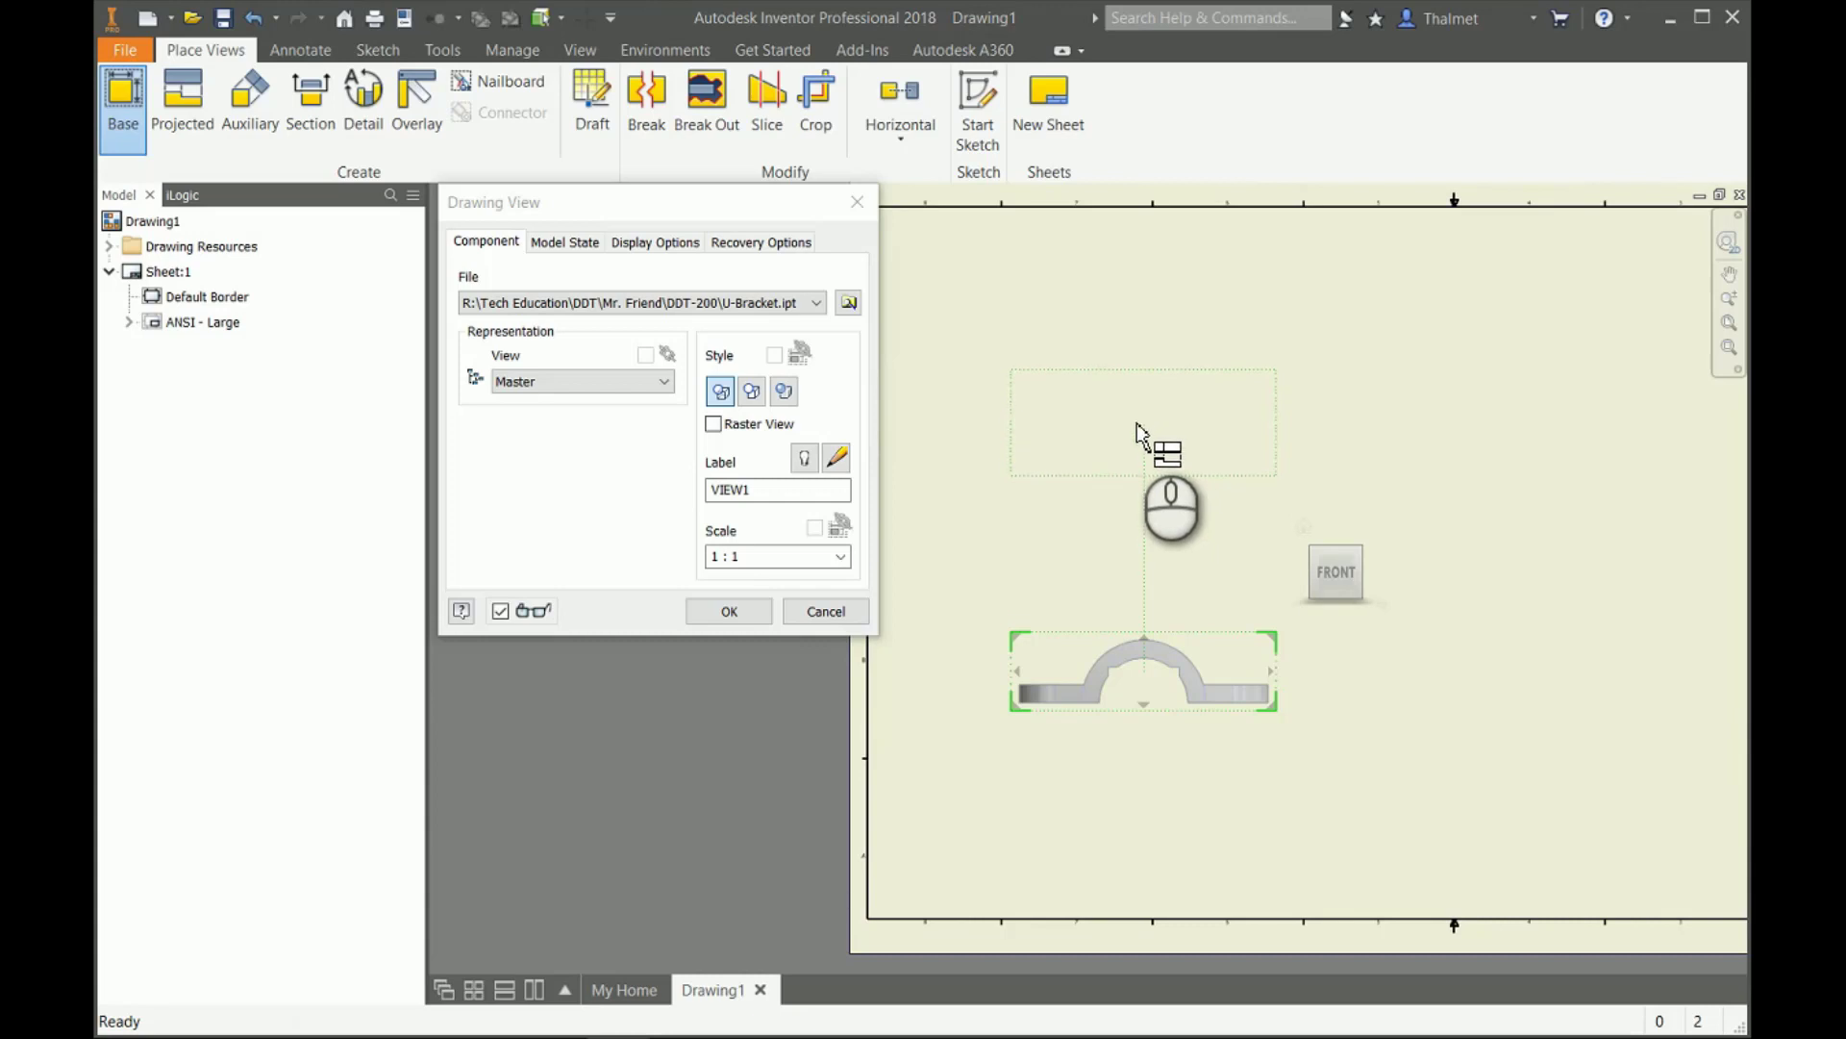
mouse_move(1141, 442)
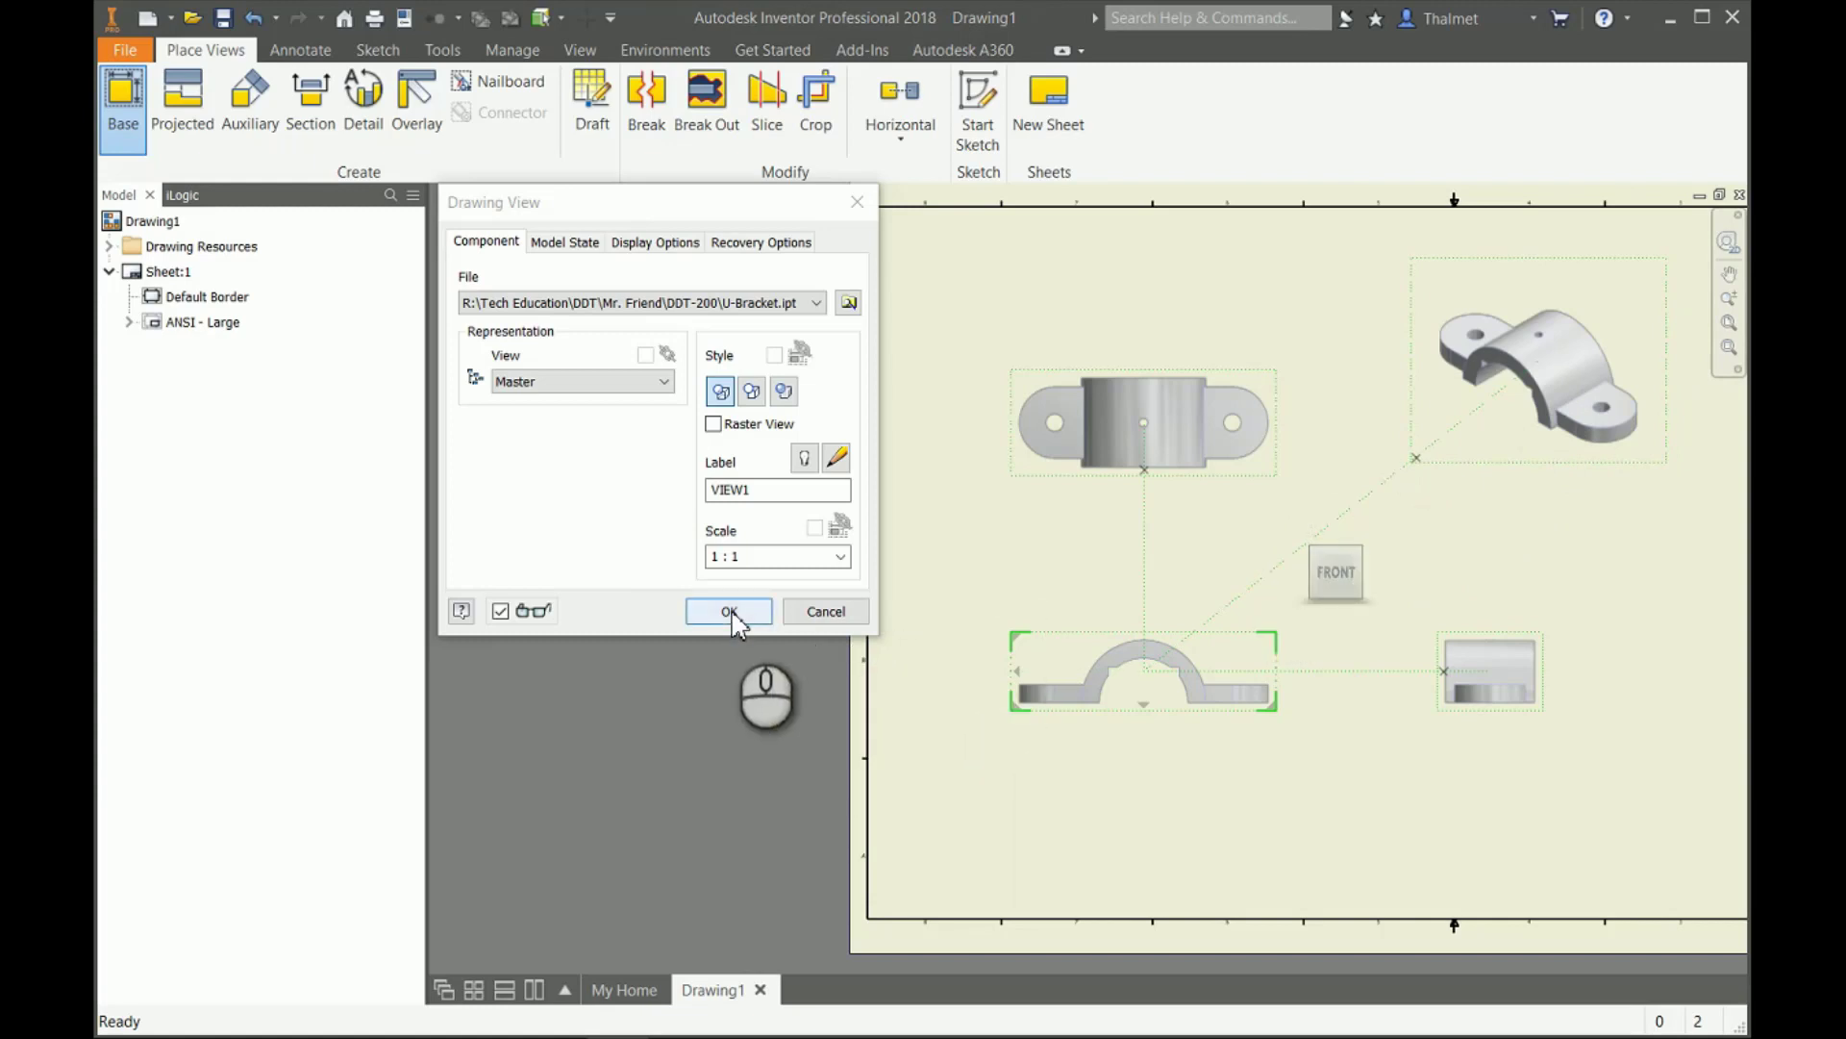
click(729, 611)
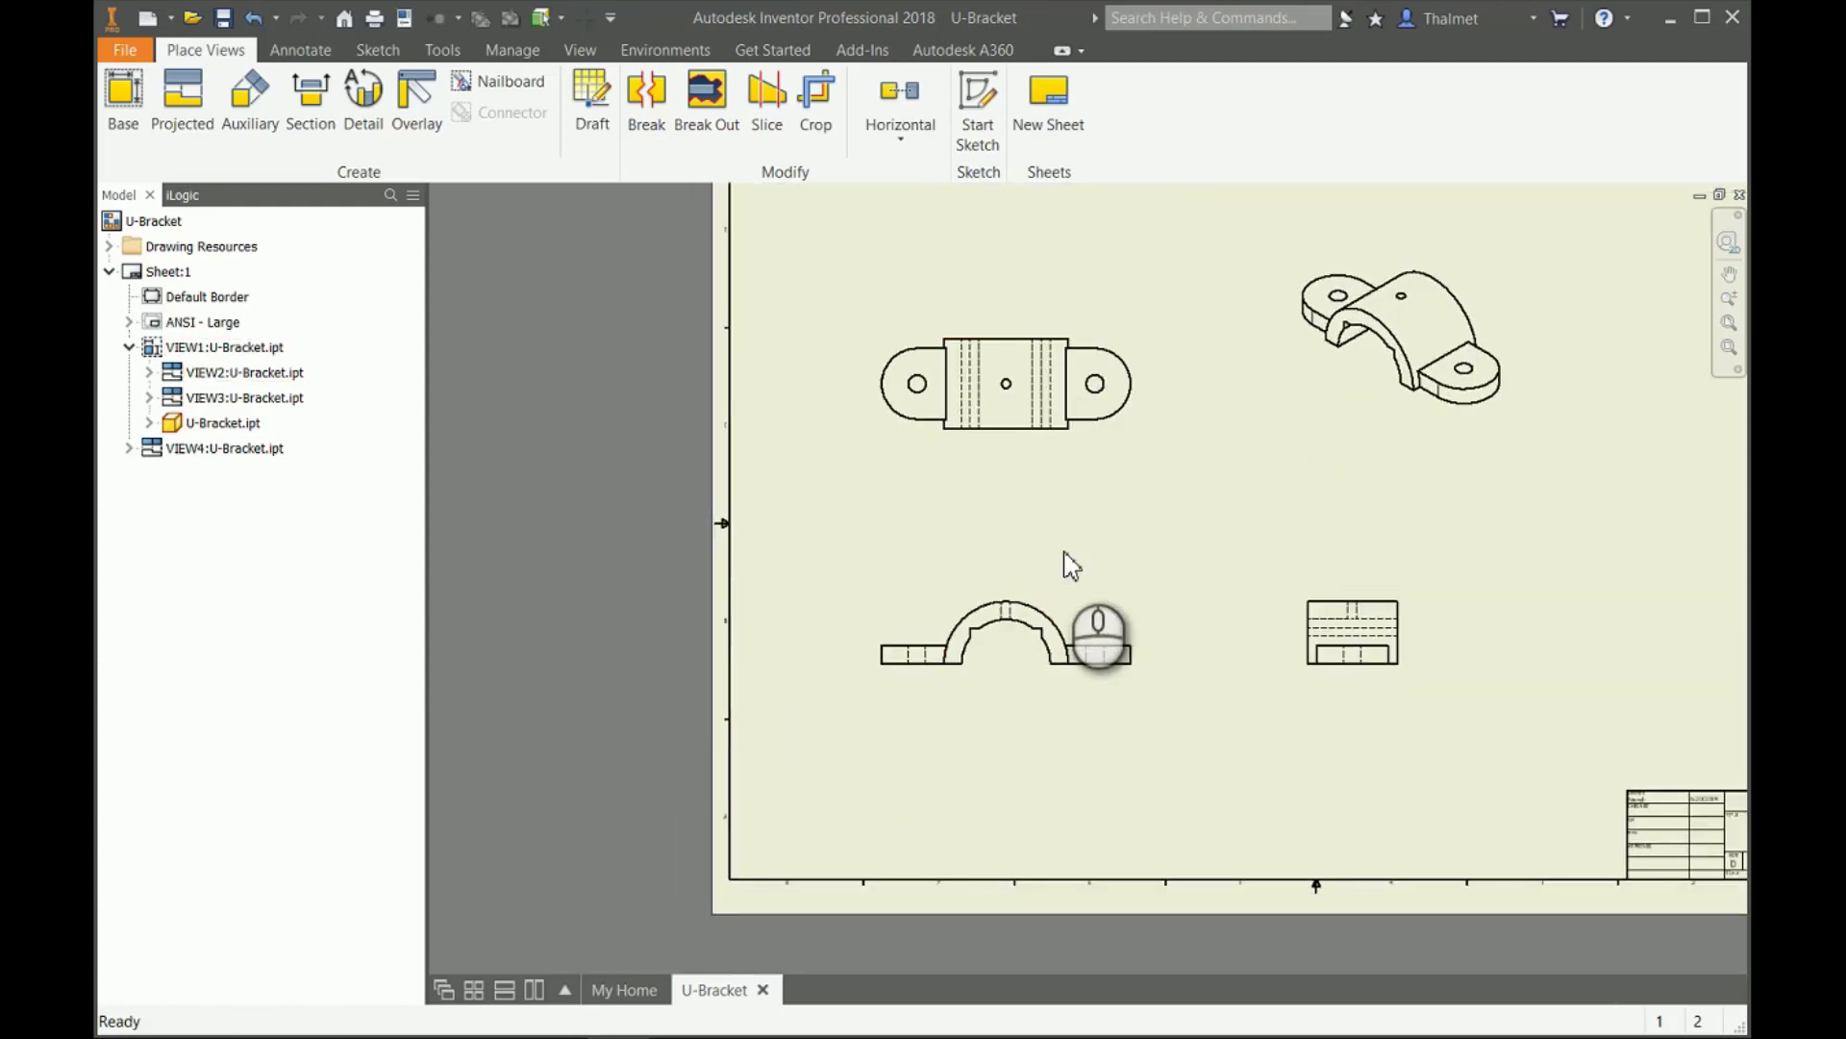
drag(1060, 563, 1177, 587)
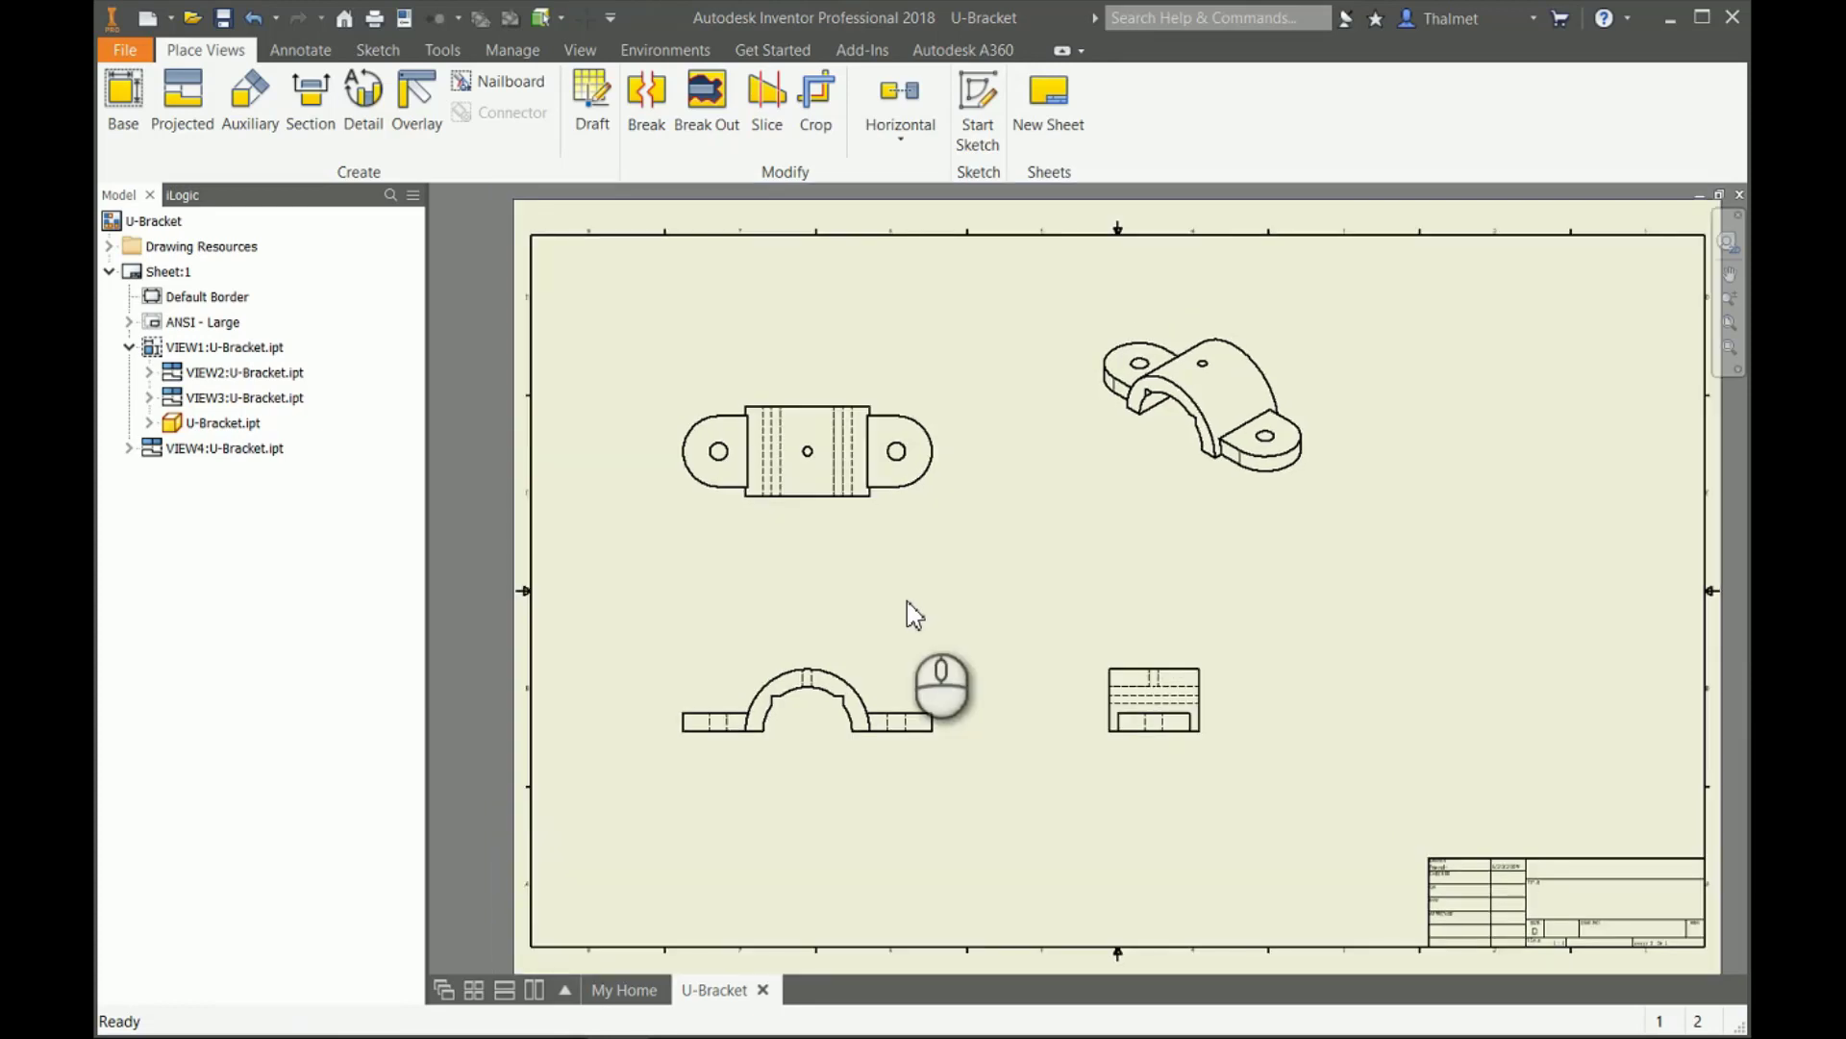
mouse_move(863, 559)
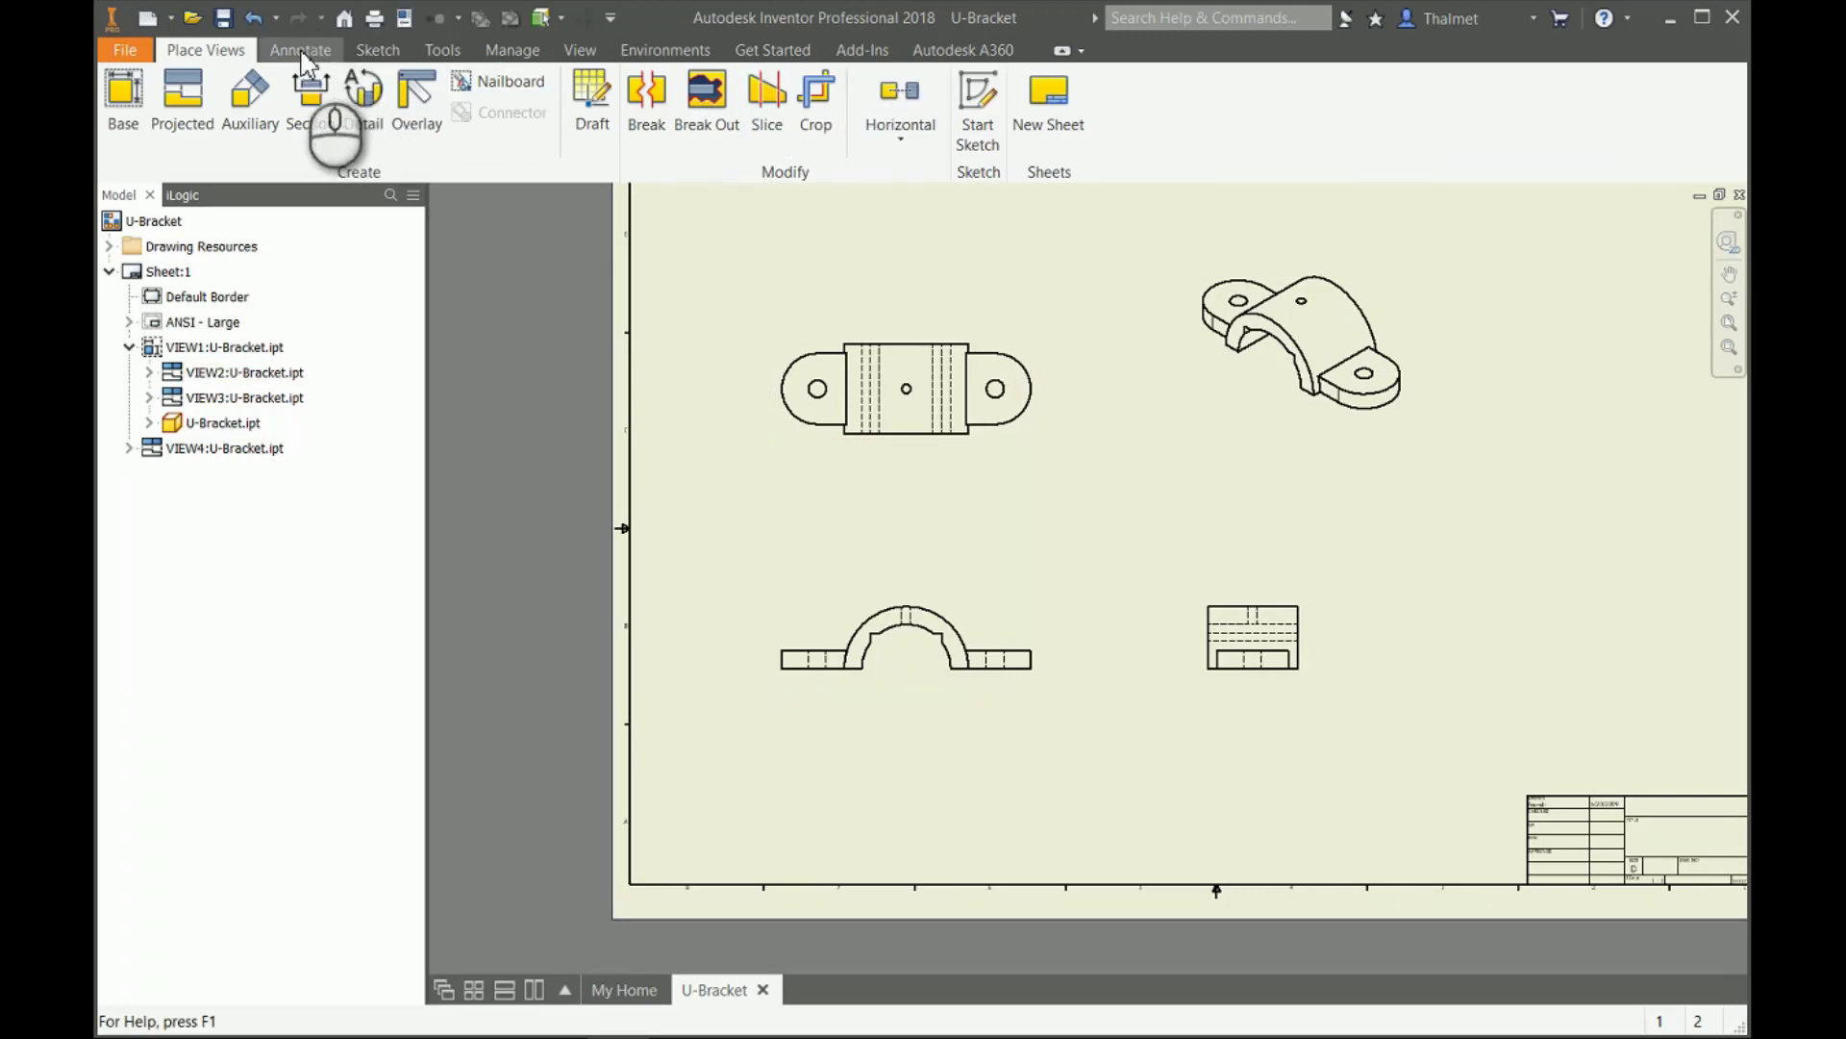
Switch to the Annotate tab to expose the drawing dimension and symbol tools.
click(301, 51)
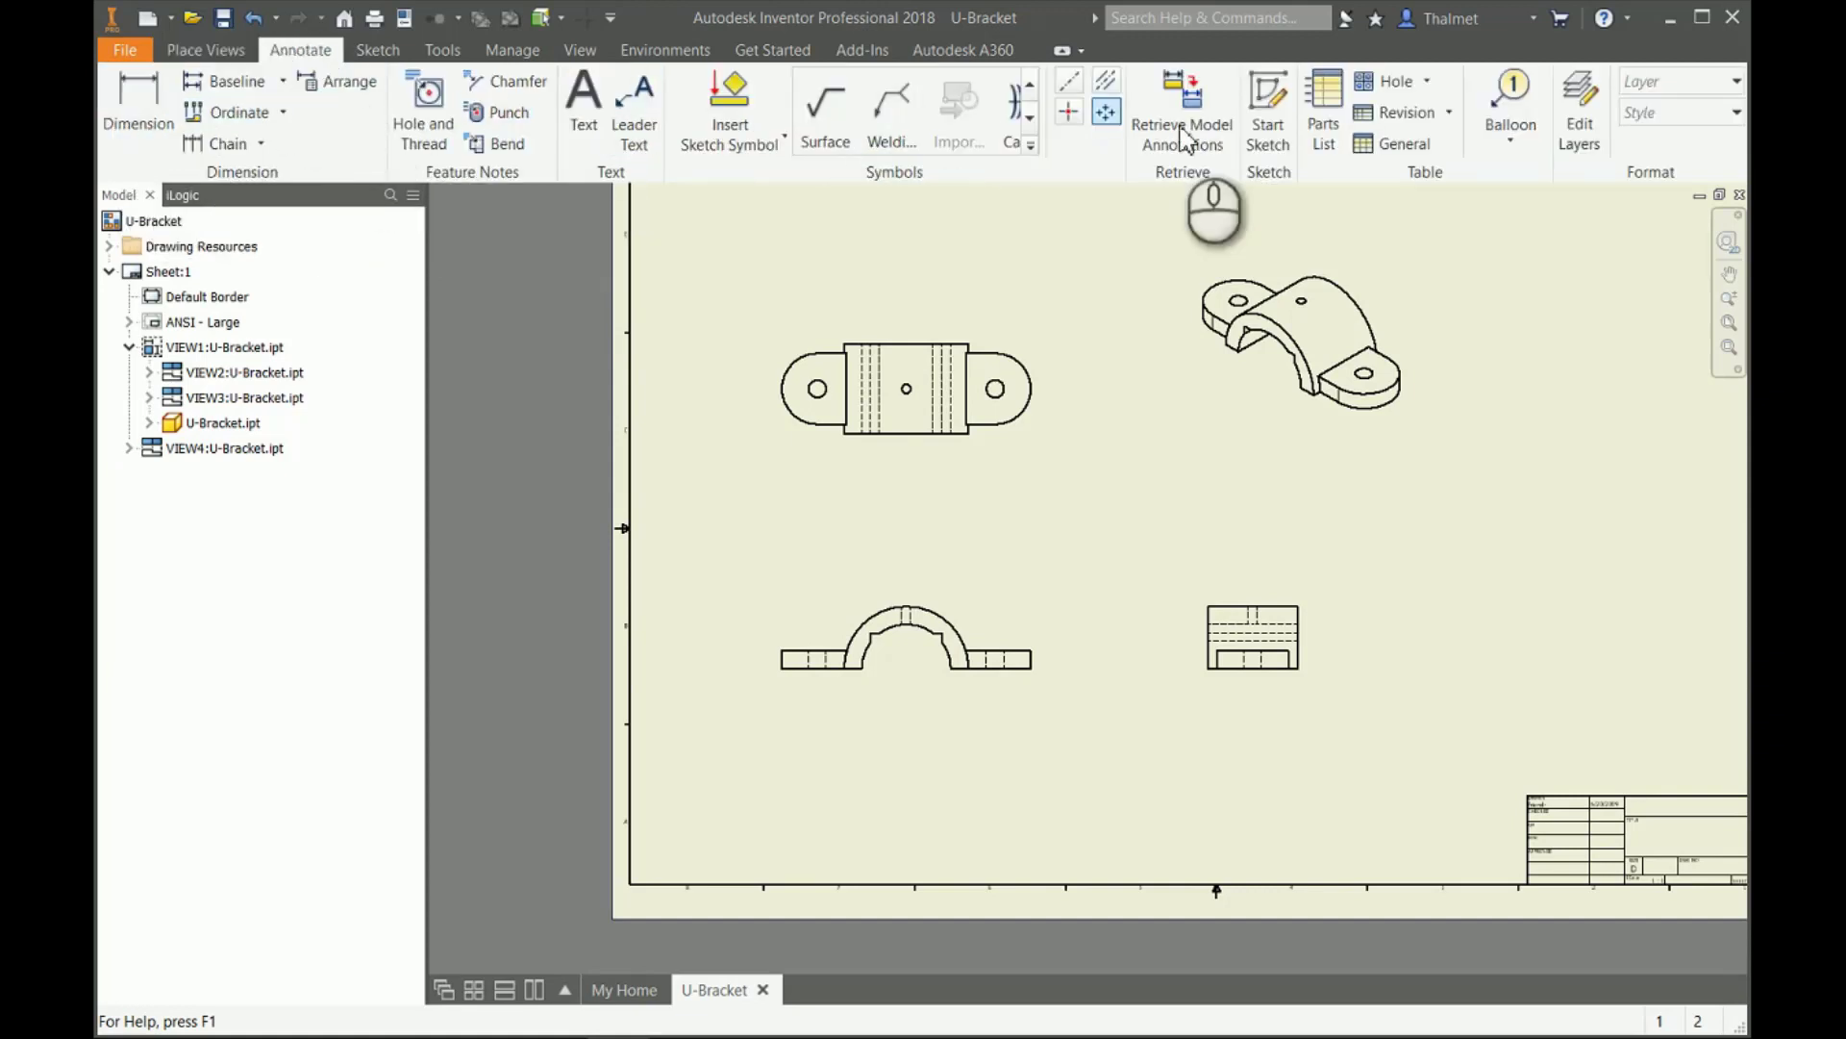
mouse_move(630, 406)
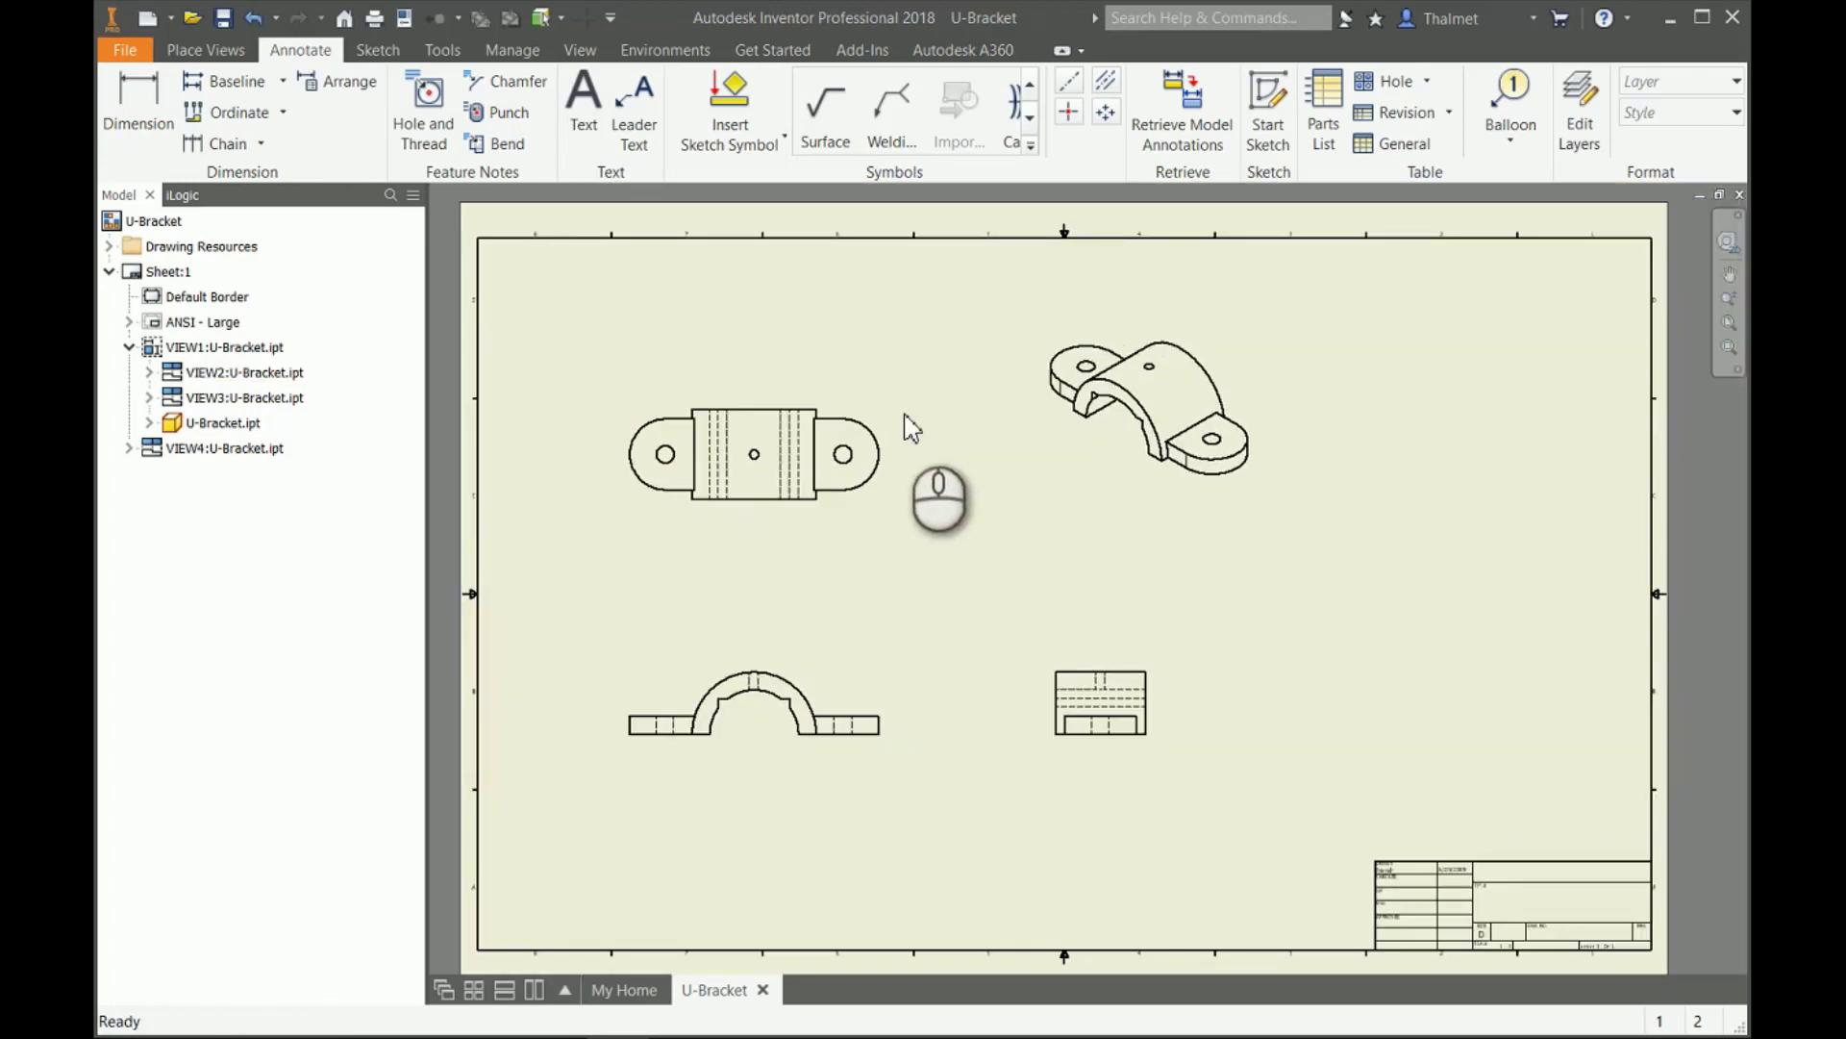
mouse_move(139, 125)
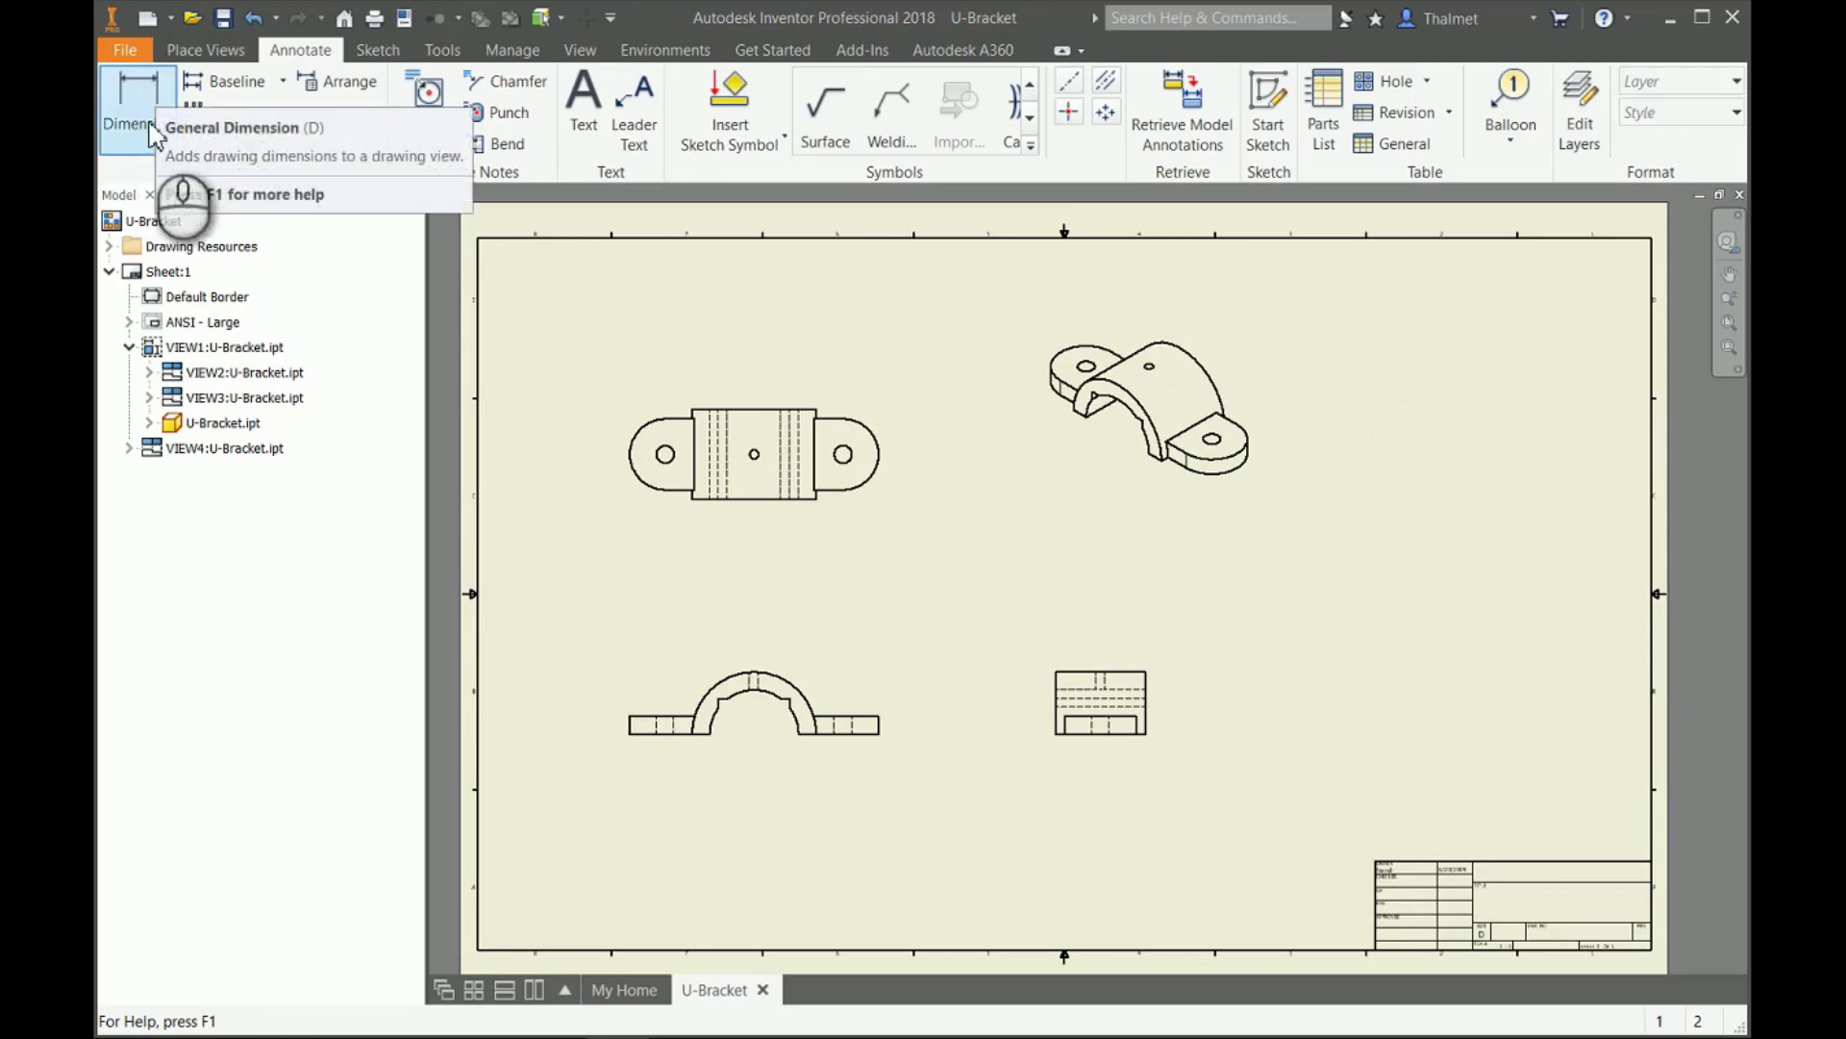
mouse_move(231, 87)
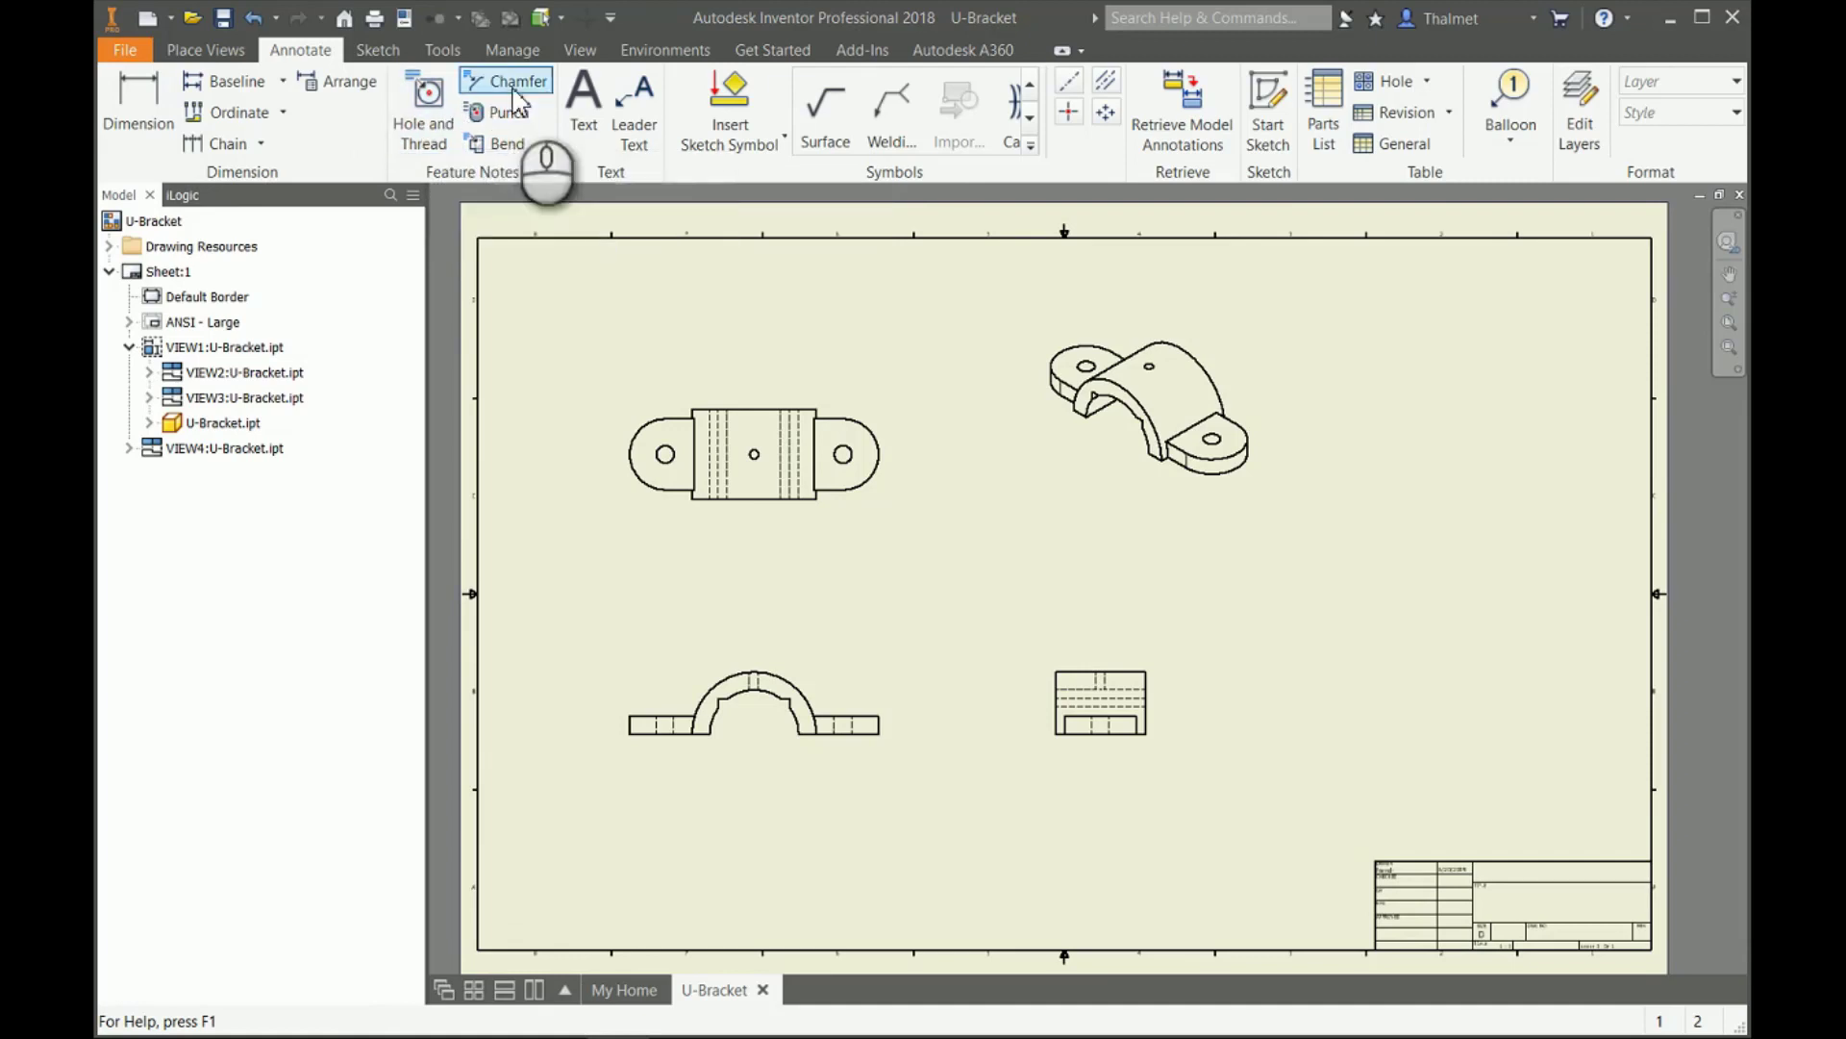
mouse_move(496, 143)
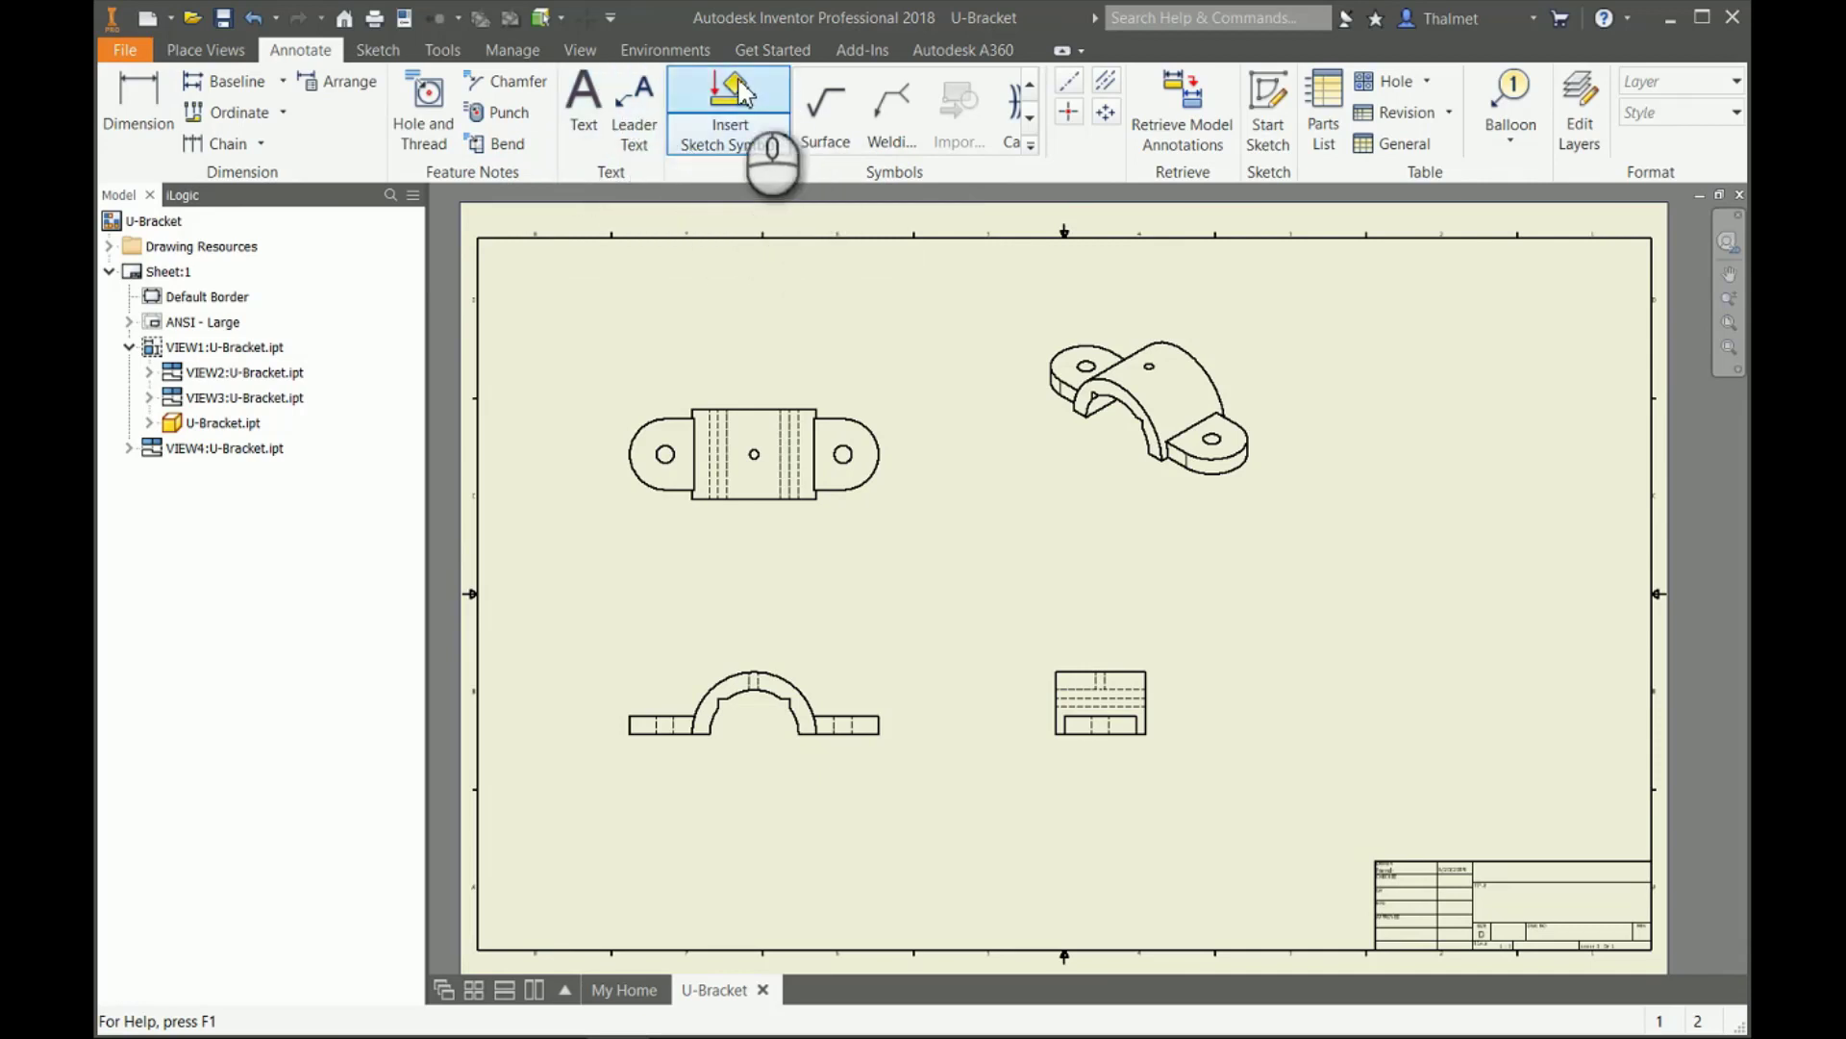
mouse_move(746, 116)
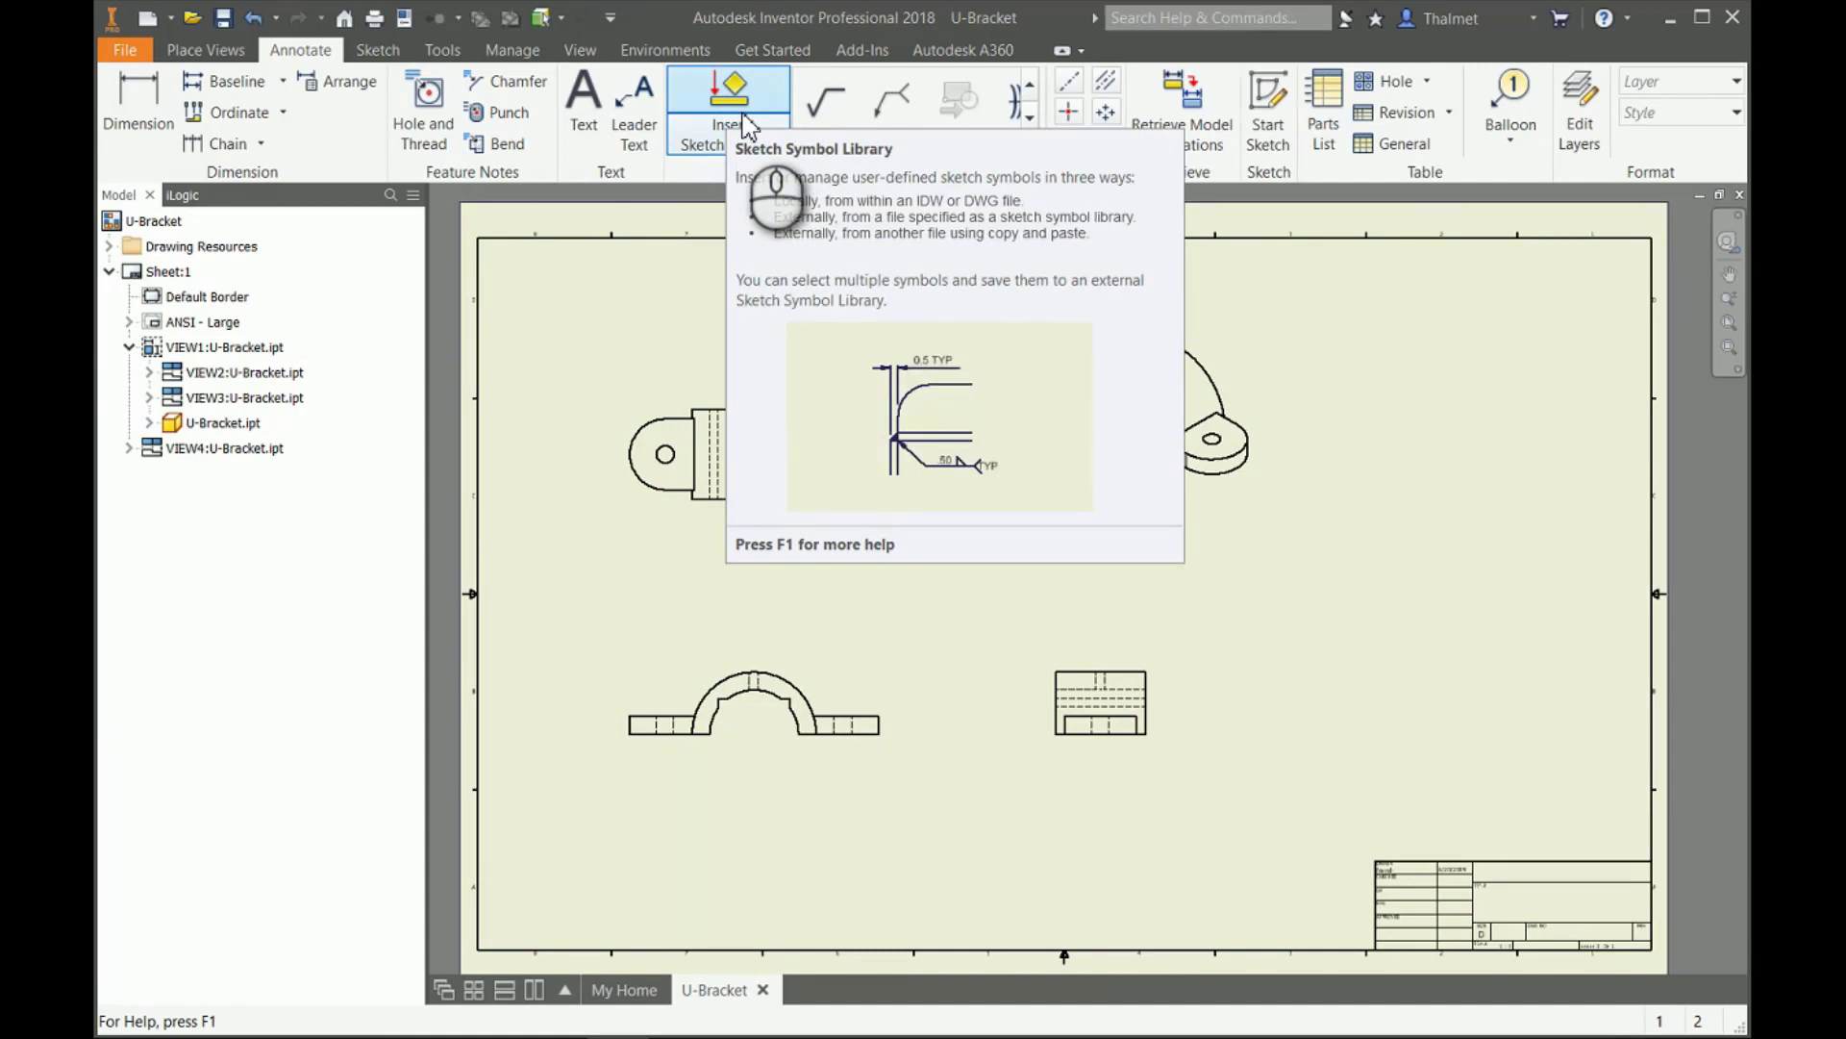
mouse_move(953, 234)
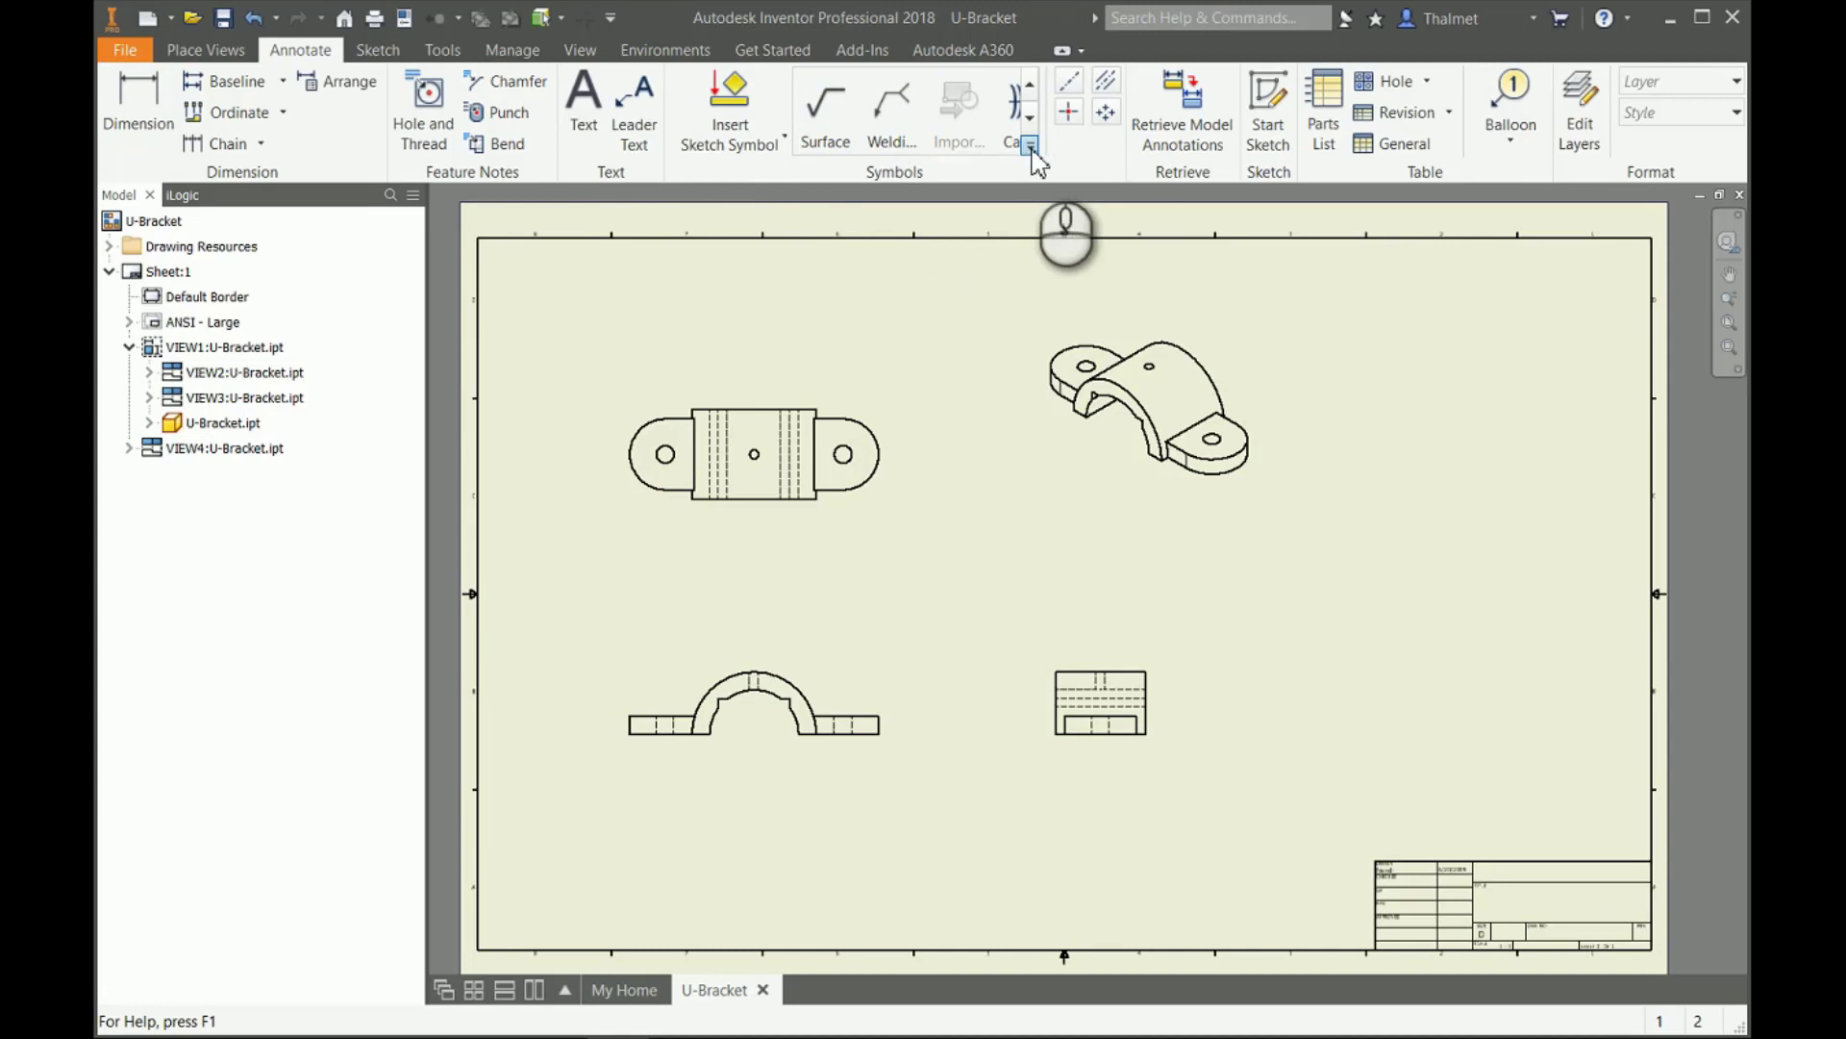
click(1036, 145)
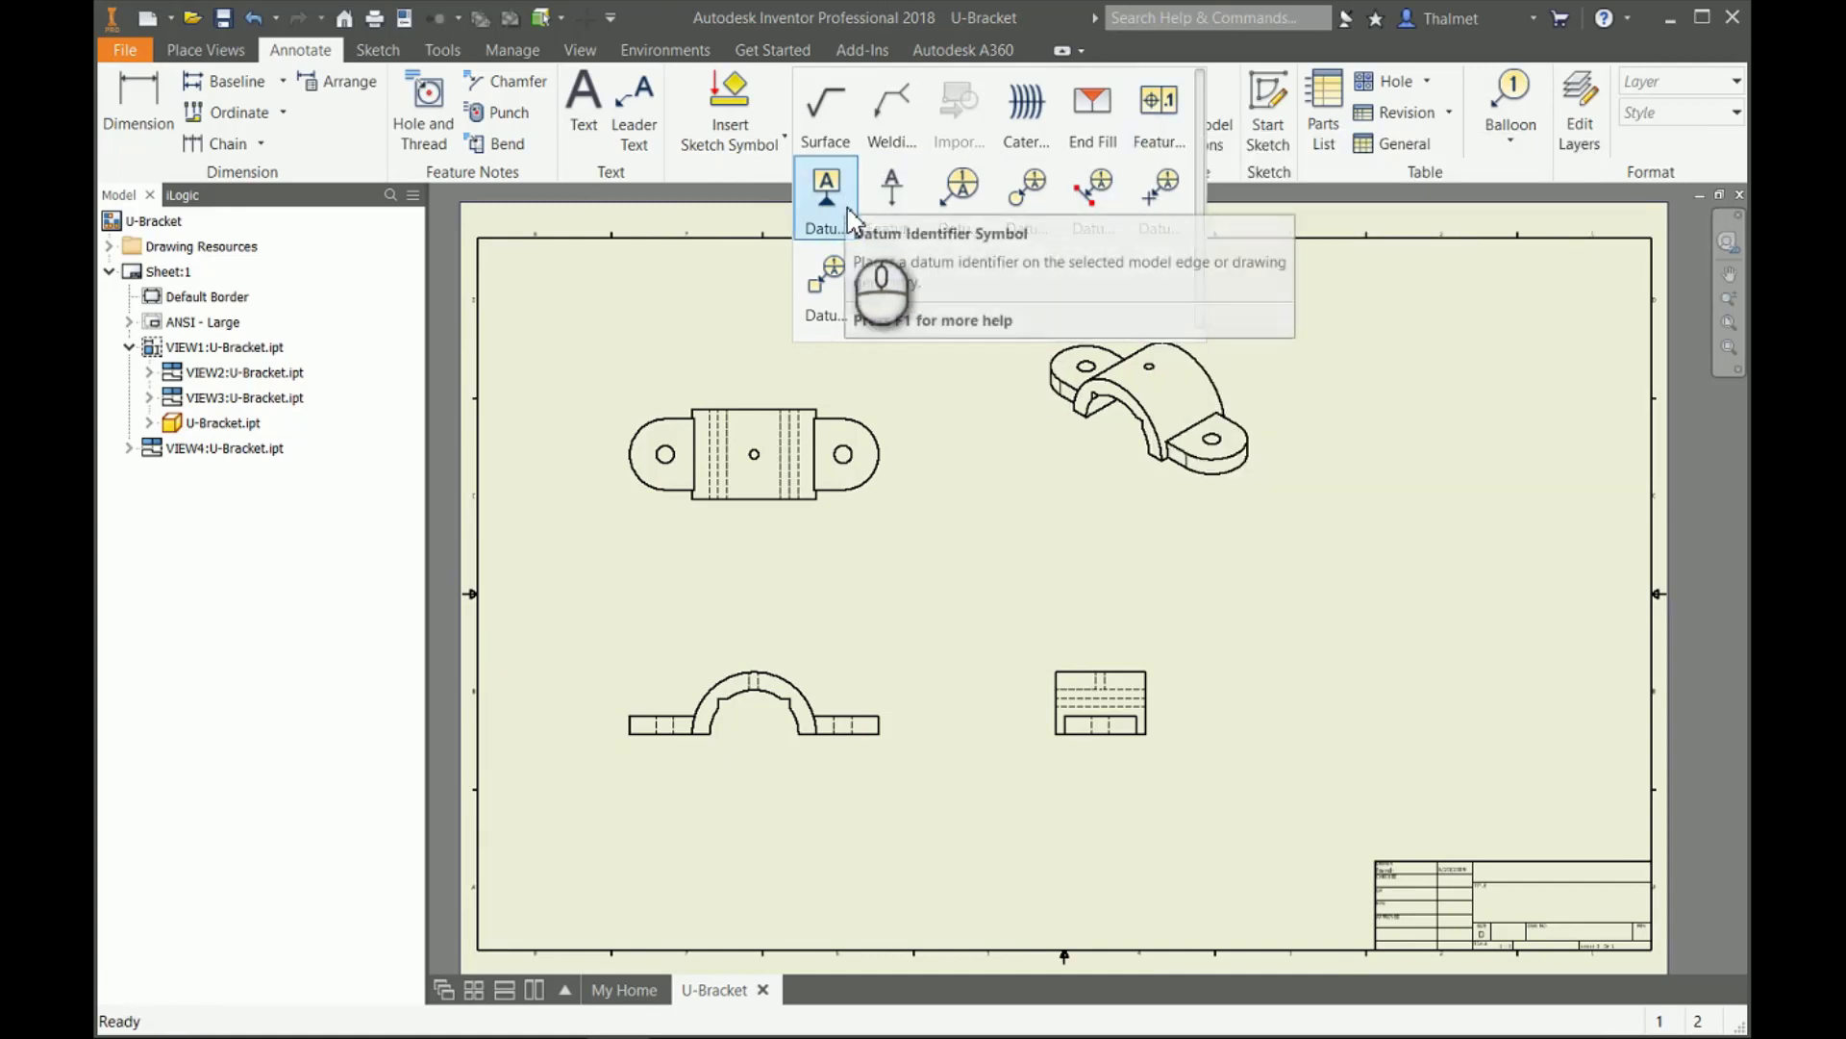
mouse_move(1053, 210)
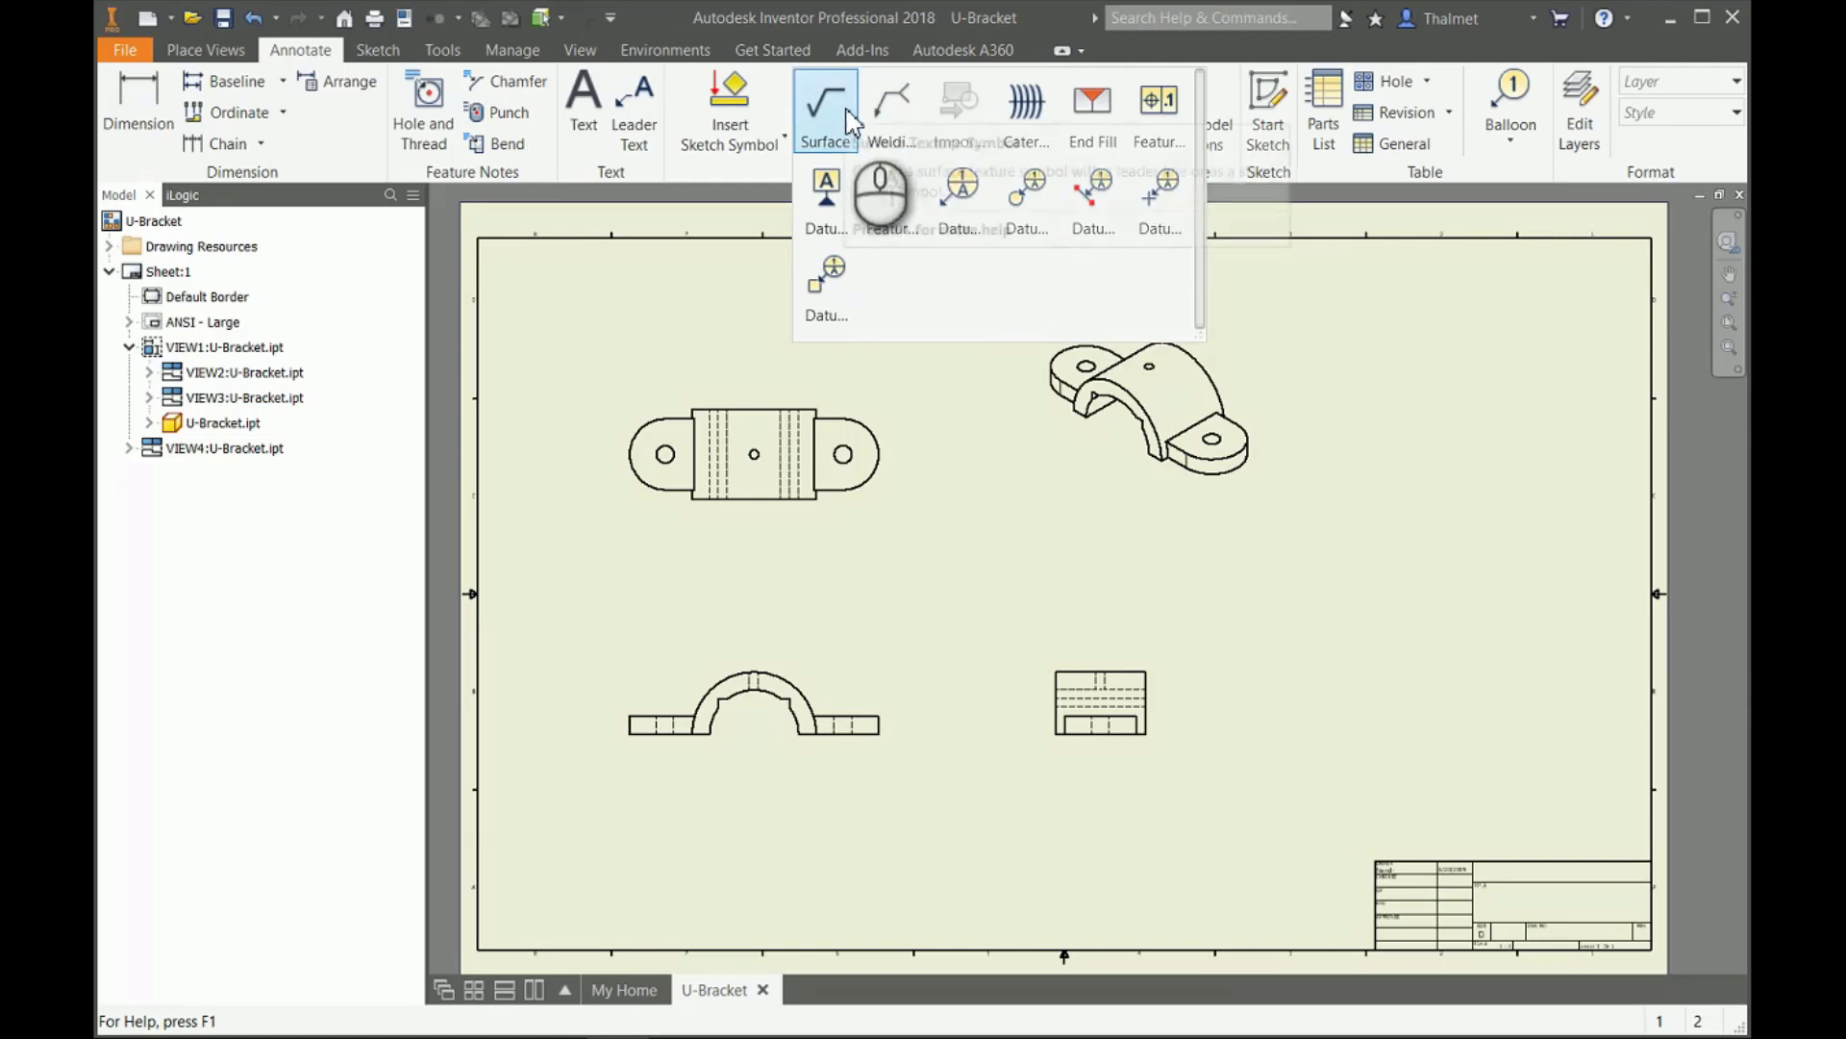
mouse_move(1281, 238)
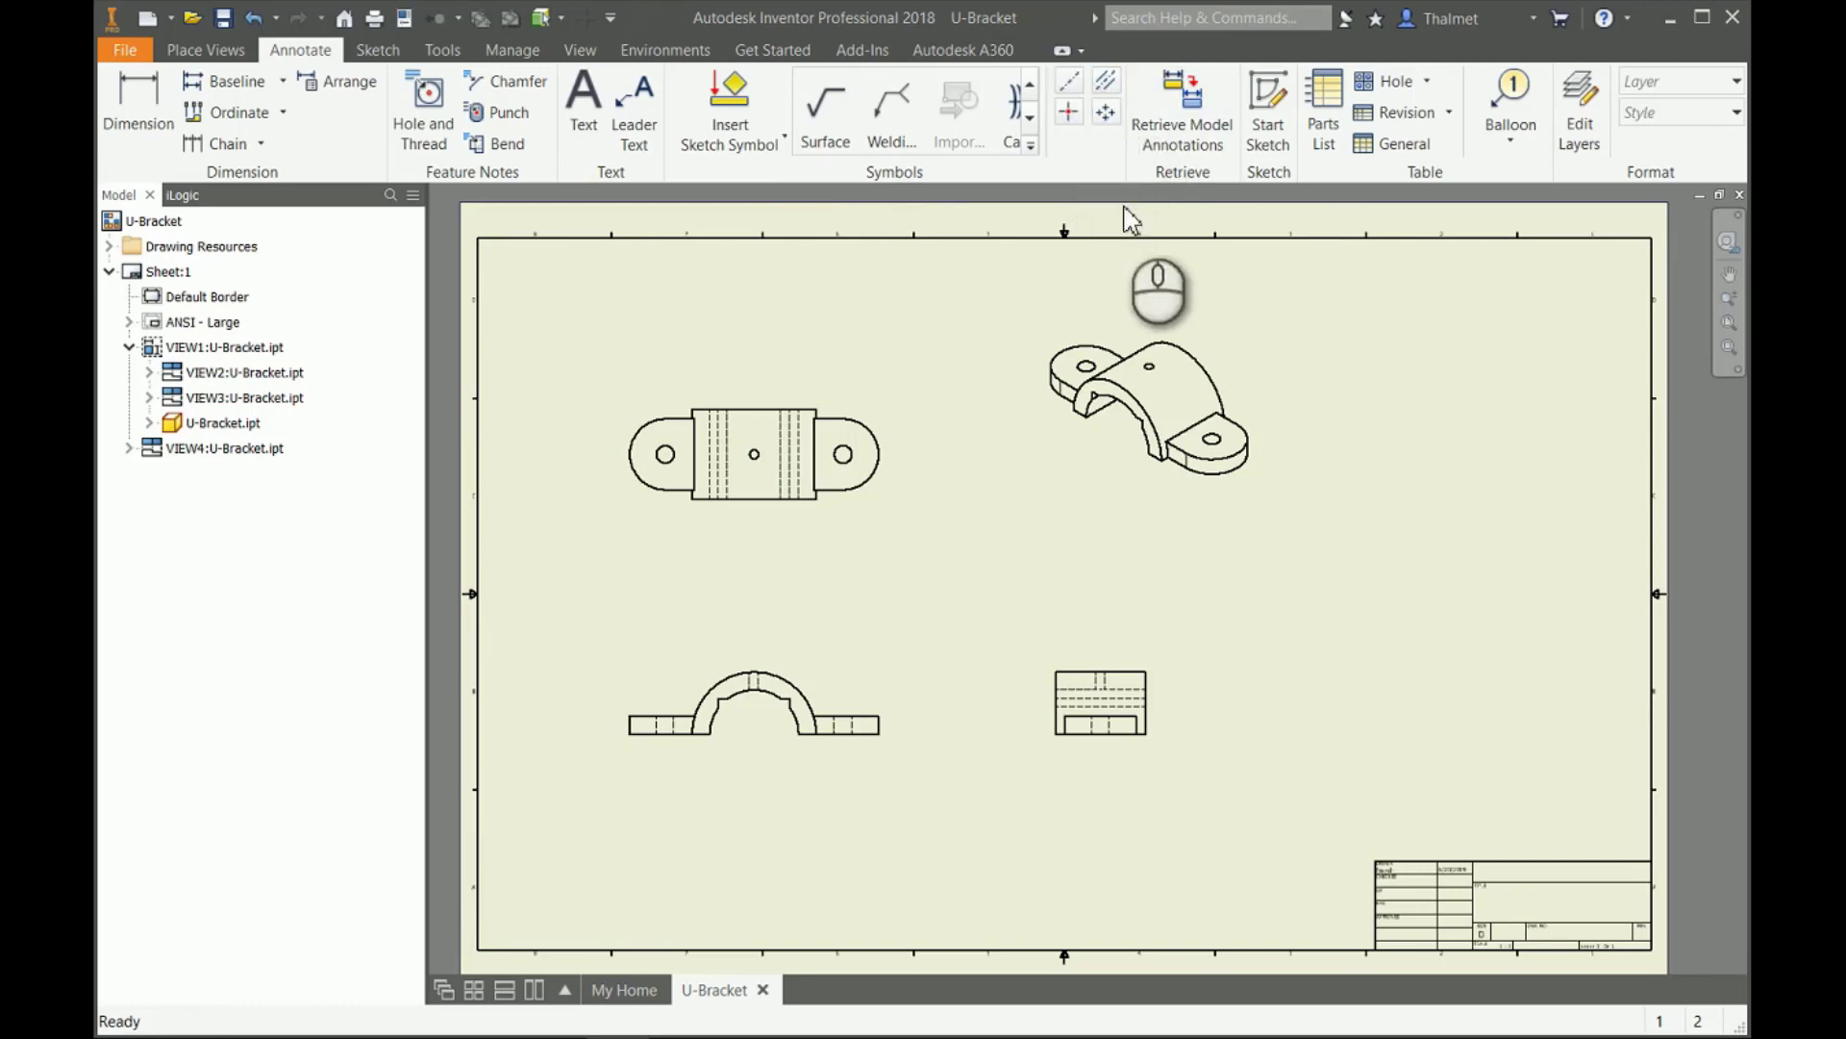
mouse_move(1289, 279)
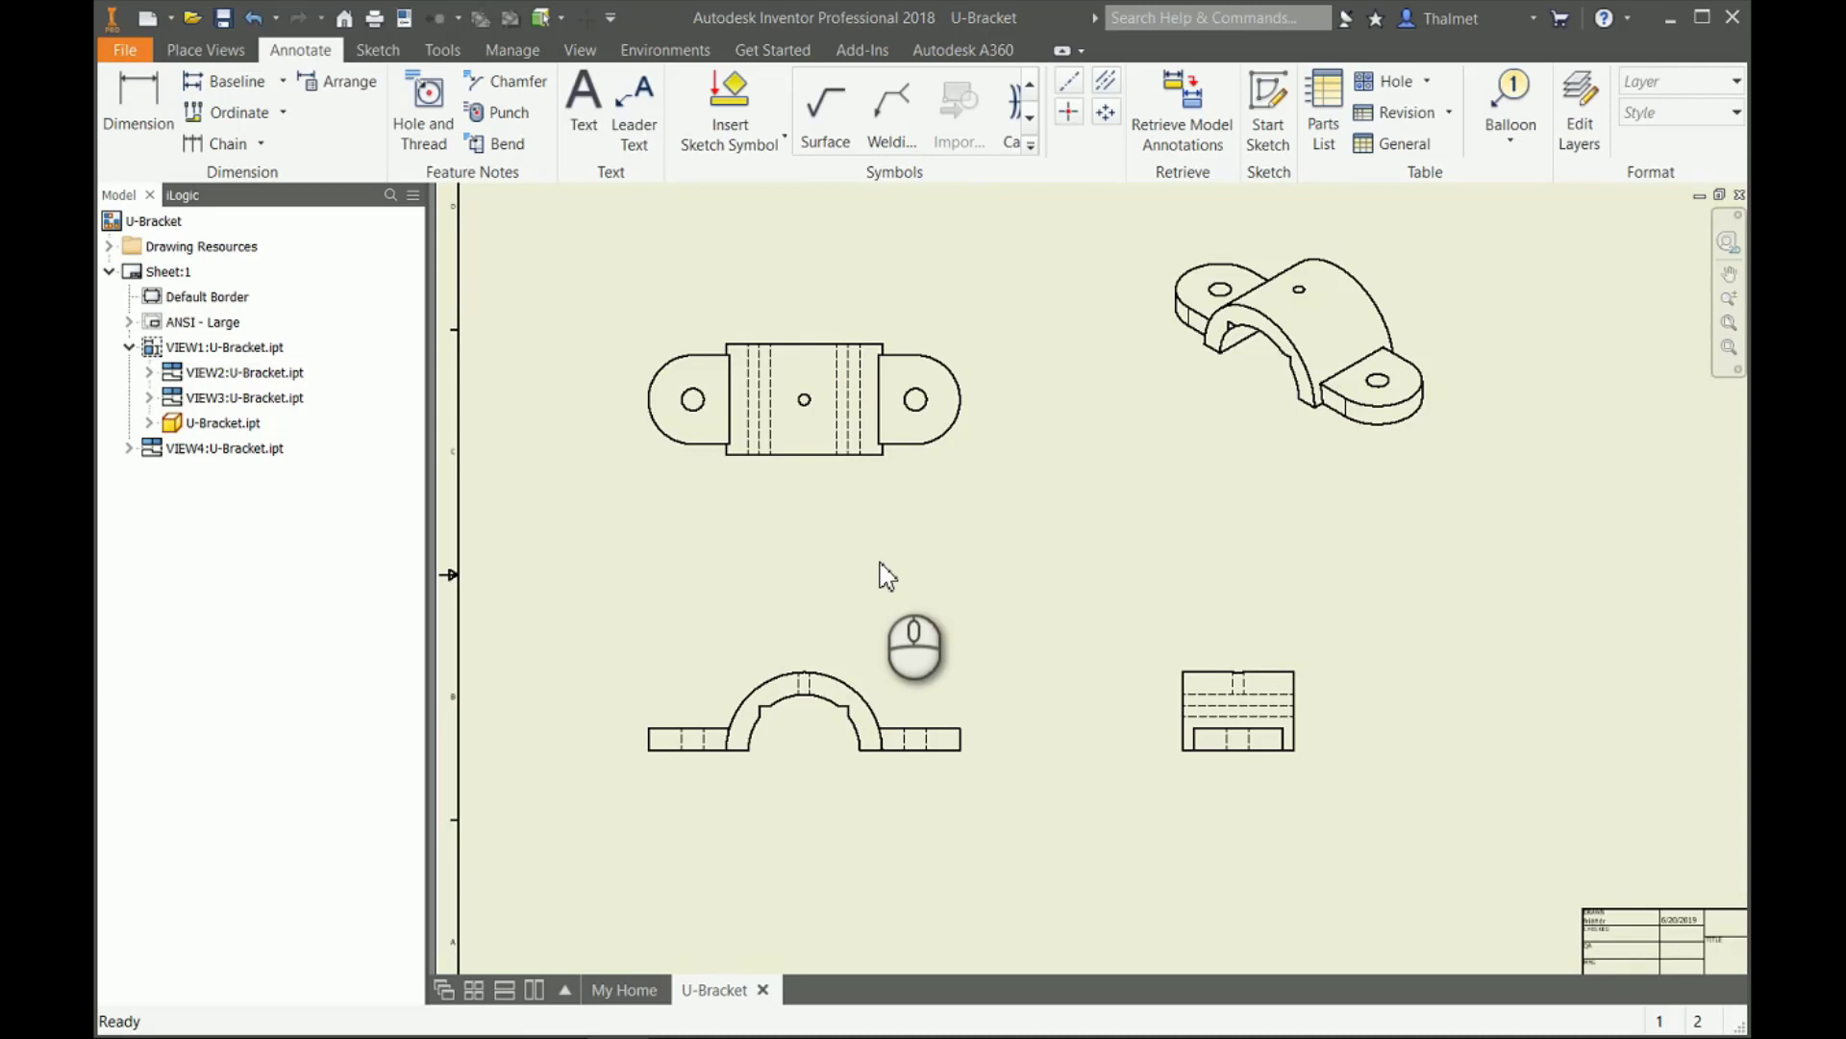
mouse_move(746, 608)
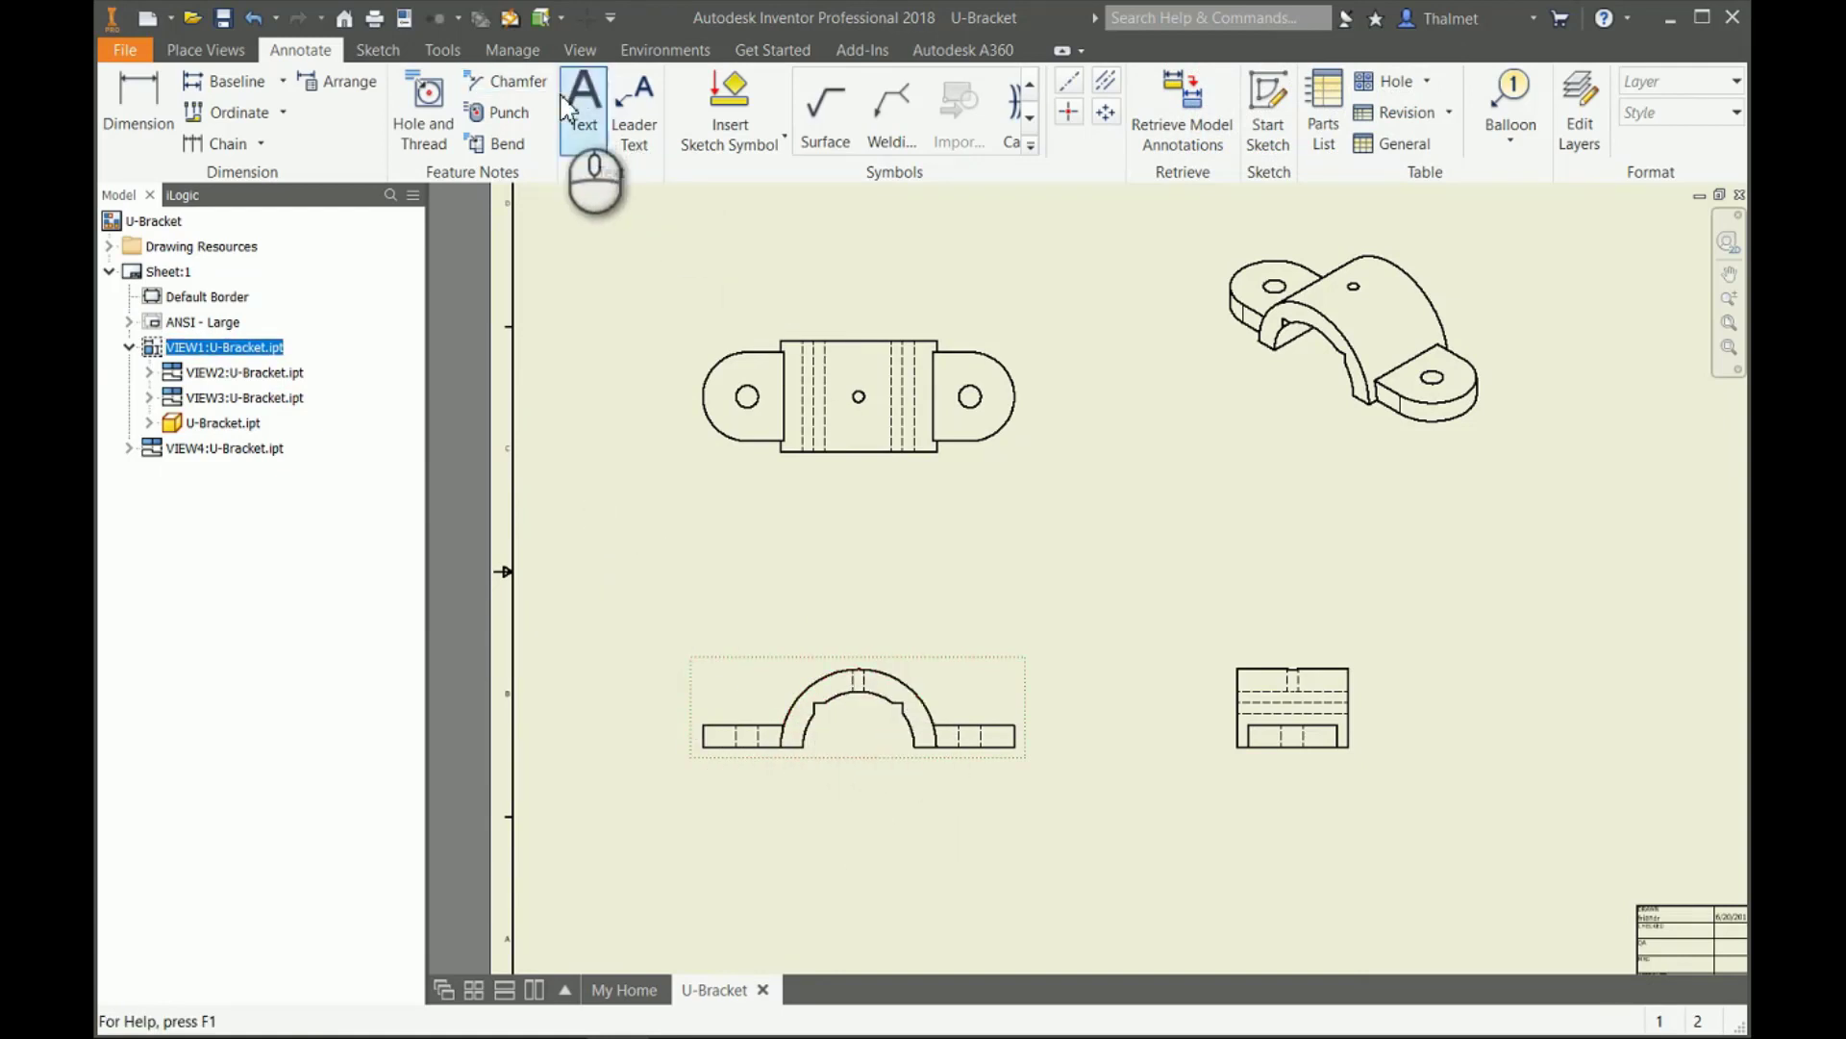
mouse_move(1168, 106)
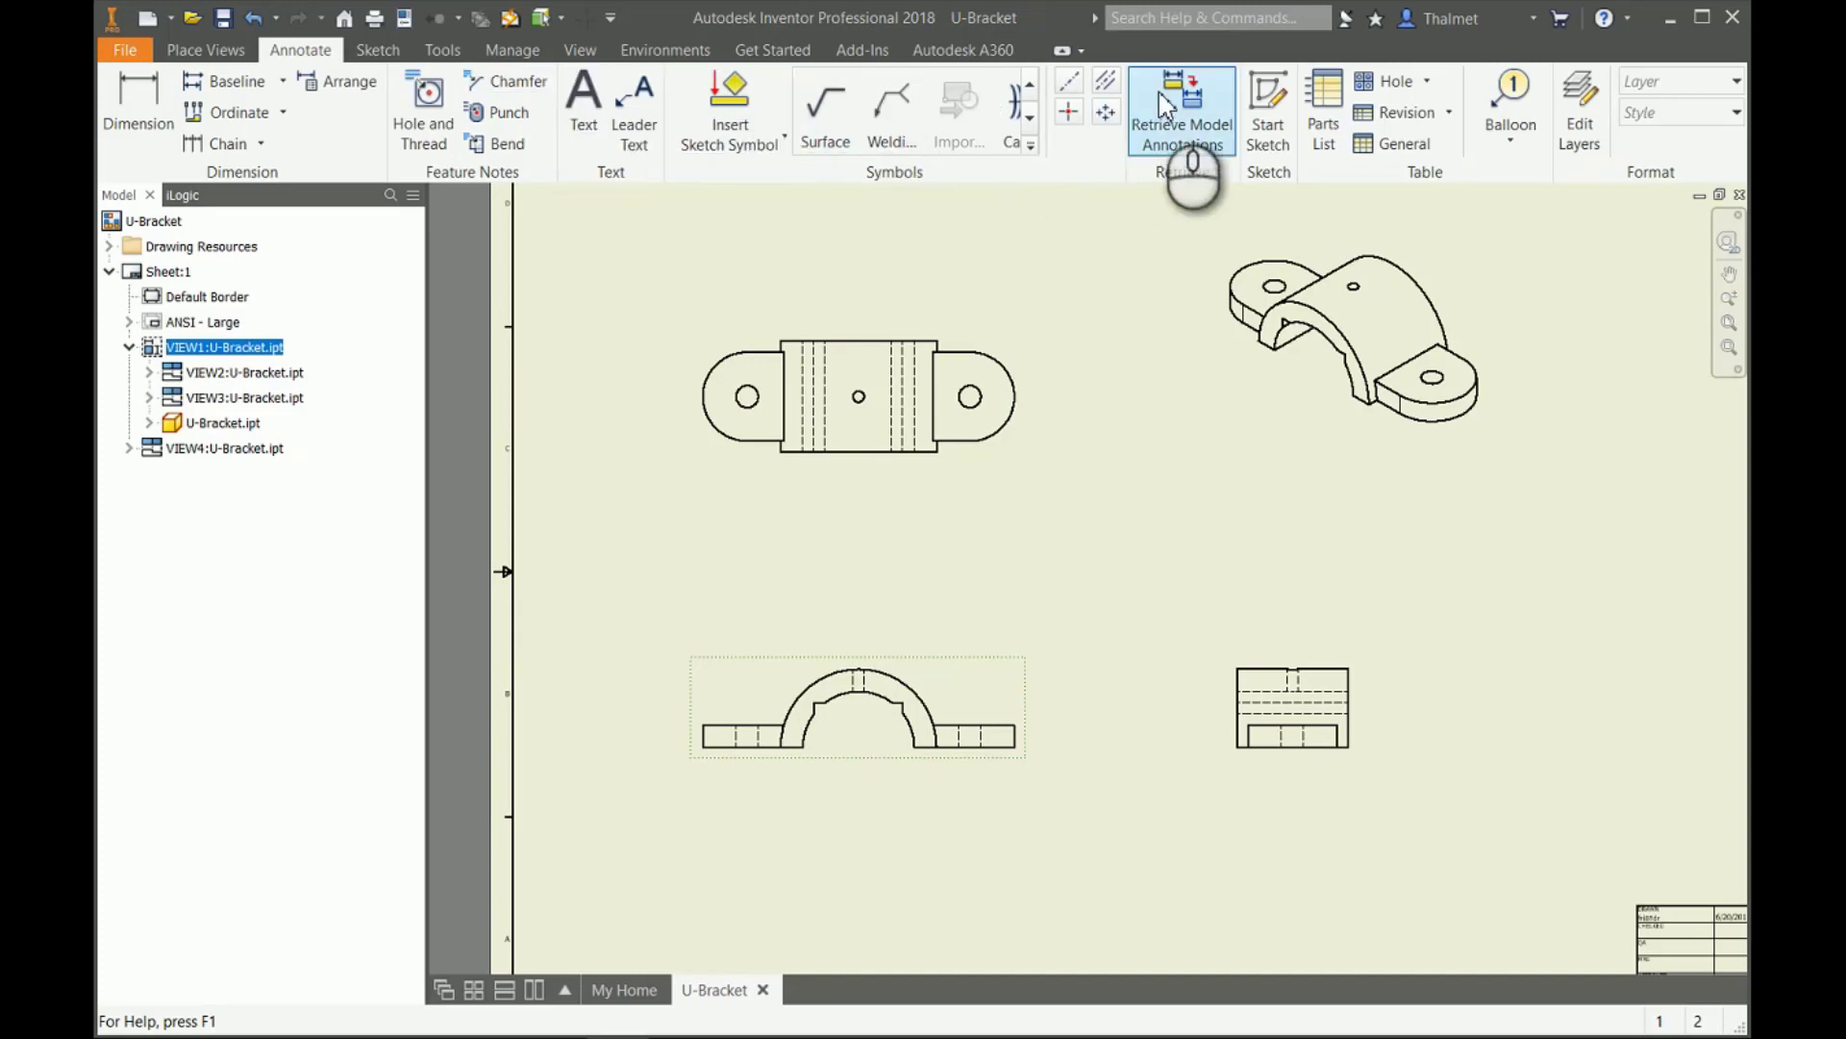
mouse_move(1169, 101)
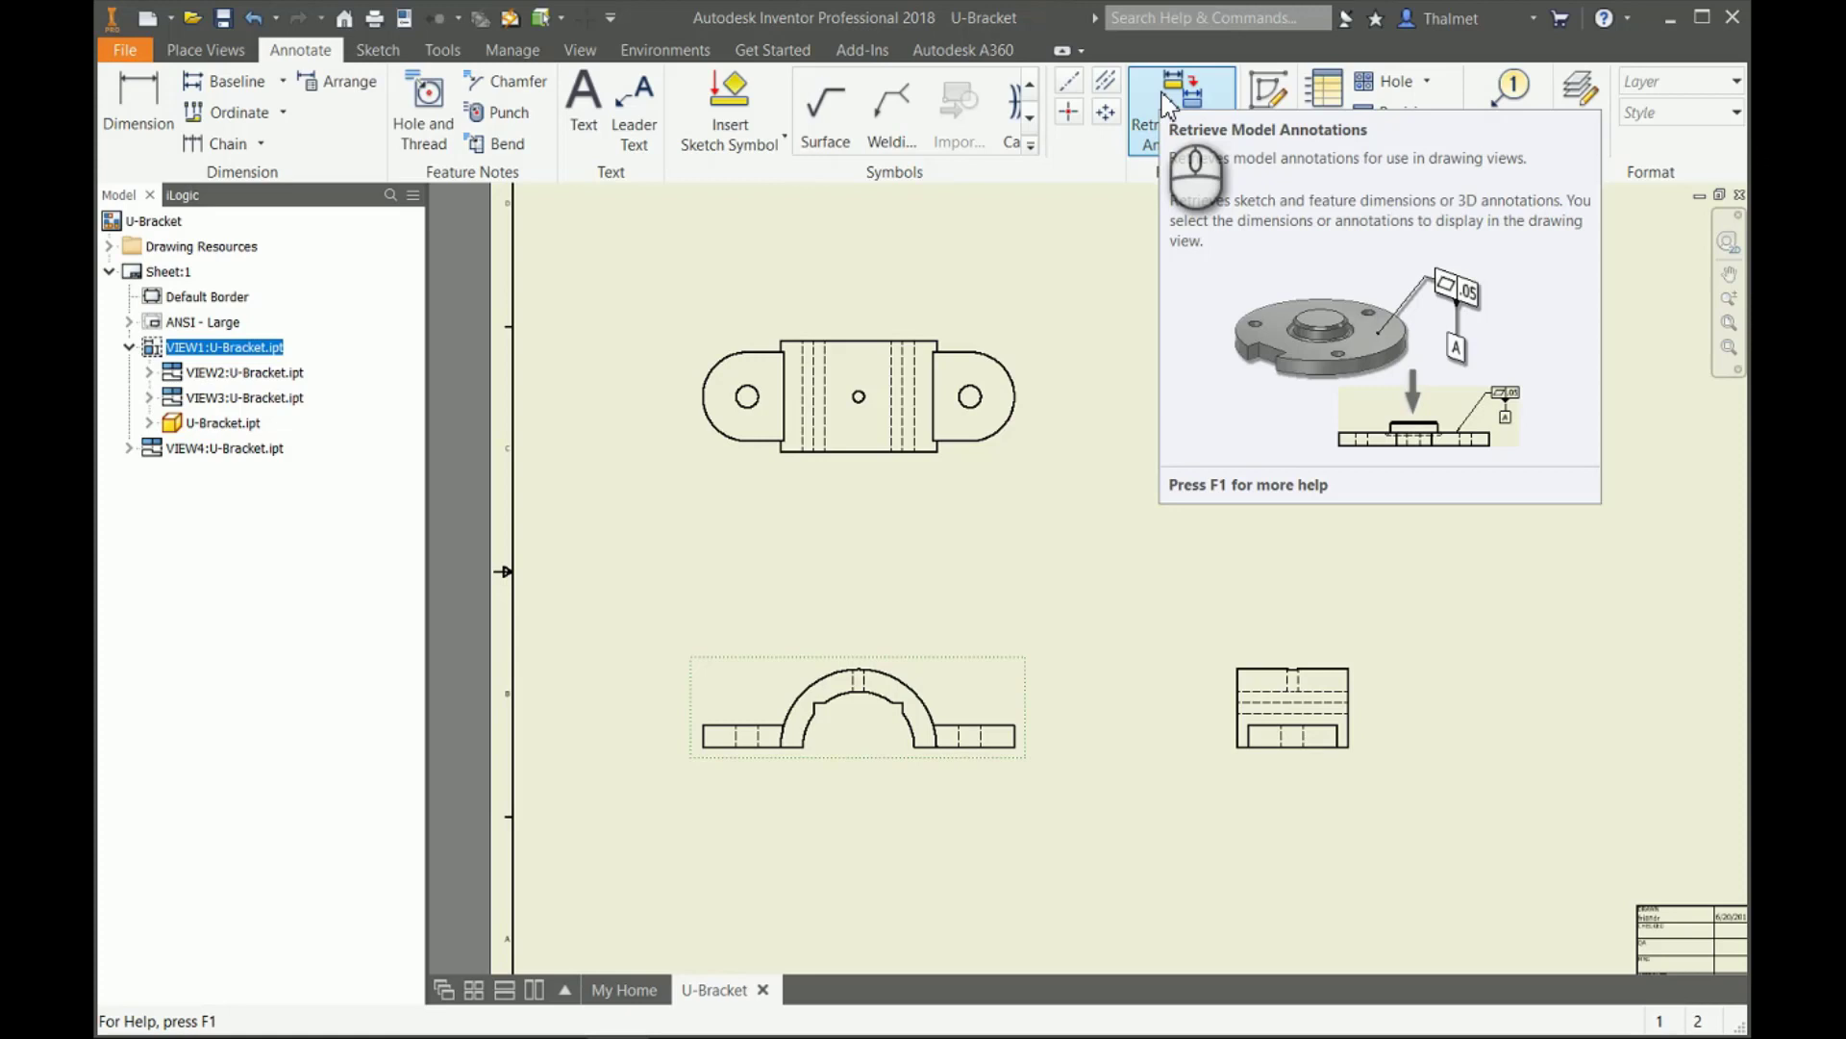
Retrieve model annotations, previewing R1.75, Ø2.50 and 5.00 sketch and feature dimensions on the front view.
click(1183, 92)
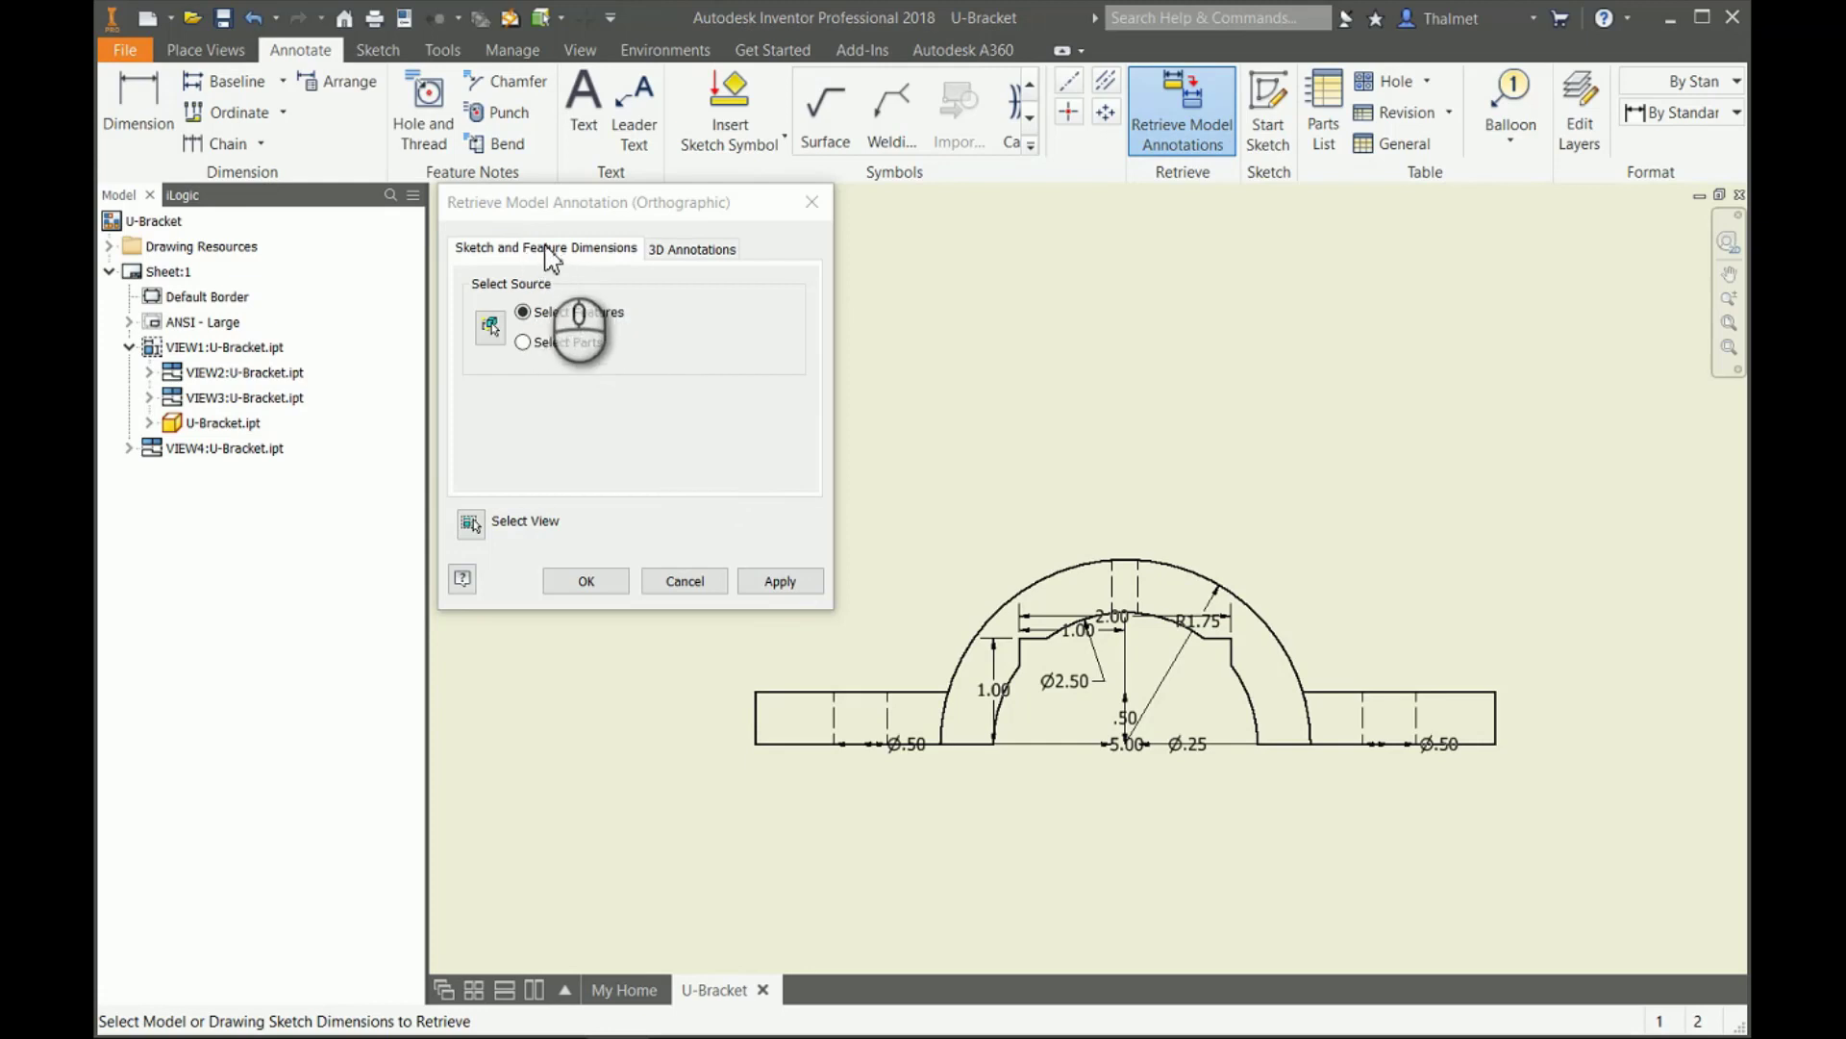
mouse_move(612, 324)
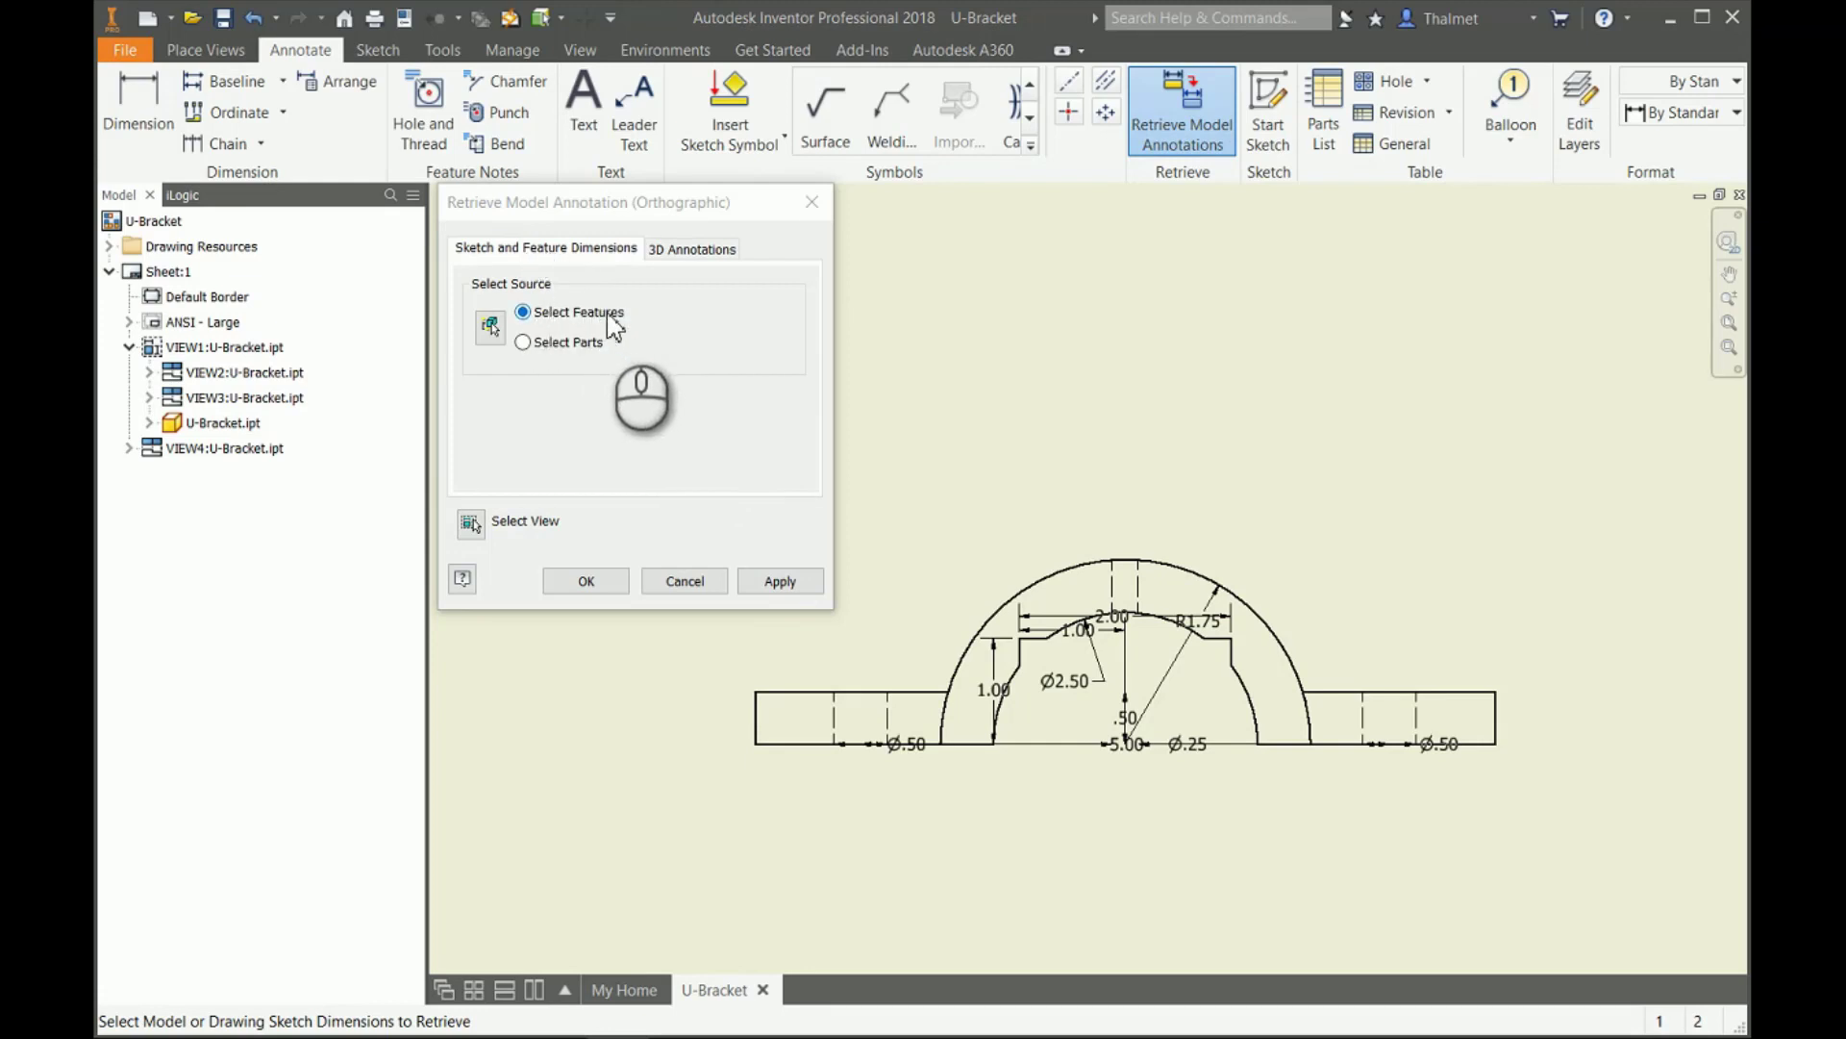
click(691, 248)
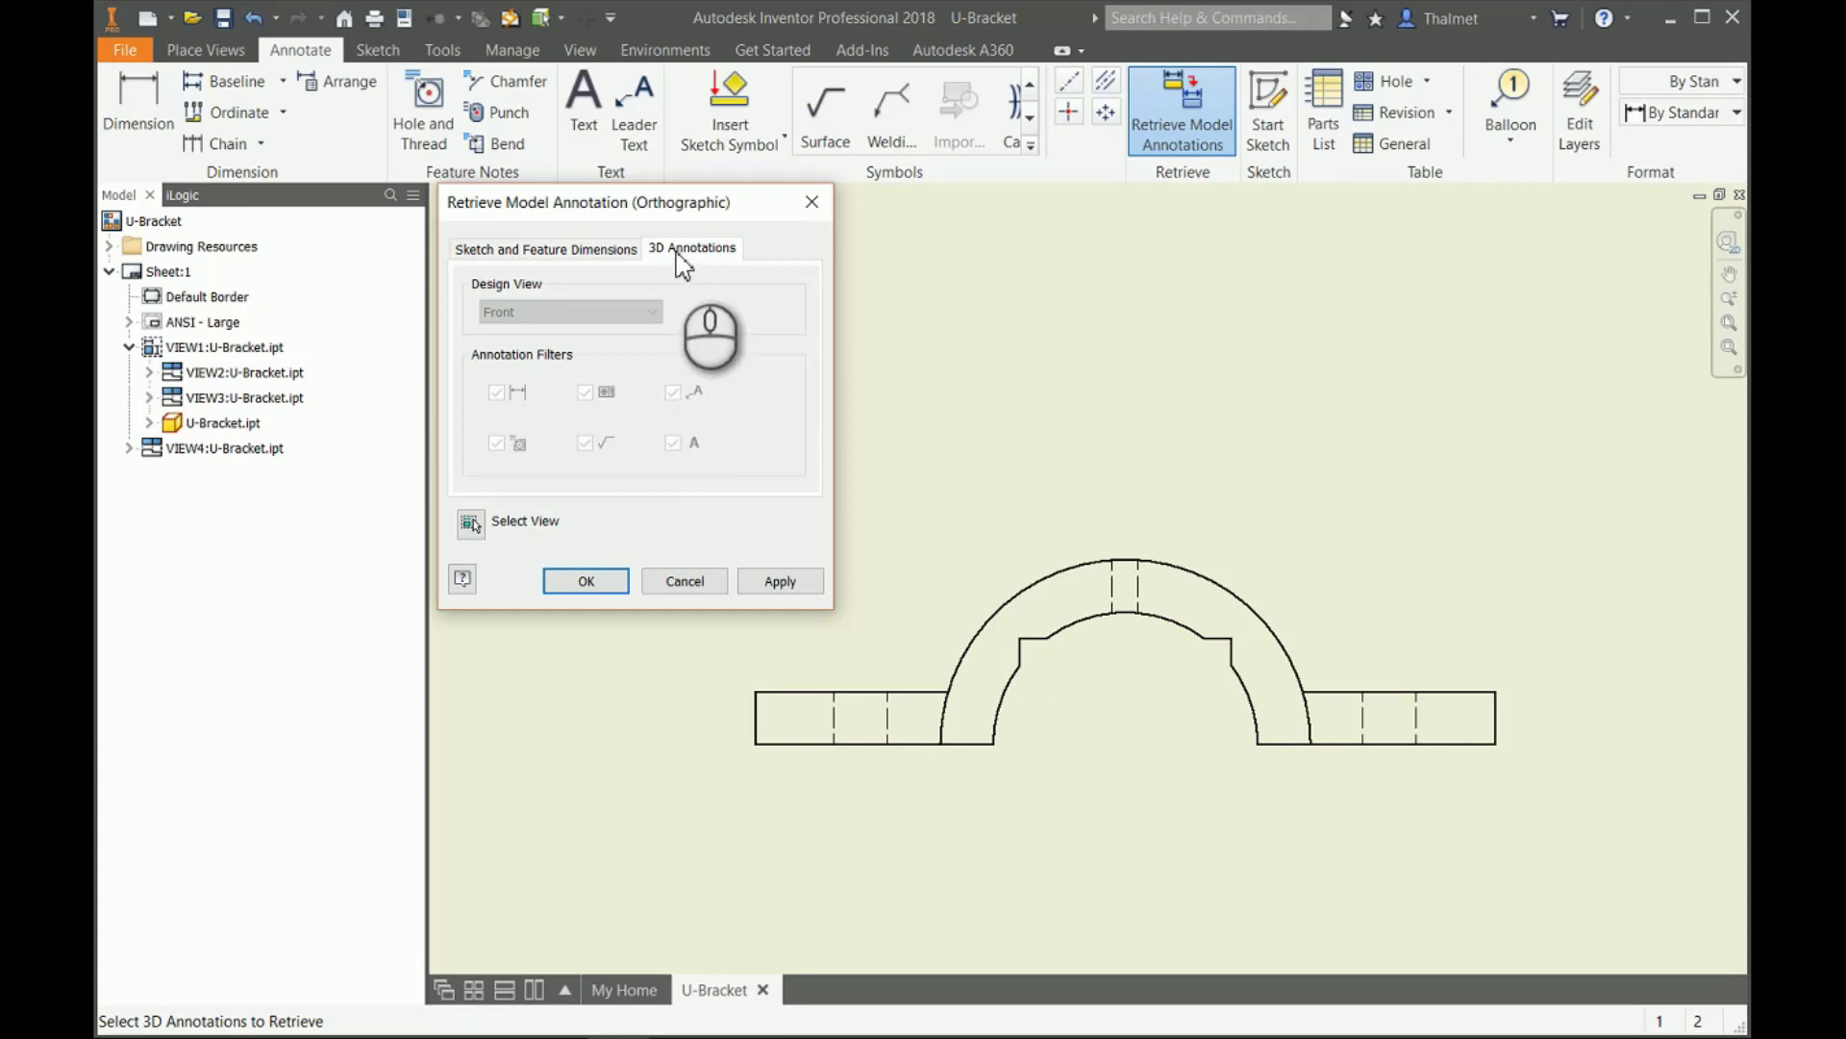
mouse_move(704, 310)
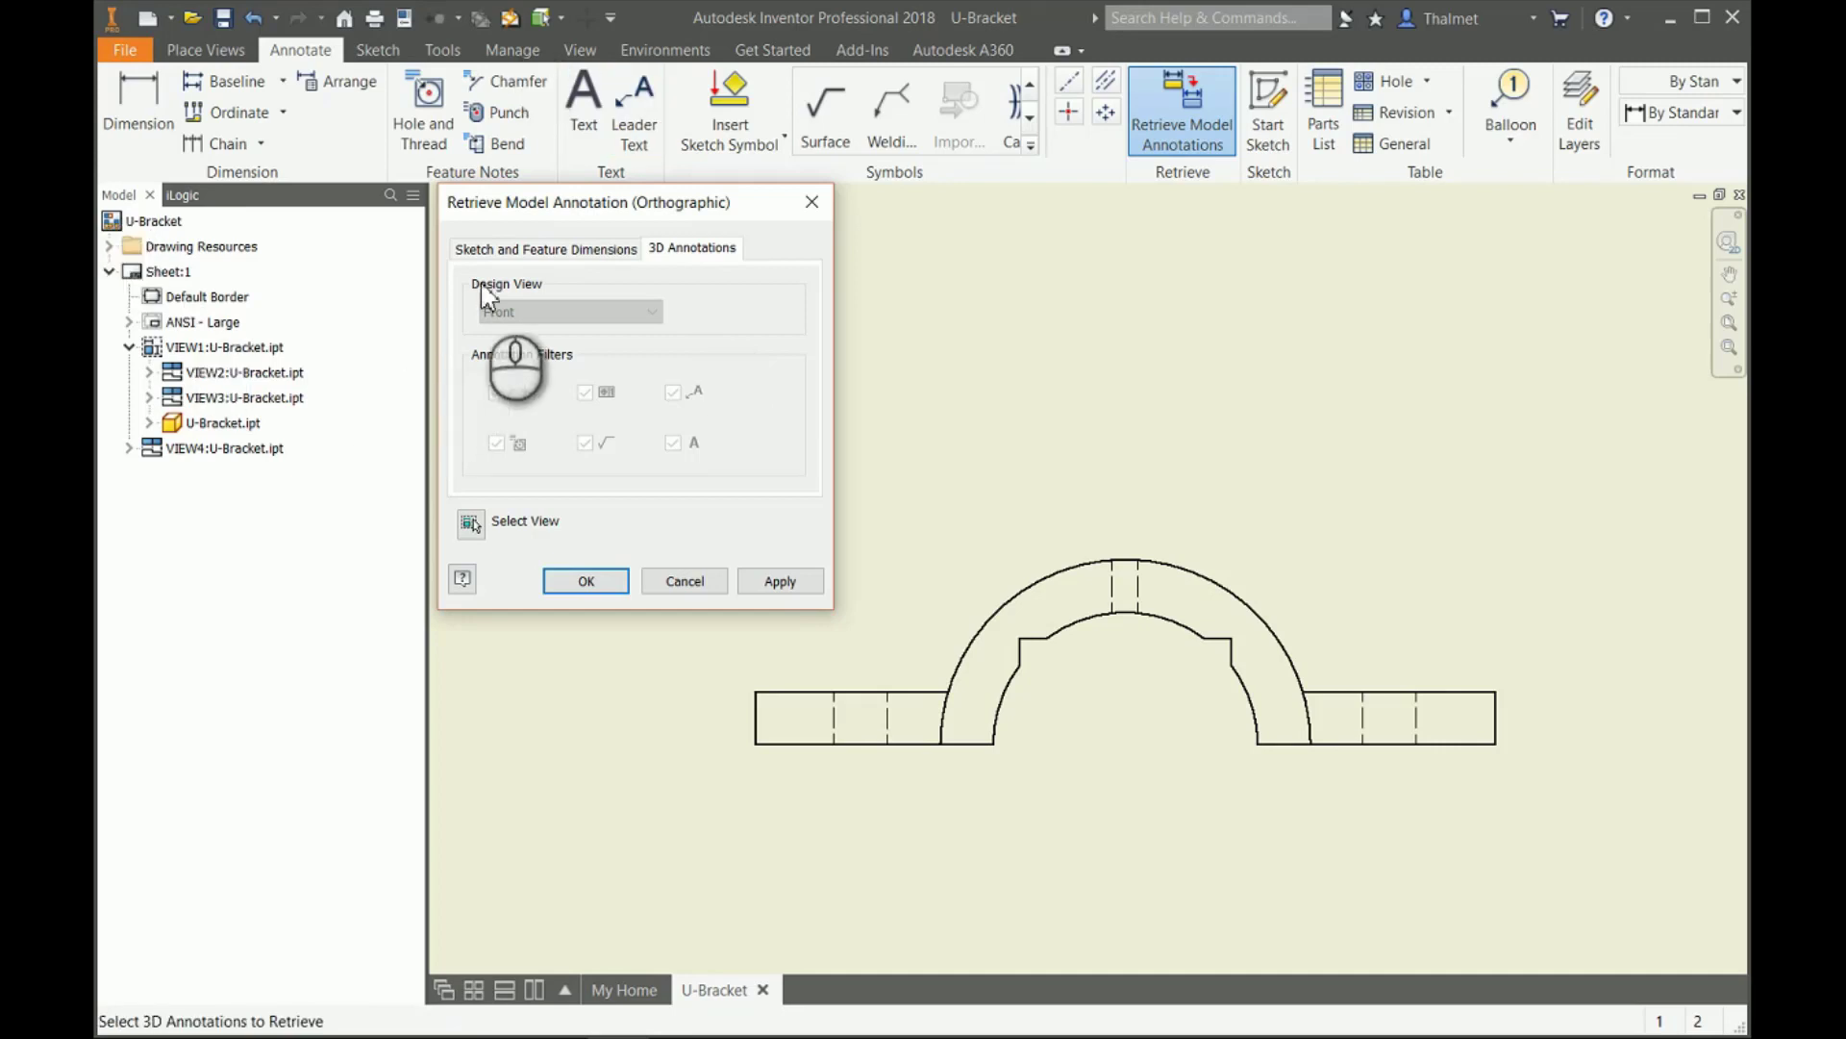
click(545, 248)
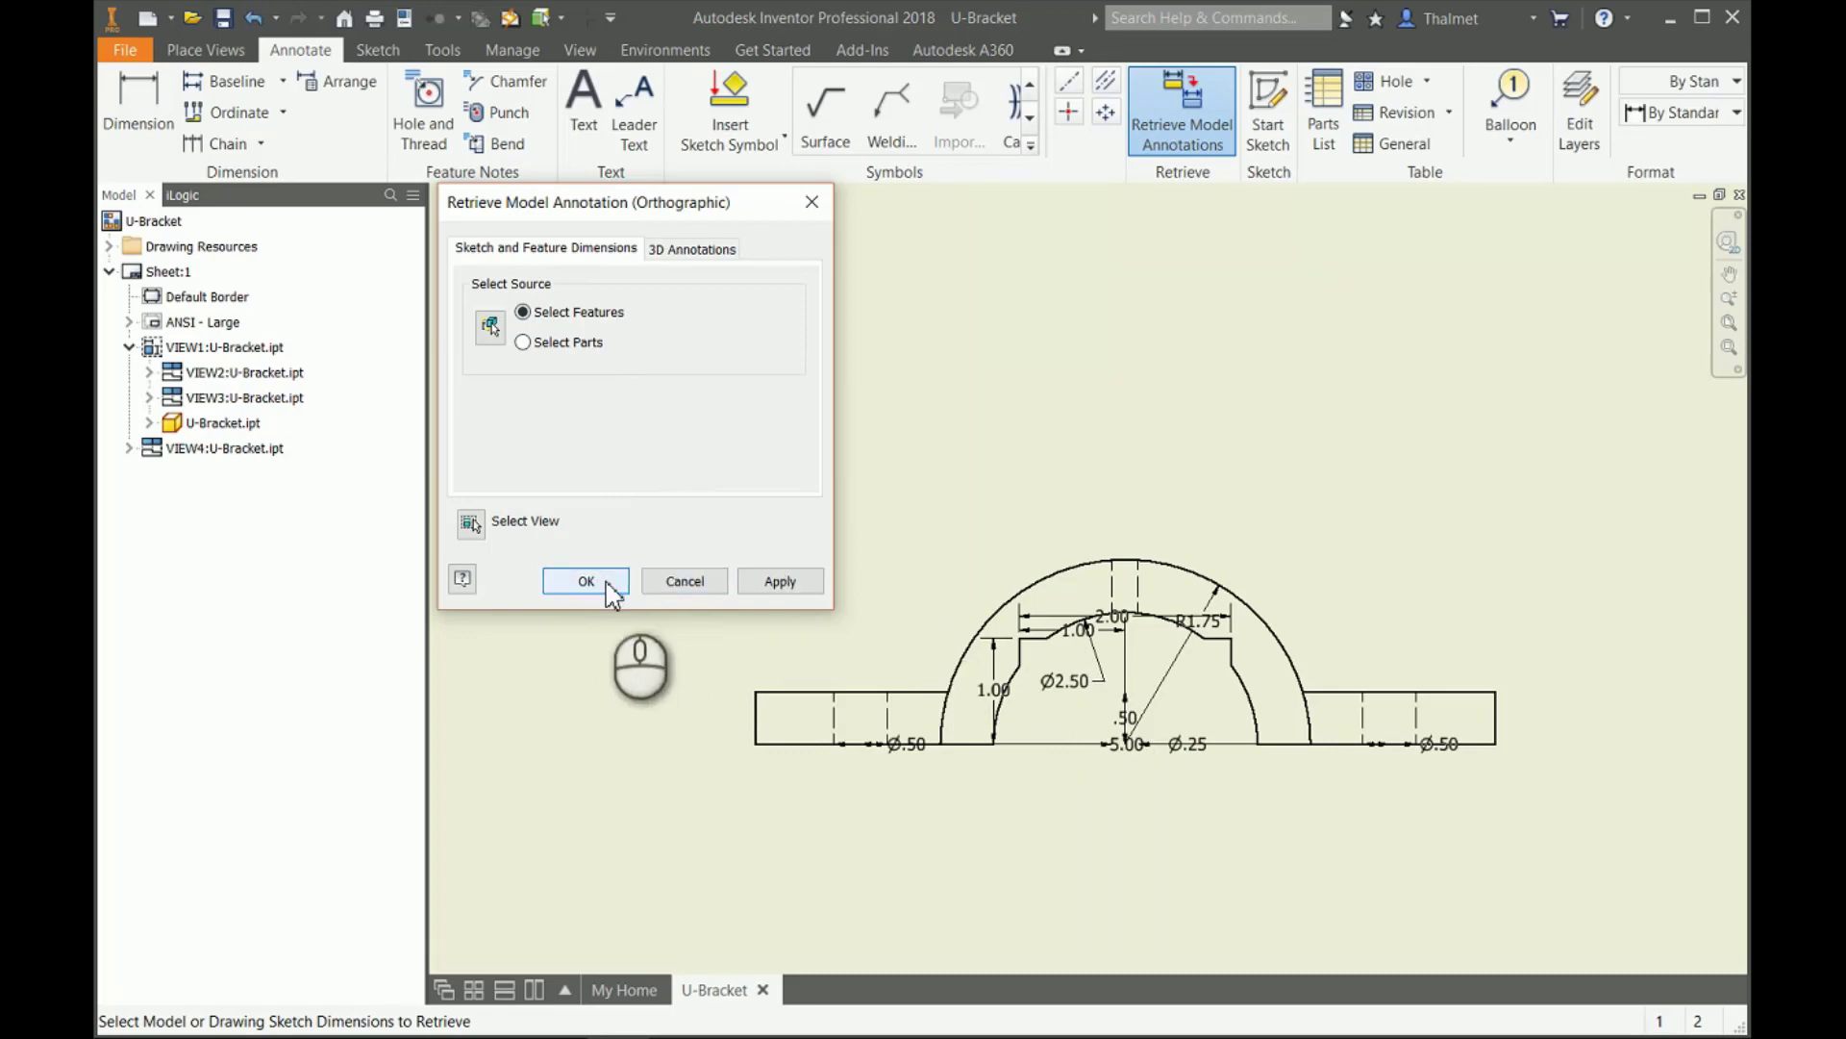
click(586, 581)
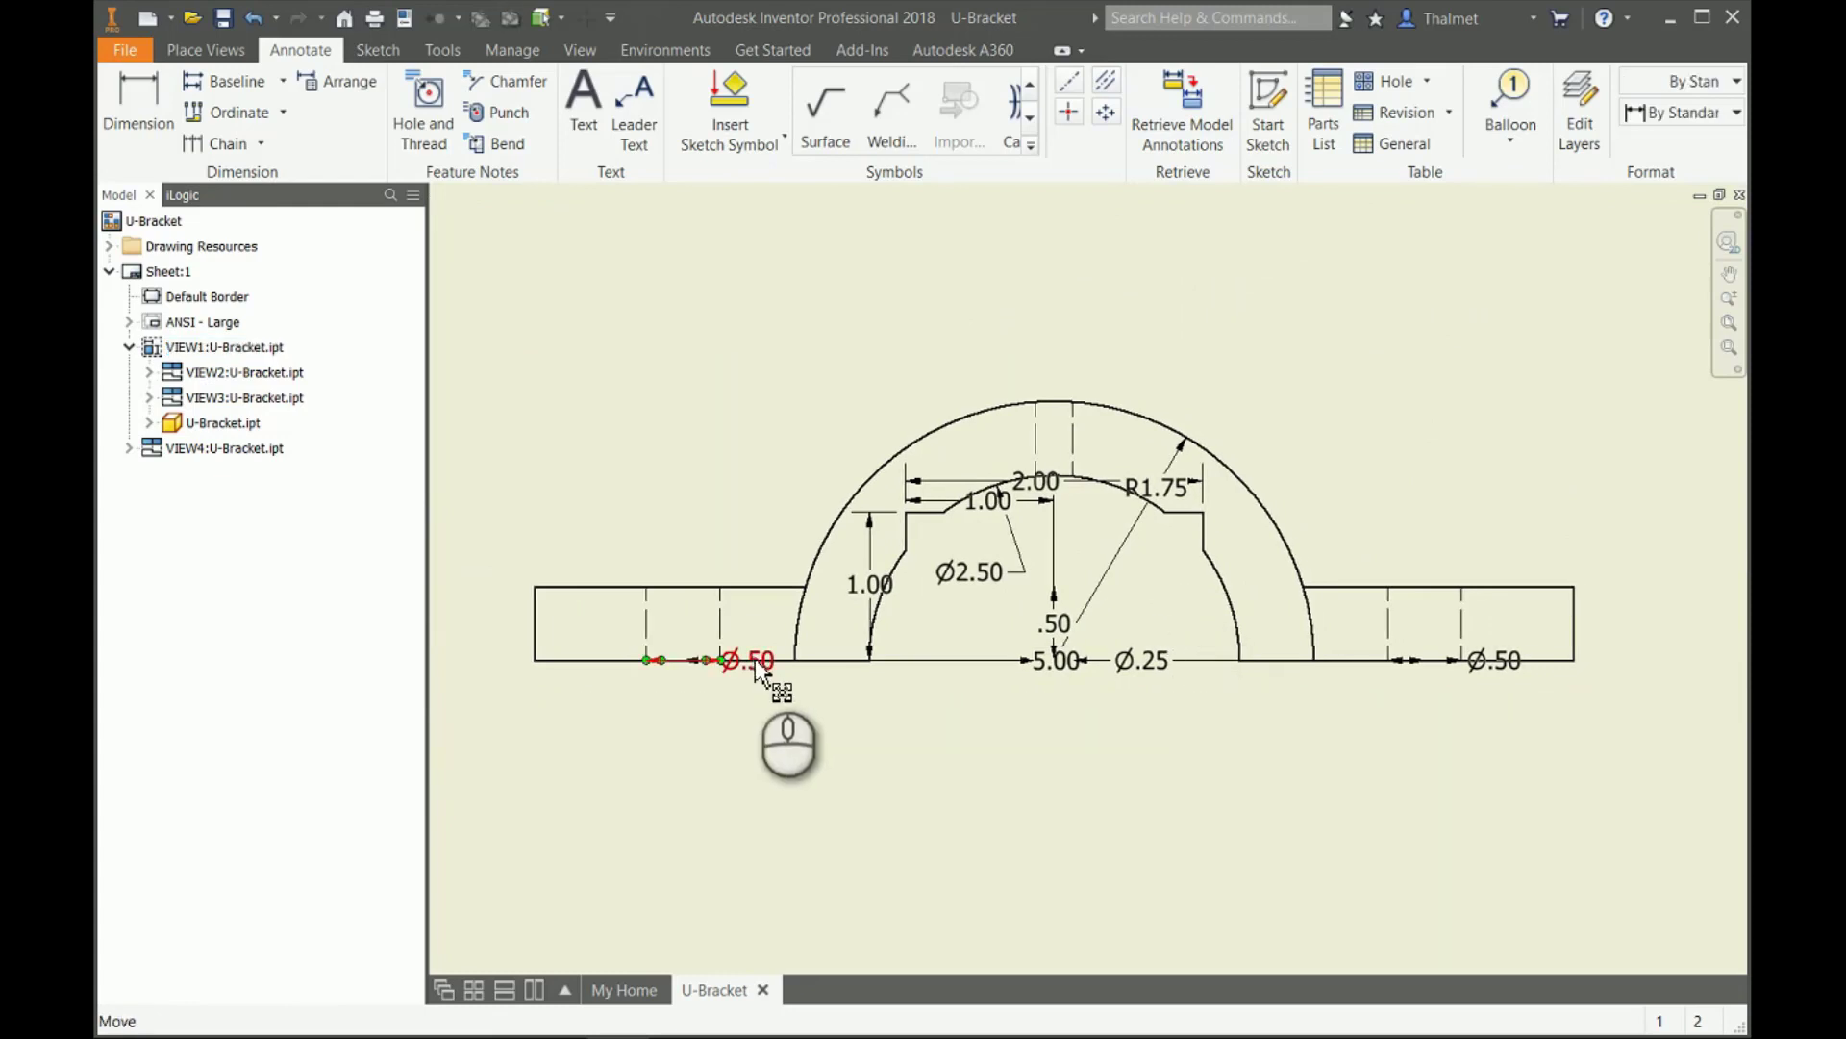
mouse_move(727, 674)
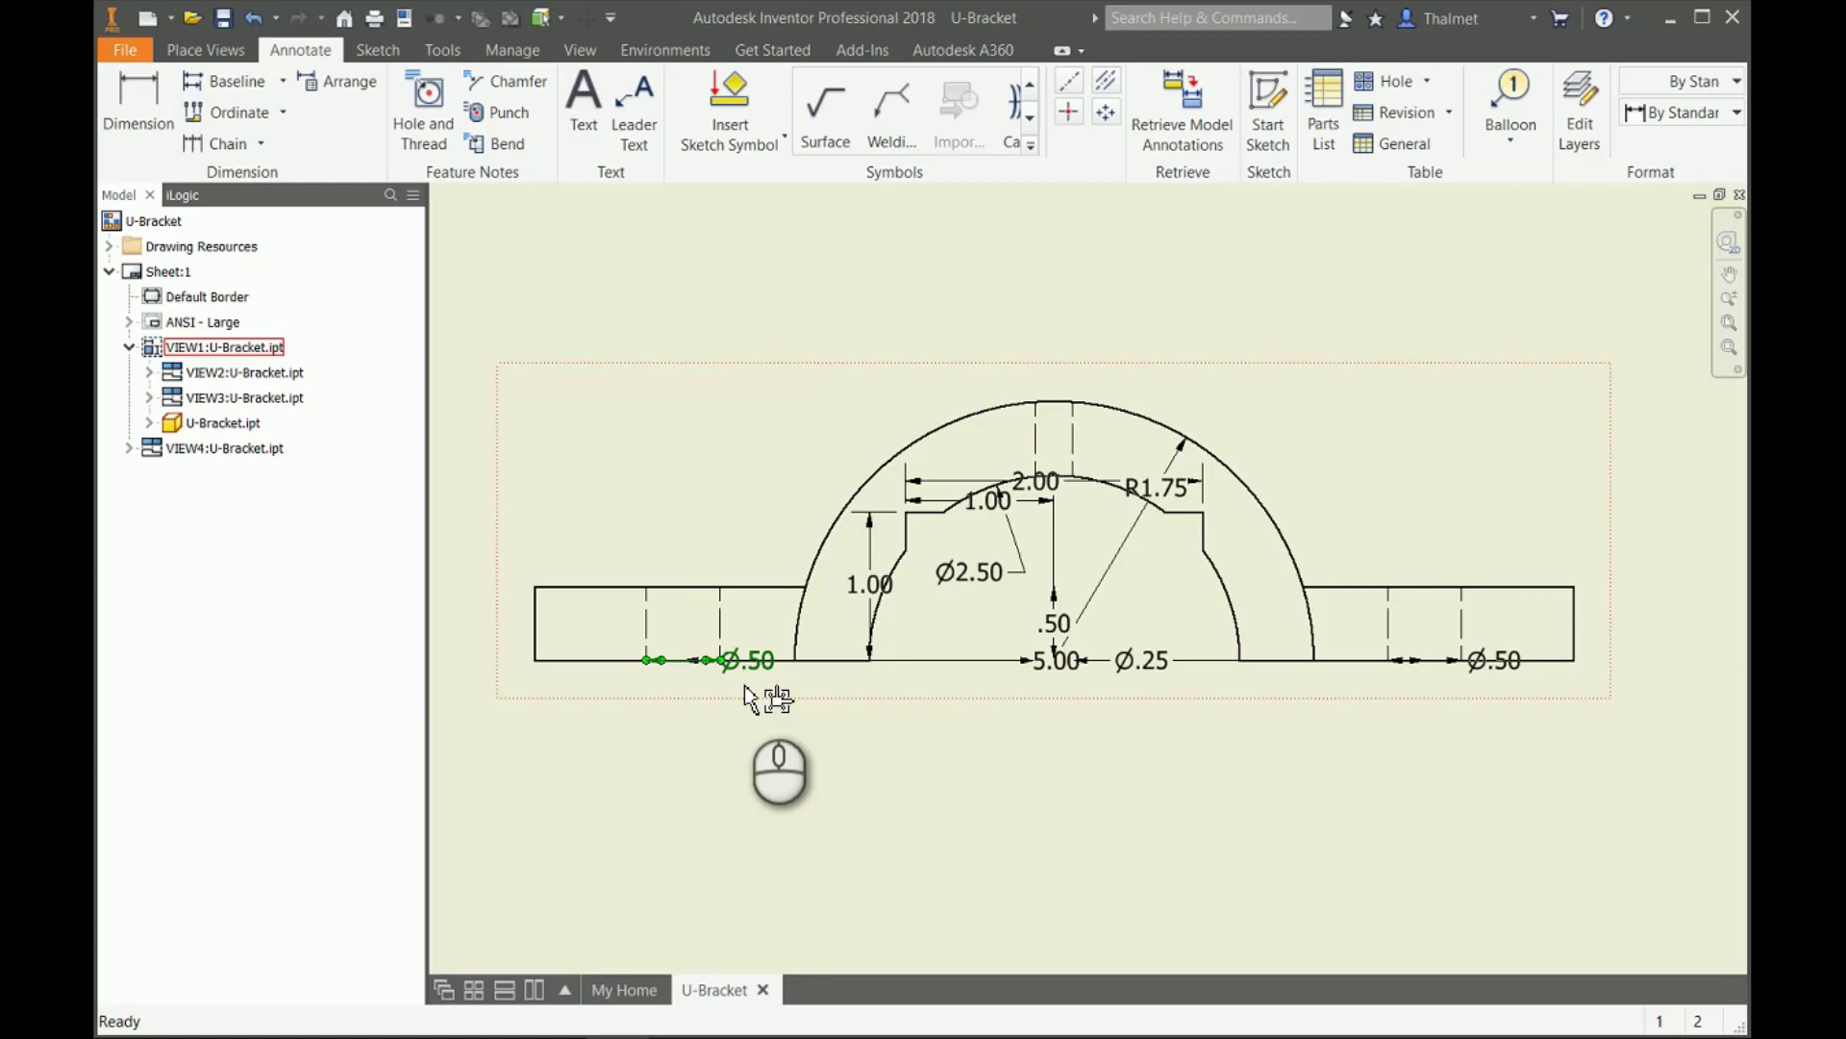
drag(748, 660, 759, 727)
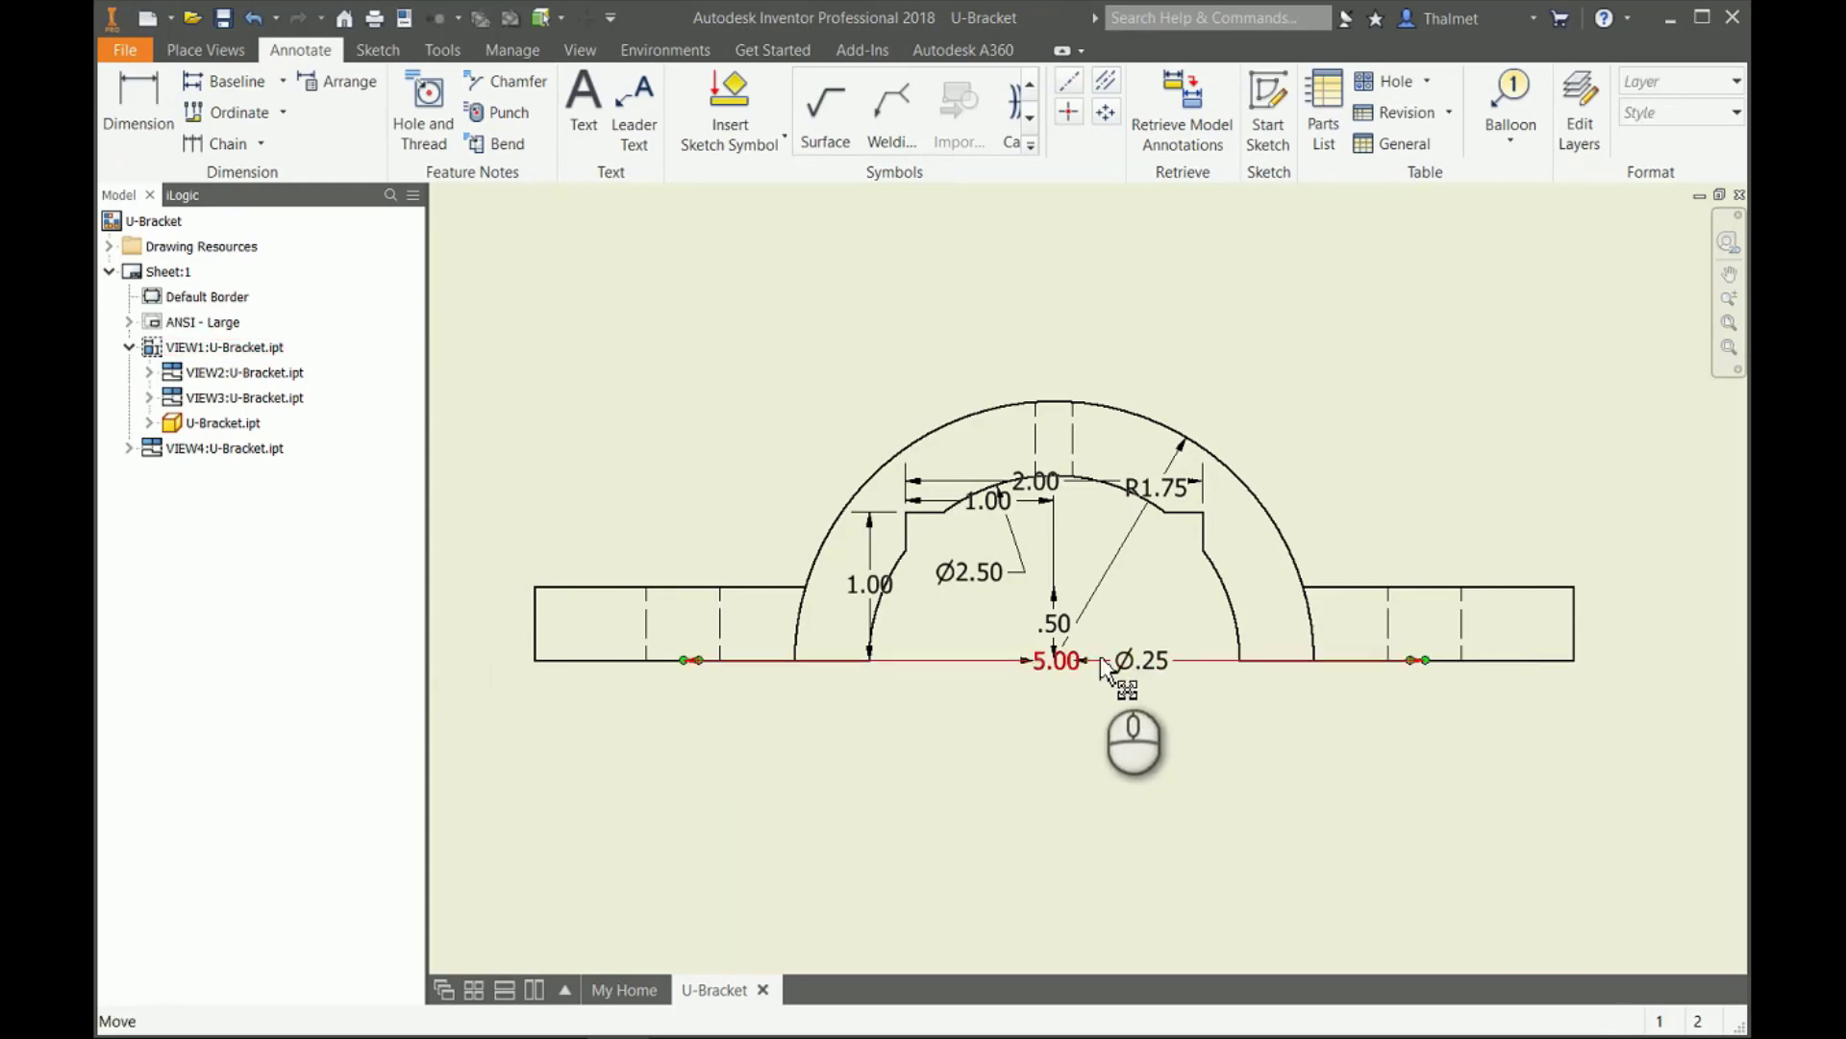
drag(1054, 660, 1054, 692)
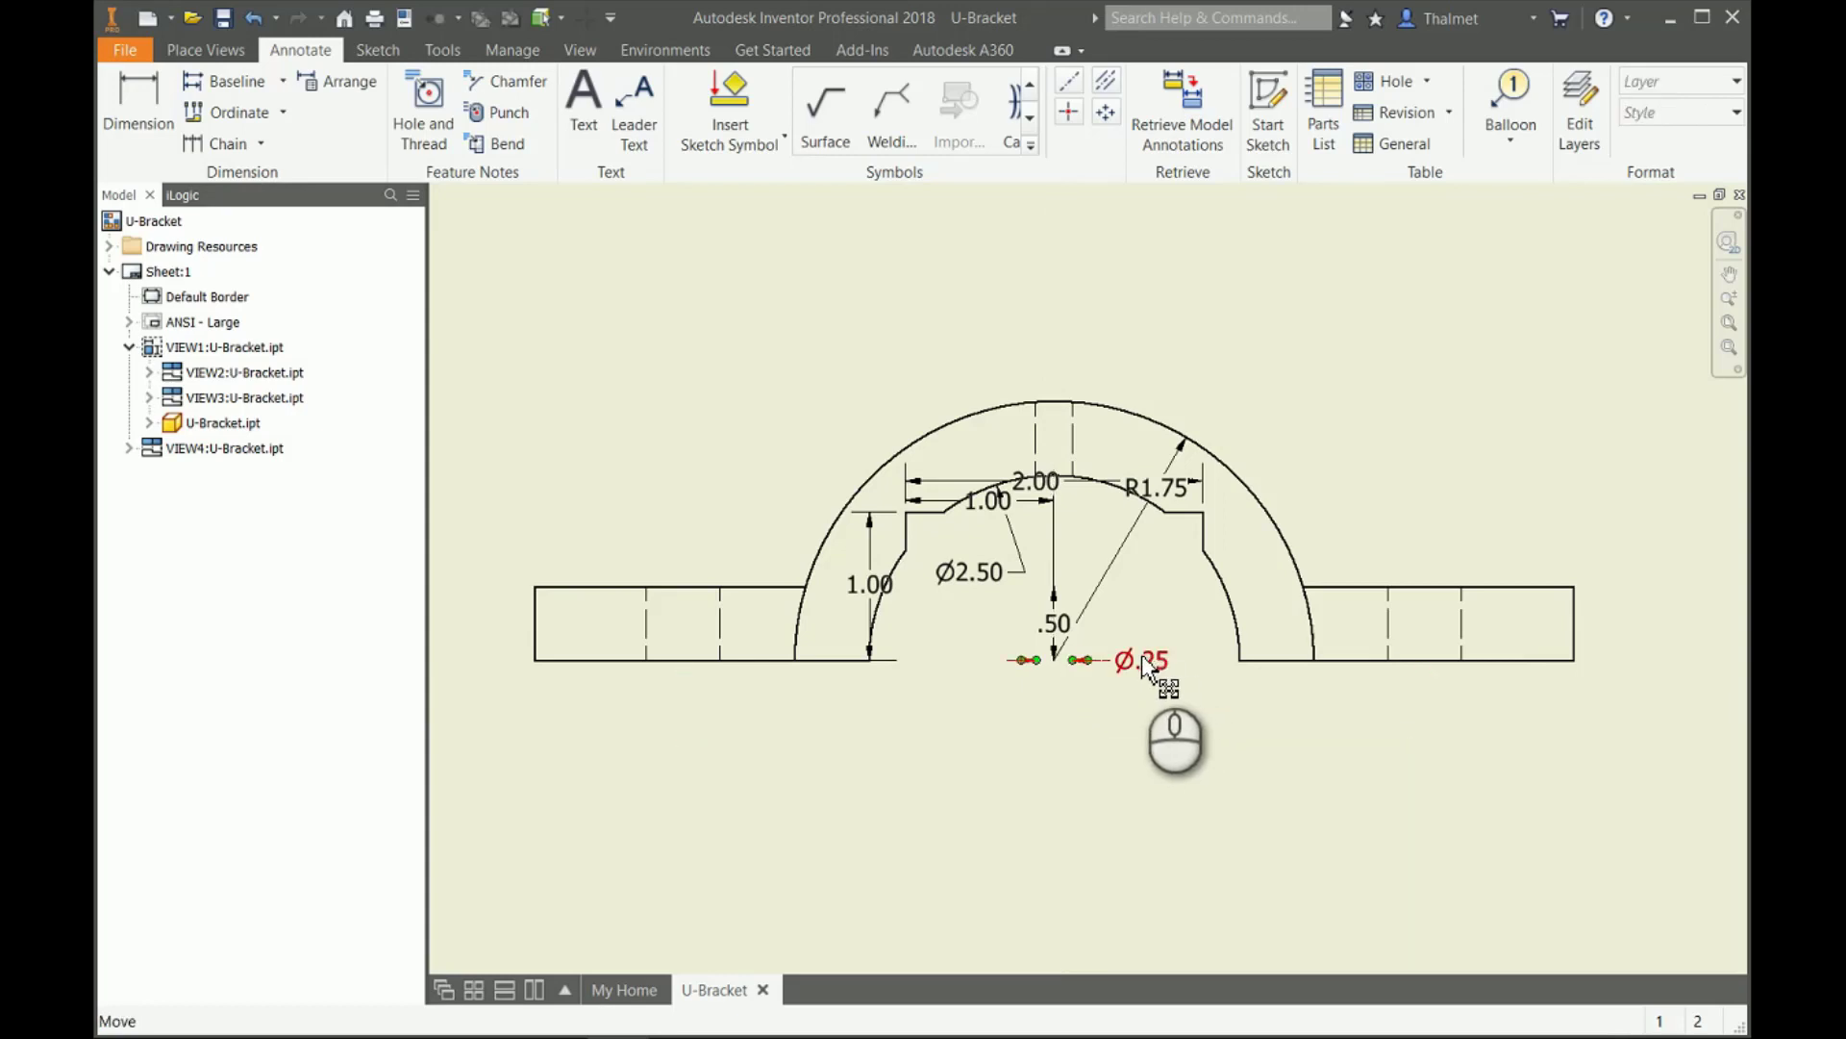
drag(1142, 660, 1124, 718)
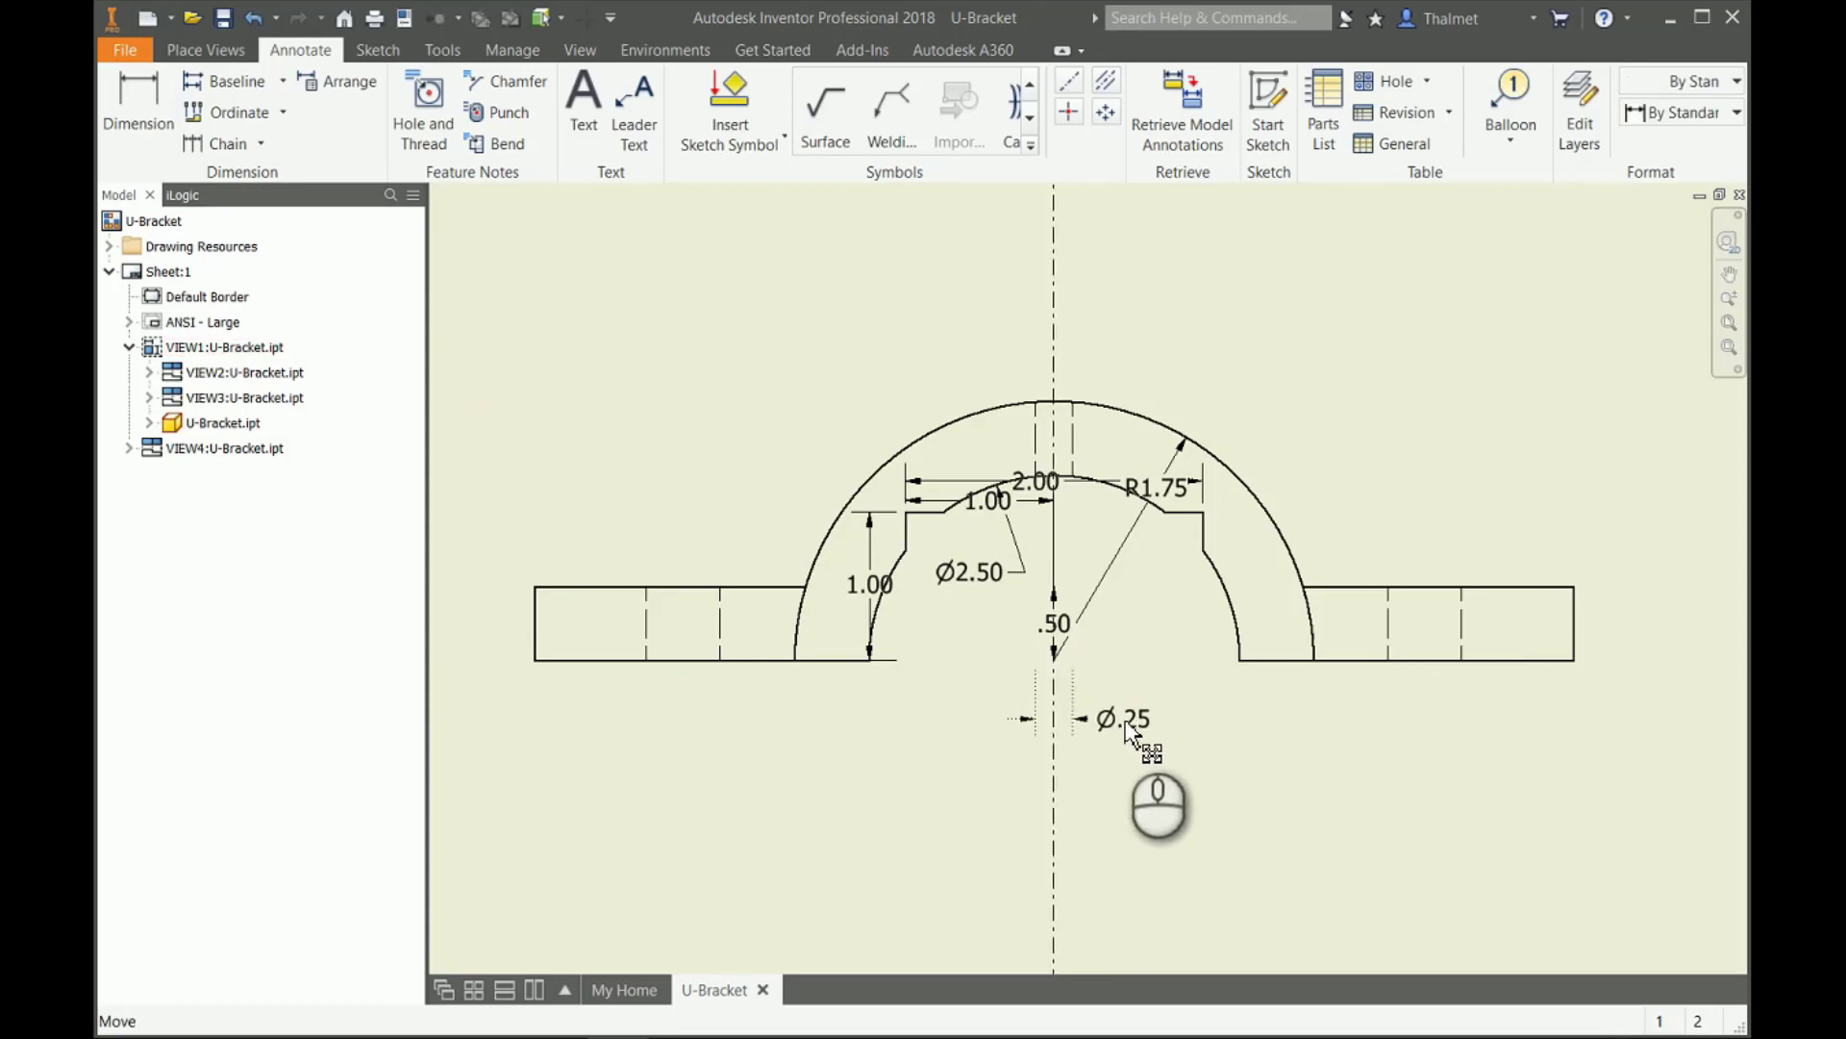
click(1121, 720)
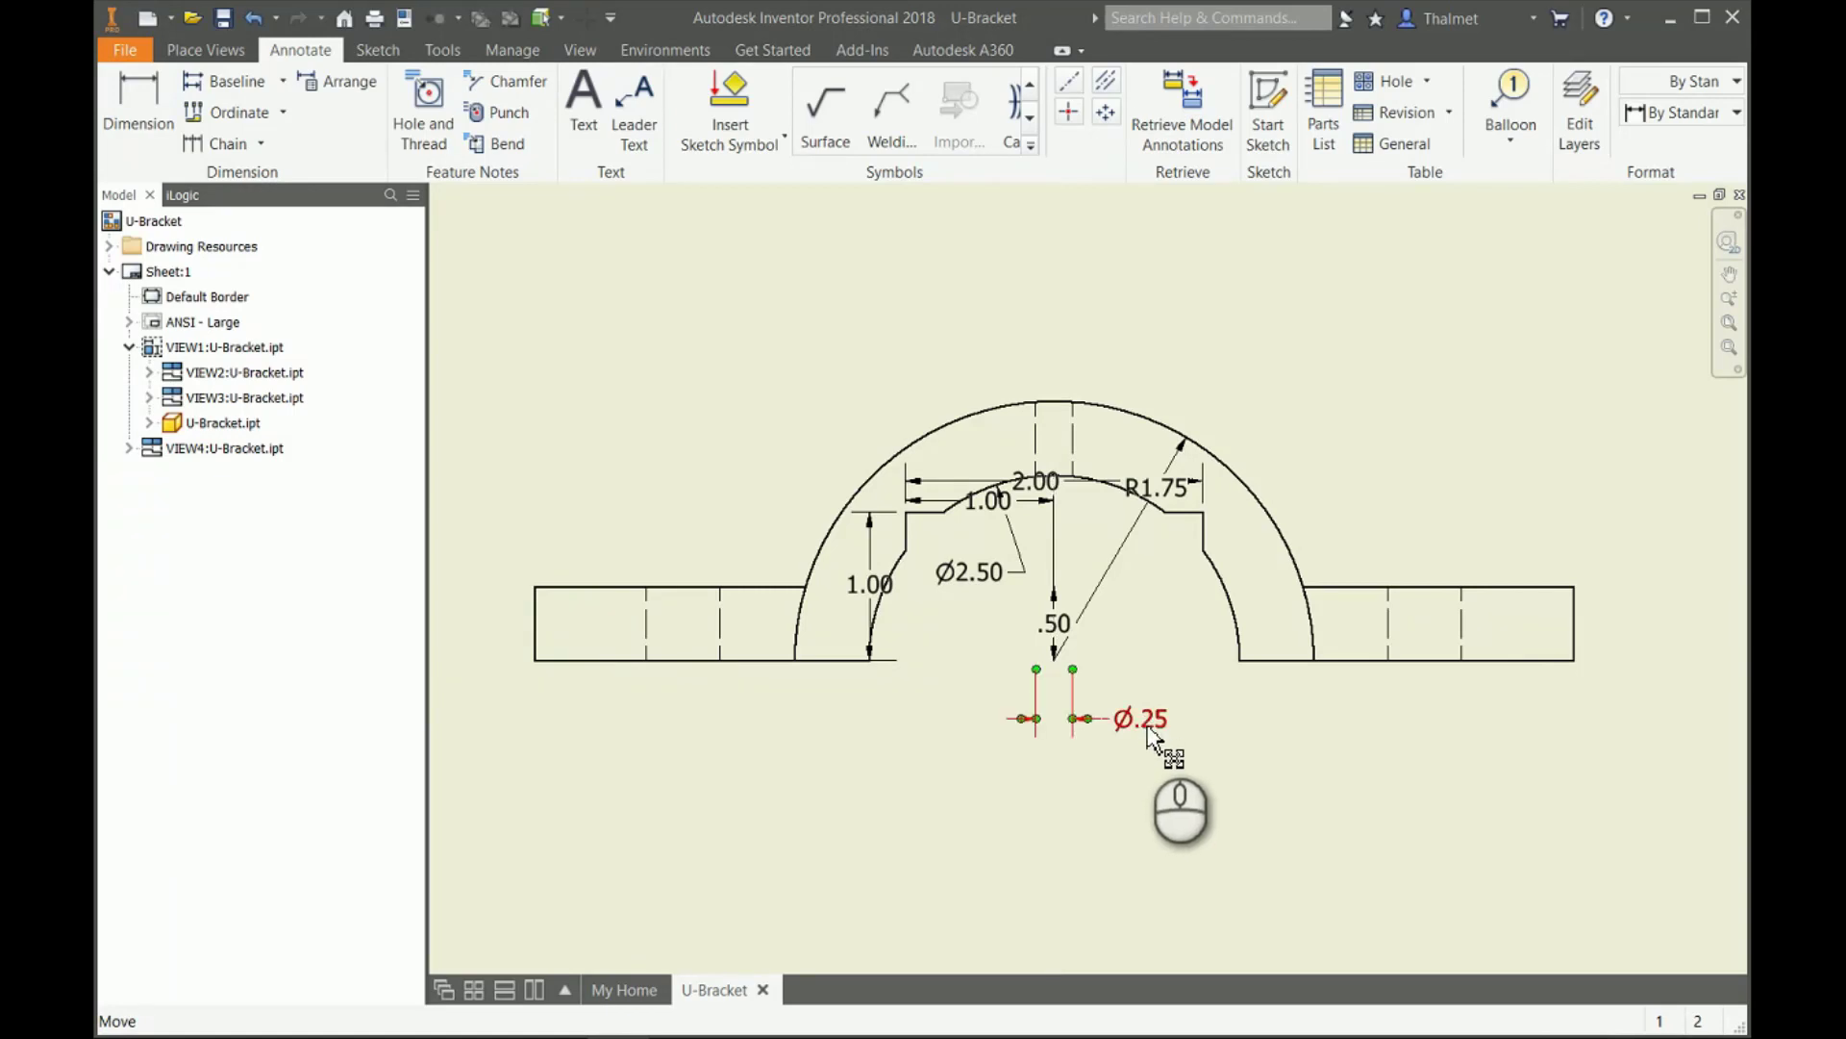
click(1141, 722)
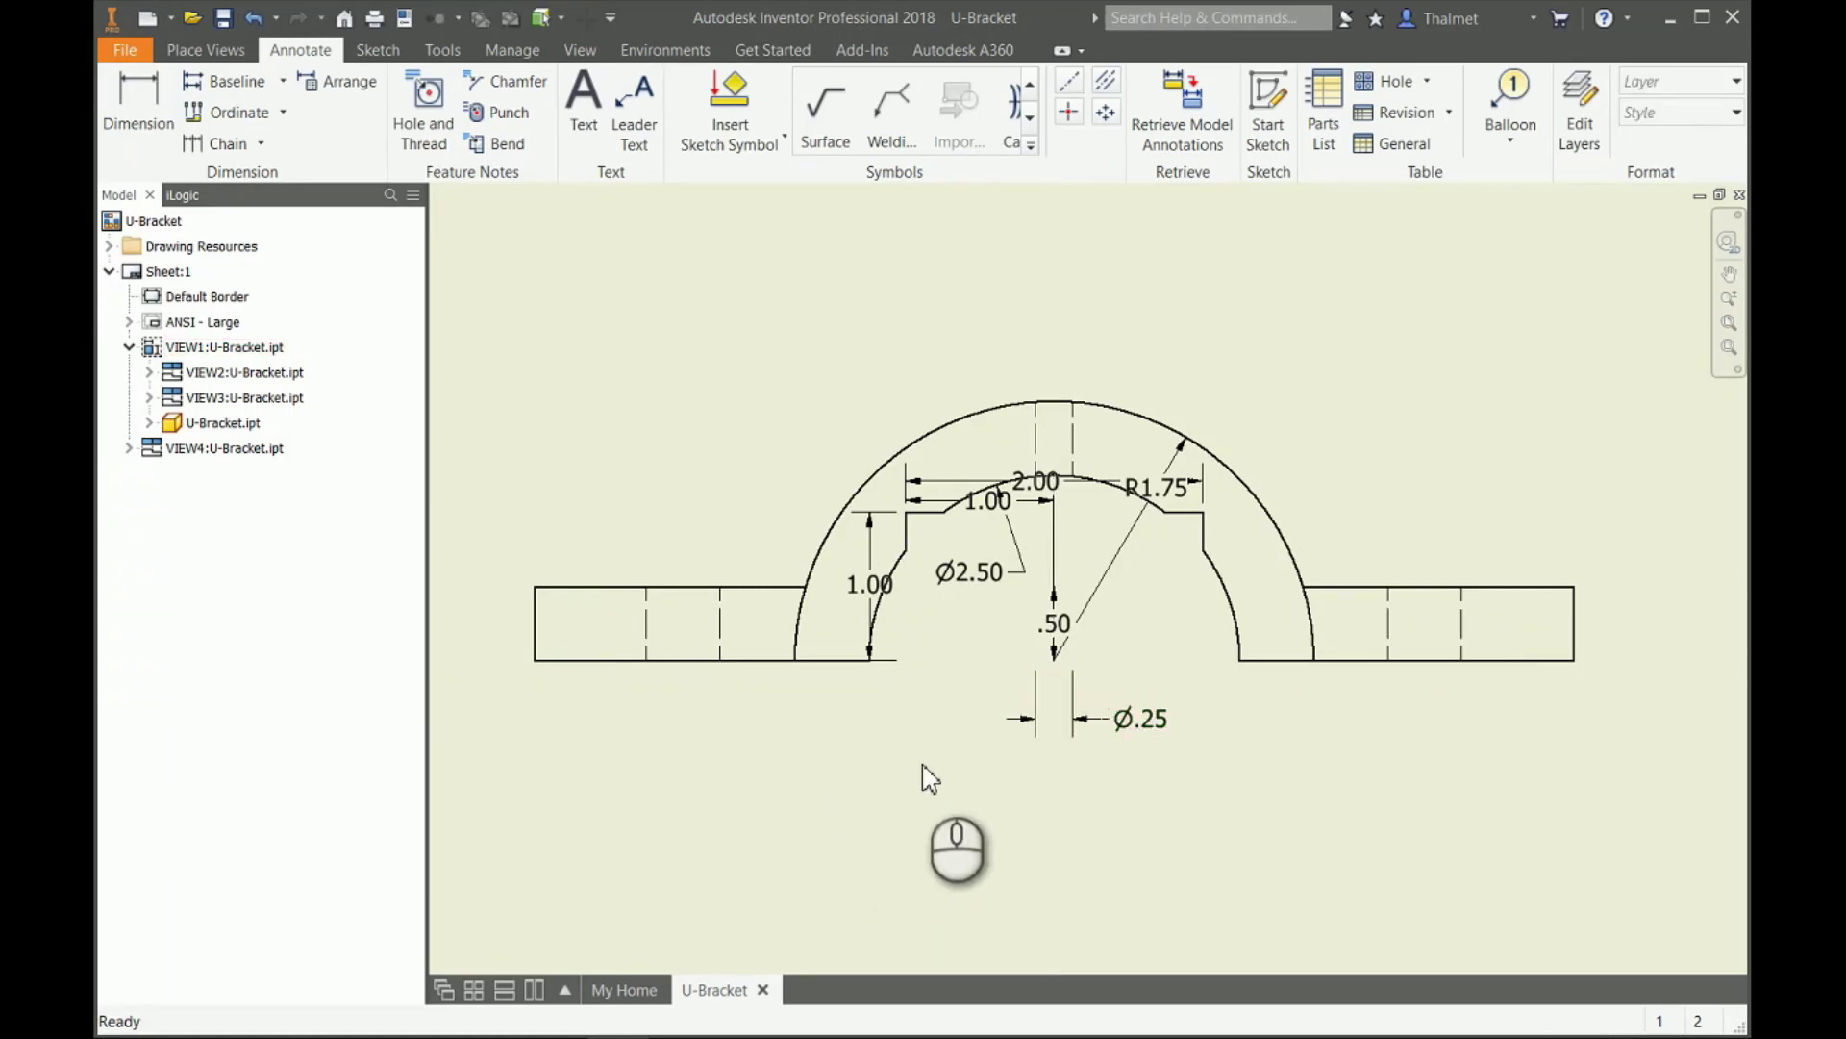
mouse_move(936, 791)
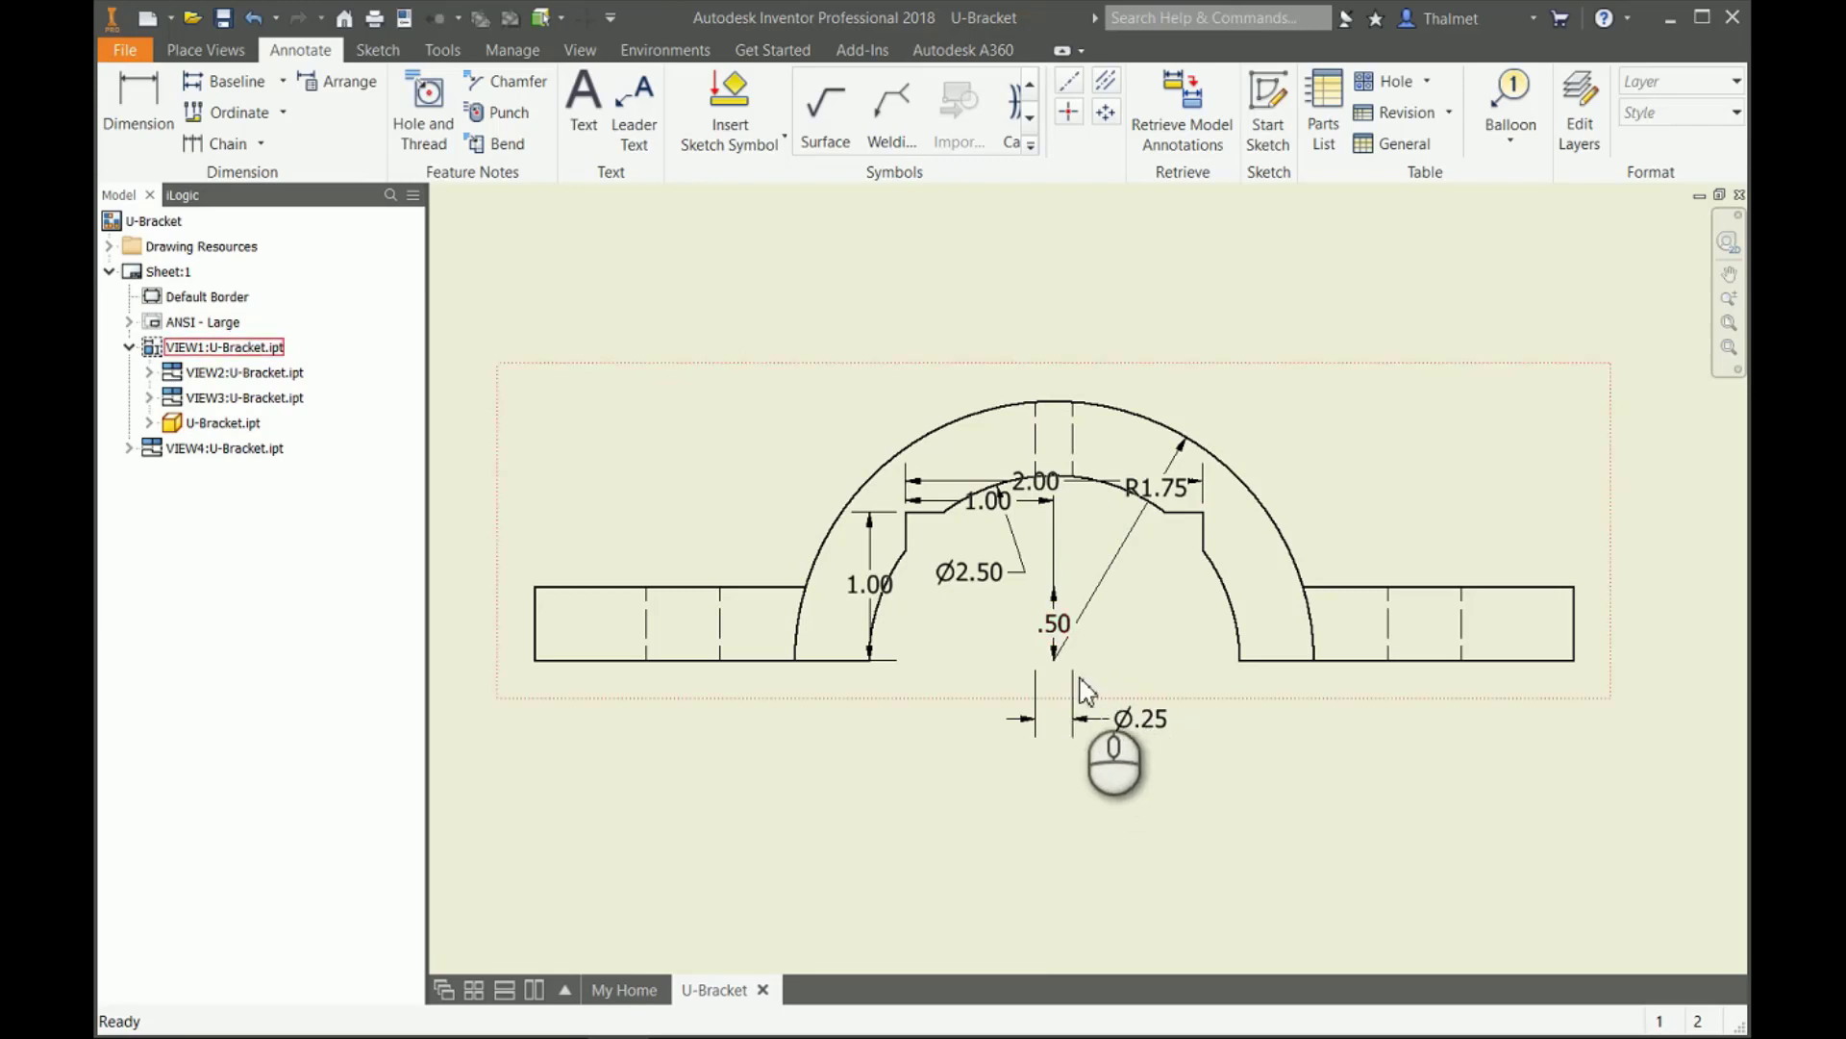
click(1135, 720)
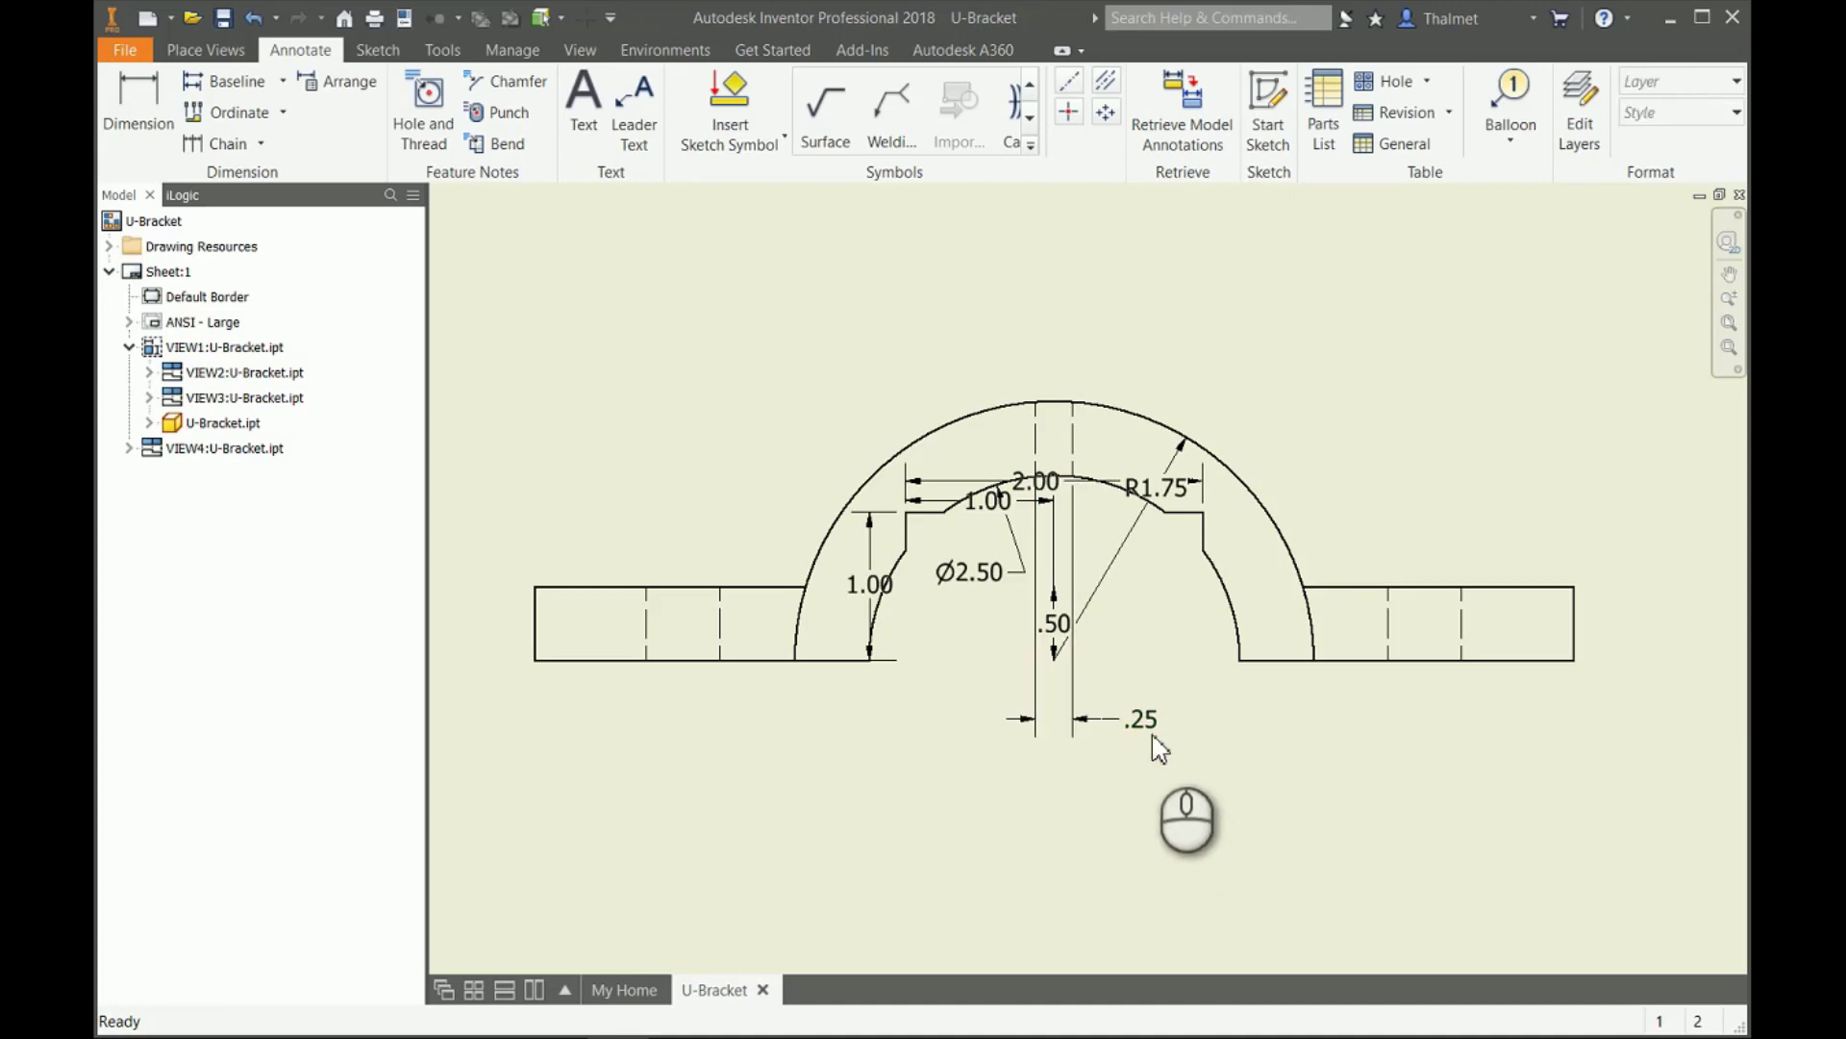
mouse_move(1136, 755)
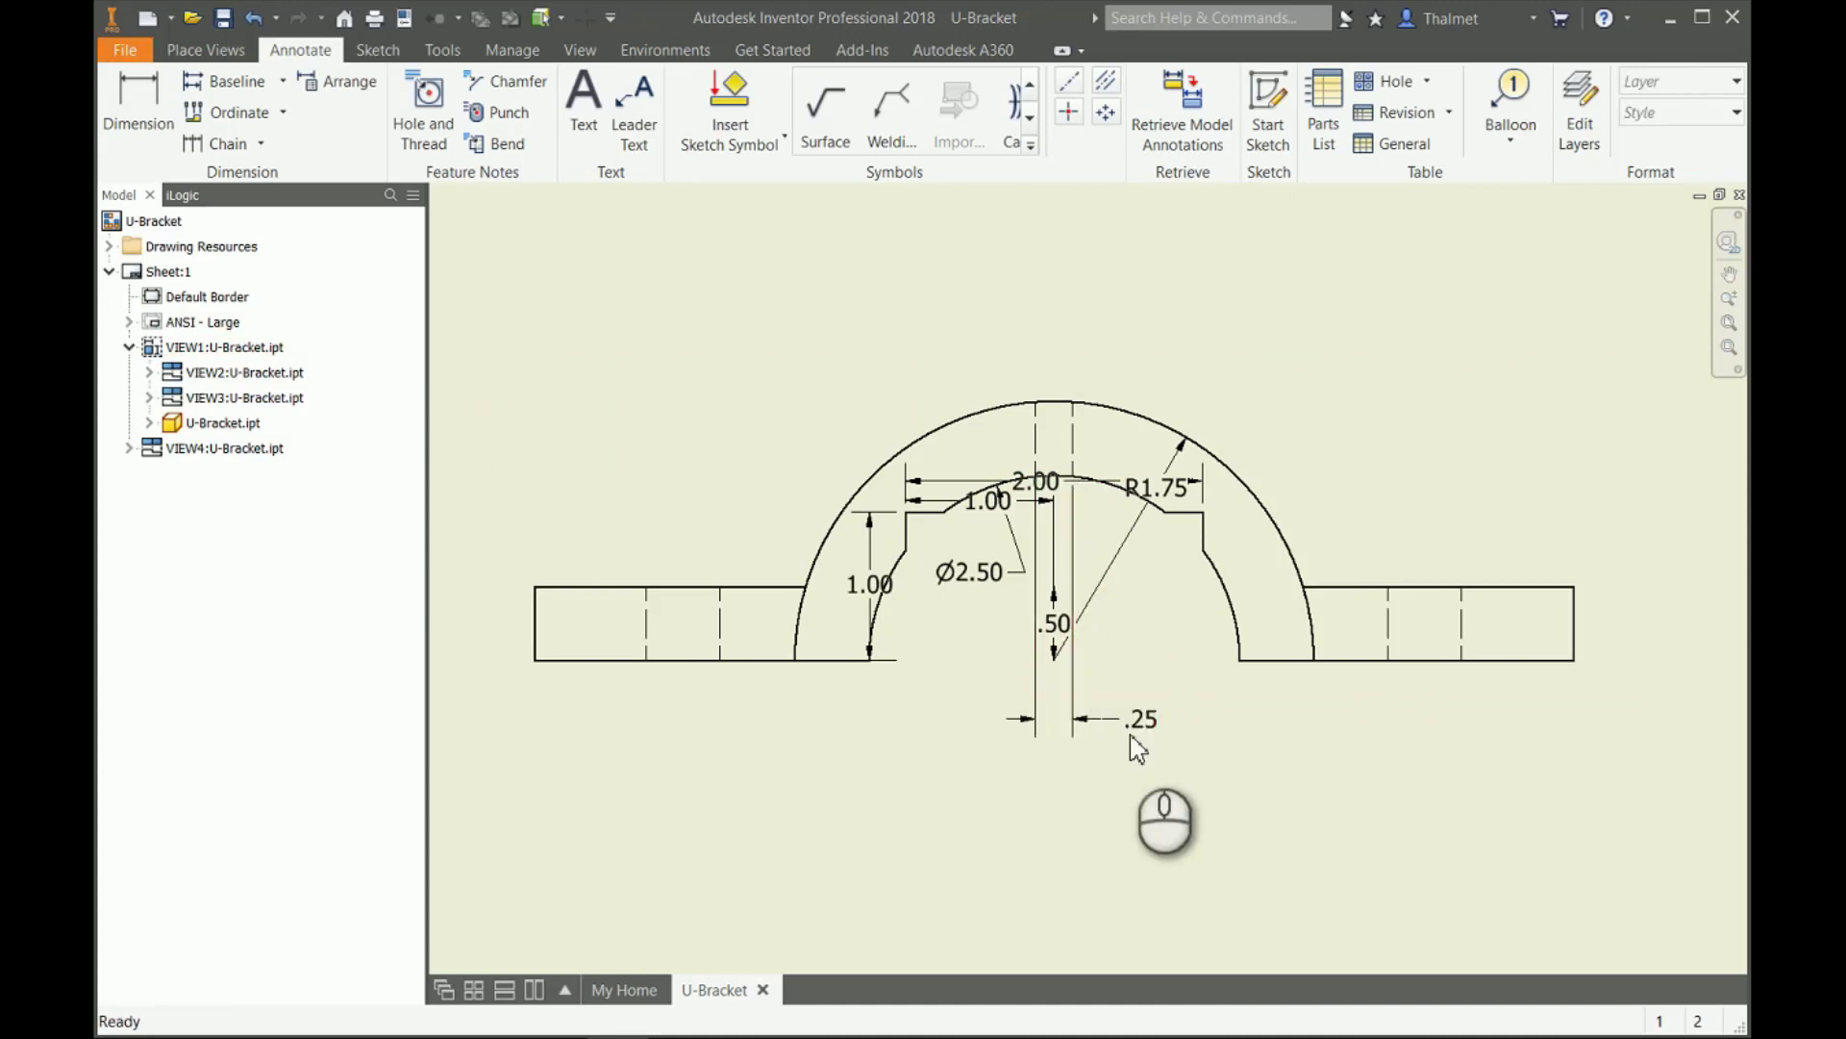
click(1137, 721)
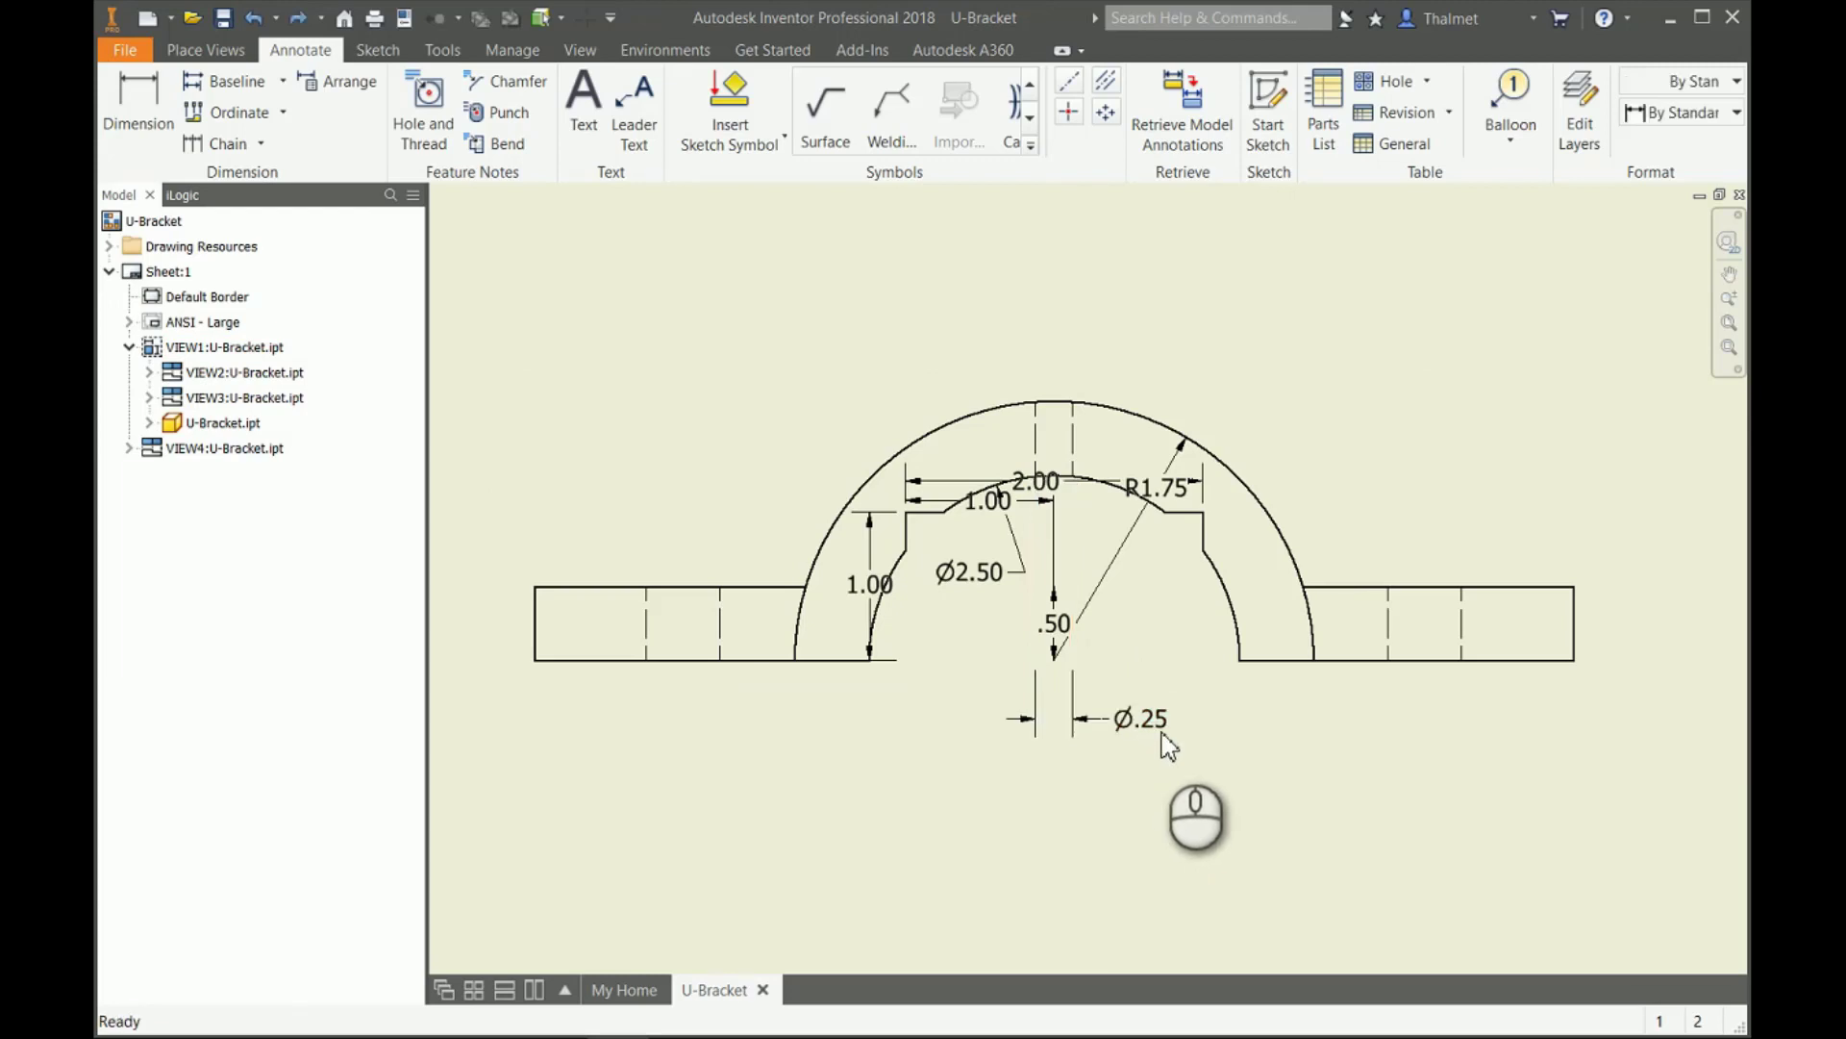
mouse_move(1147, 767)
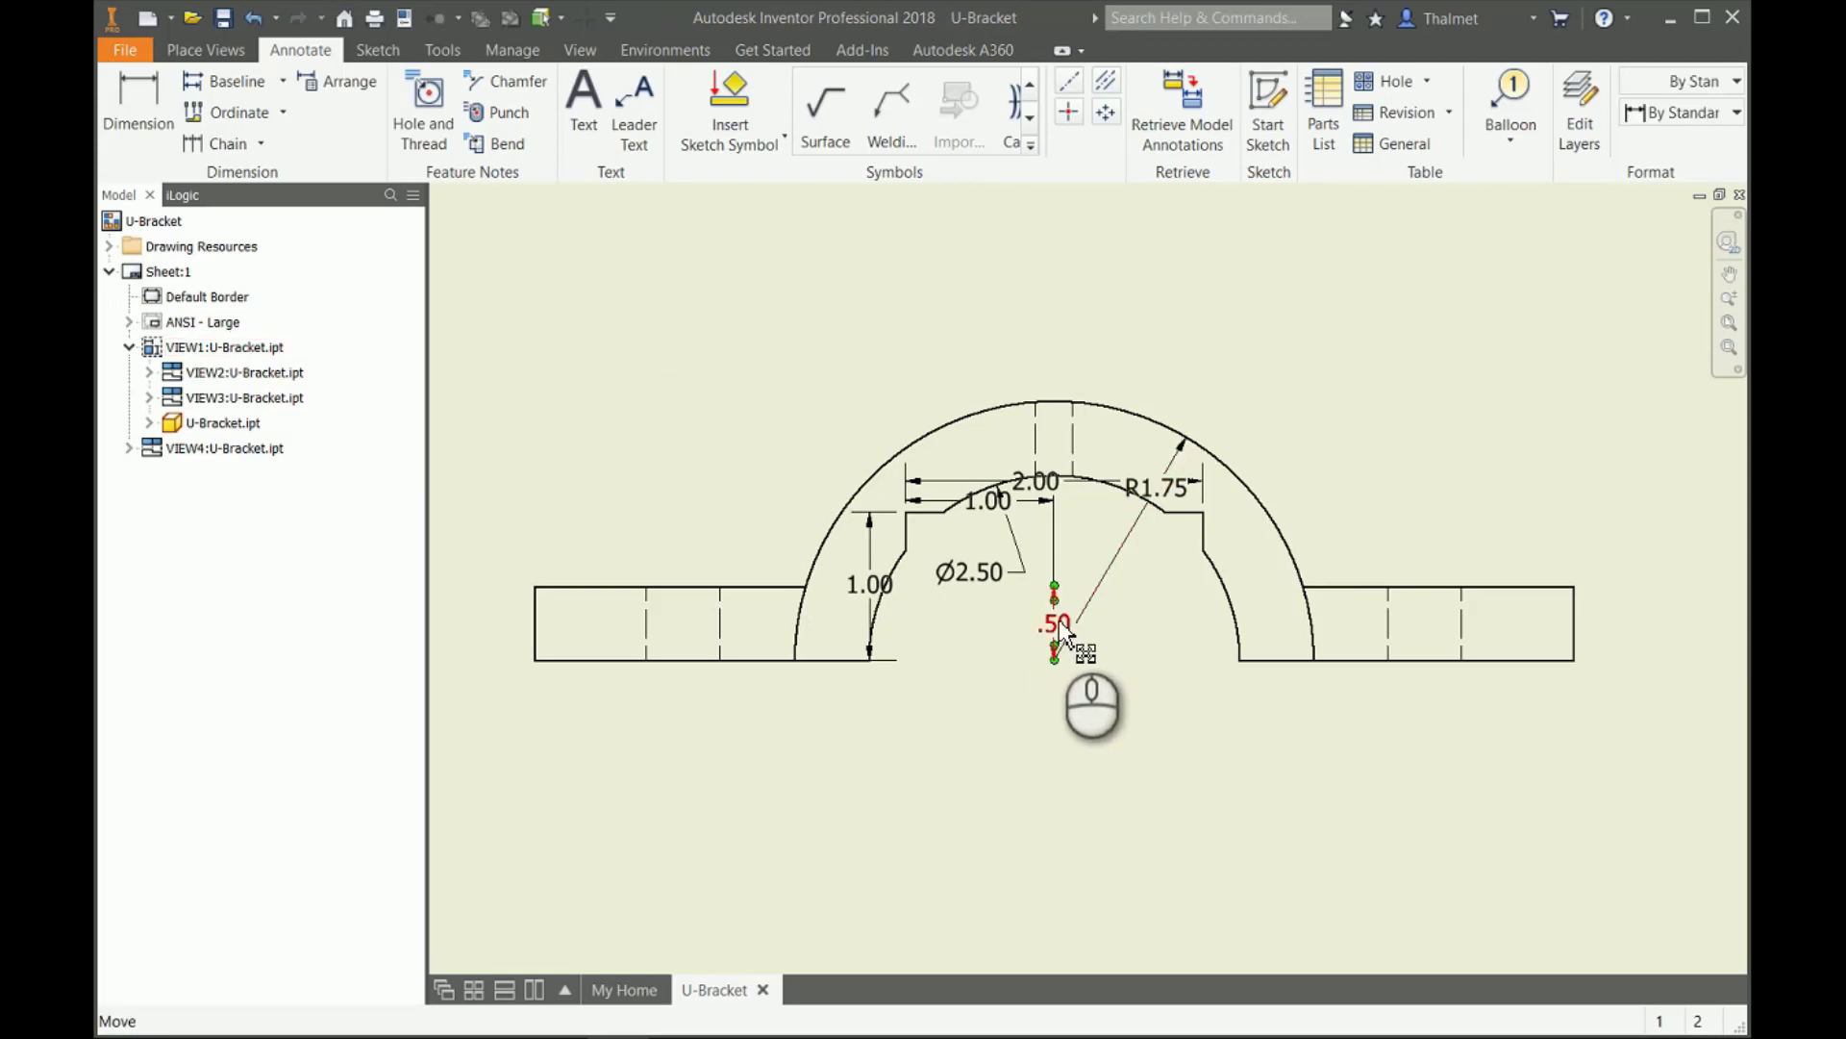
Drag the .50 dimension left of the front view and 2.00 above the arch.
drag(1054, 624, 883, 628)
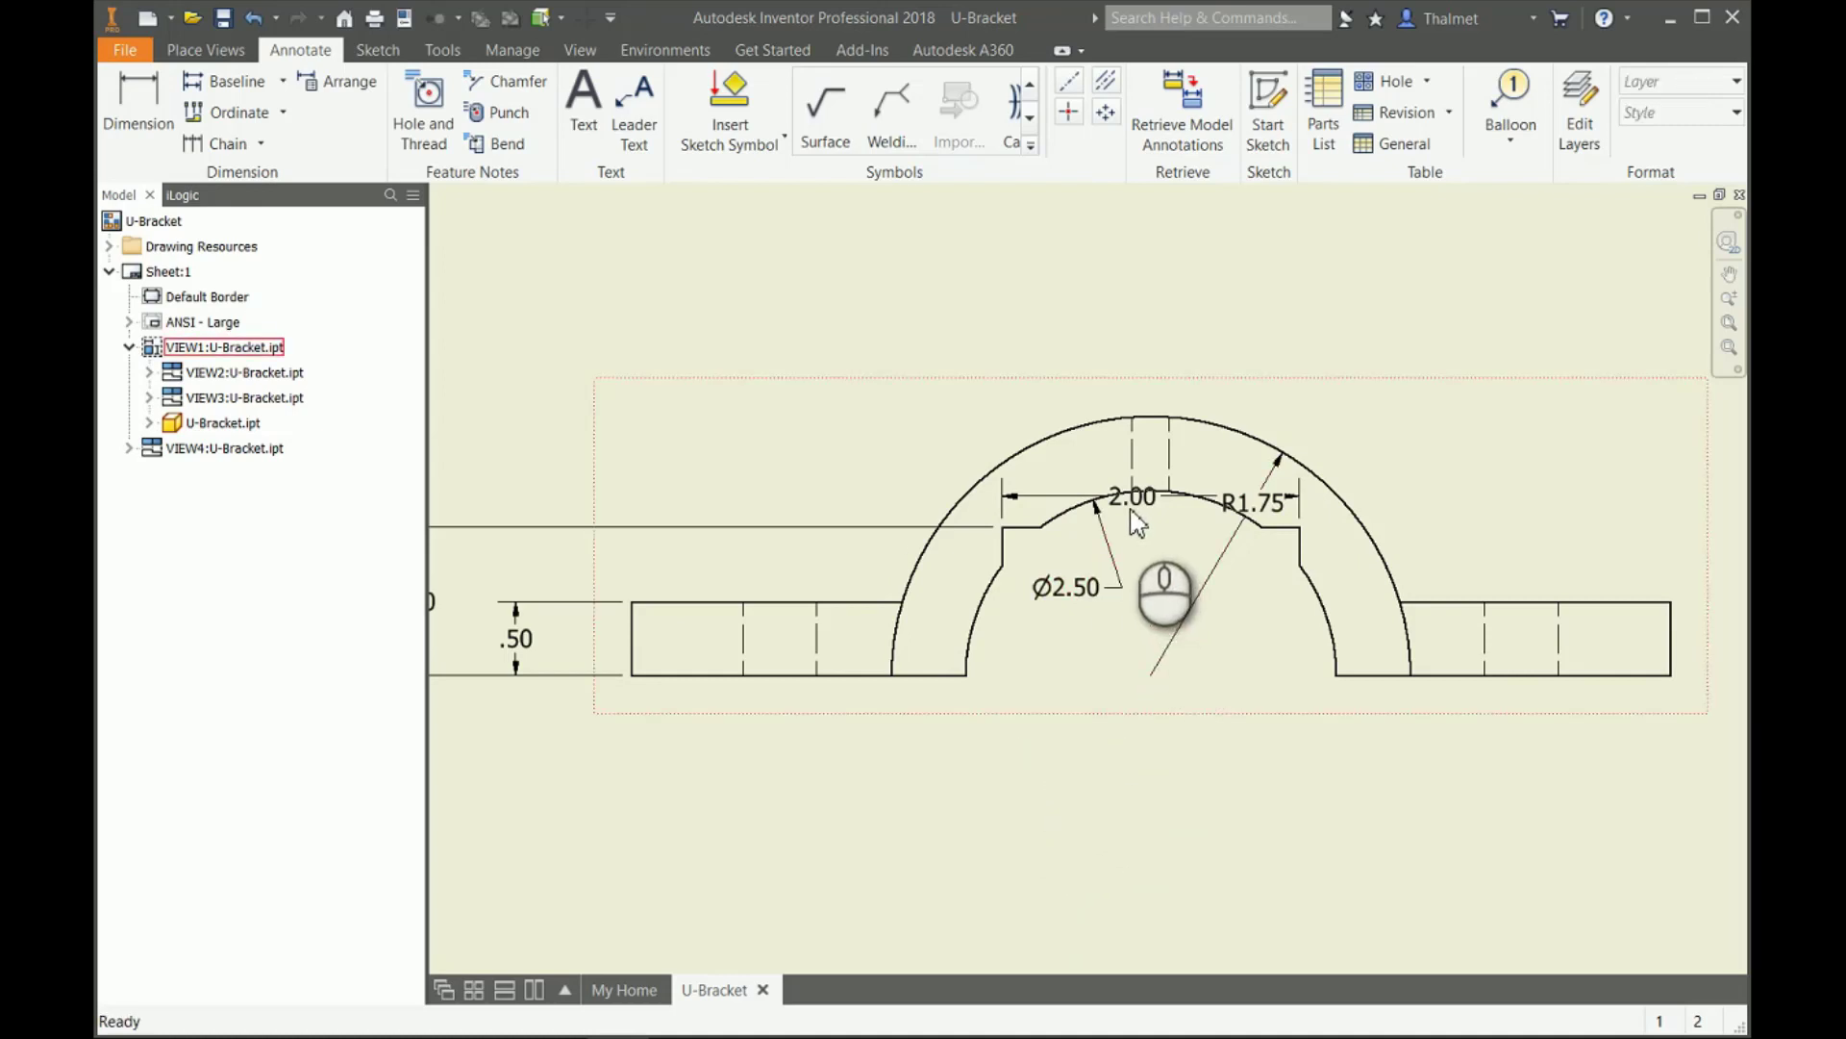
drag(1133, 494, 1152, 326)
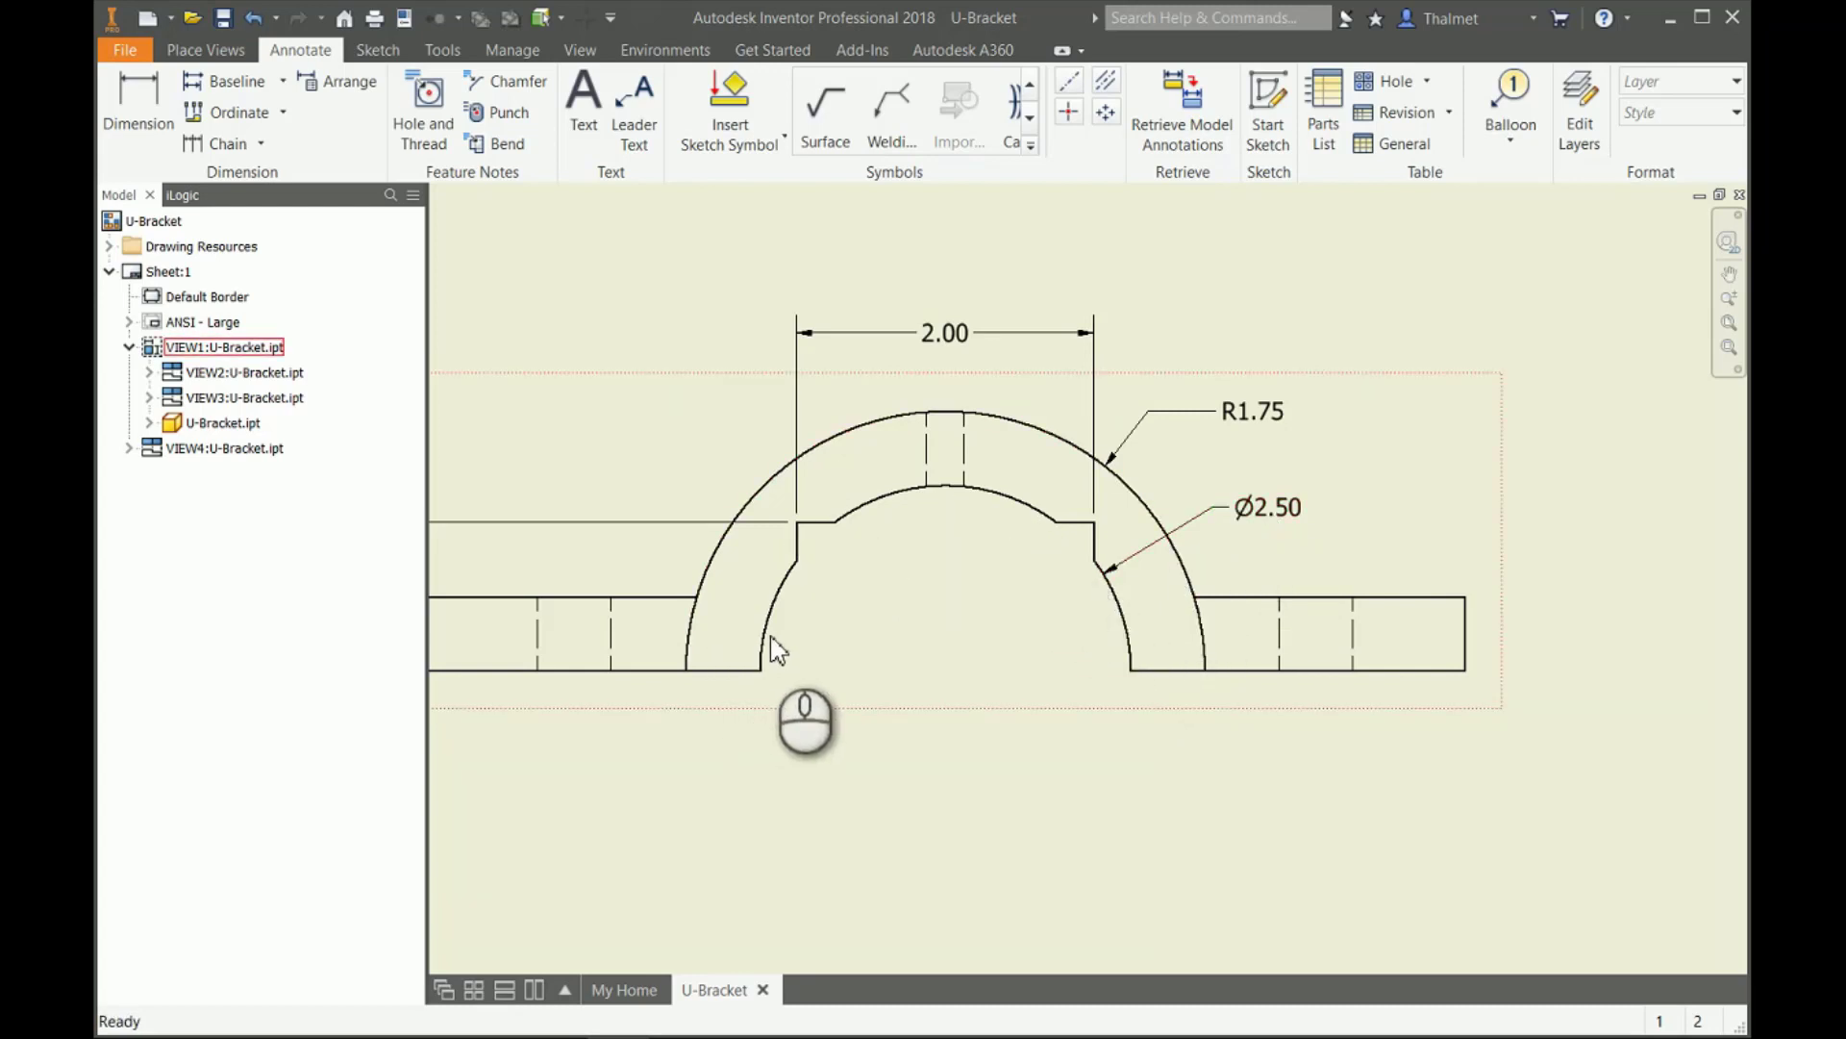
mouse_move(1142, 604)
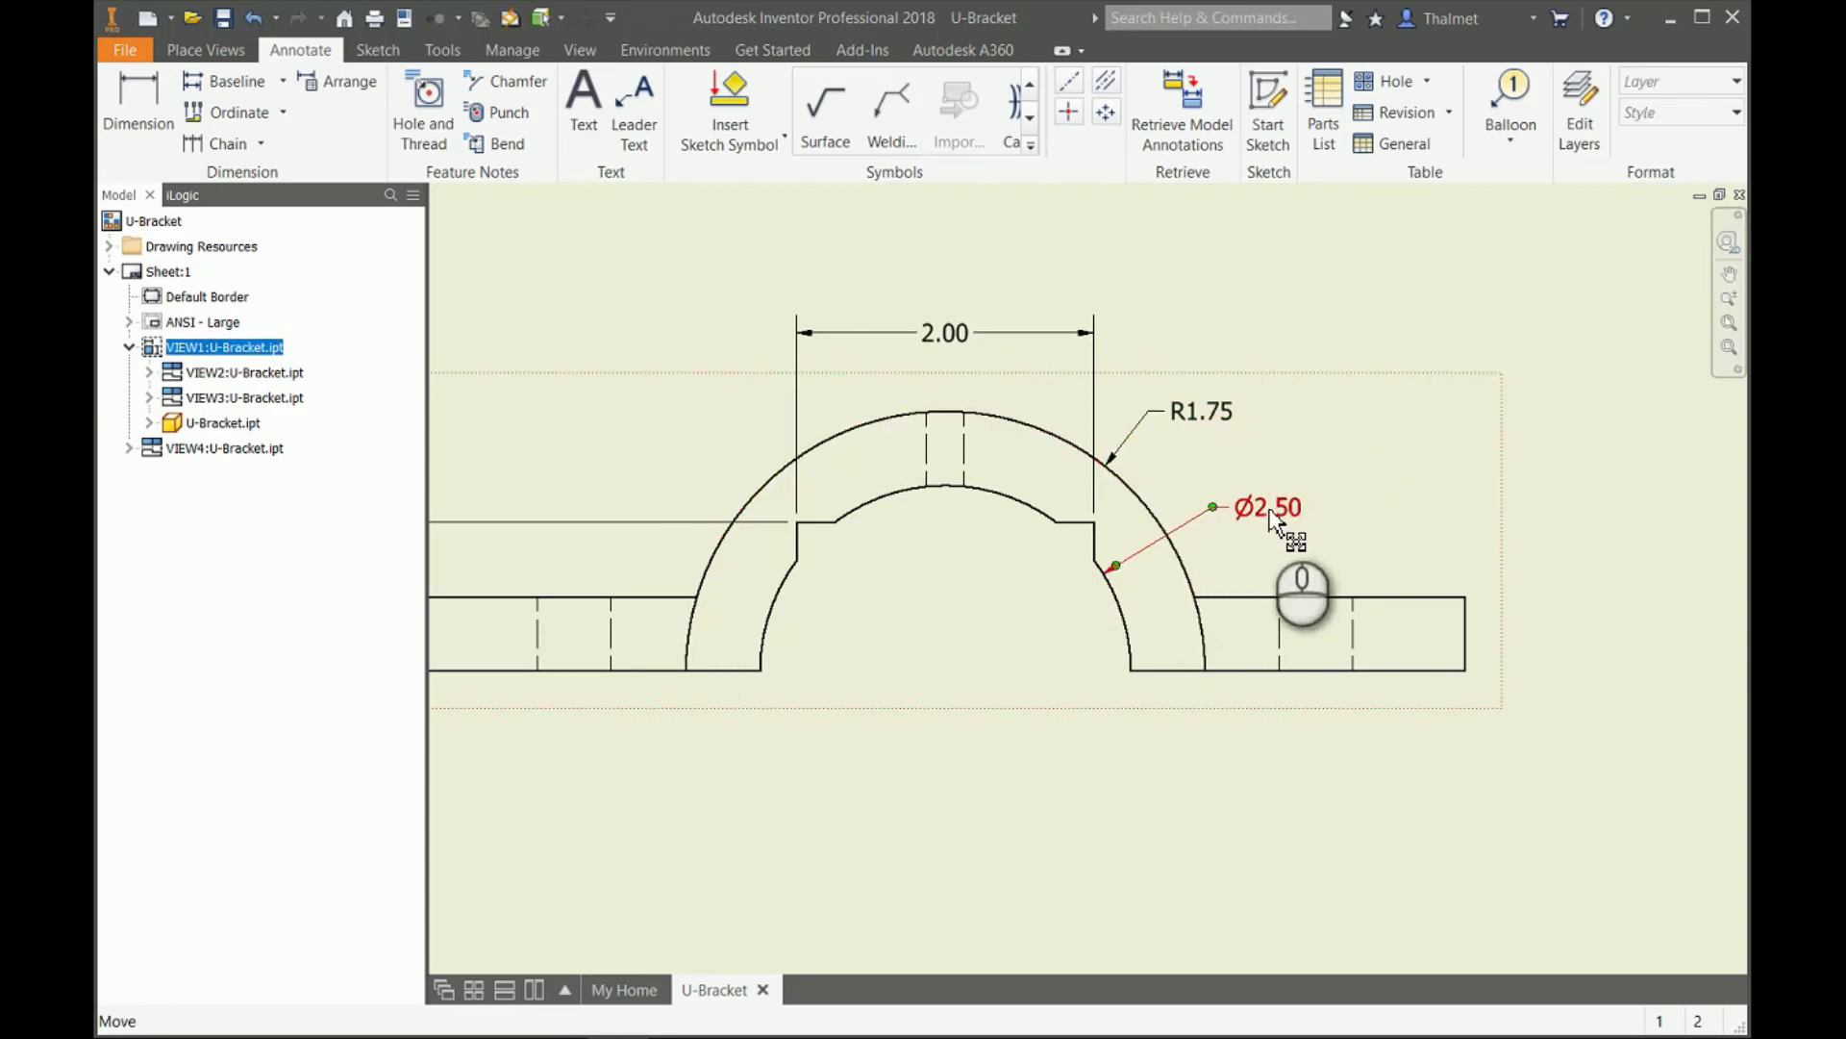
Delete the Ø2.50 diameter dimension and zoom in on the bracket front view.
right_click(1267, 515)
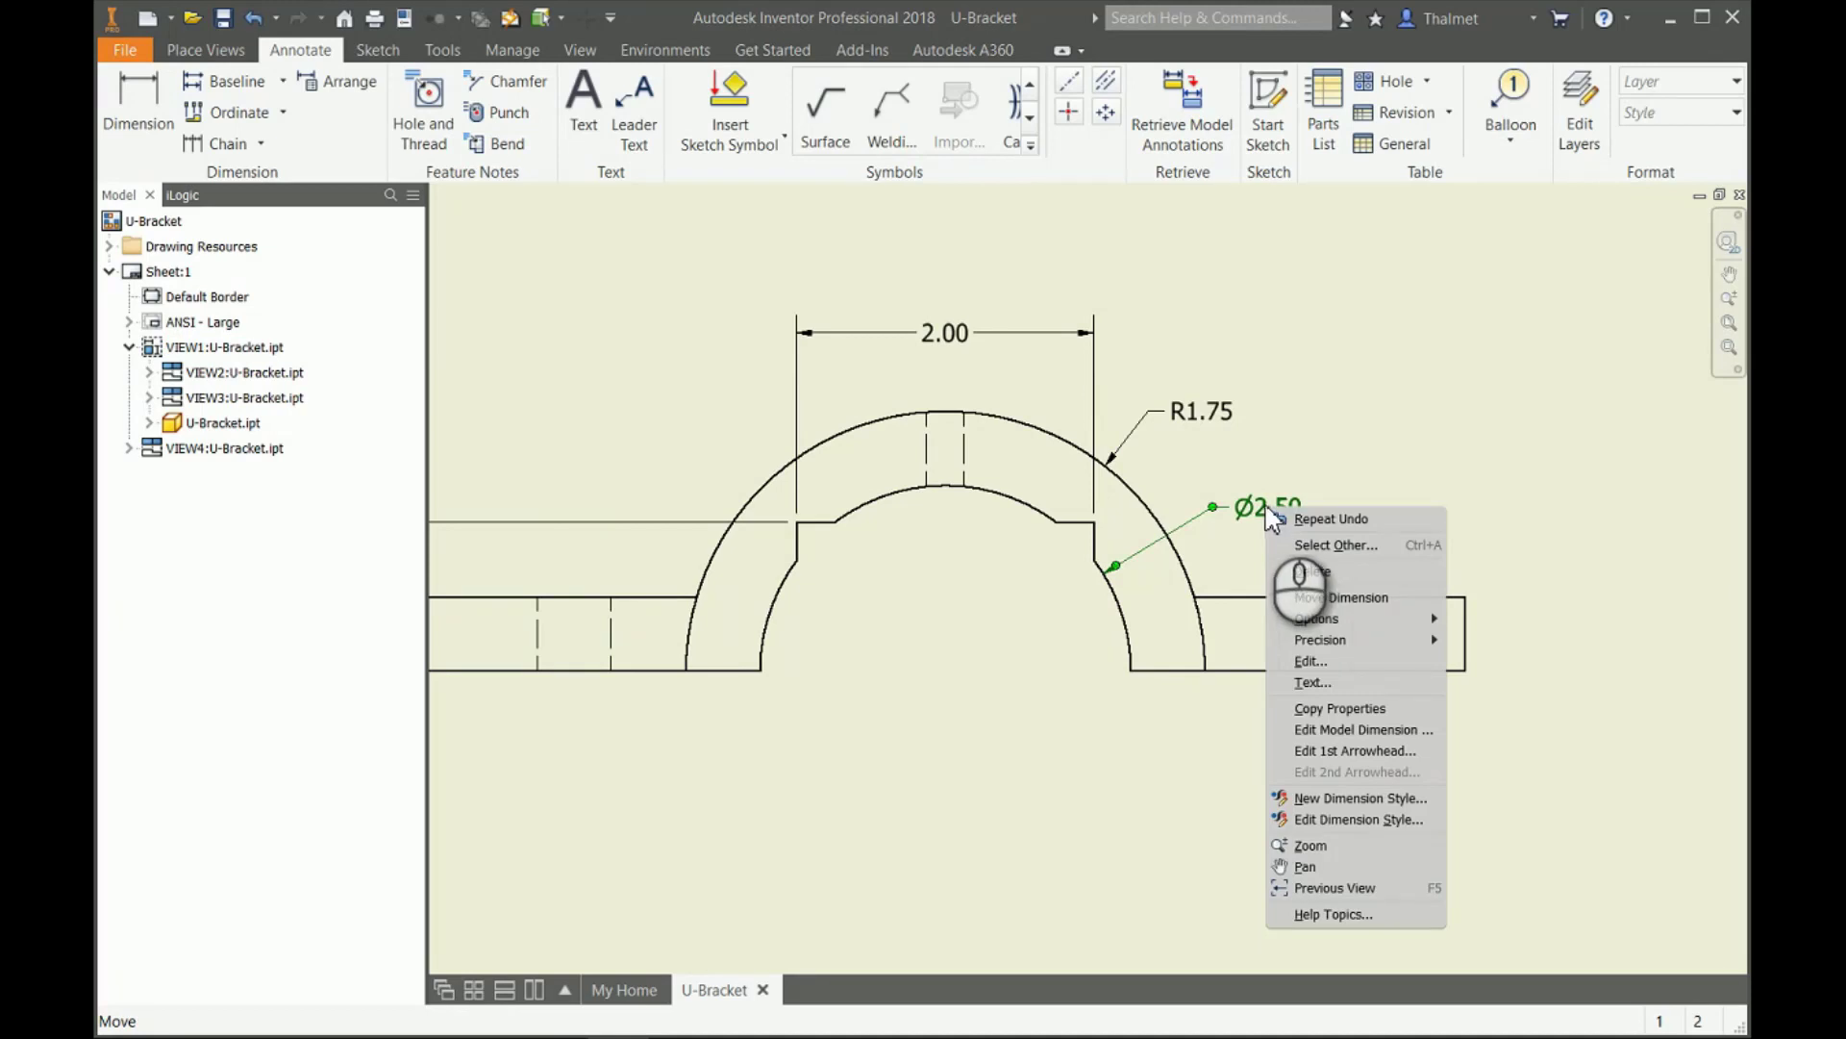
click(1268, 506)
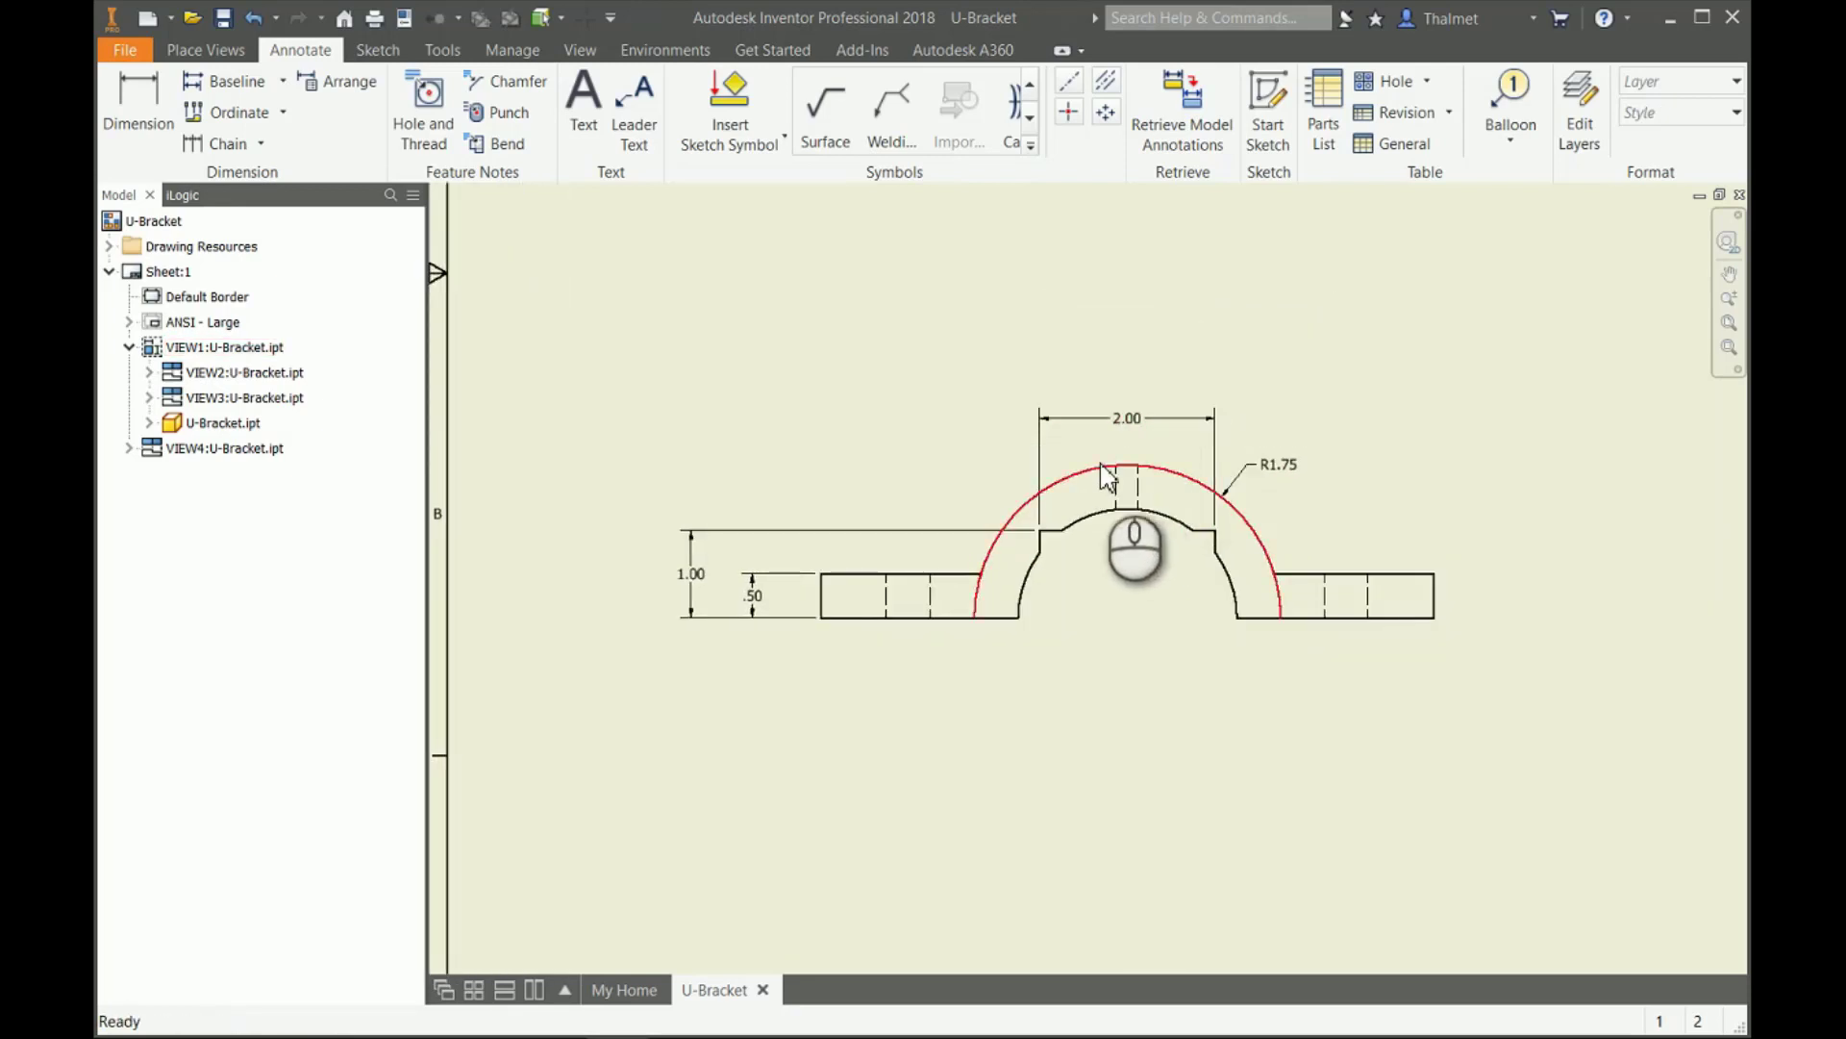
drag(1134, 545, 1244, 621)
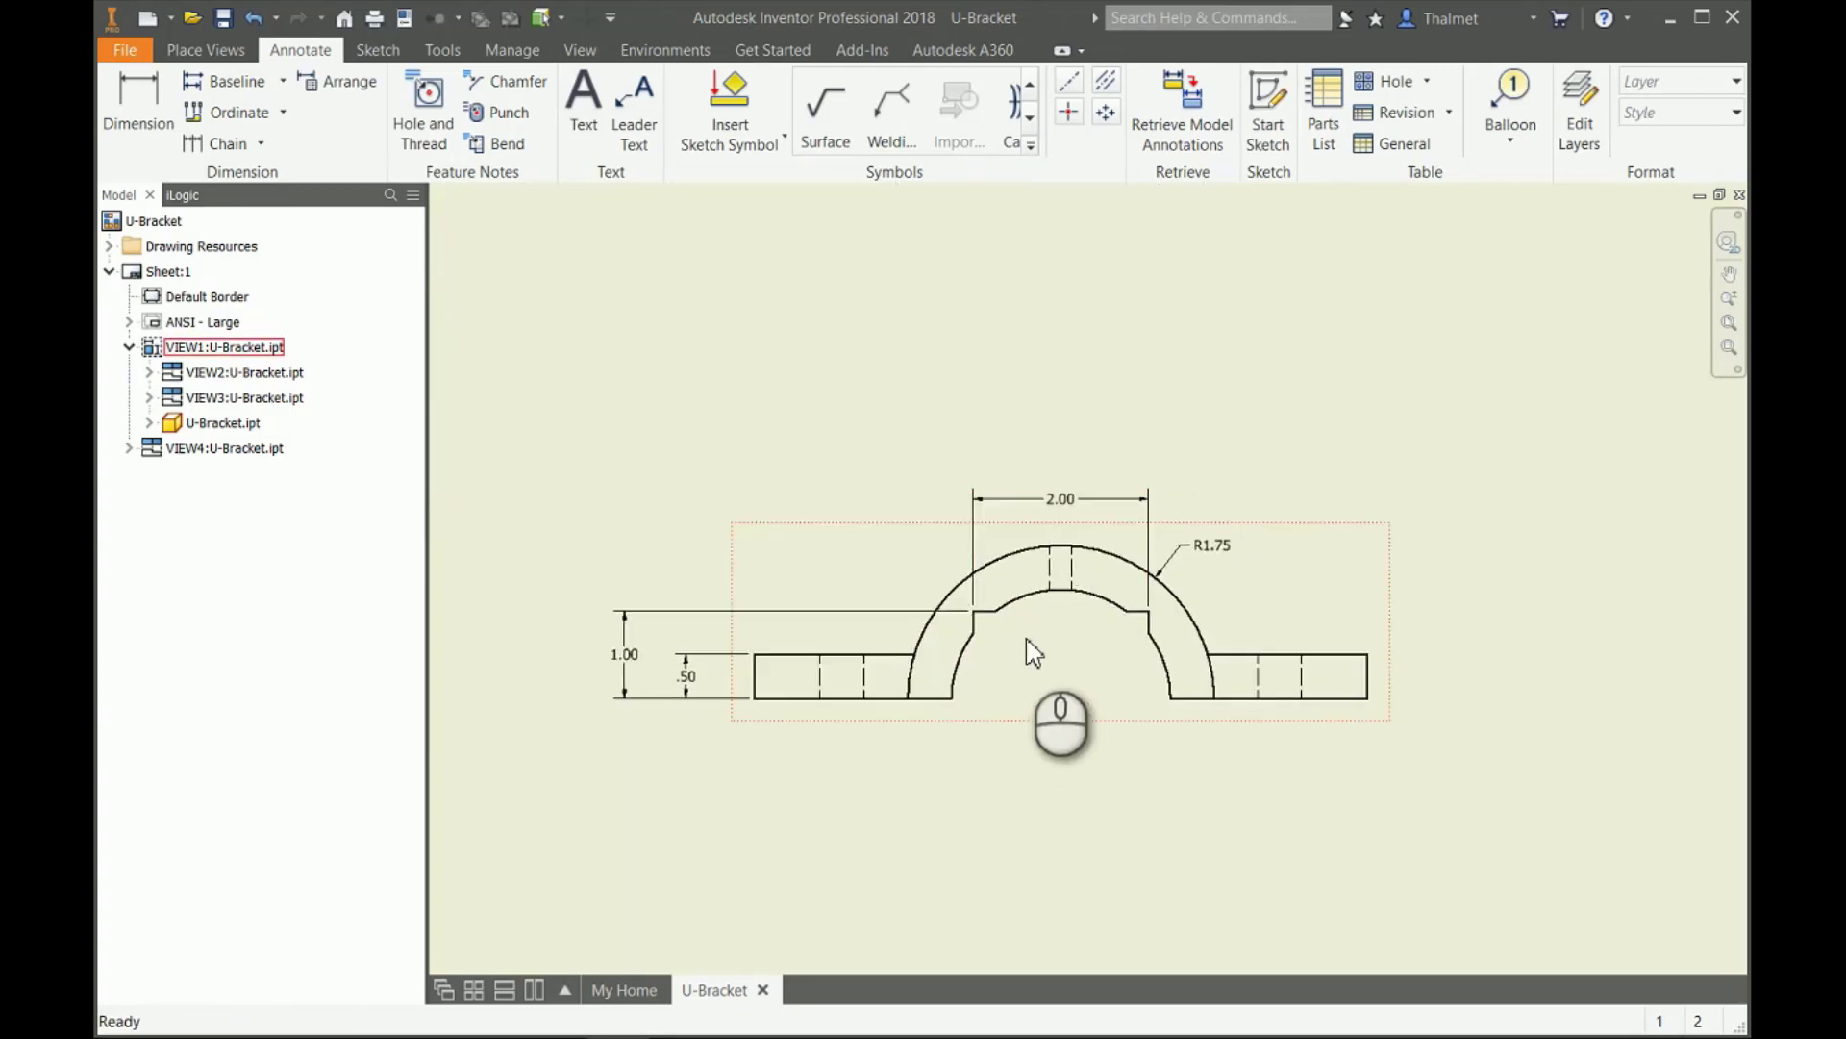
mouse_move(1091, 679)
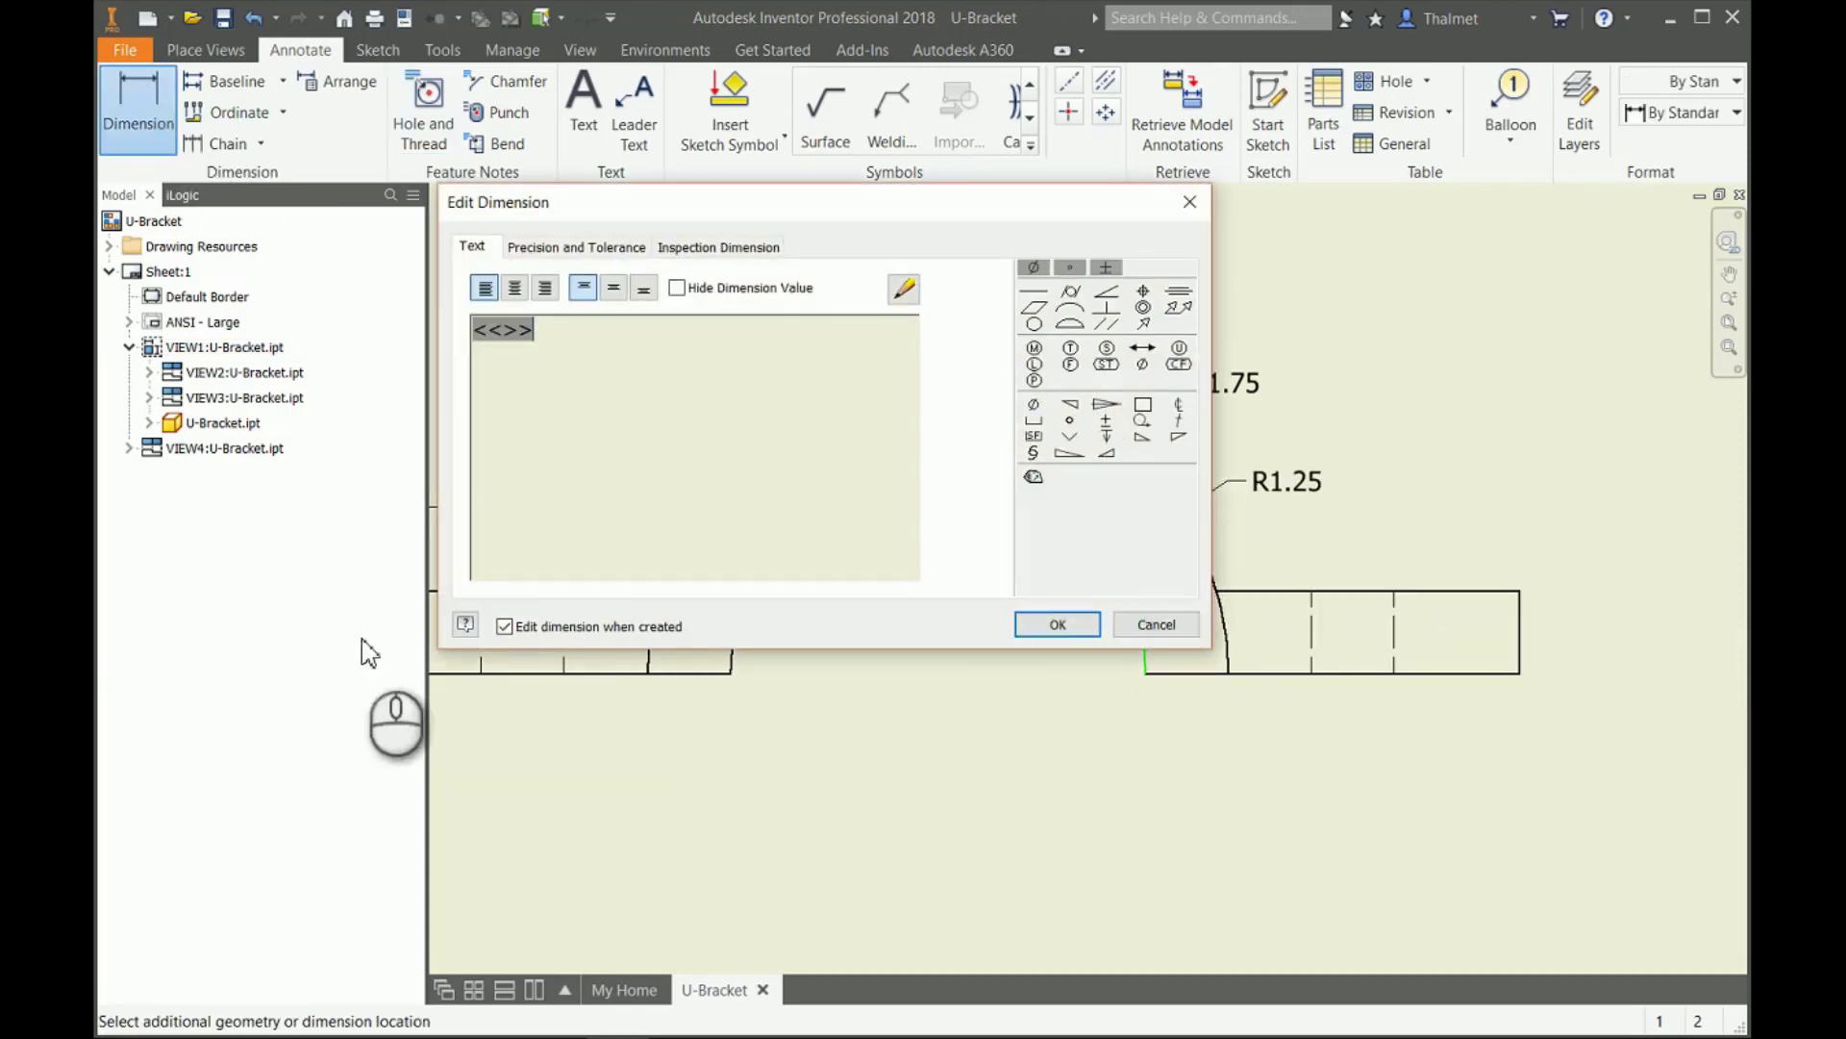
Accept the R1.25 radius dimension on the inner arch.
click(1058, 624)
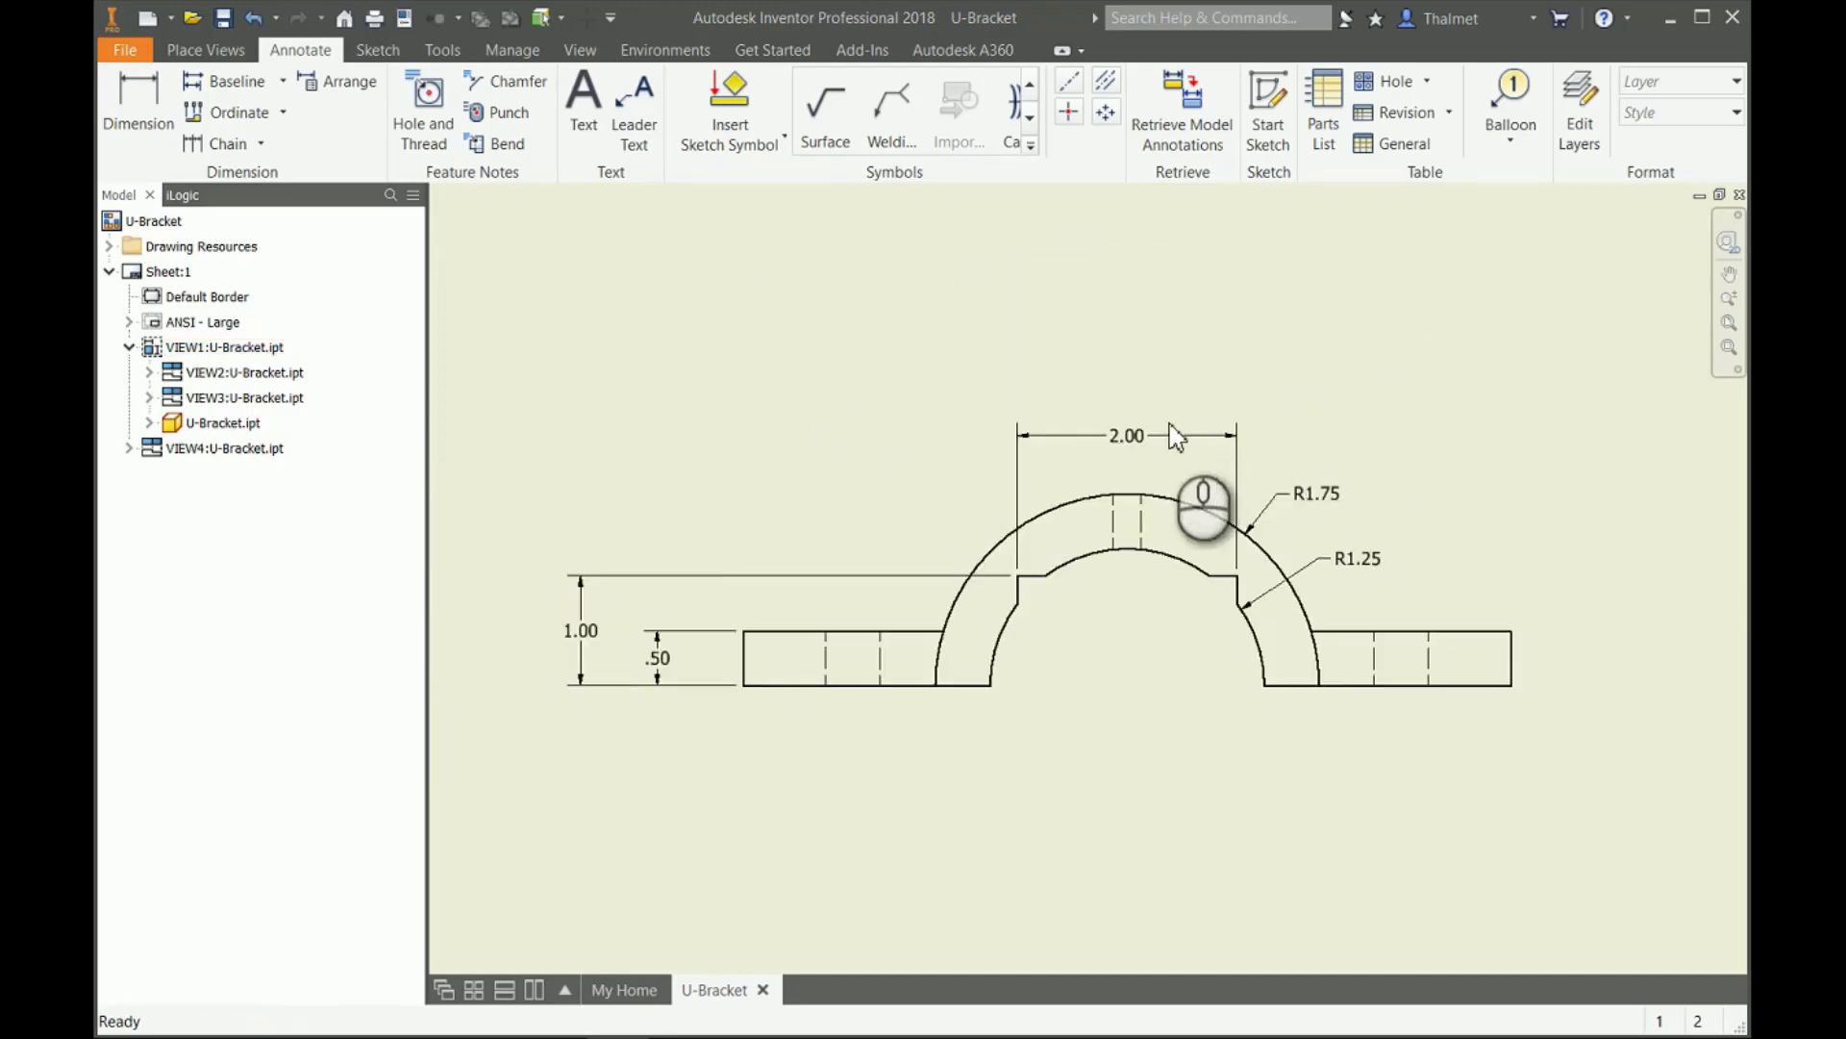
click(222, 347)
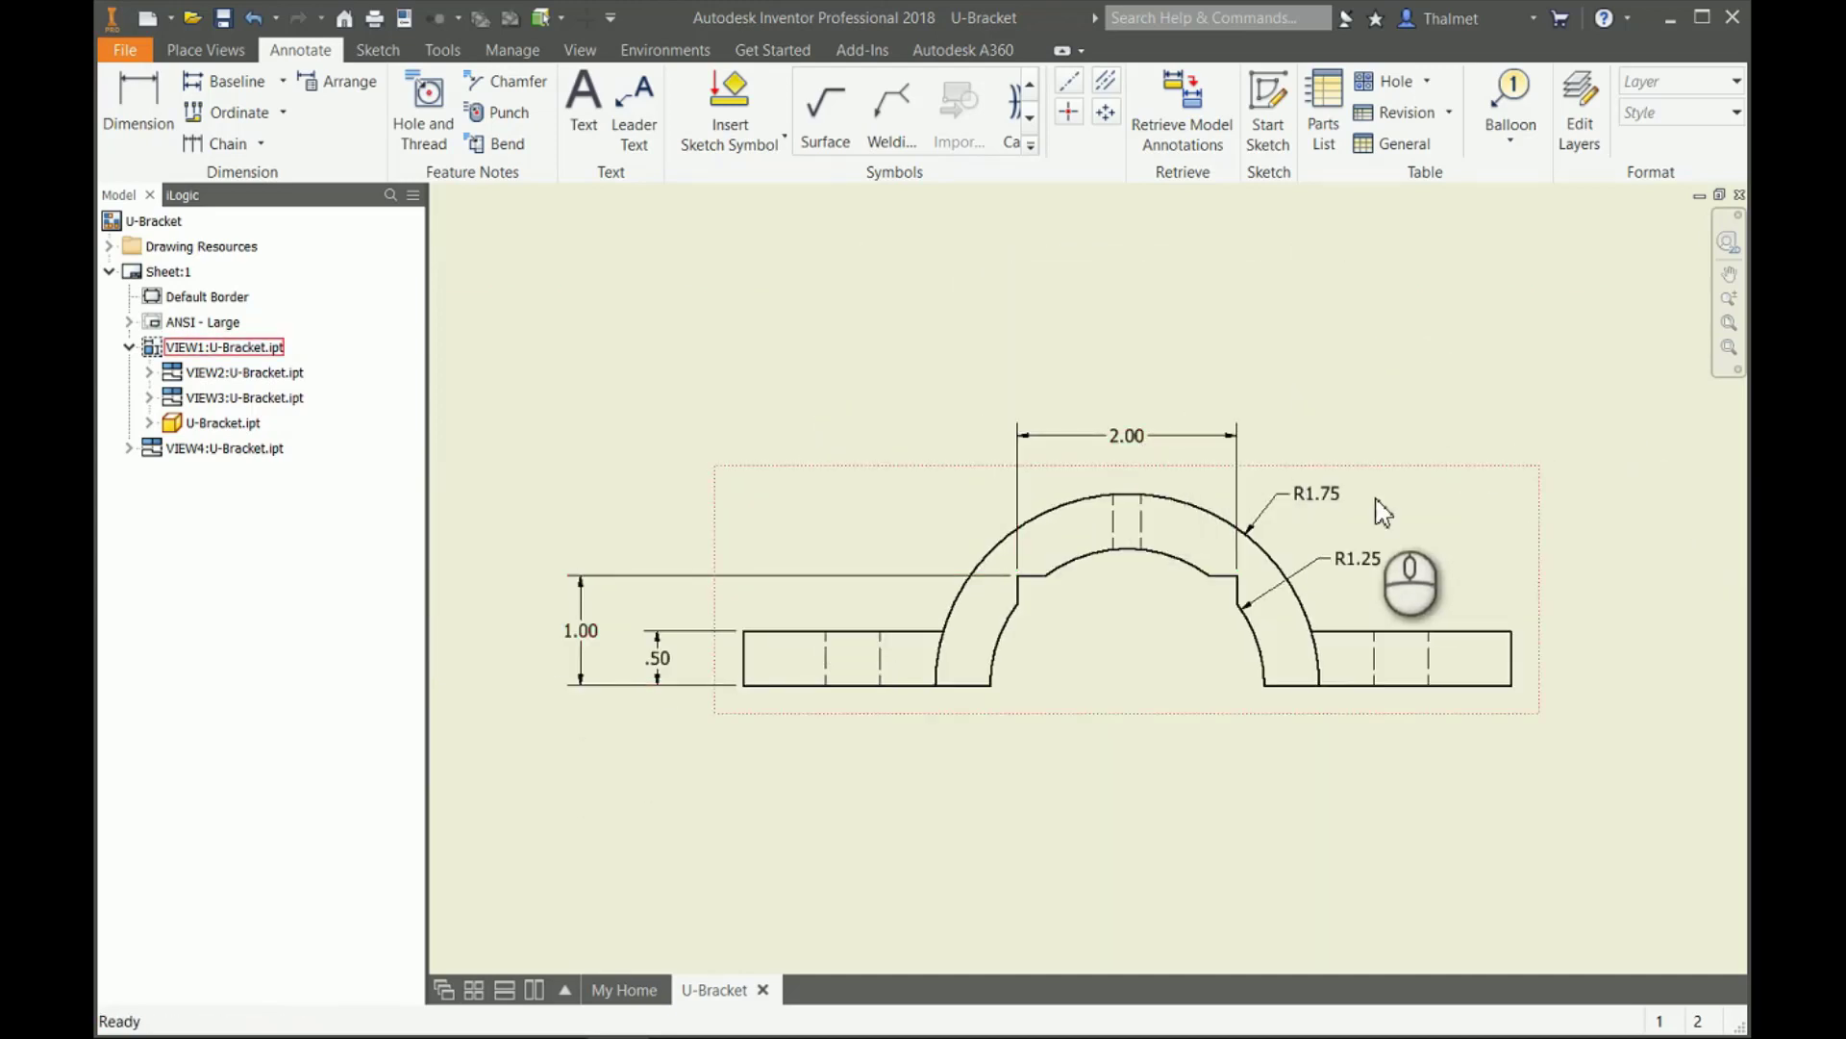
click(1124, 435)
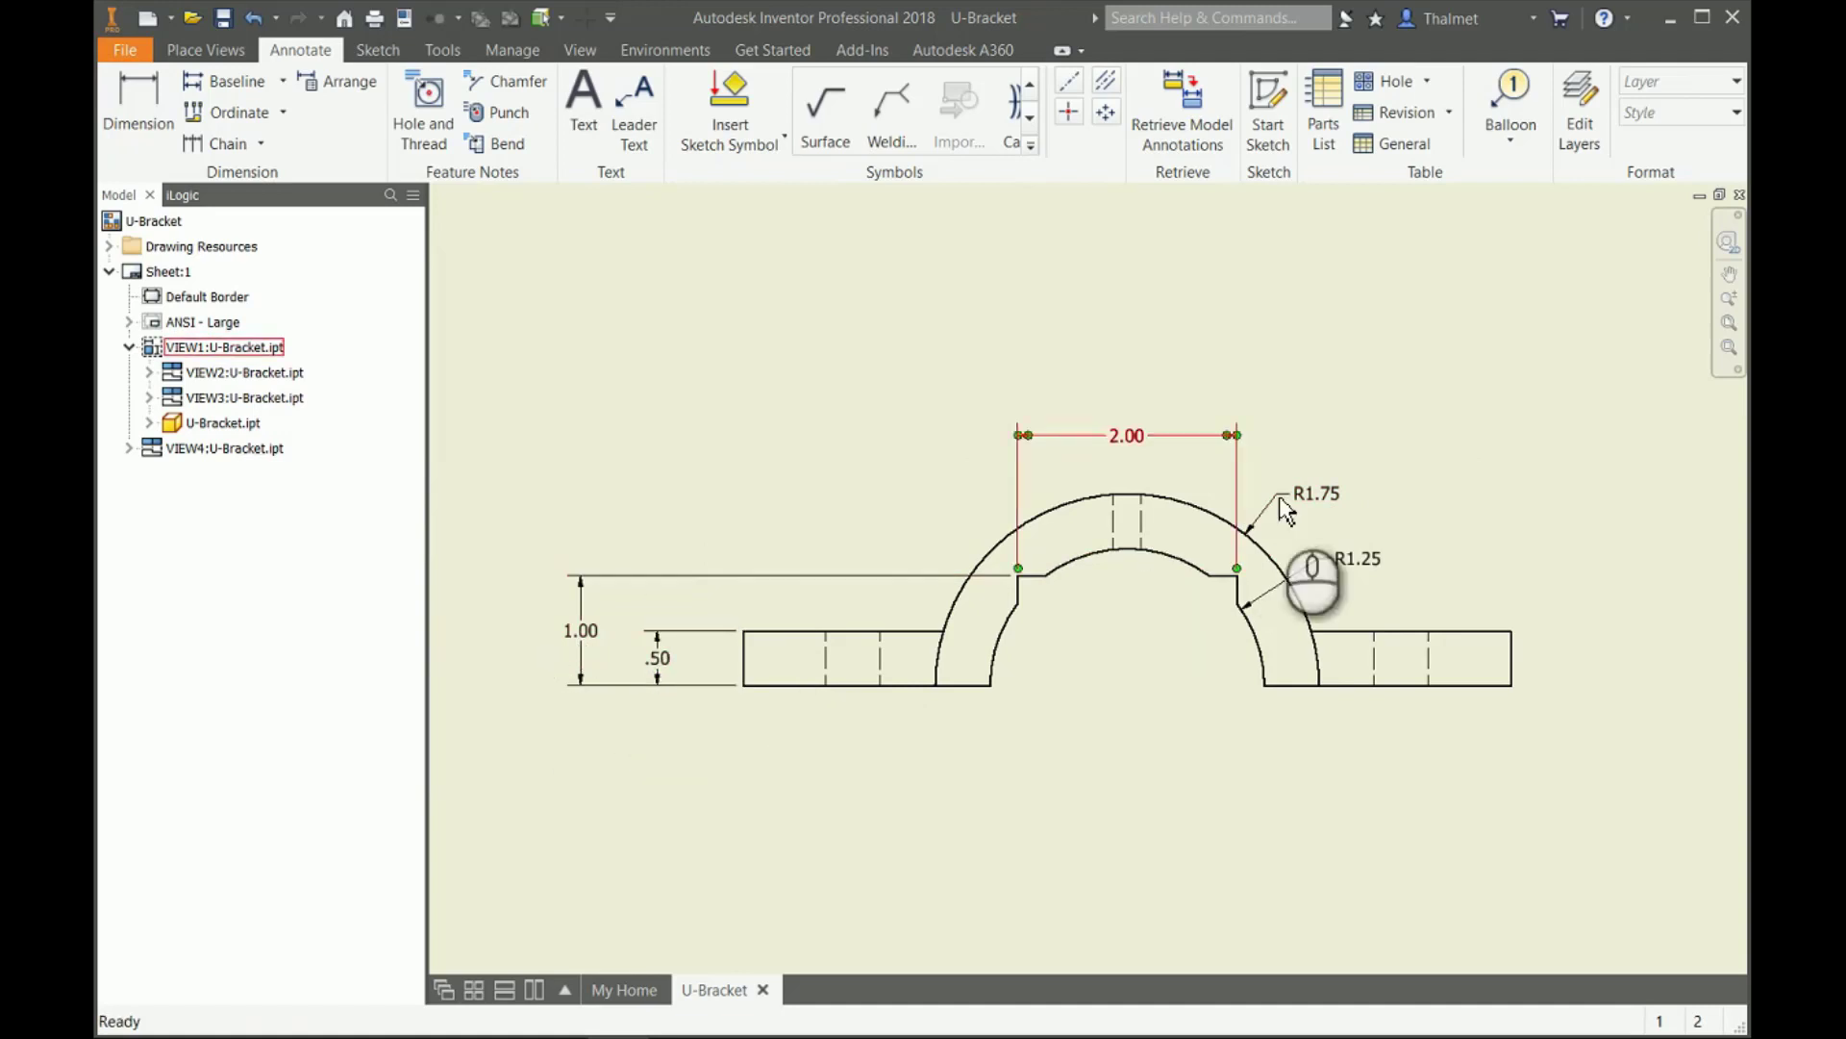
right_click(1310, 494)
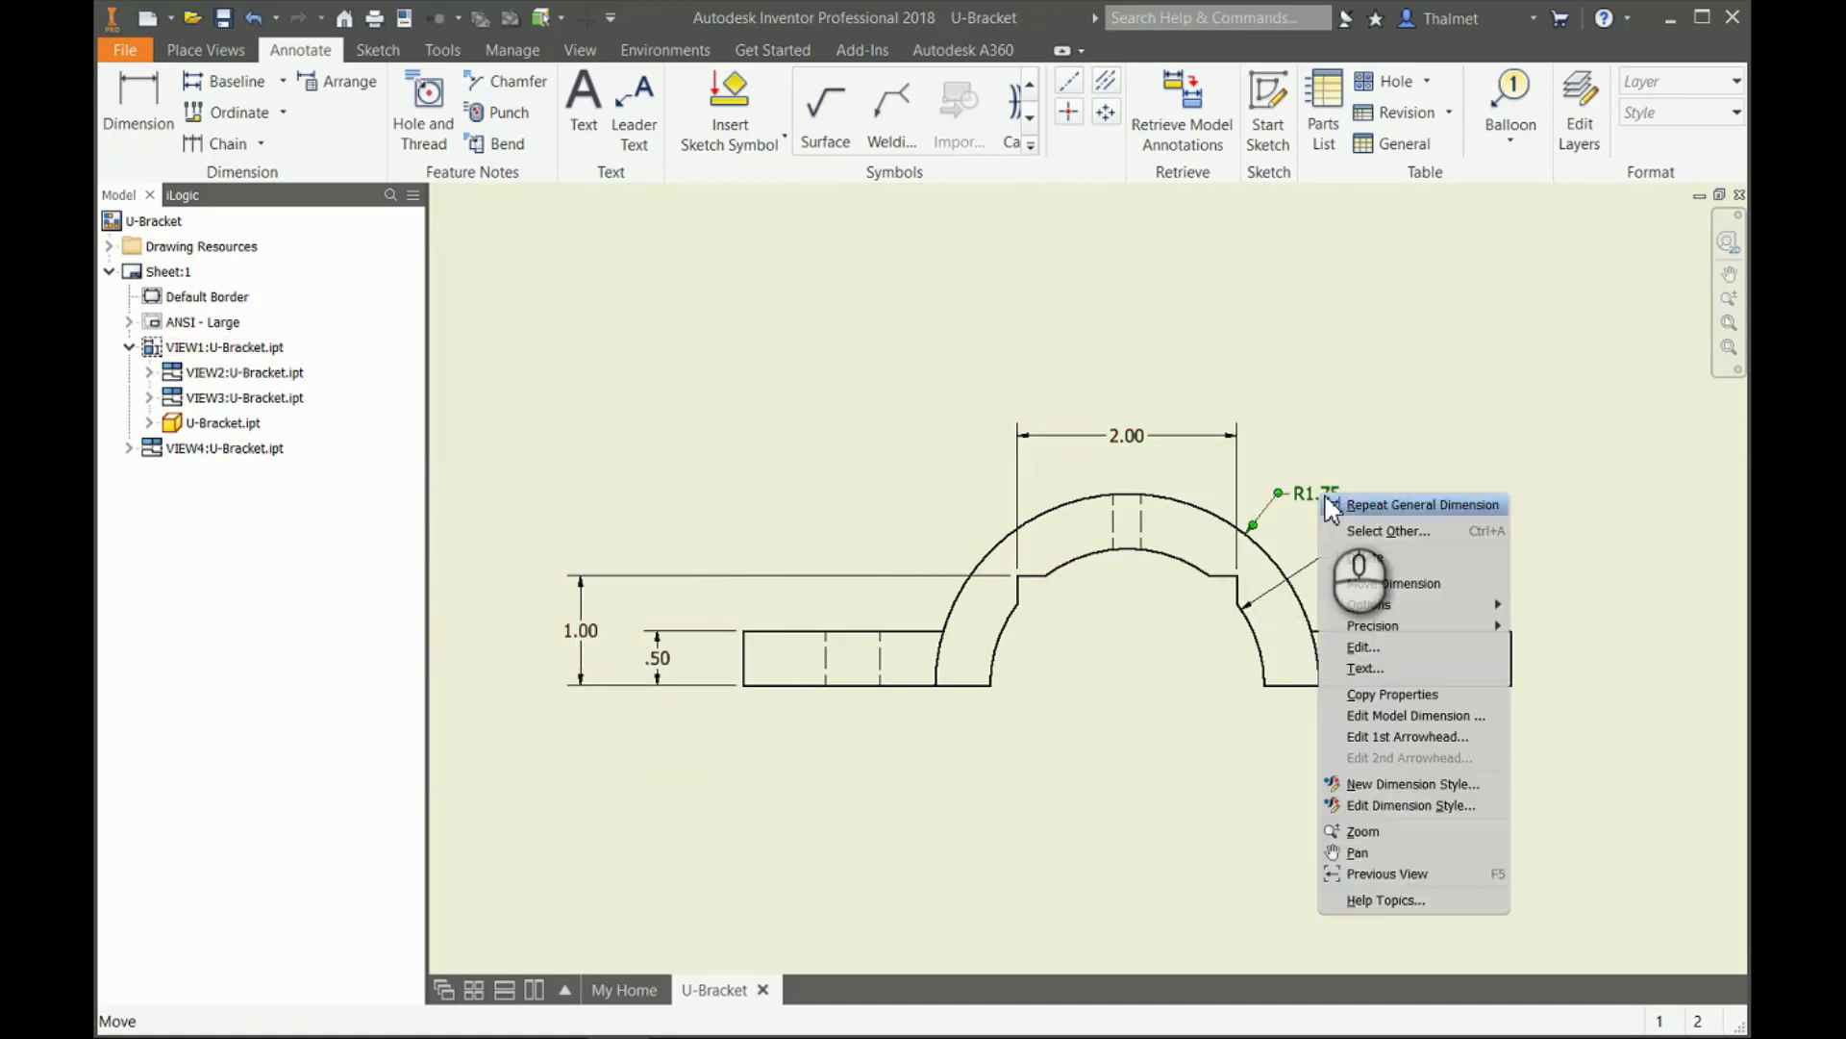
mouse_move(1379, 726)
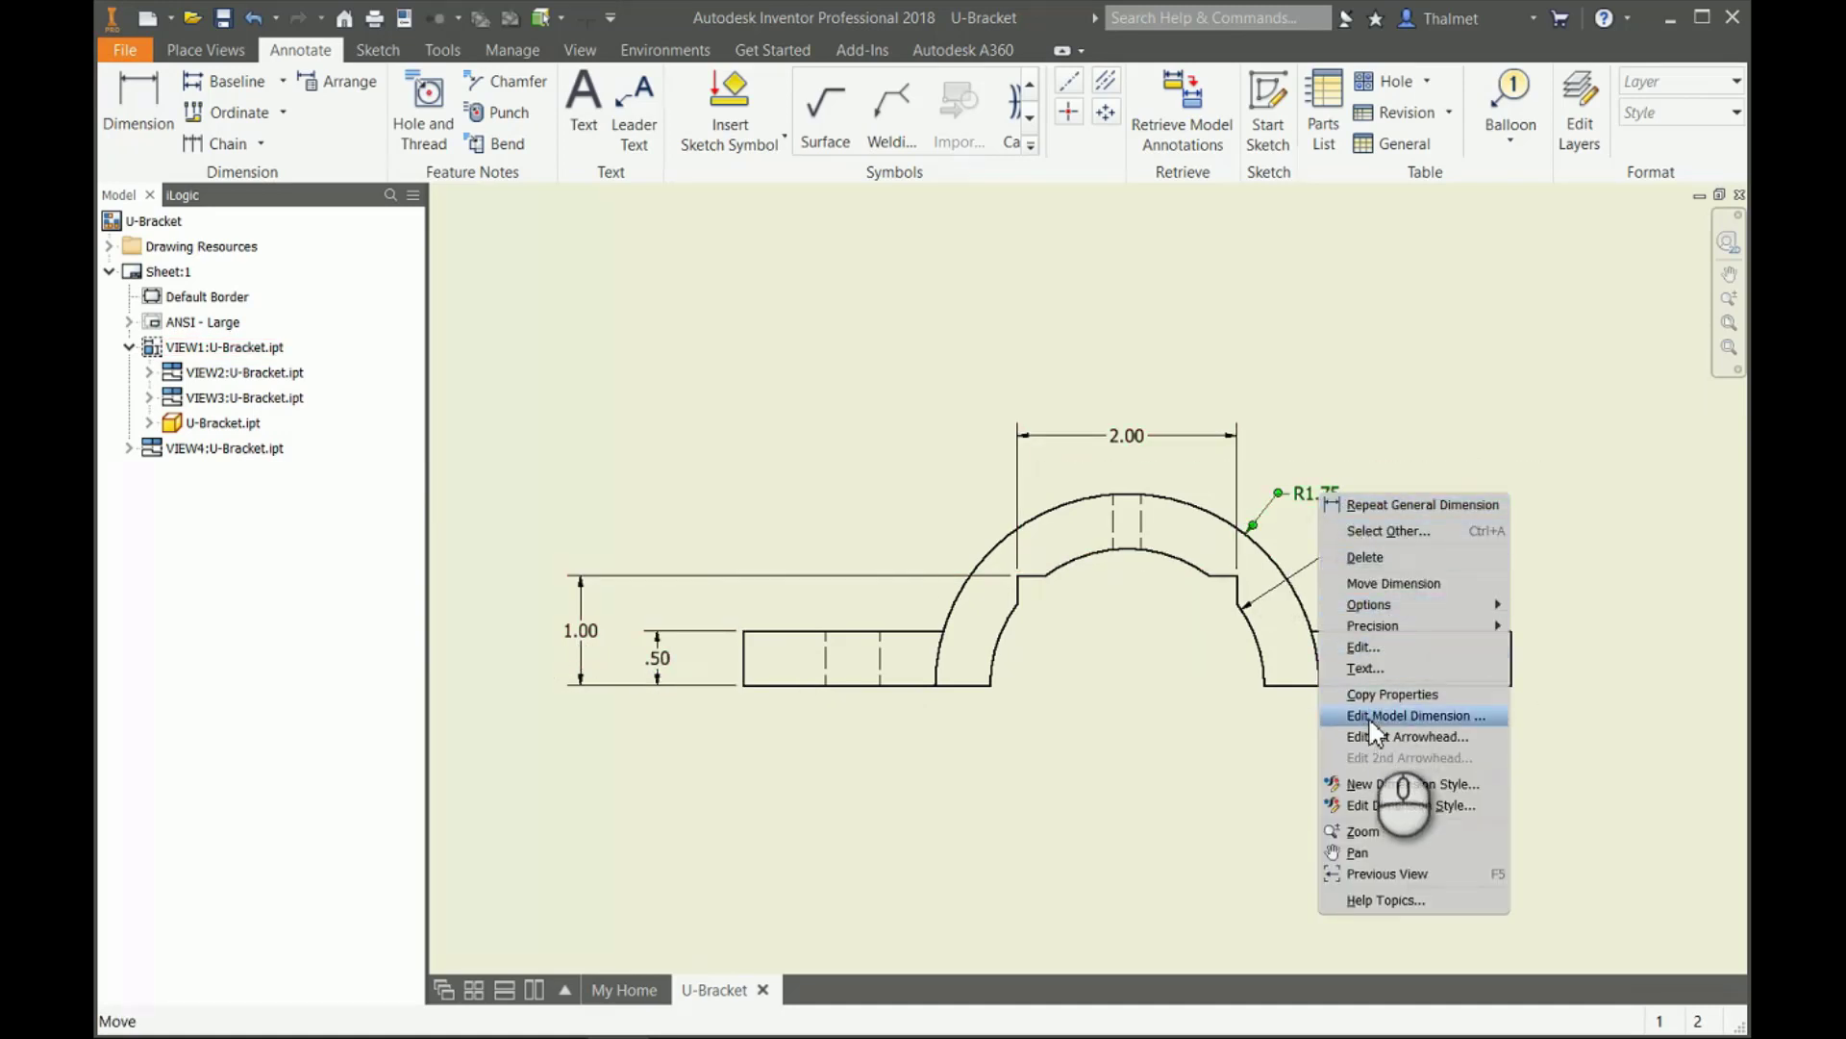
mouse_move(1415, 727)
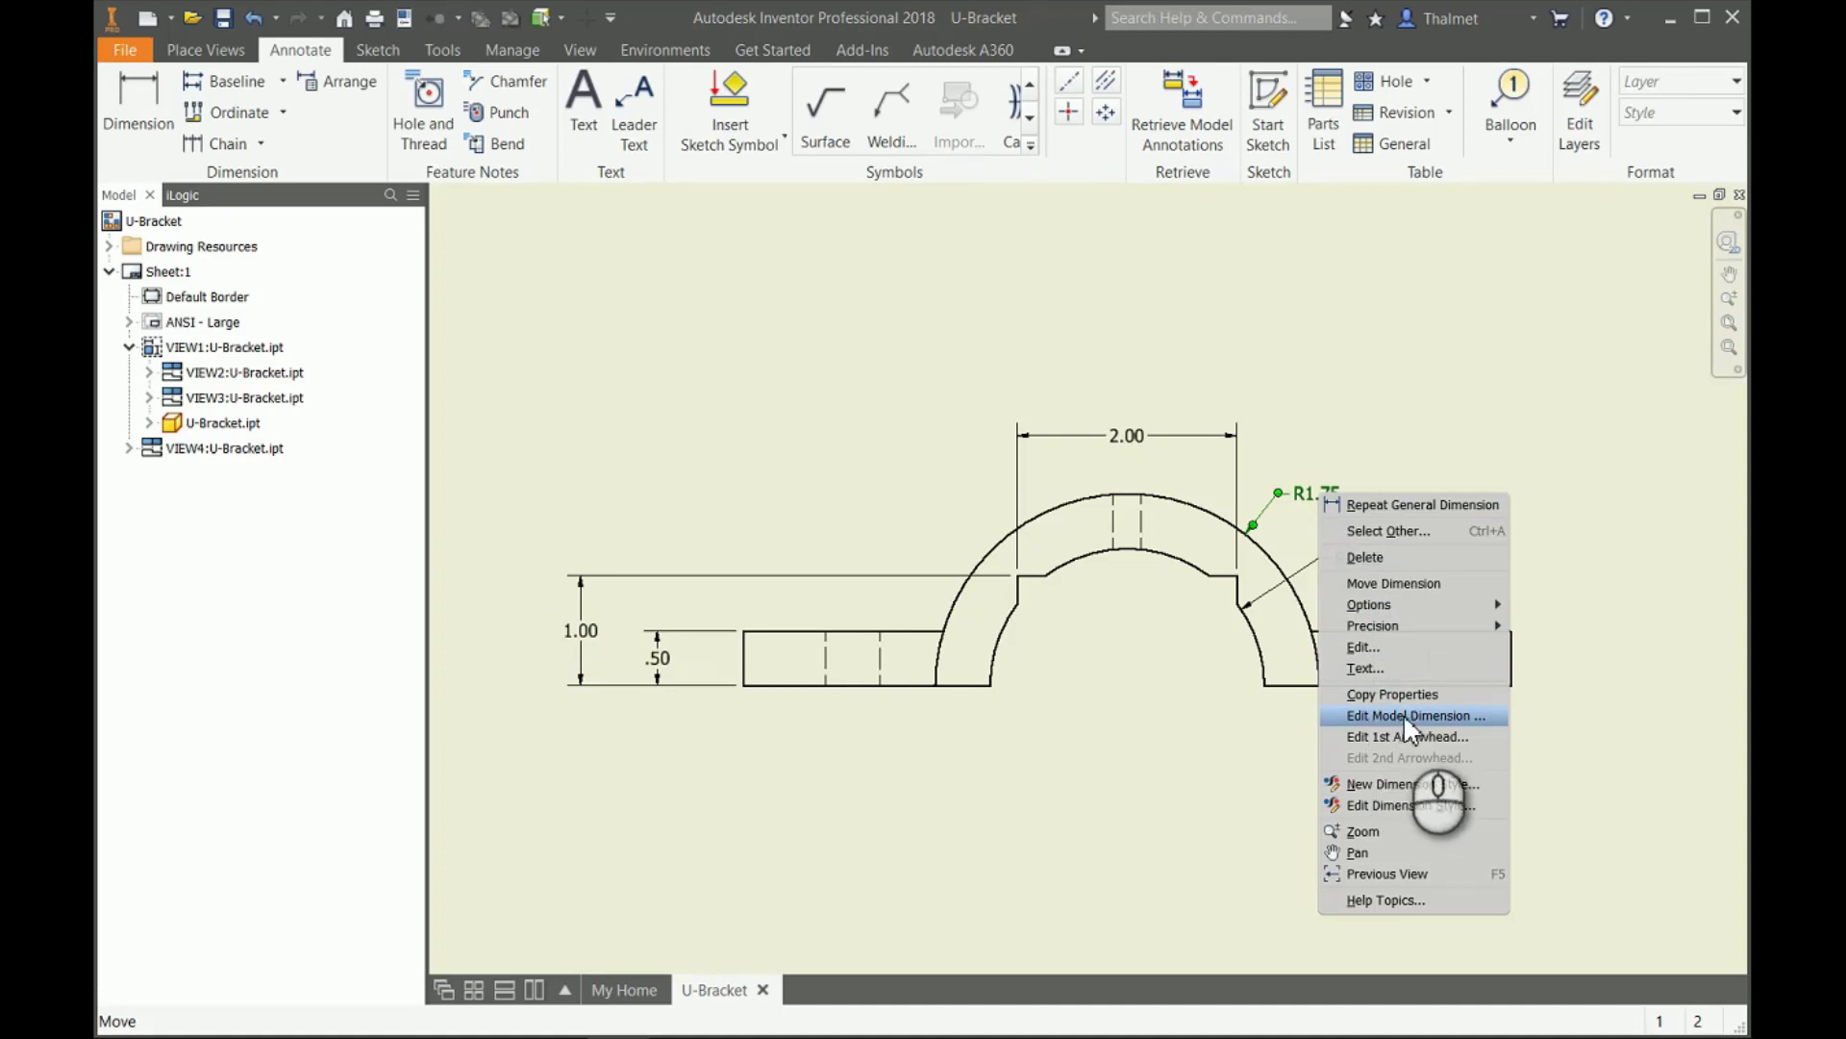
click(1414, 714)
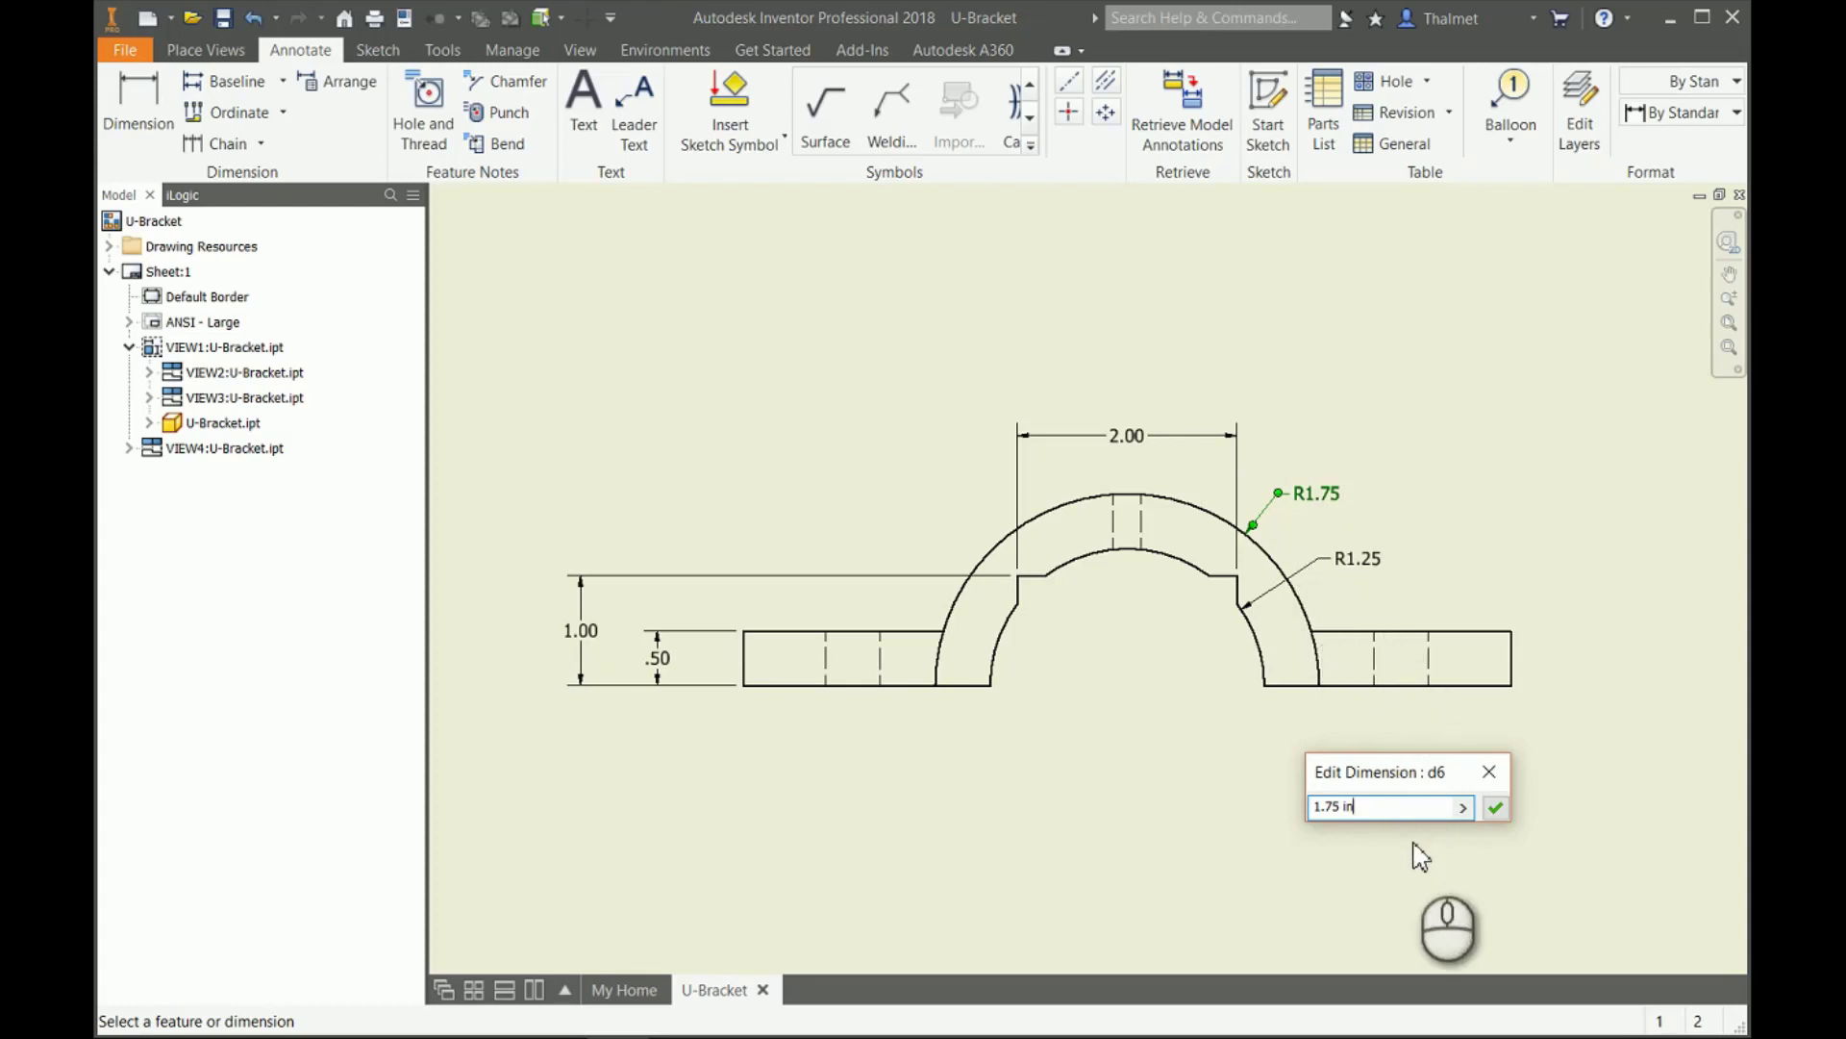
mouse_move(1489, 771)
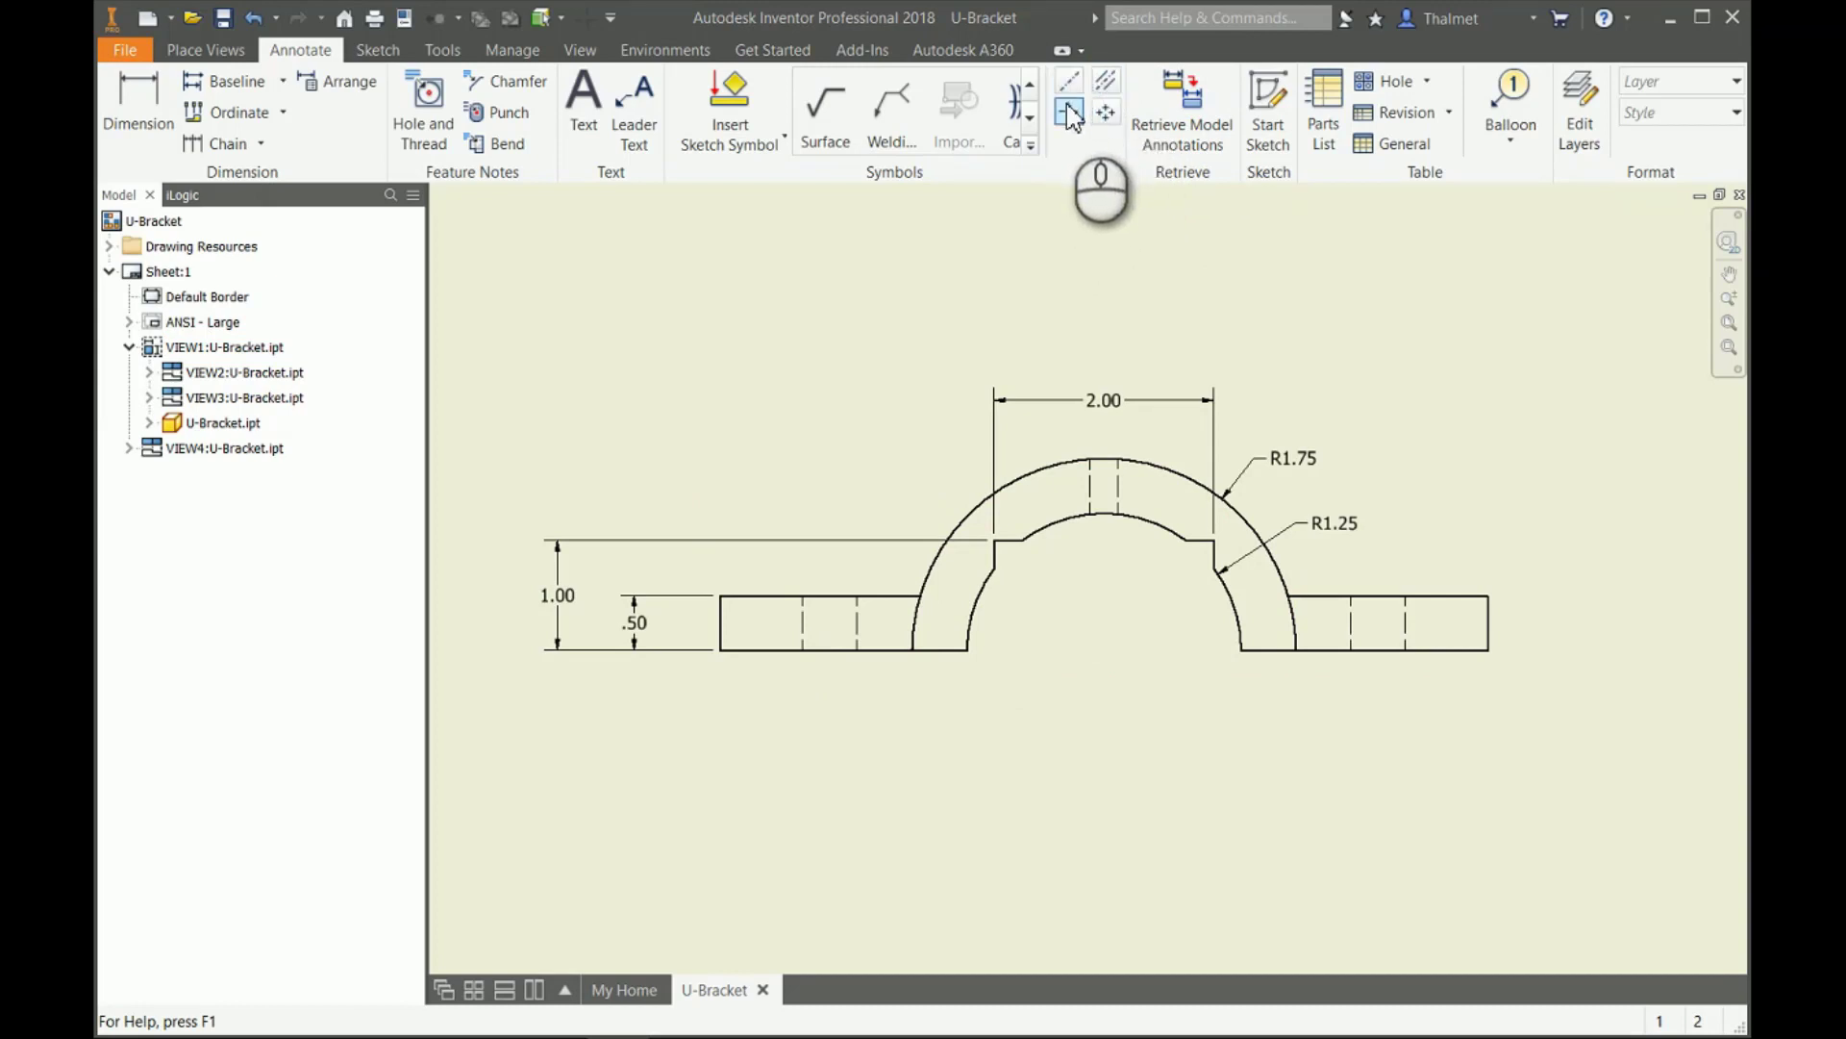
mouse_move(1104, 82)
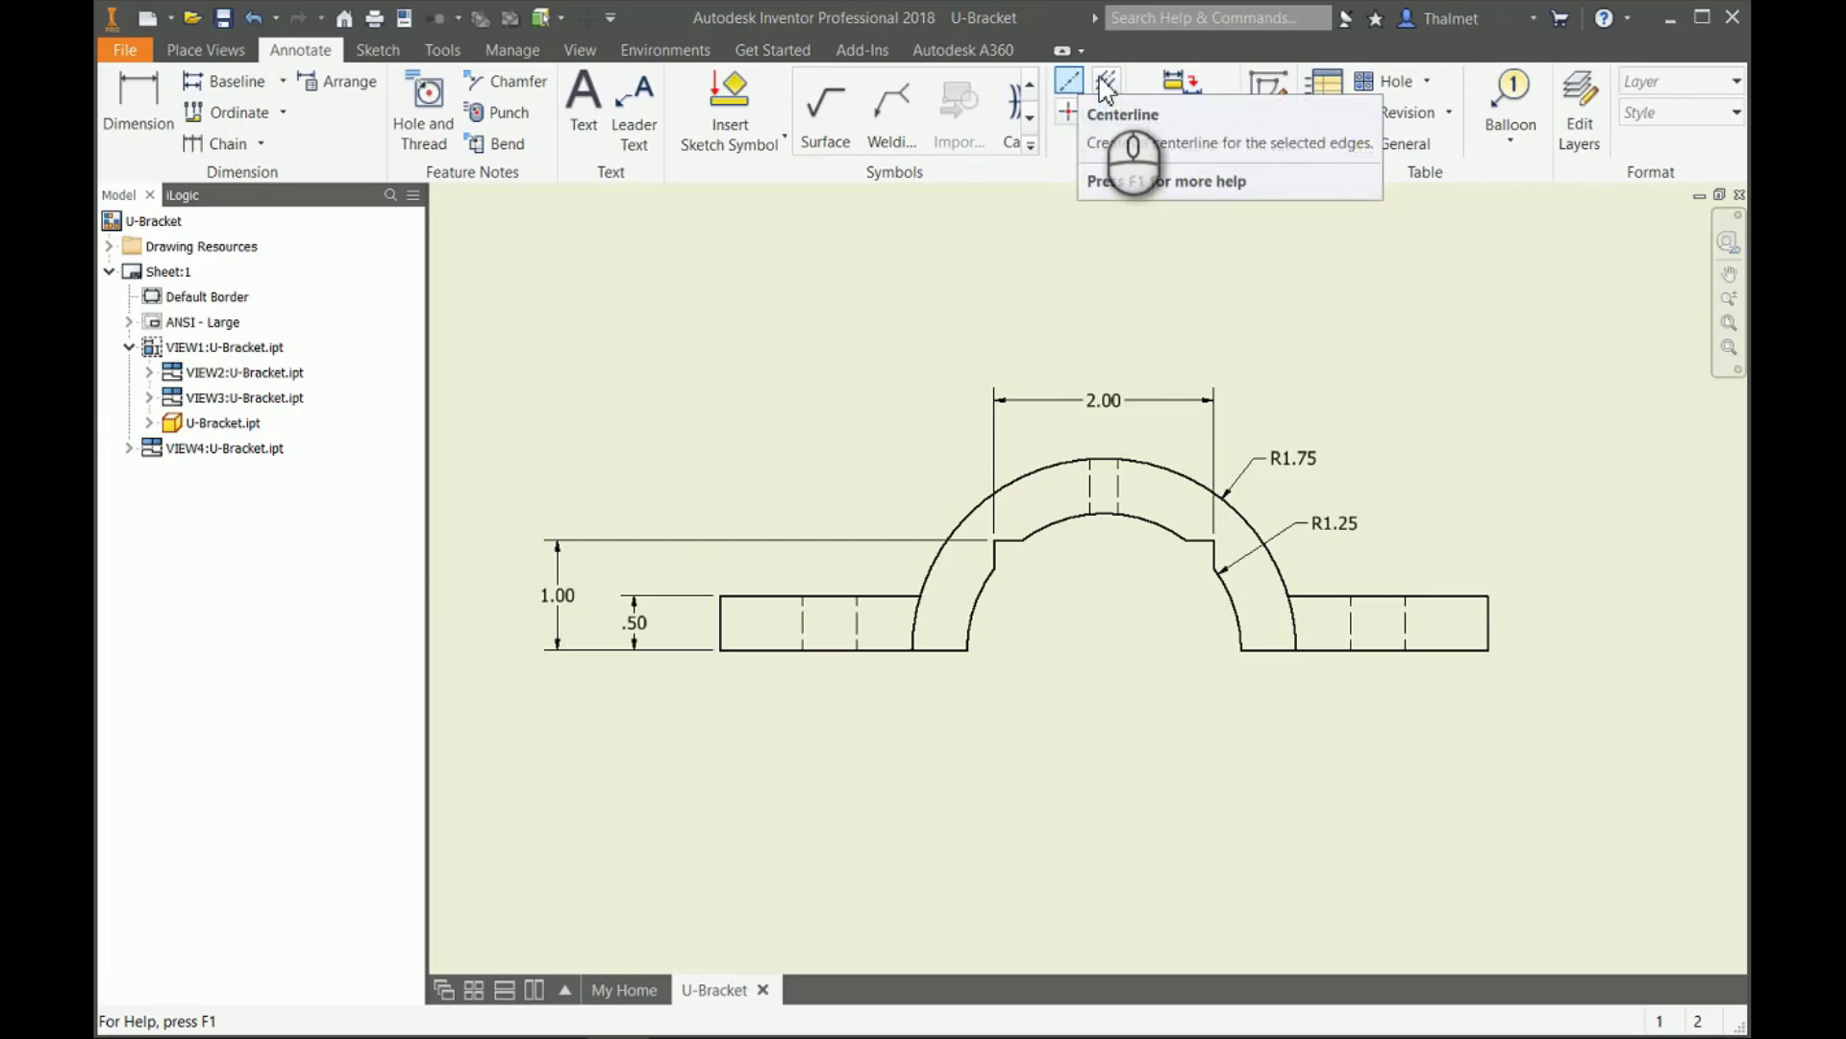
mouse_move(1104, 86)
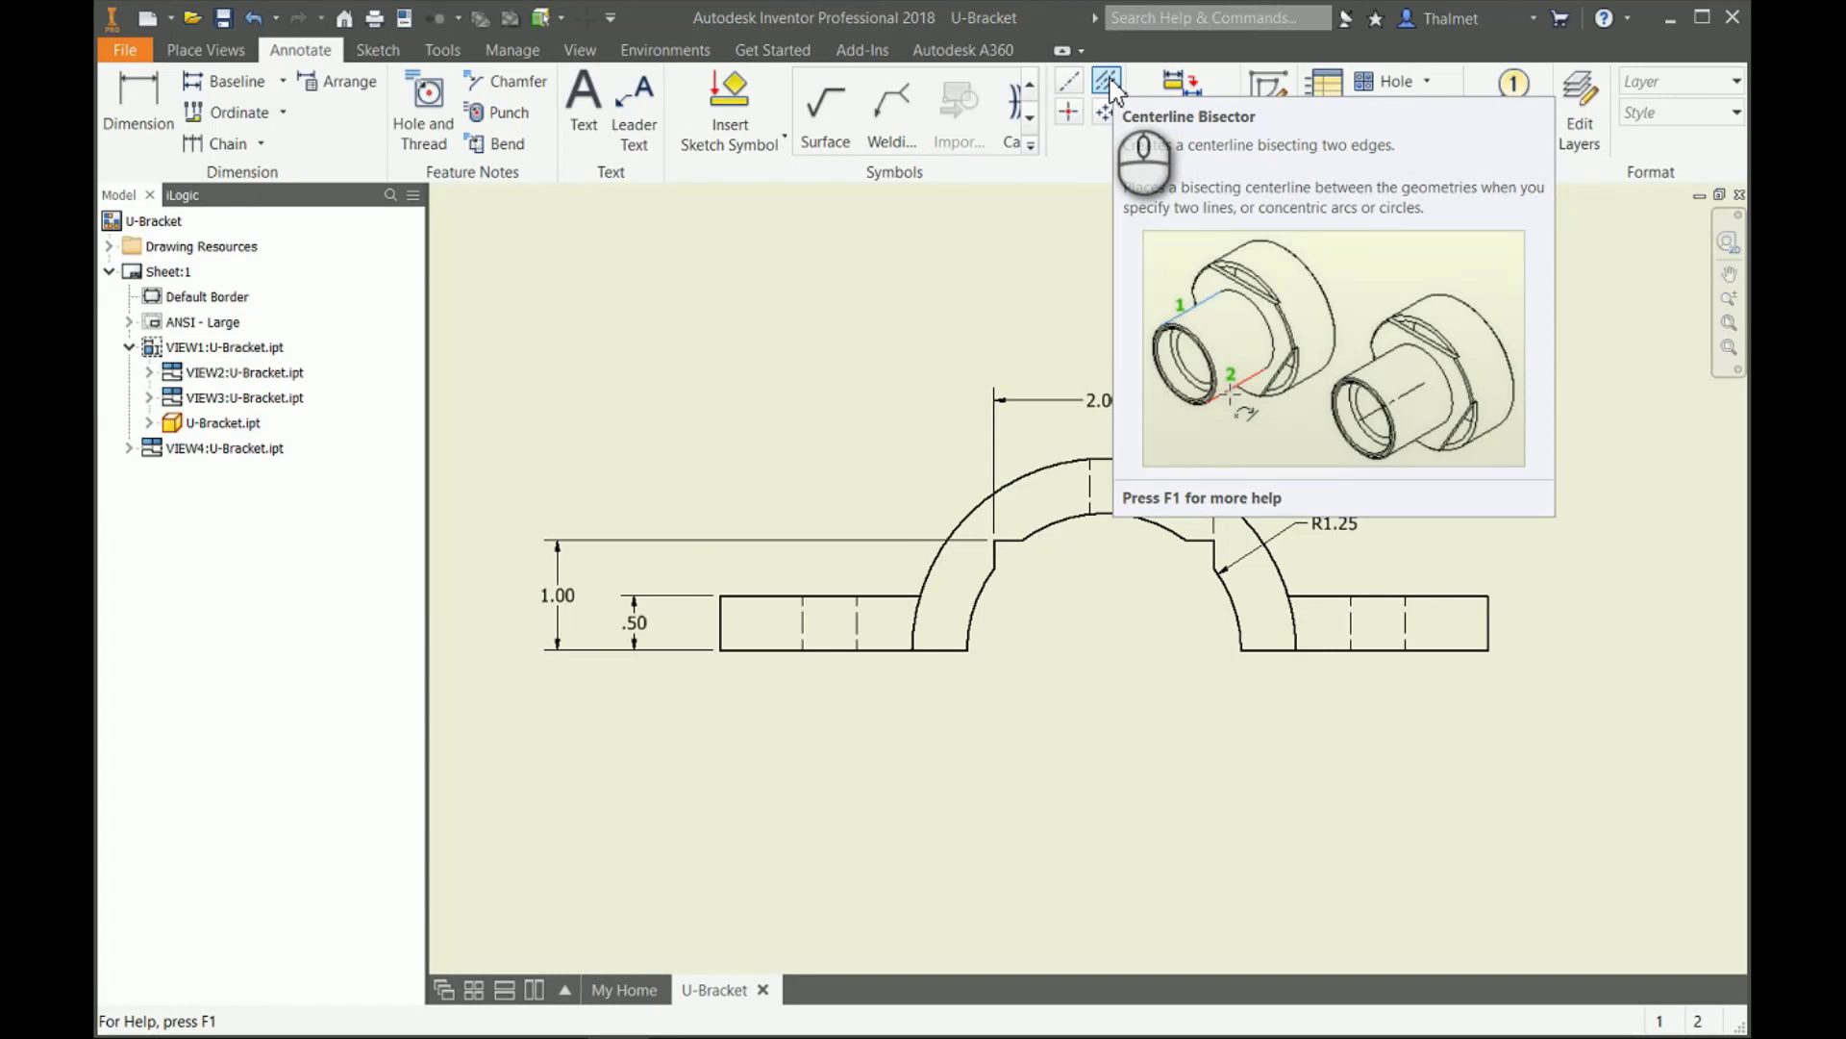
mouse_move(1105, 91)
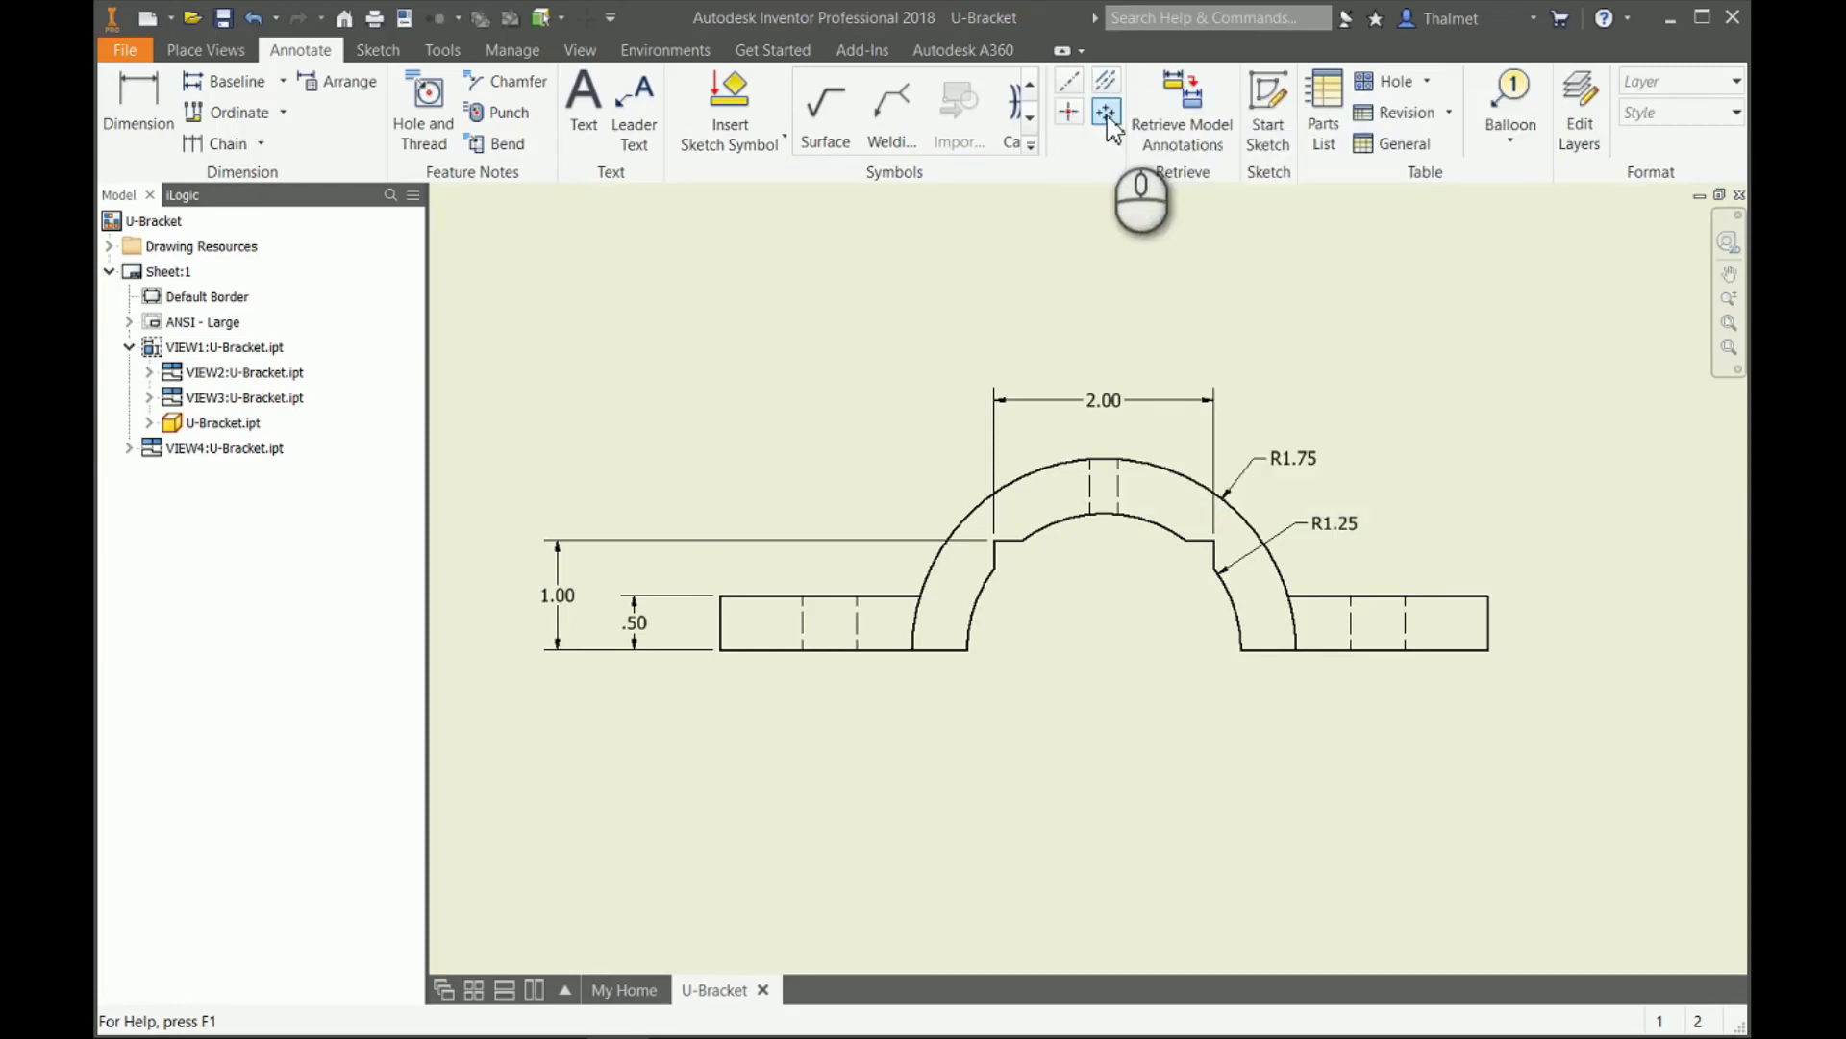
mouse_move(1098, 111)
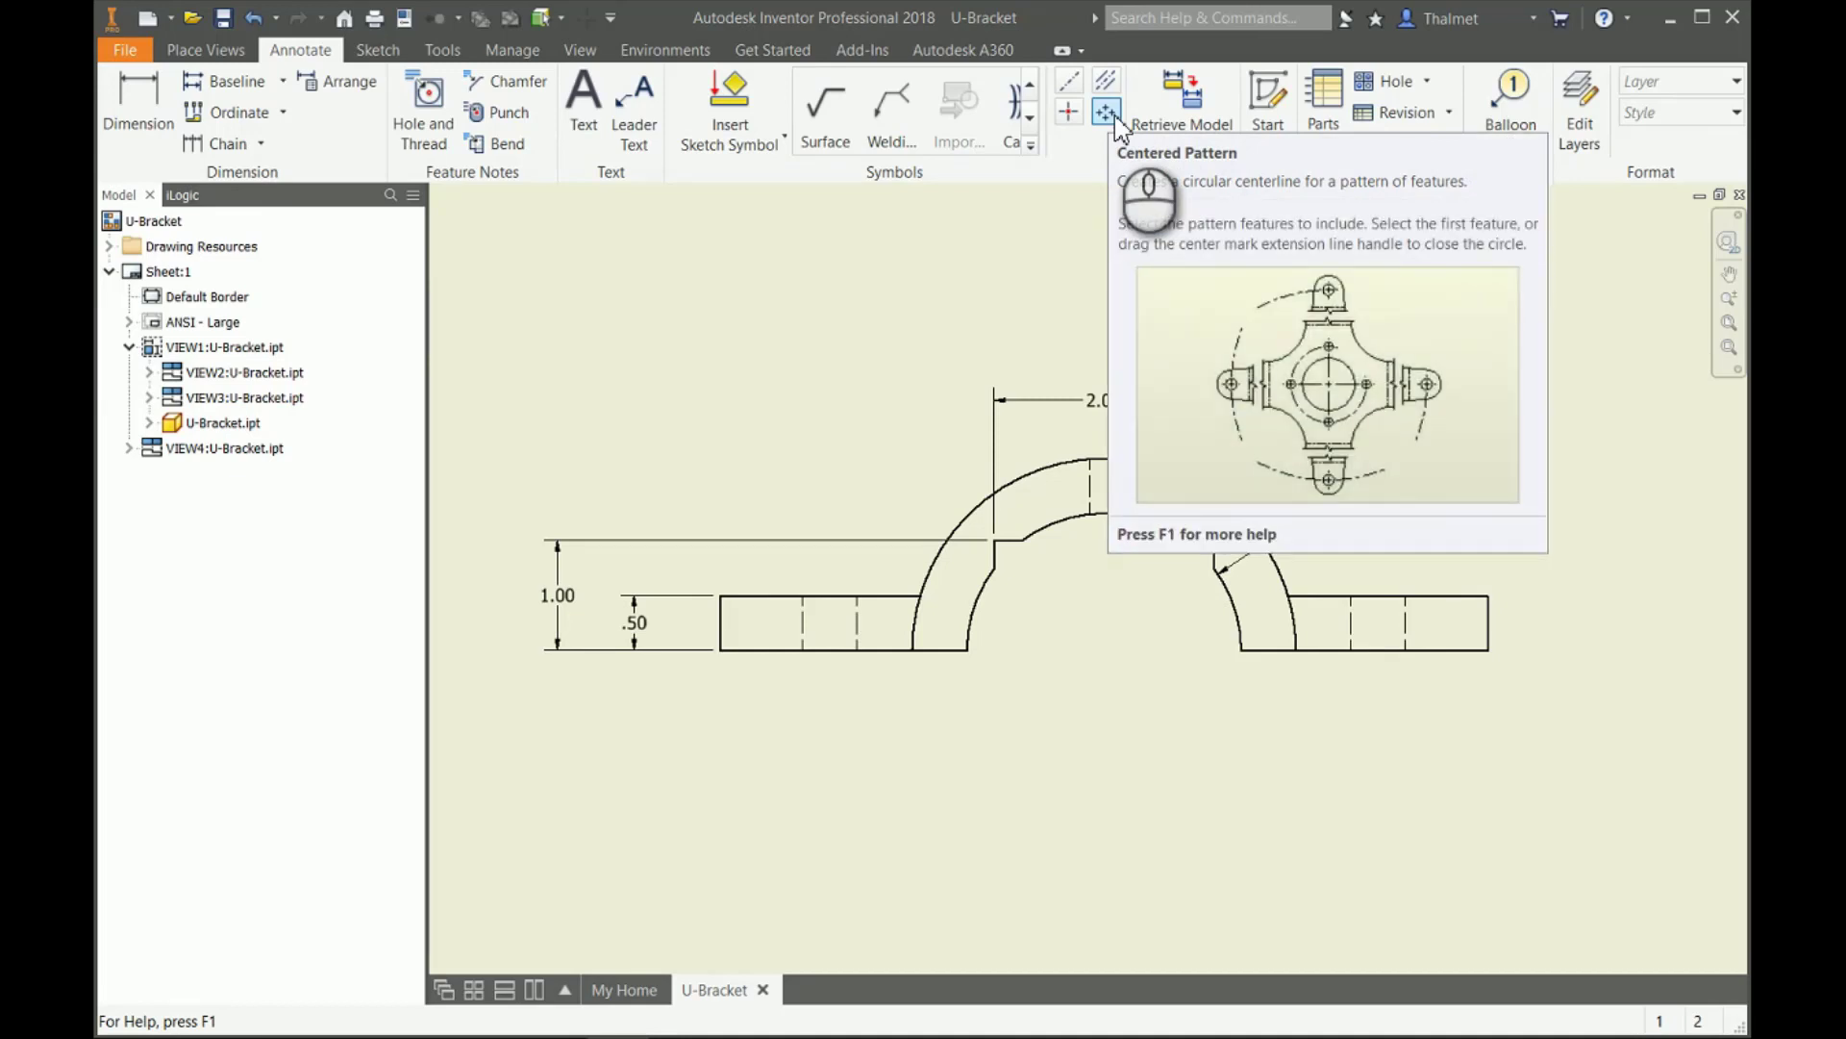
mouse_move(1098, 82)
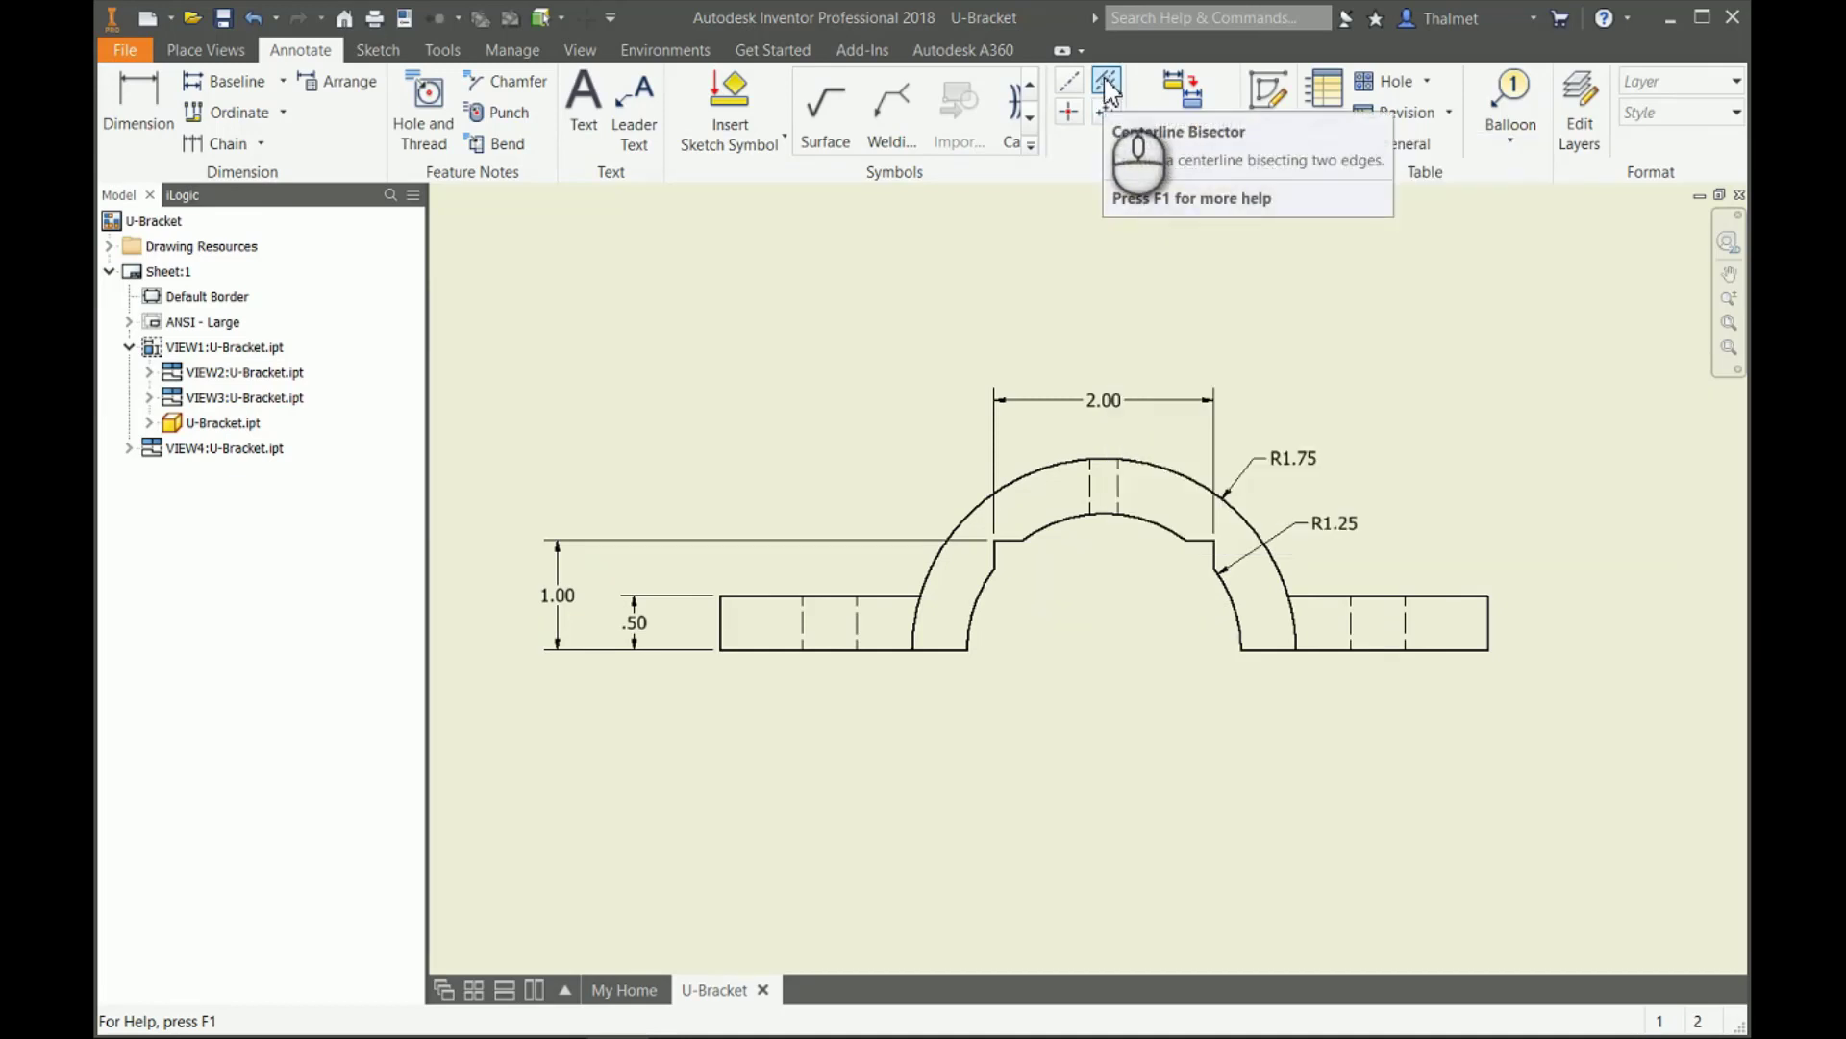
Start a bisecting centerline and place a dimension on the front view.
click(1104, 80)
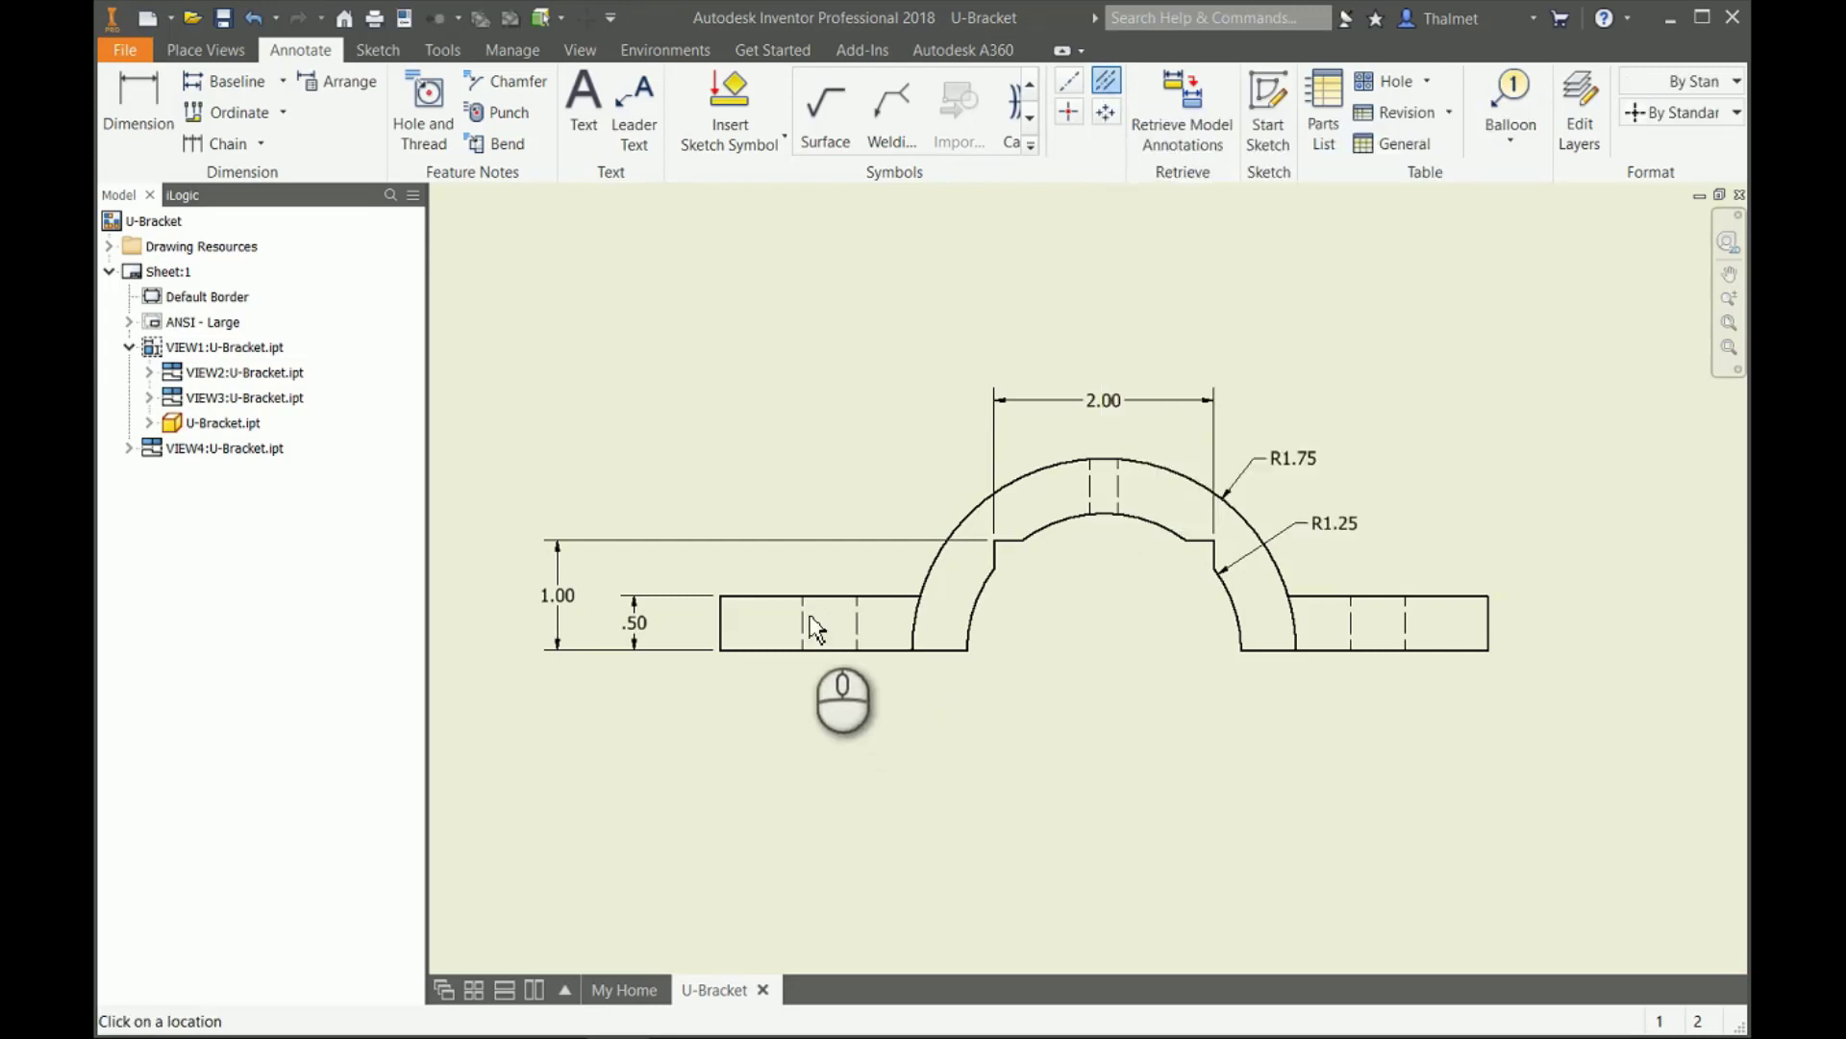
mouse_move(1228, 670)
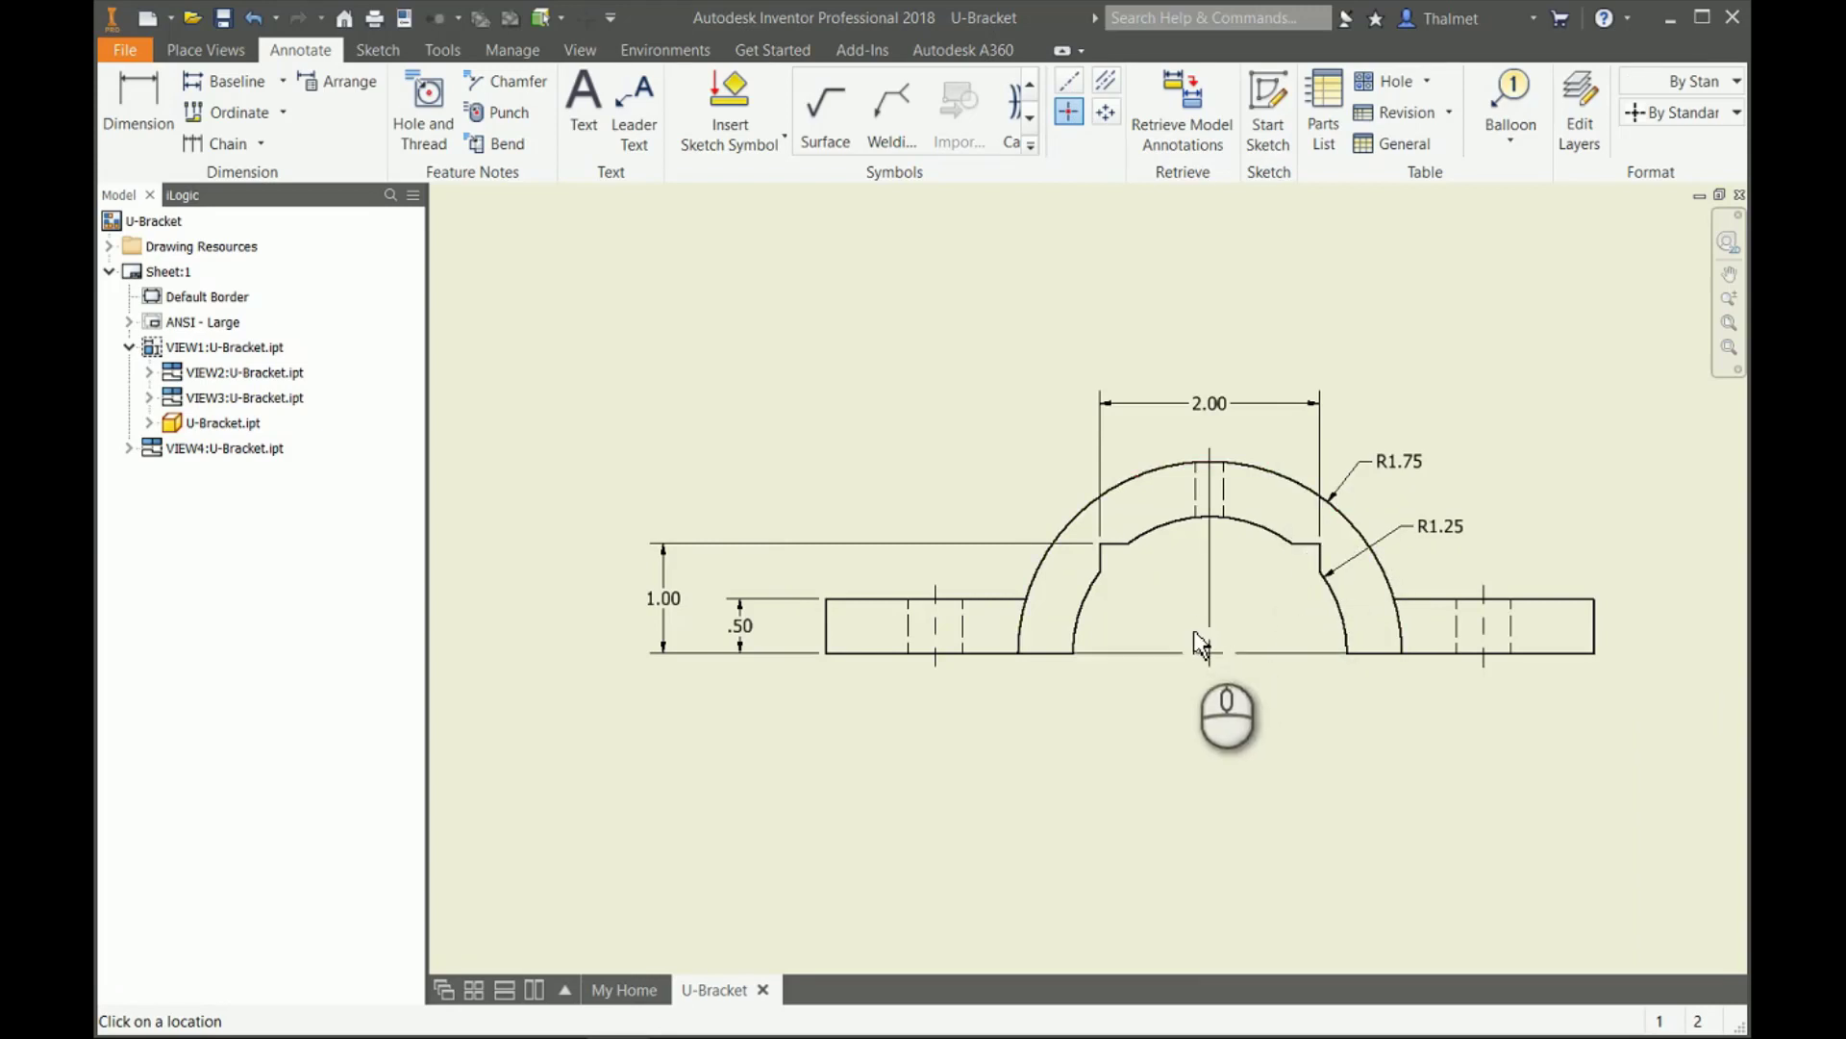
click(1206, 648)
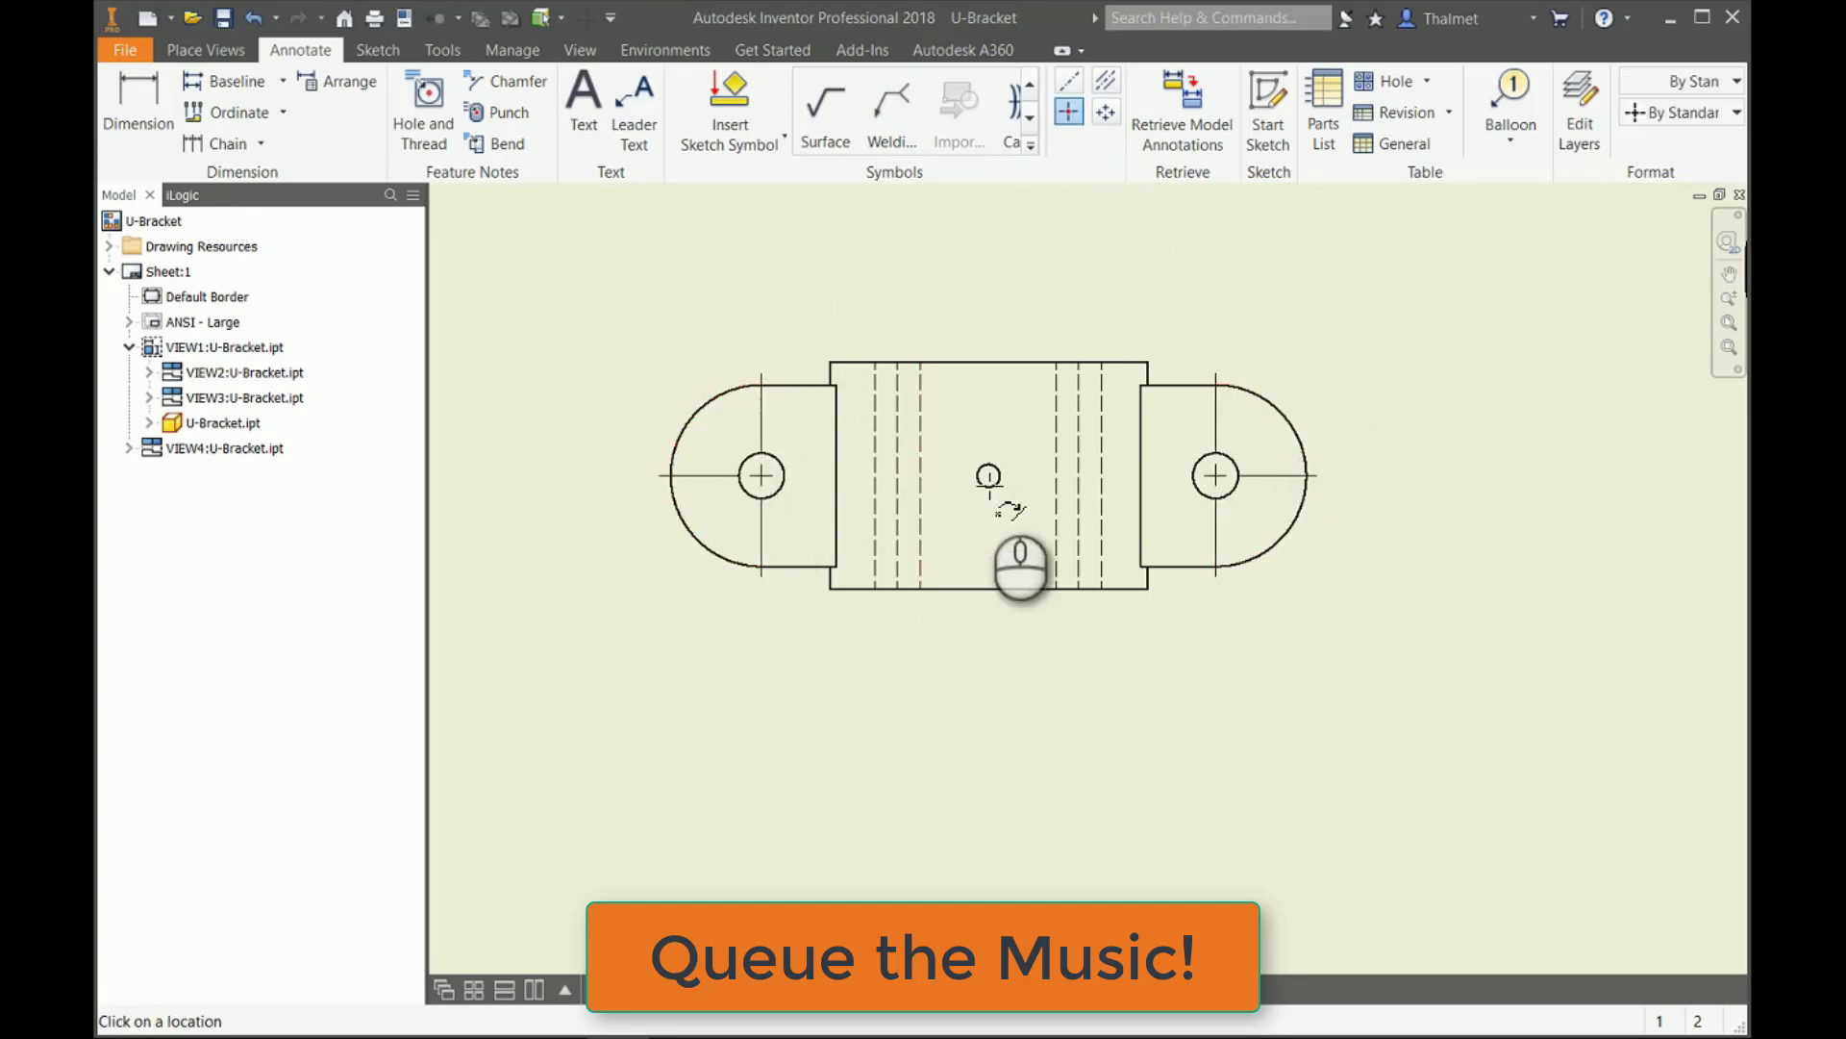
Start the Dimension tool to annotate the top view.
click(138, 106)
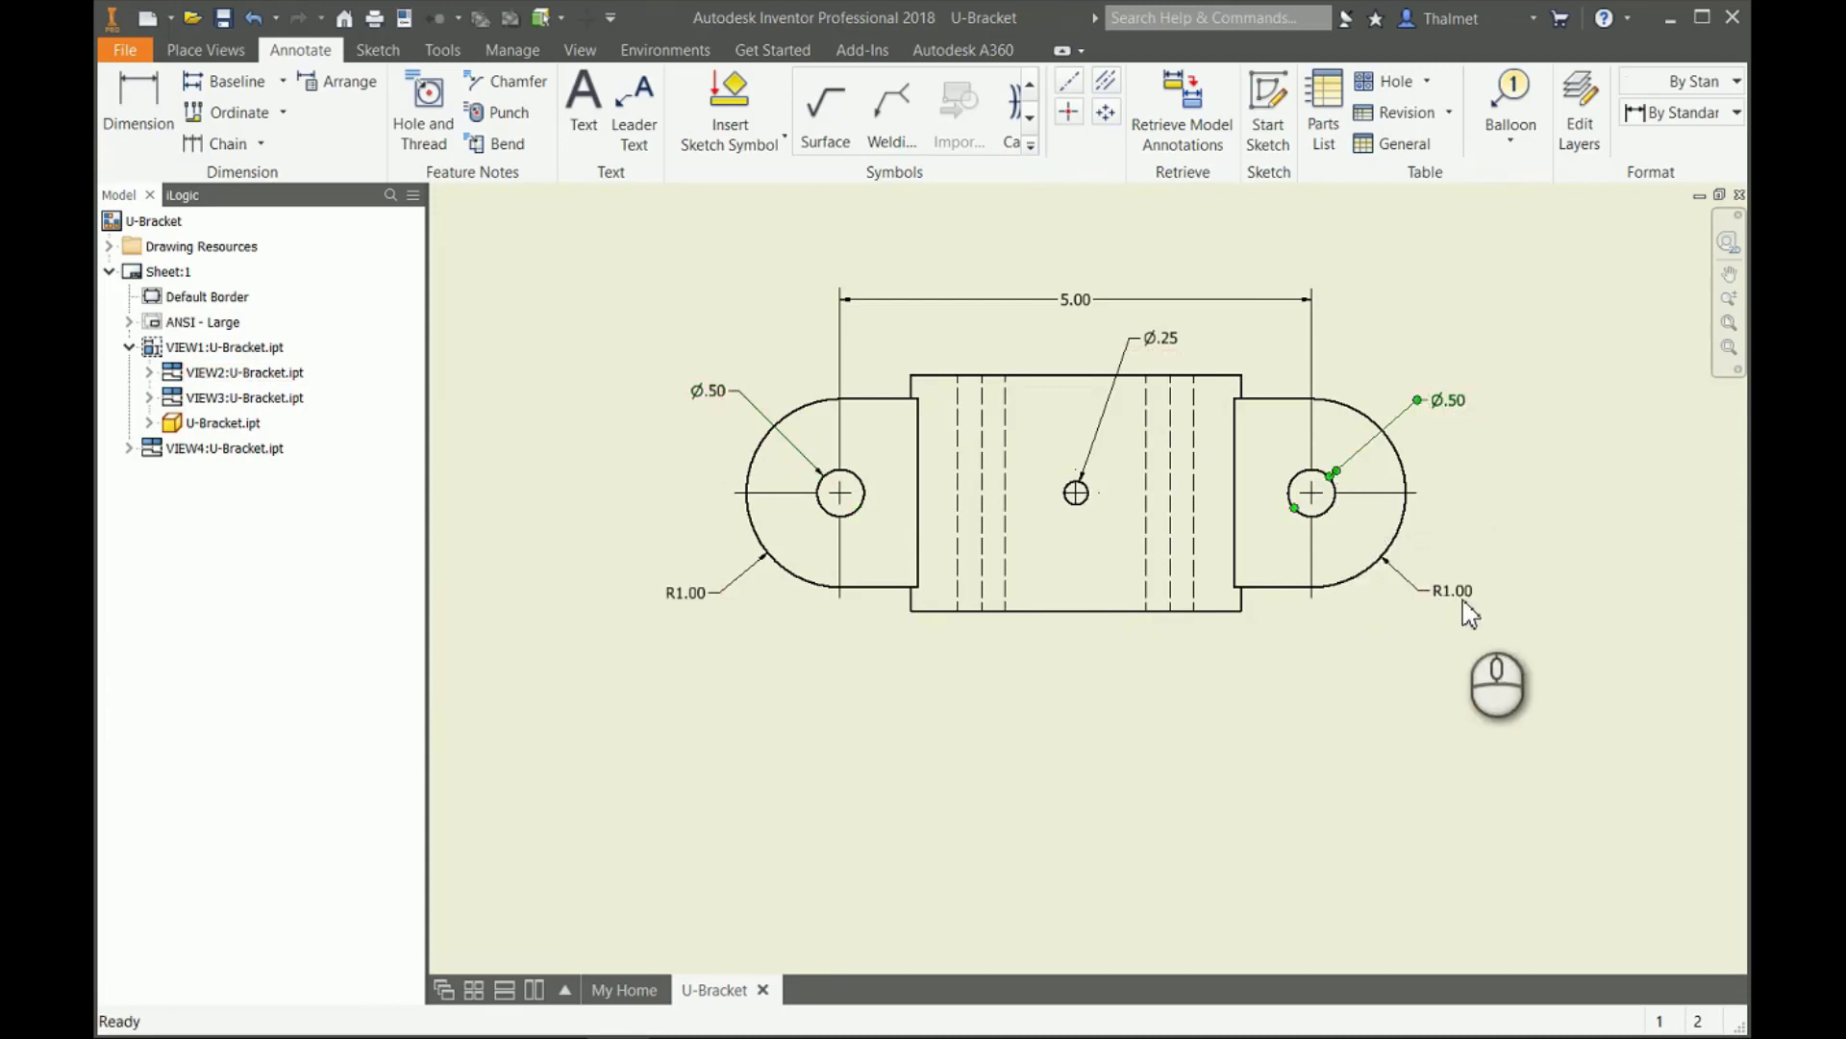
Add a 2X prefix to the Ø.50 hole dimension and select the redundant right-hole duplicate.
click(241, 372)
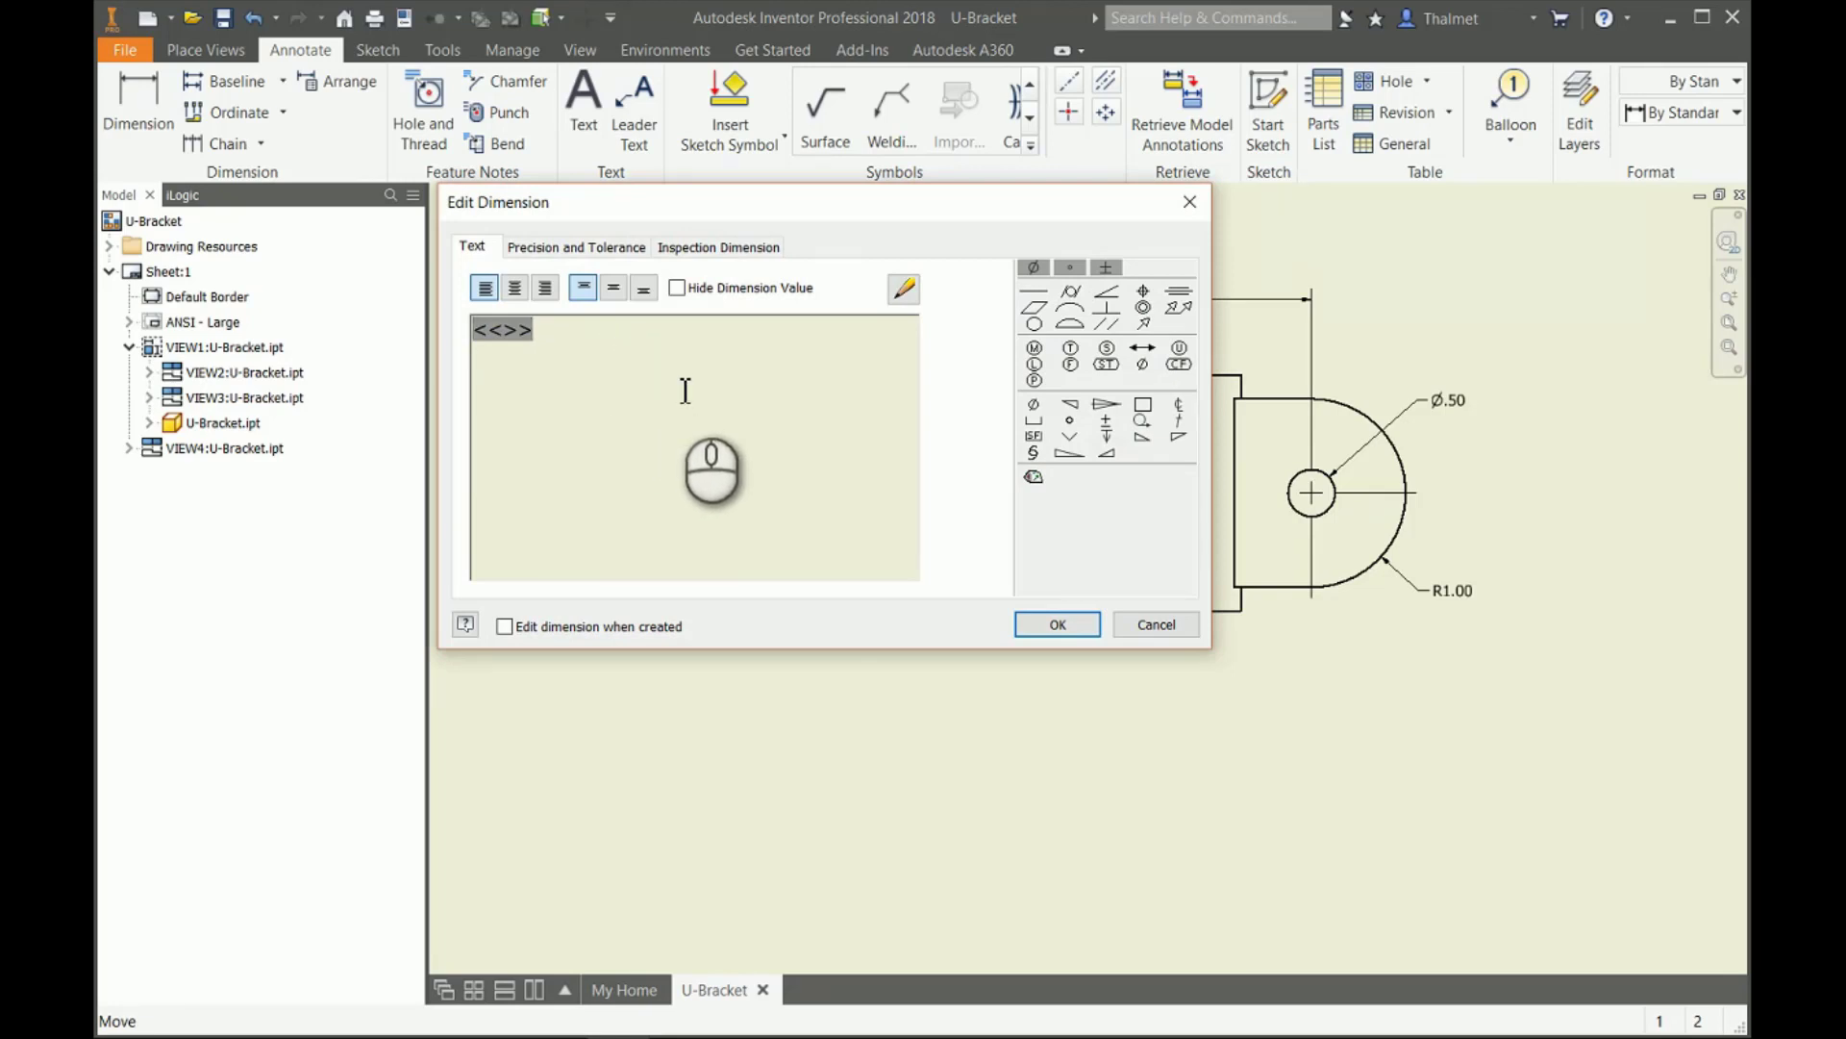
text(2X)
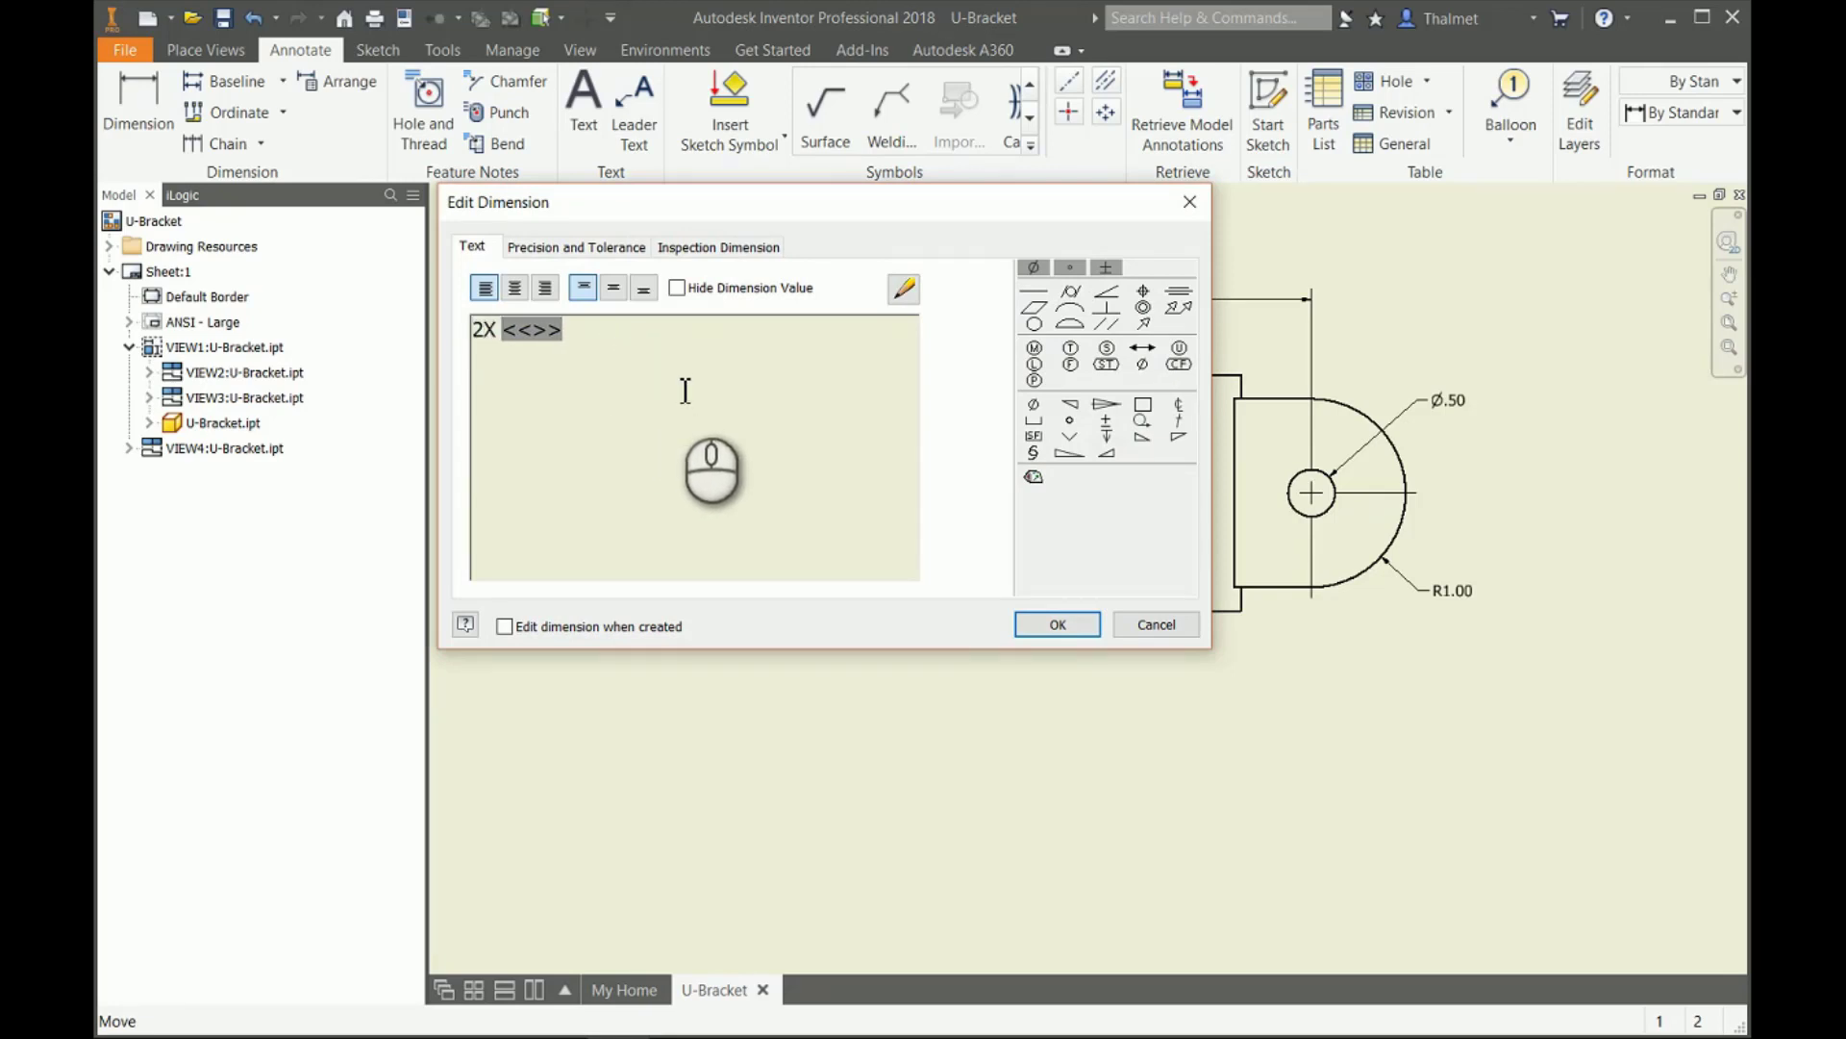
click(1056, 624)
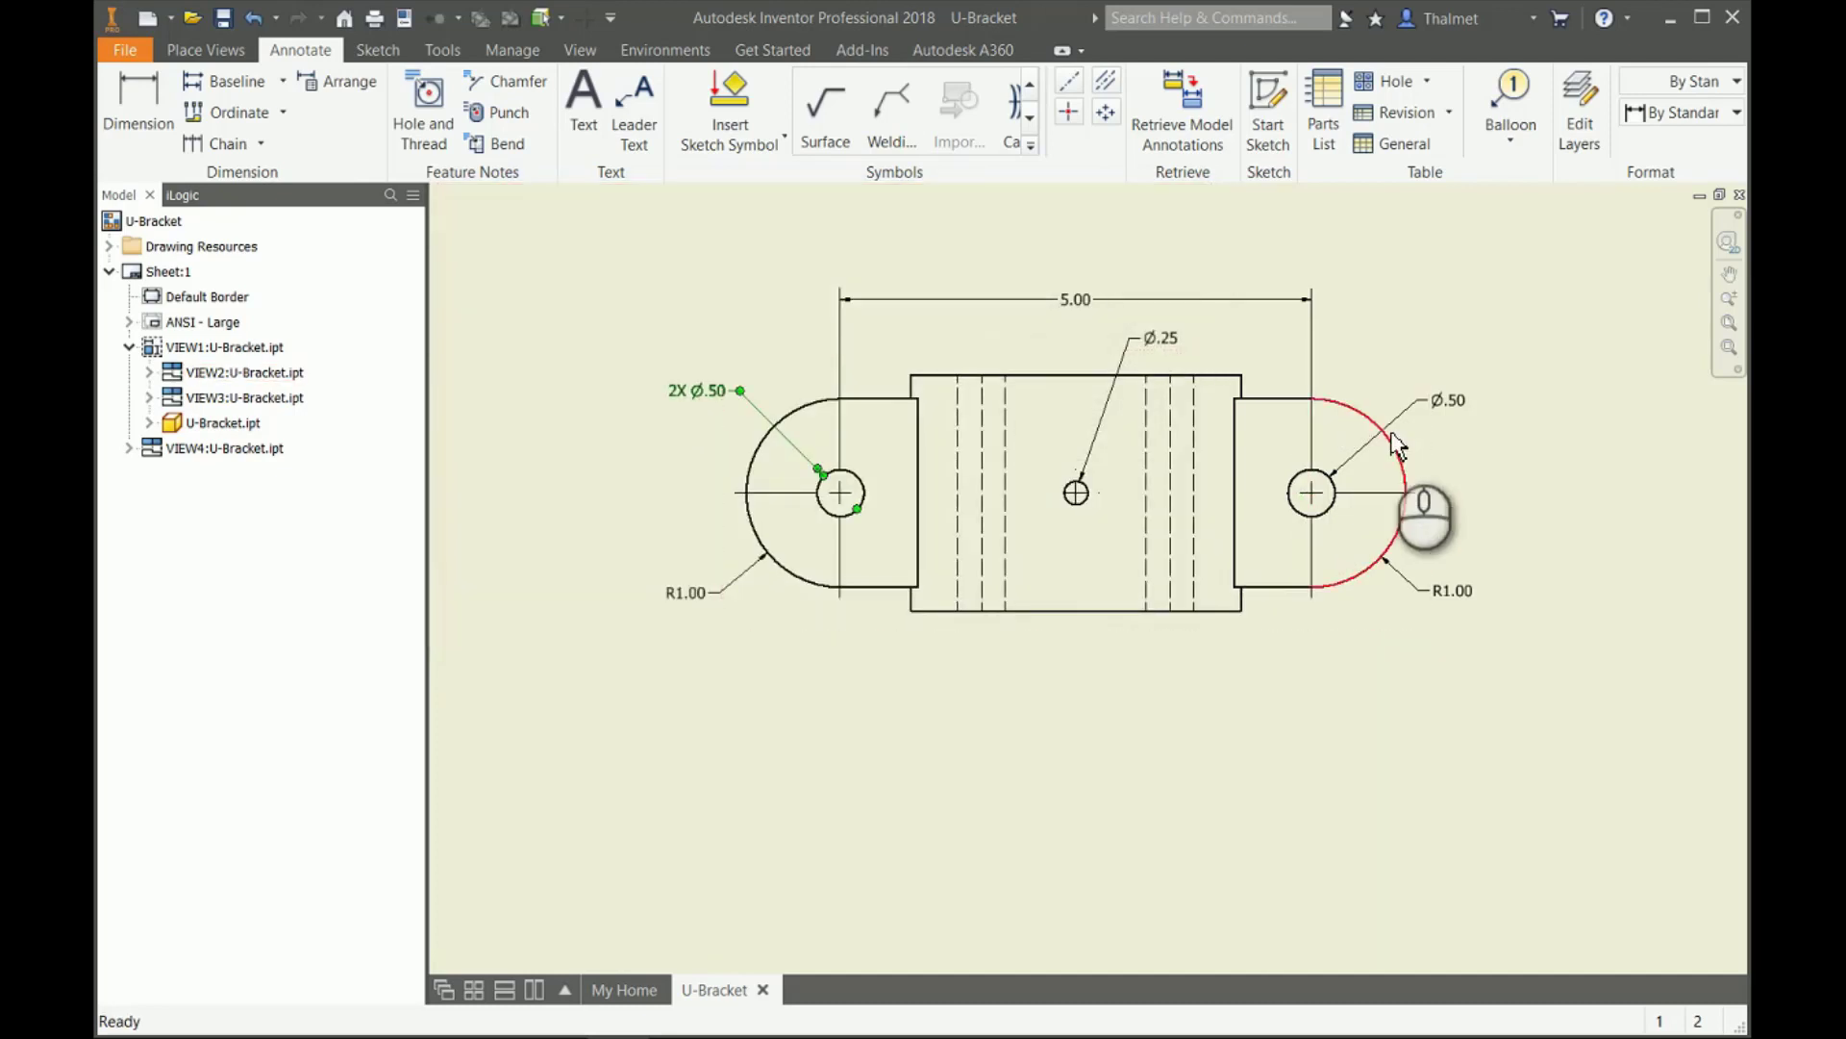
click(241, 372)
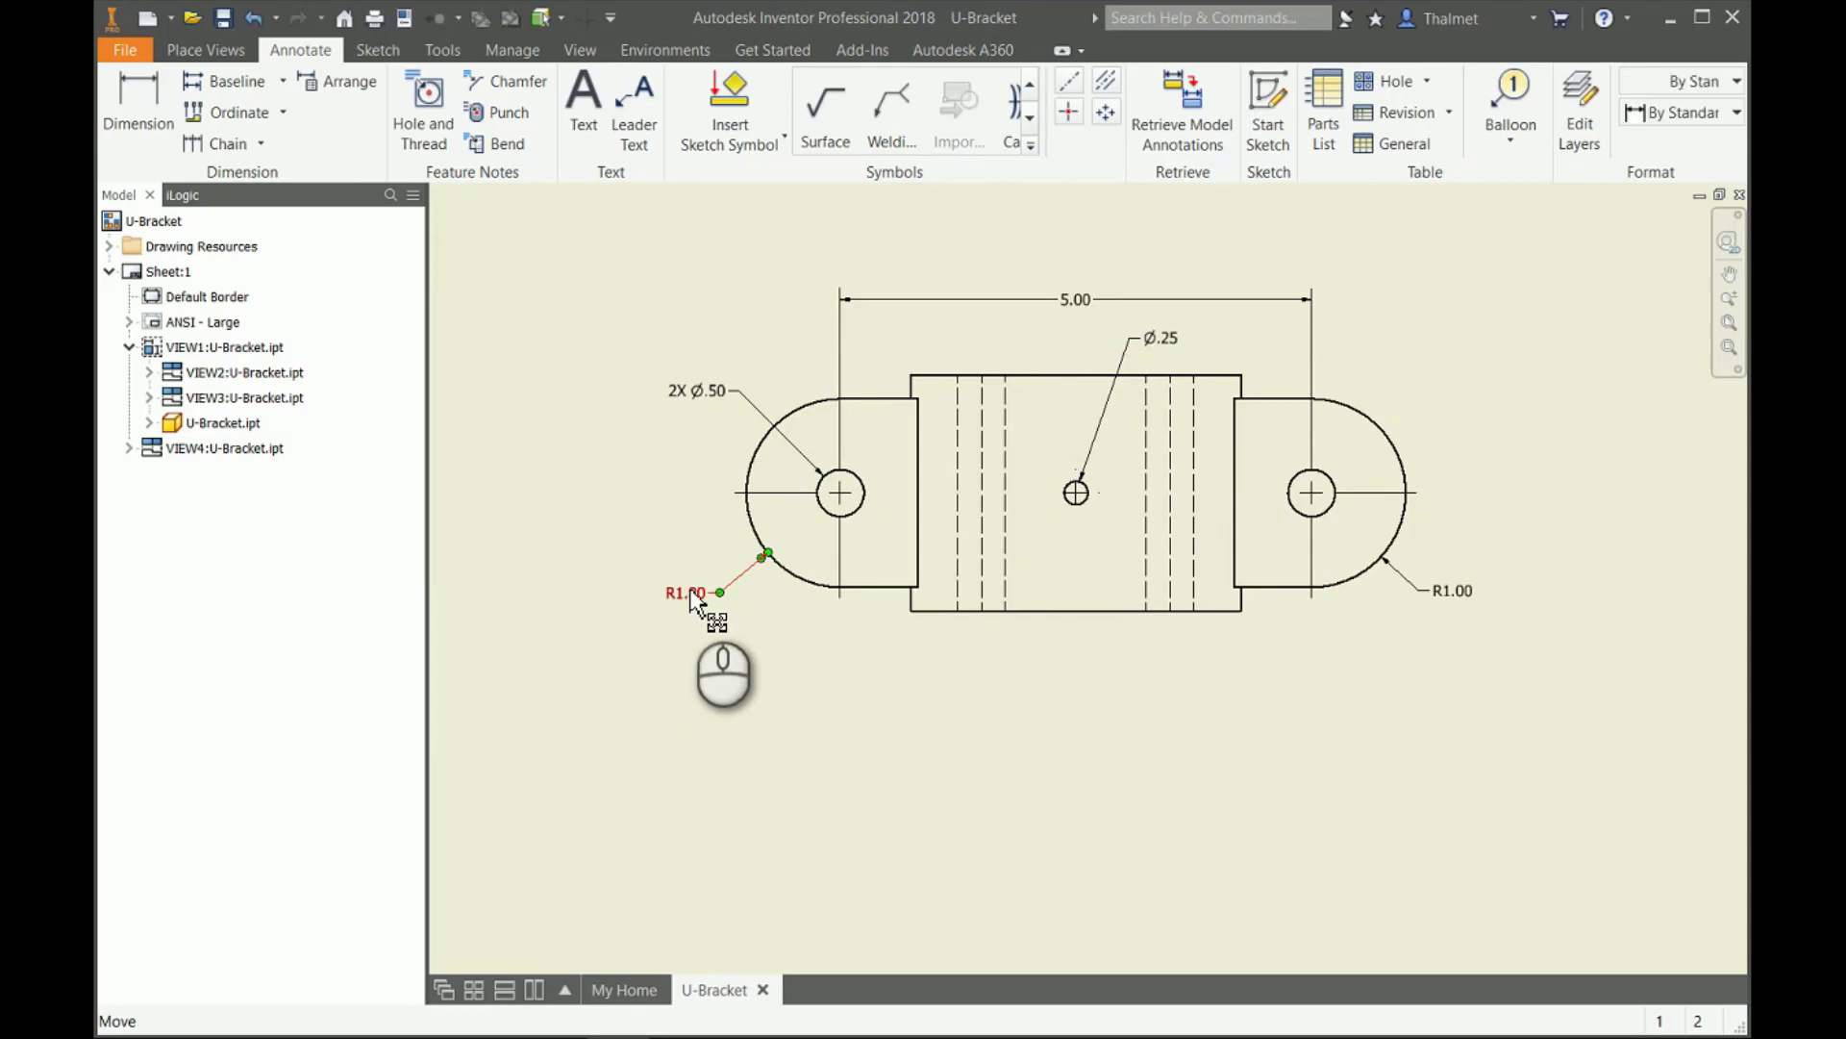
Add (TYP.) to the R1.00 end radius dimension and select the duplicate radius.
double_click(686, 591)
text(()
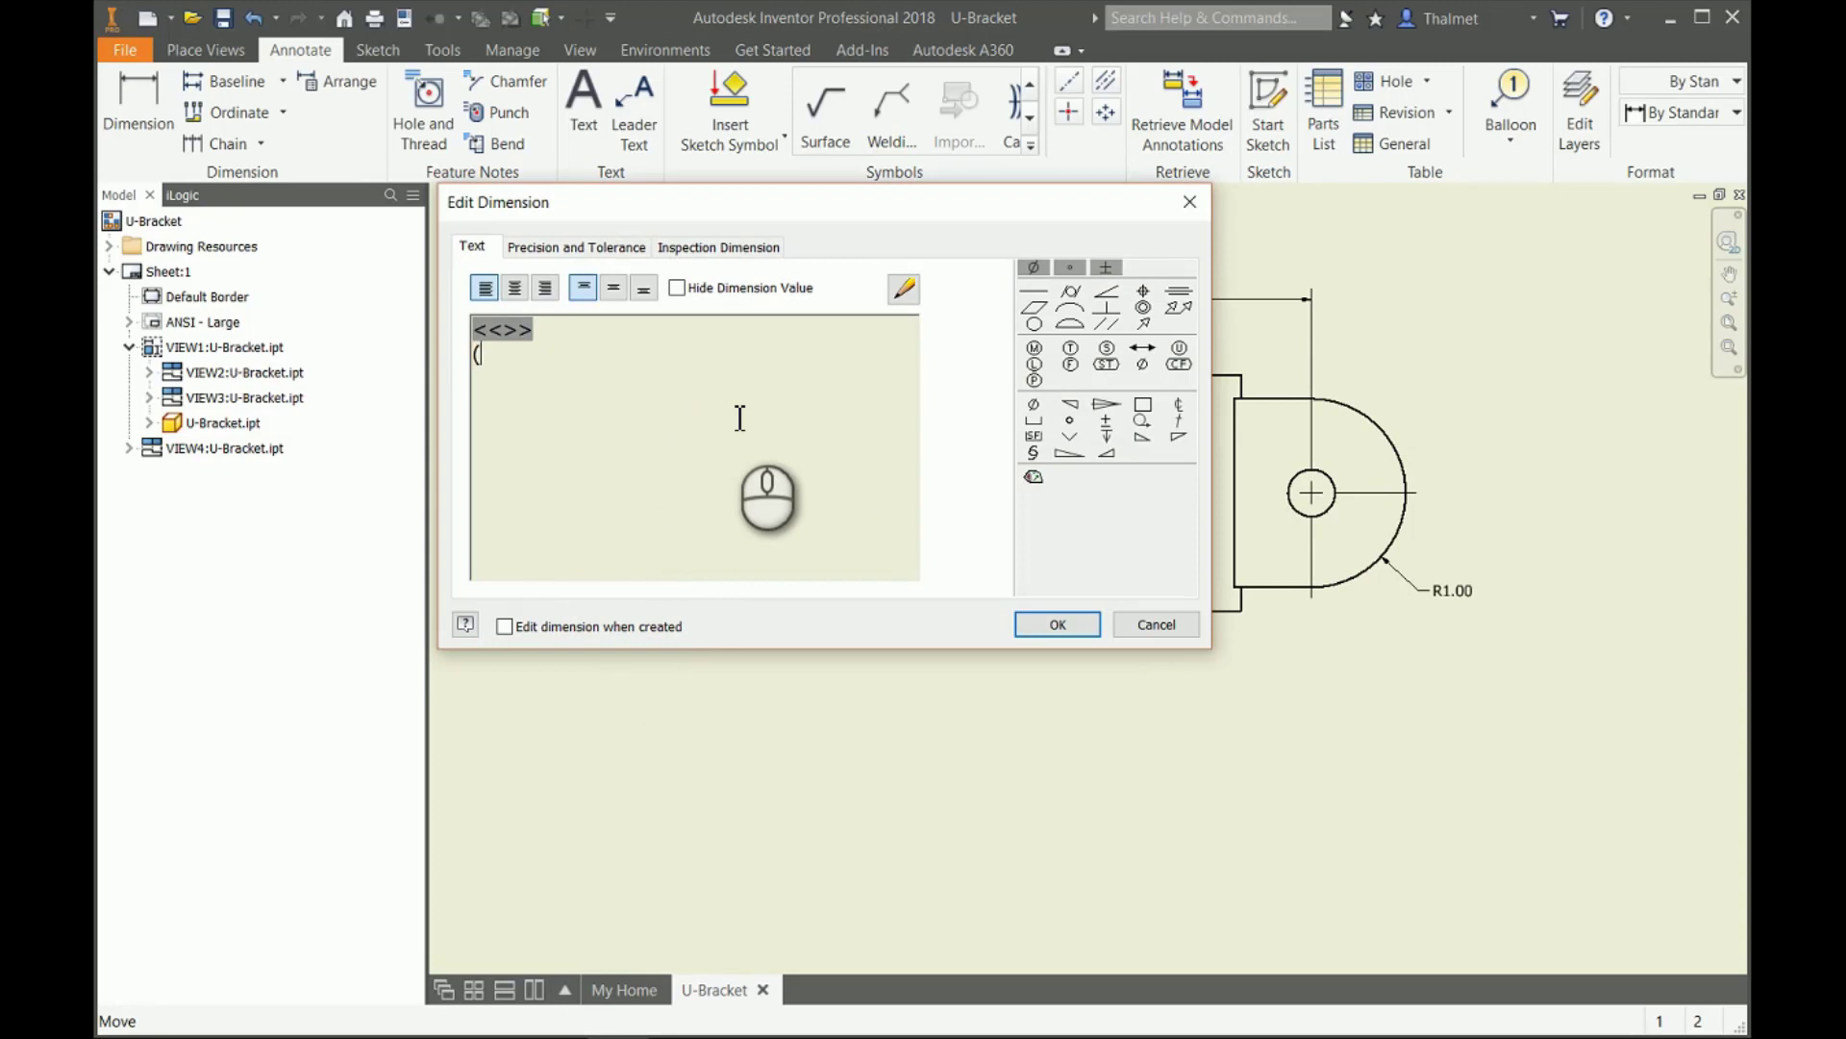
text(TYP.))
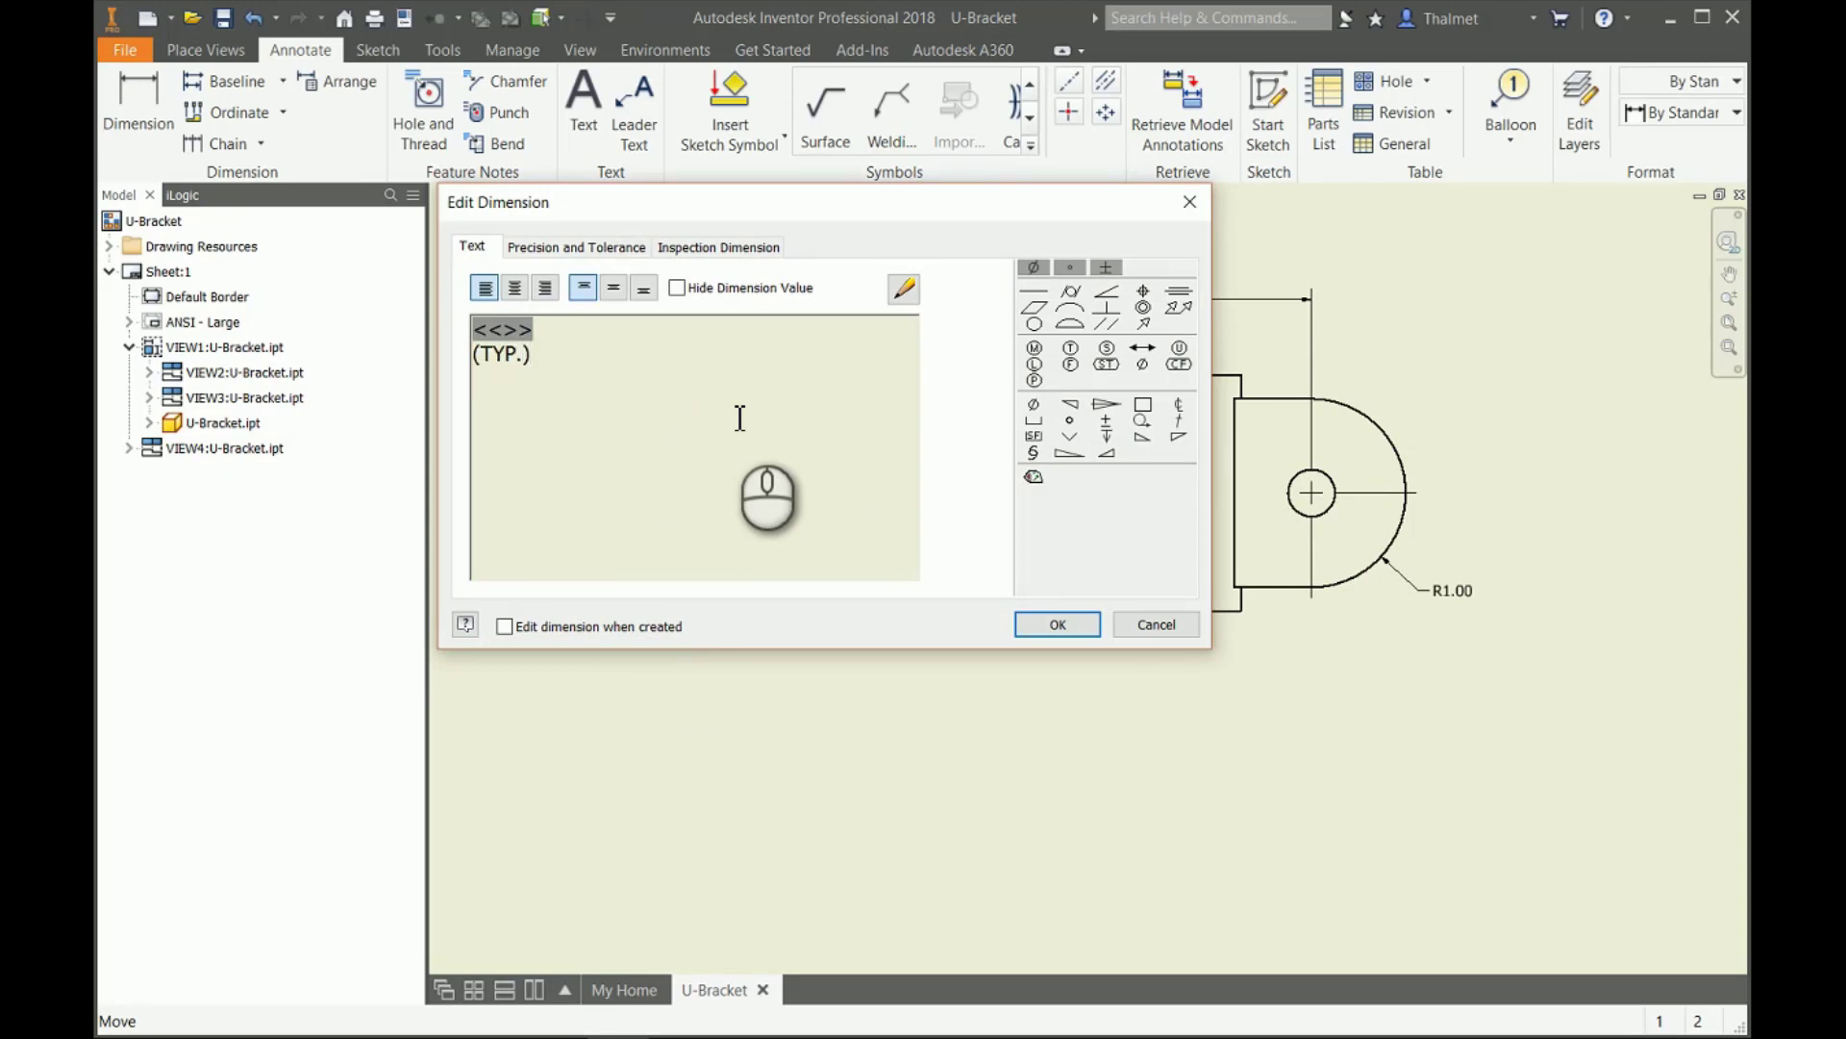
click(1057, 624)
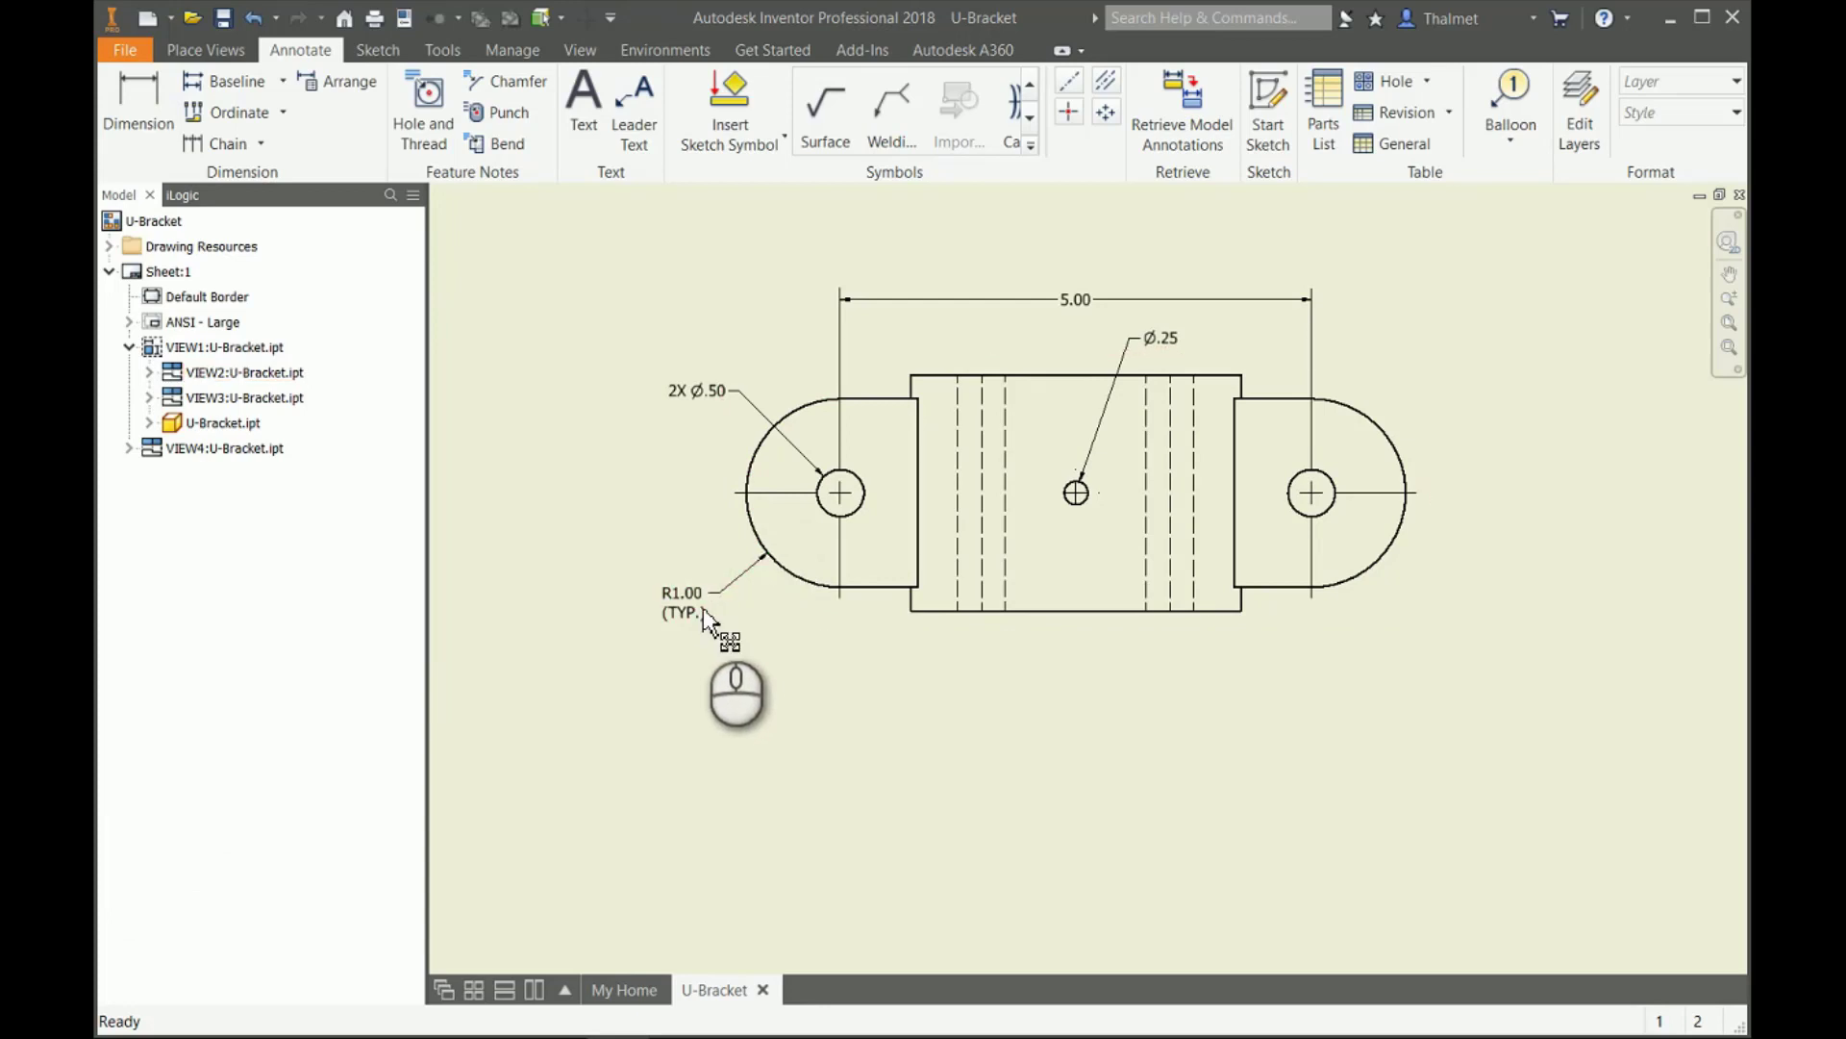
click(682, 611)
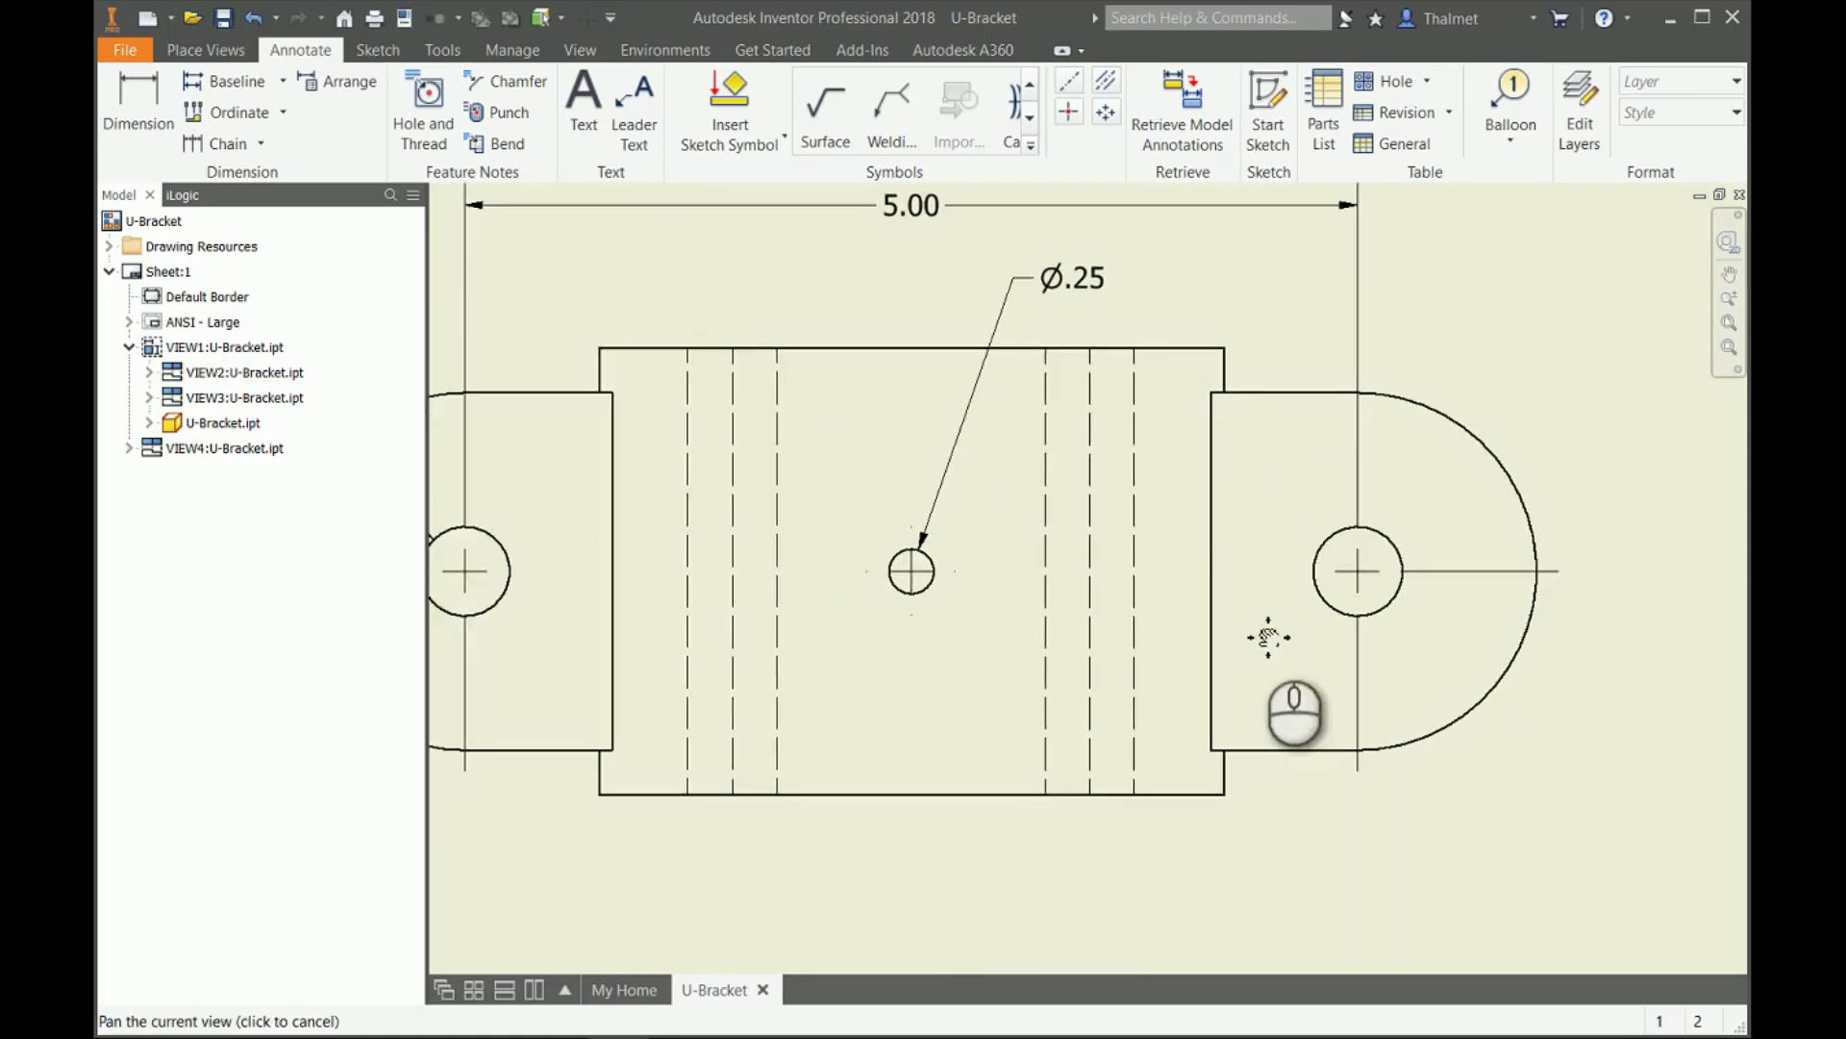
Set the isometric view's display style to Shaded.
scroll(down, 3)
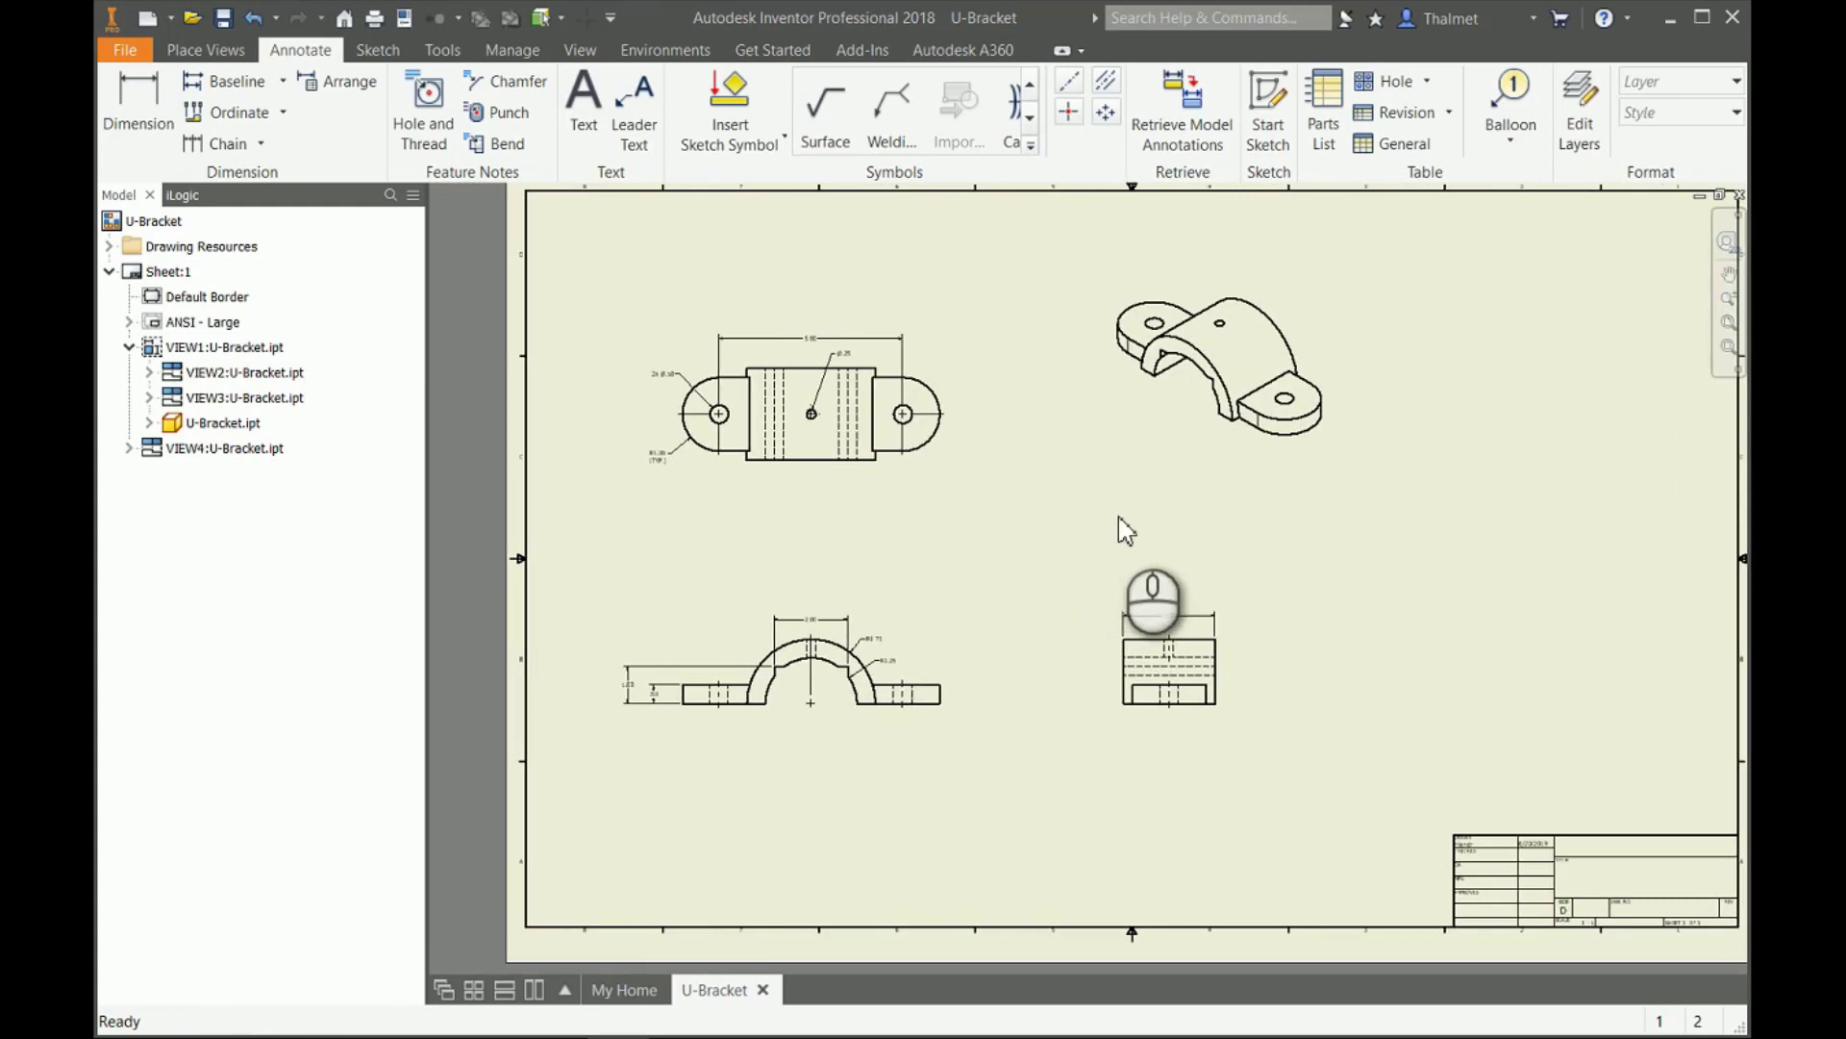
click(1248, 365)
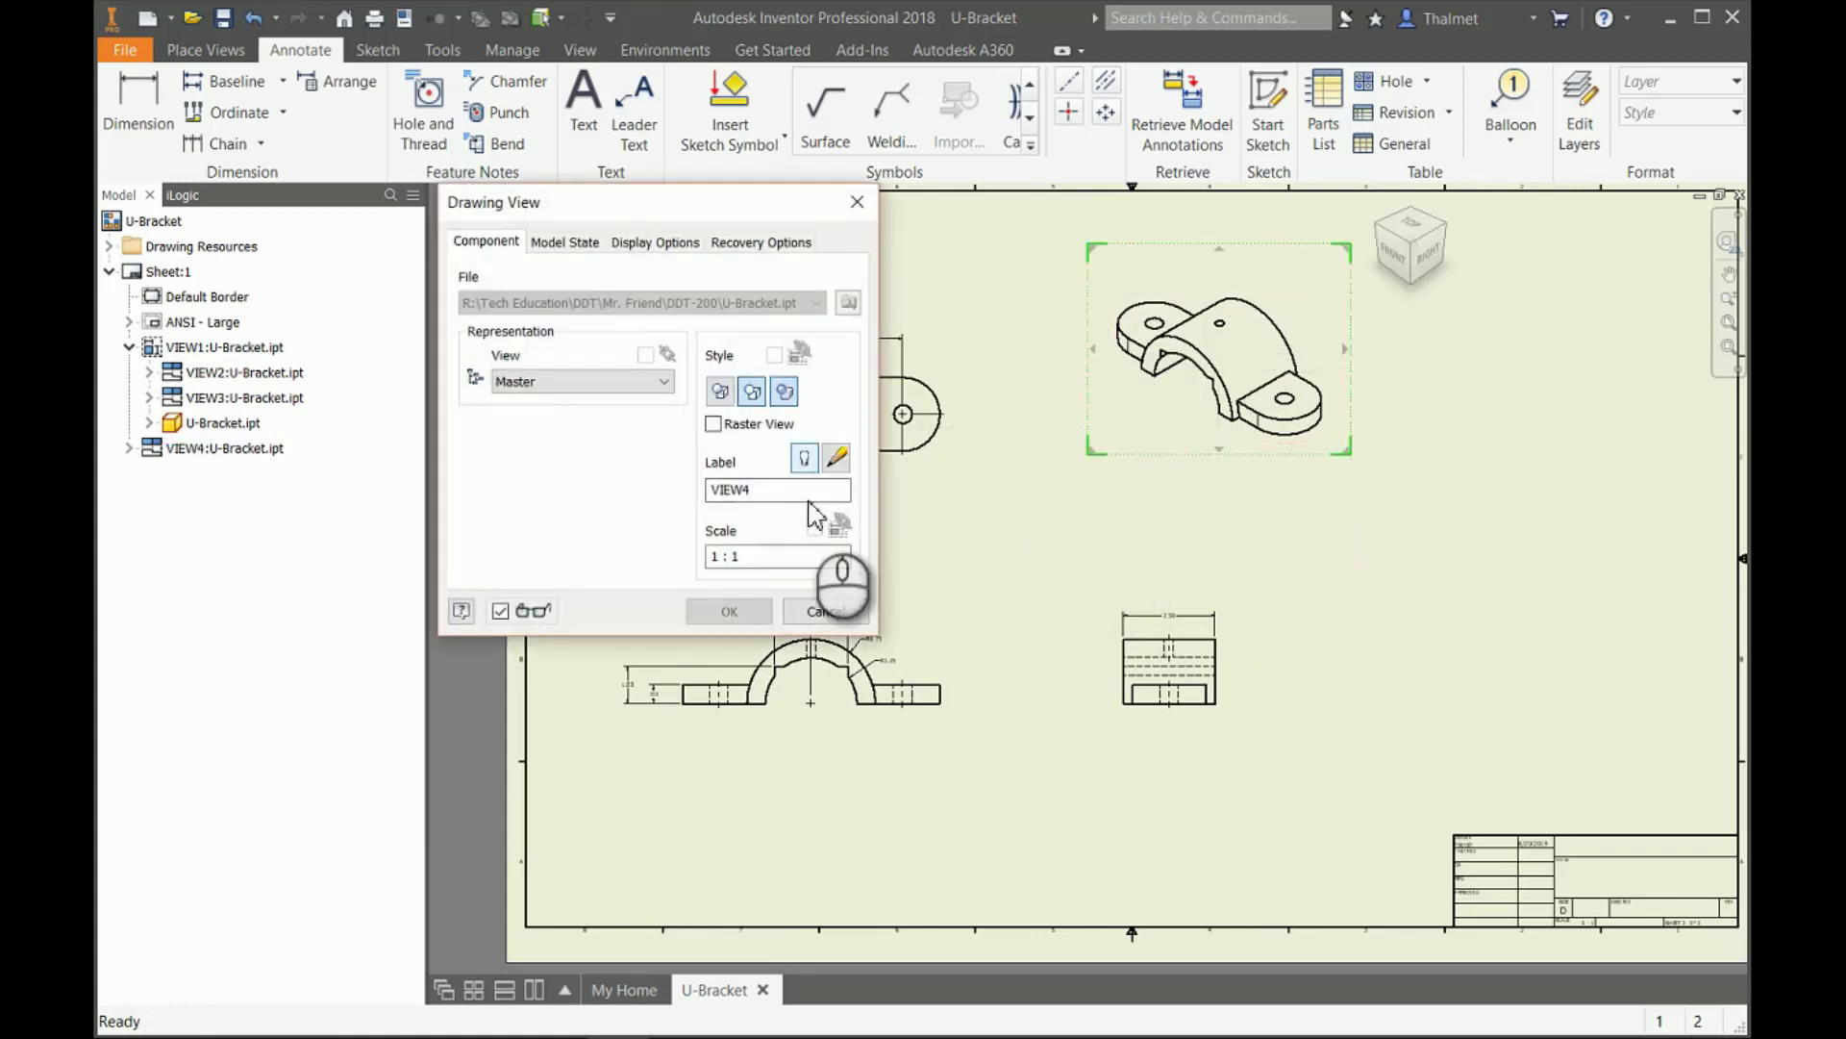
click(729, 611)
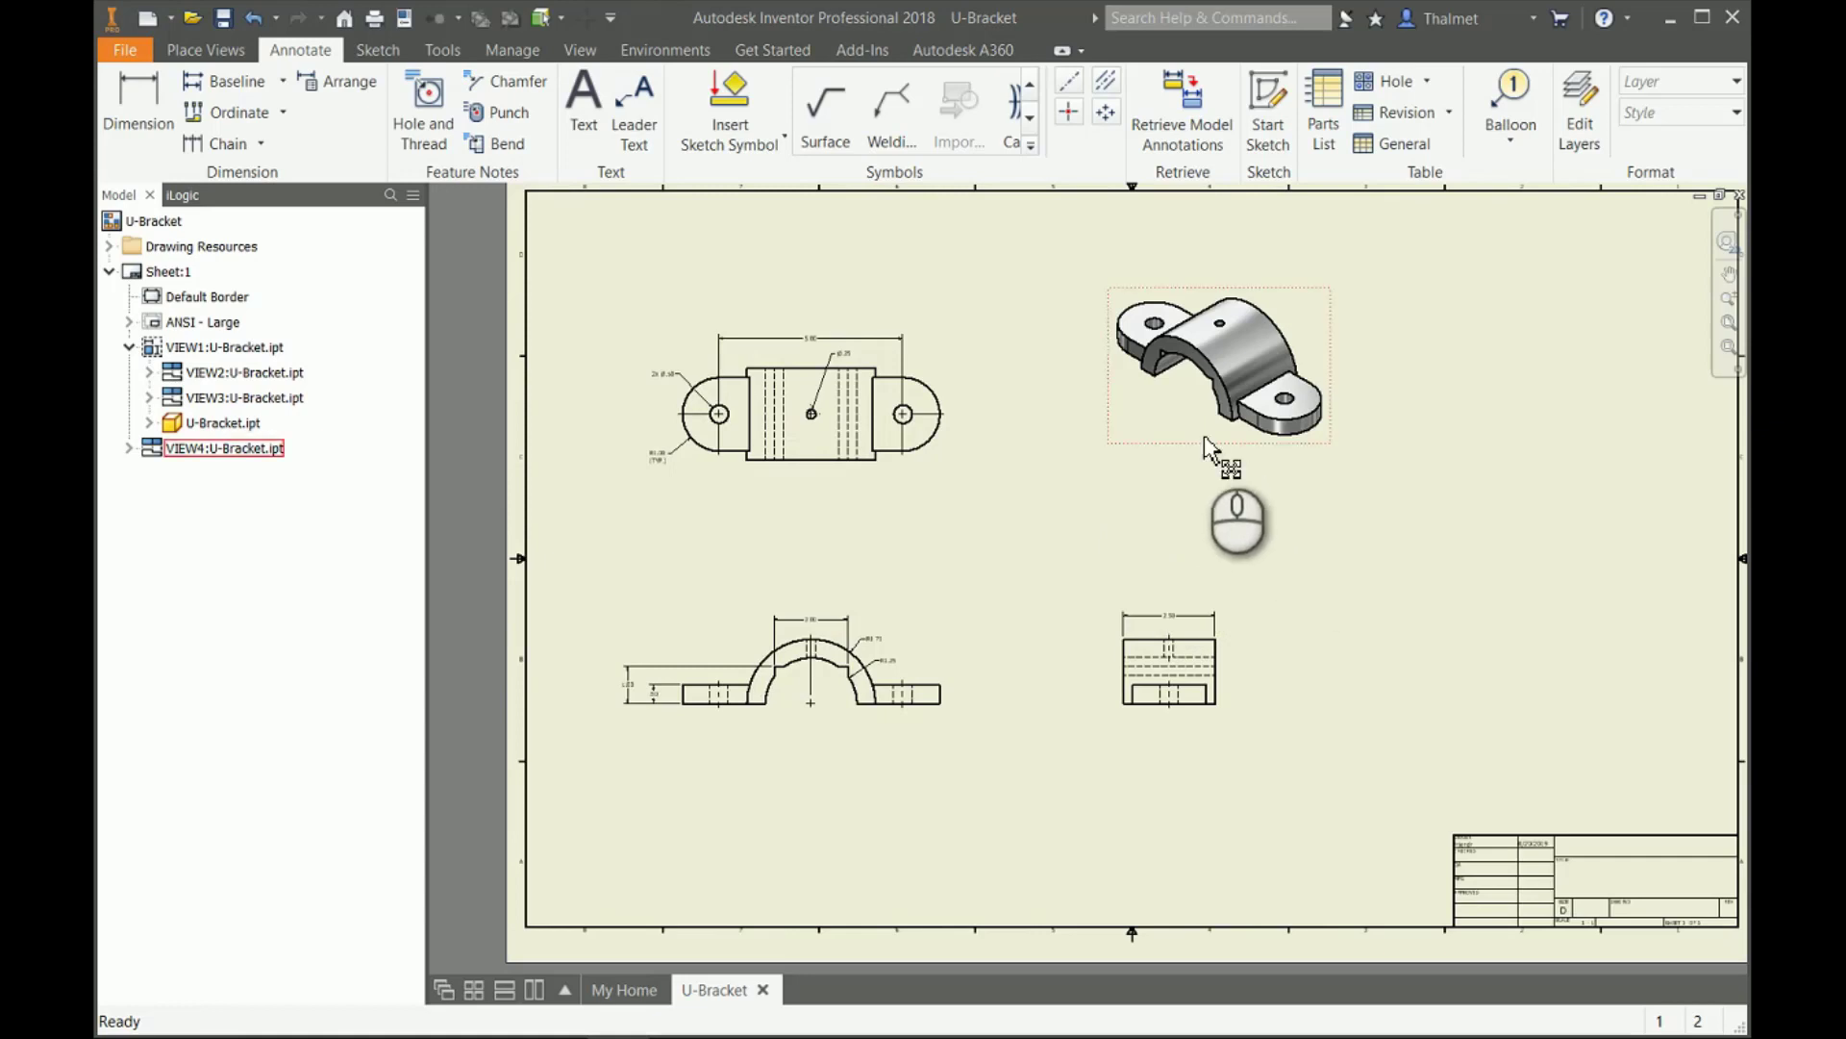
double_click(1218, 371)
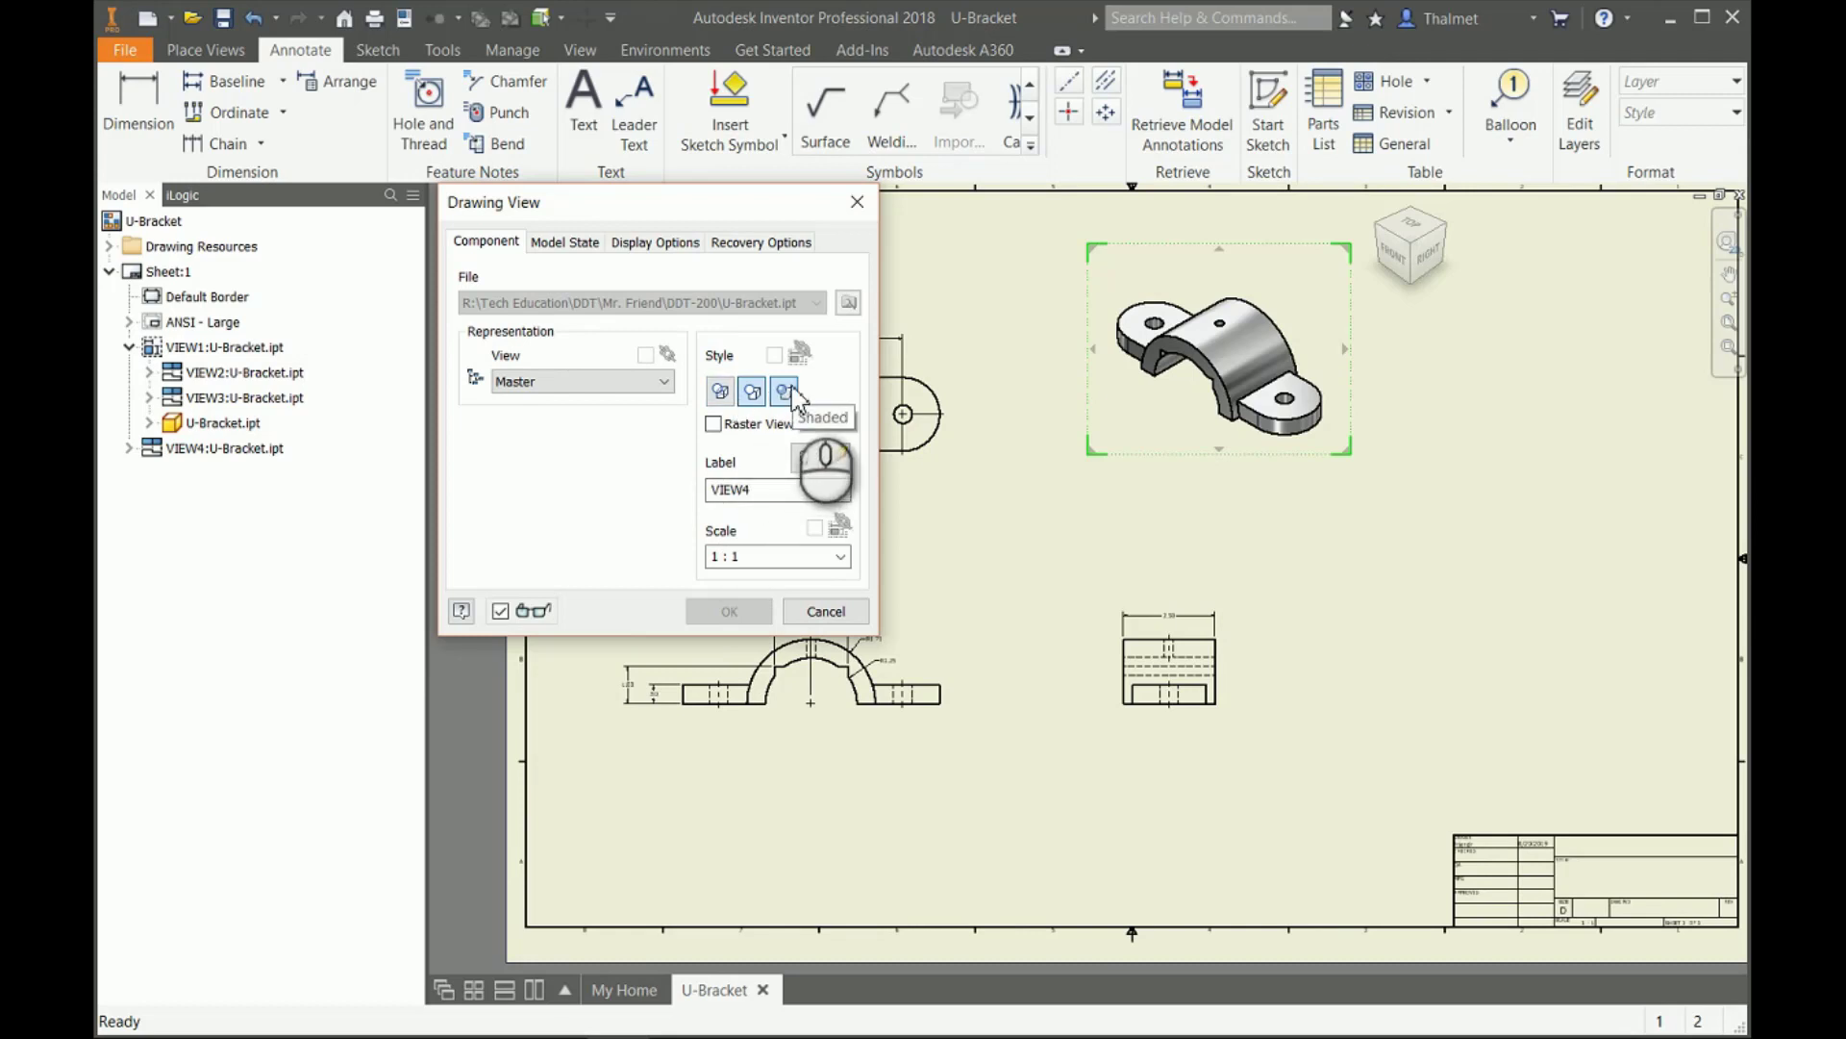
mouse_move(790, 403)
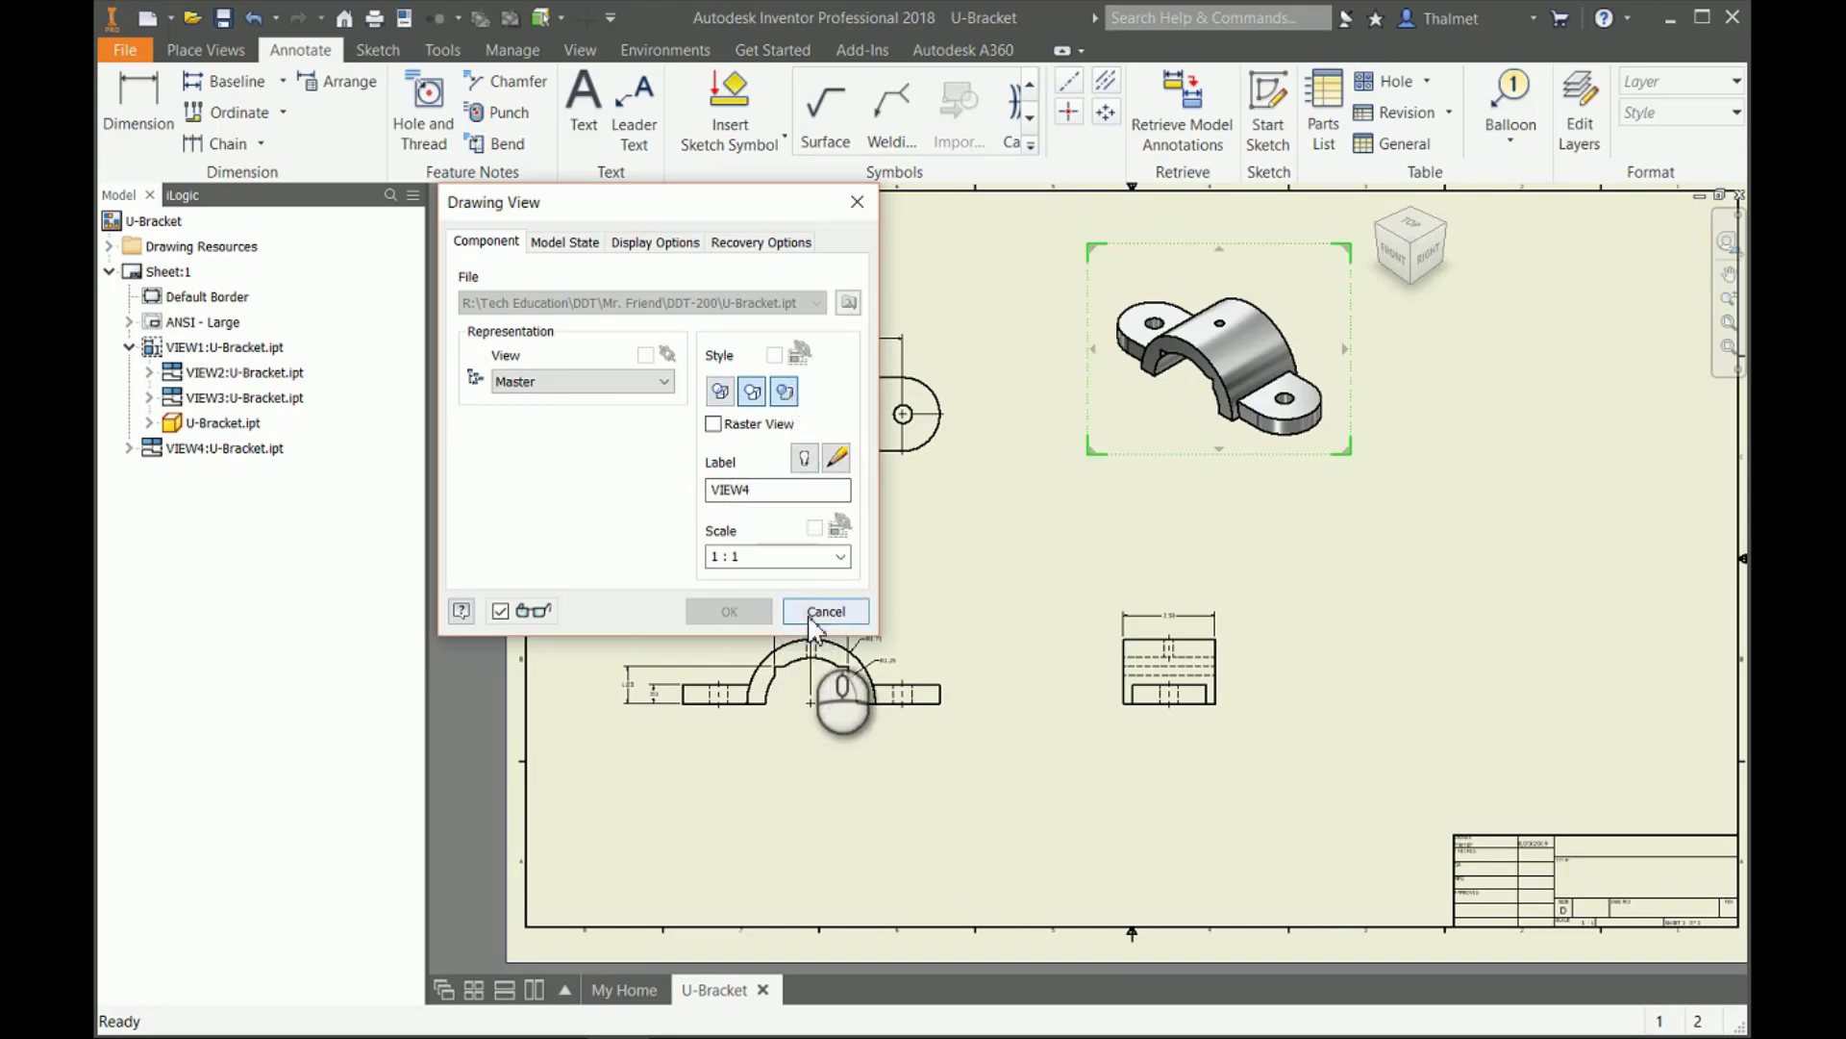
click(826, 611)
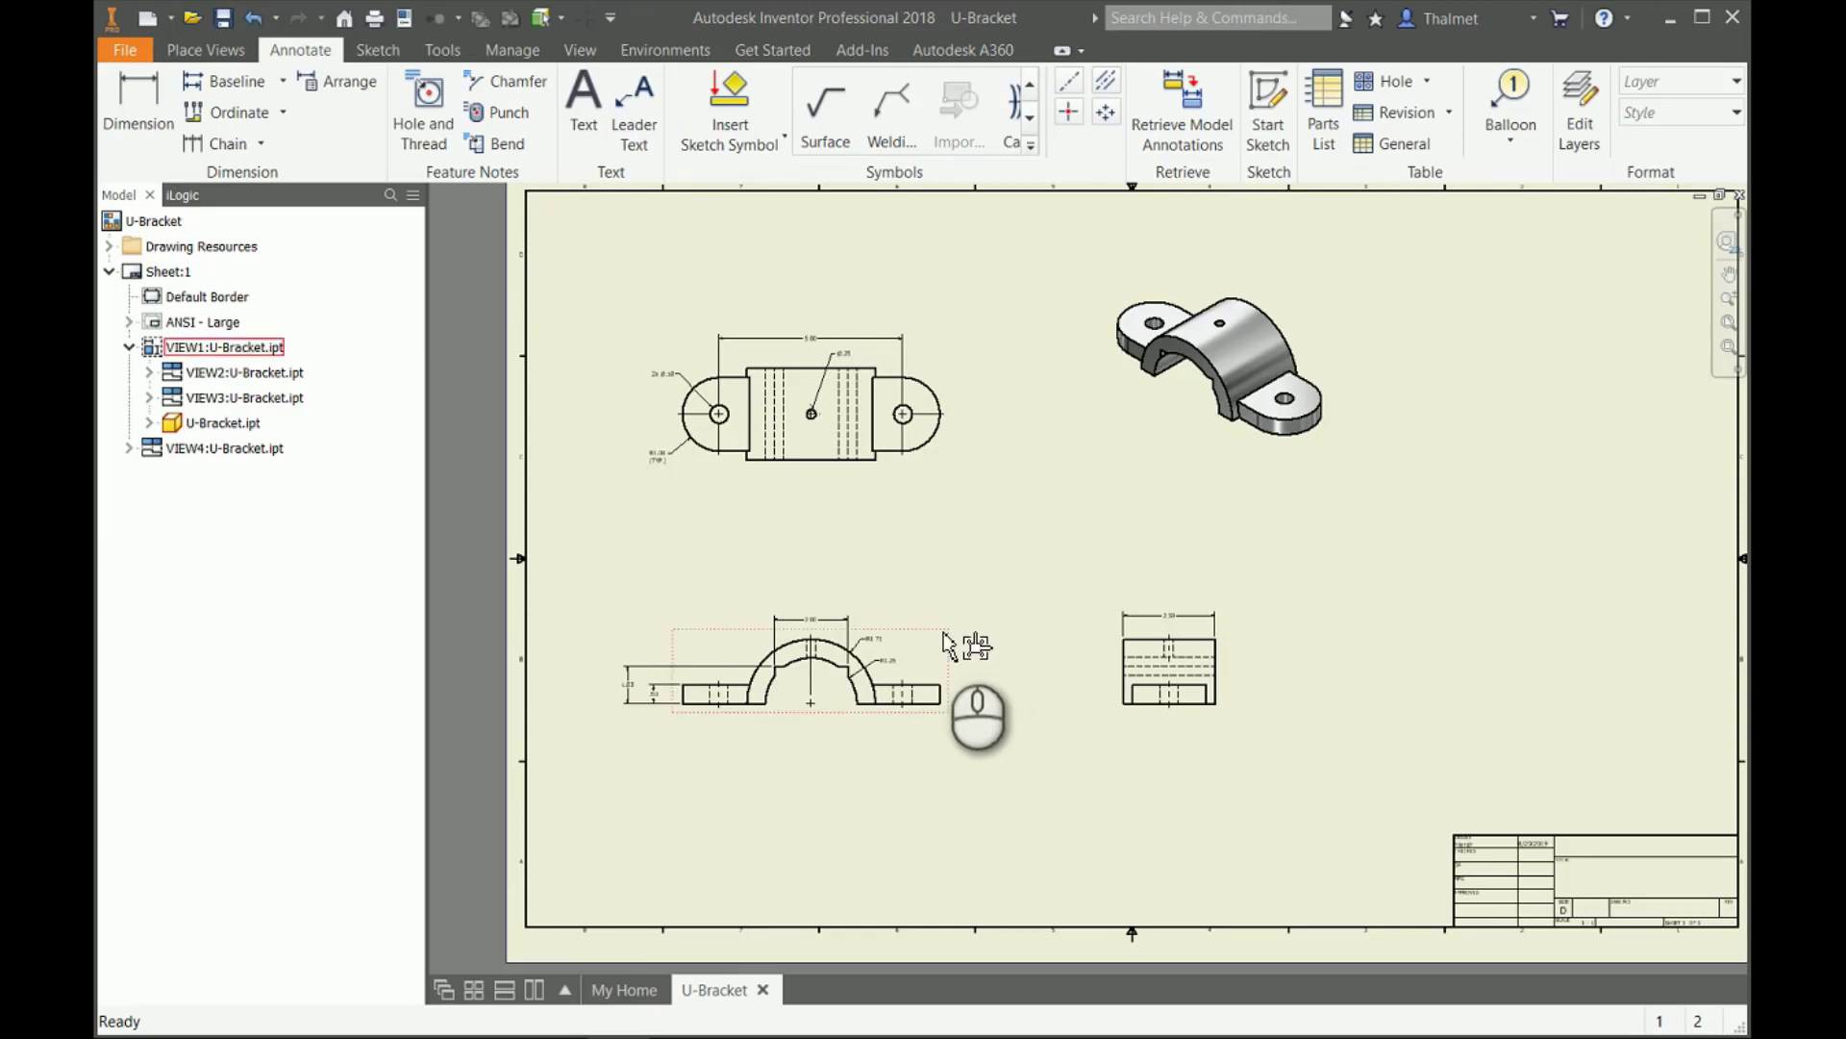
double_click(810, 699)
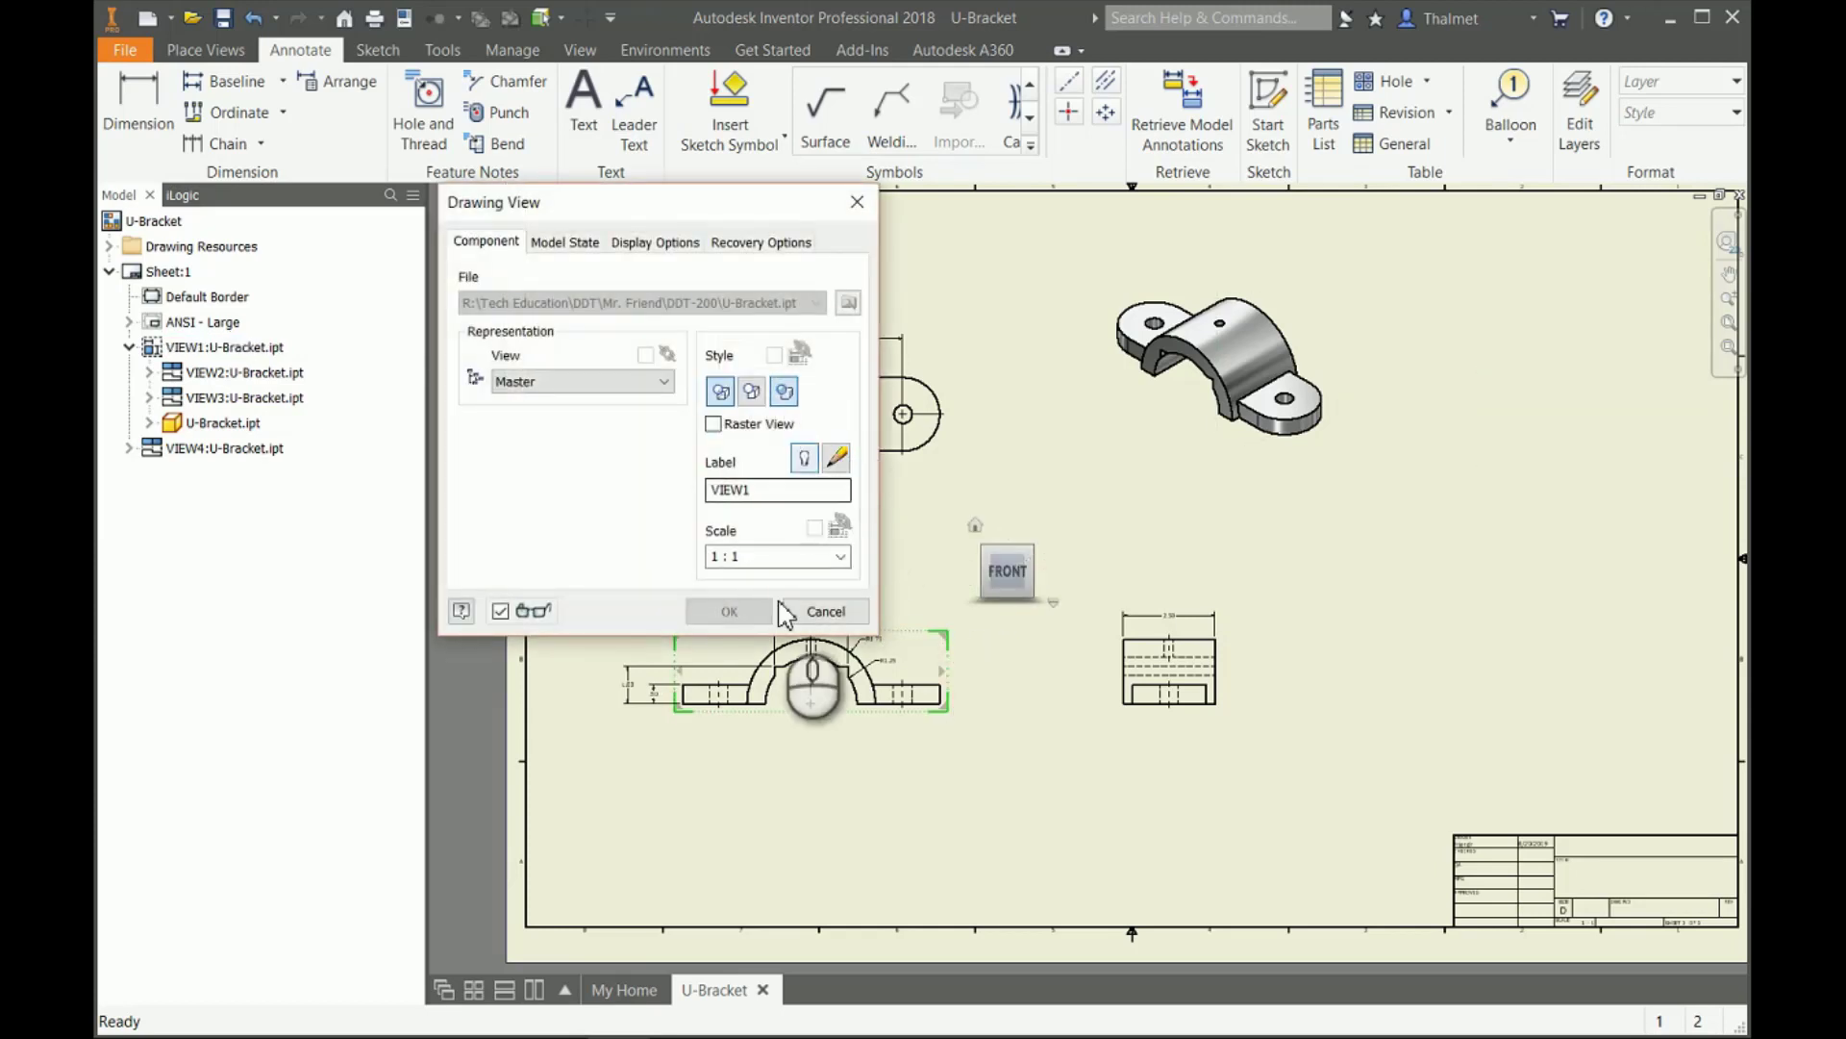
click(729, 611)
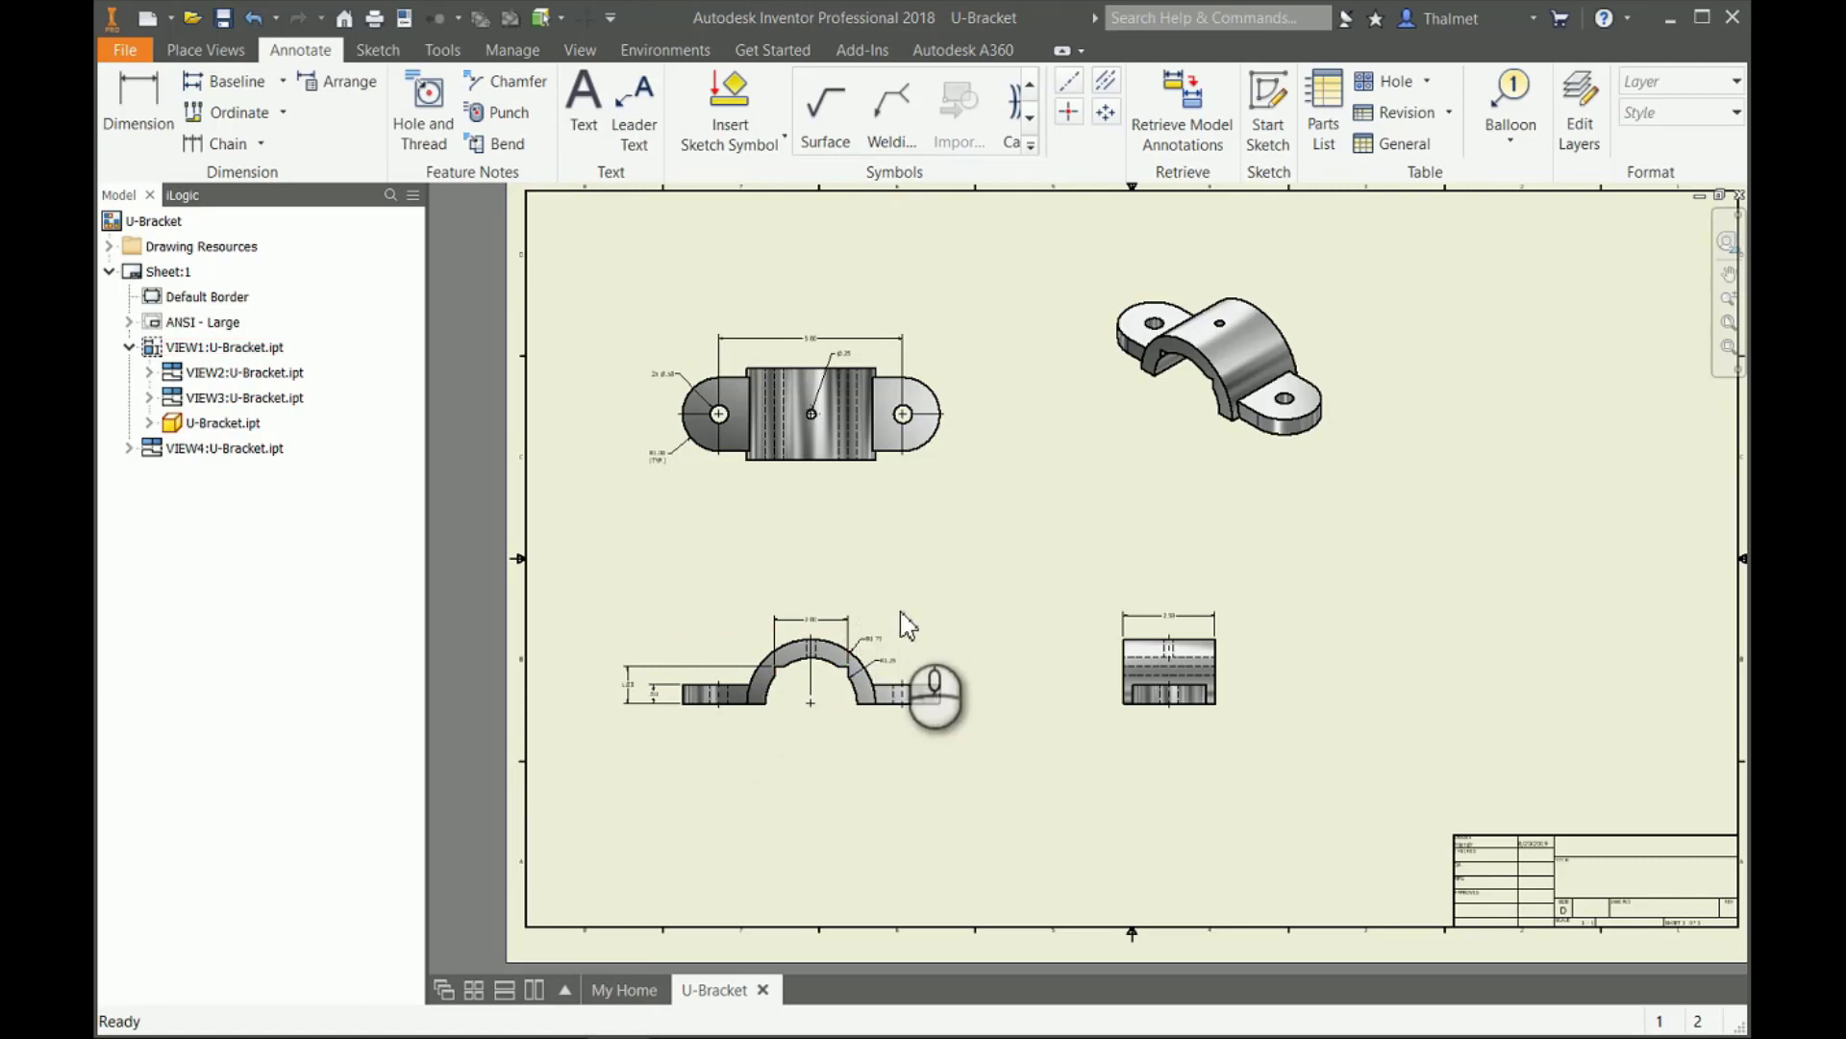
click(807, 686)
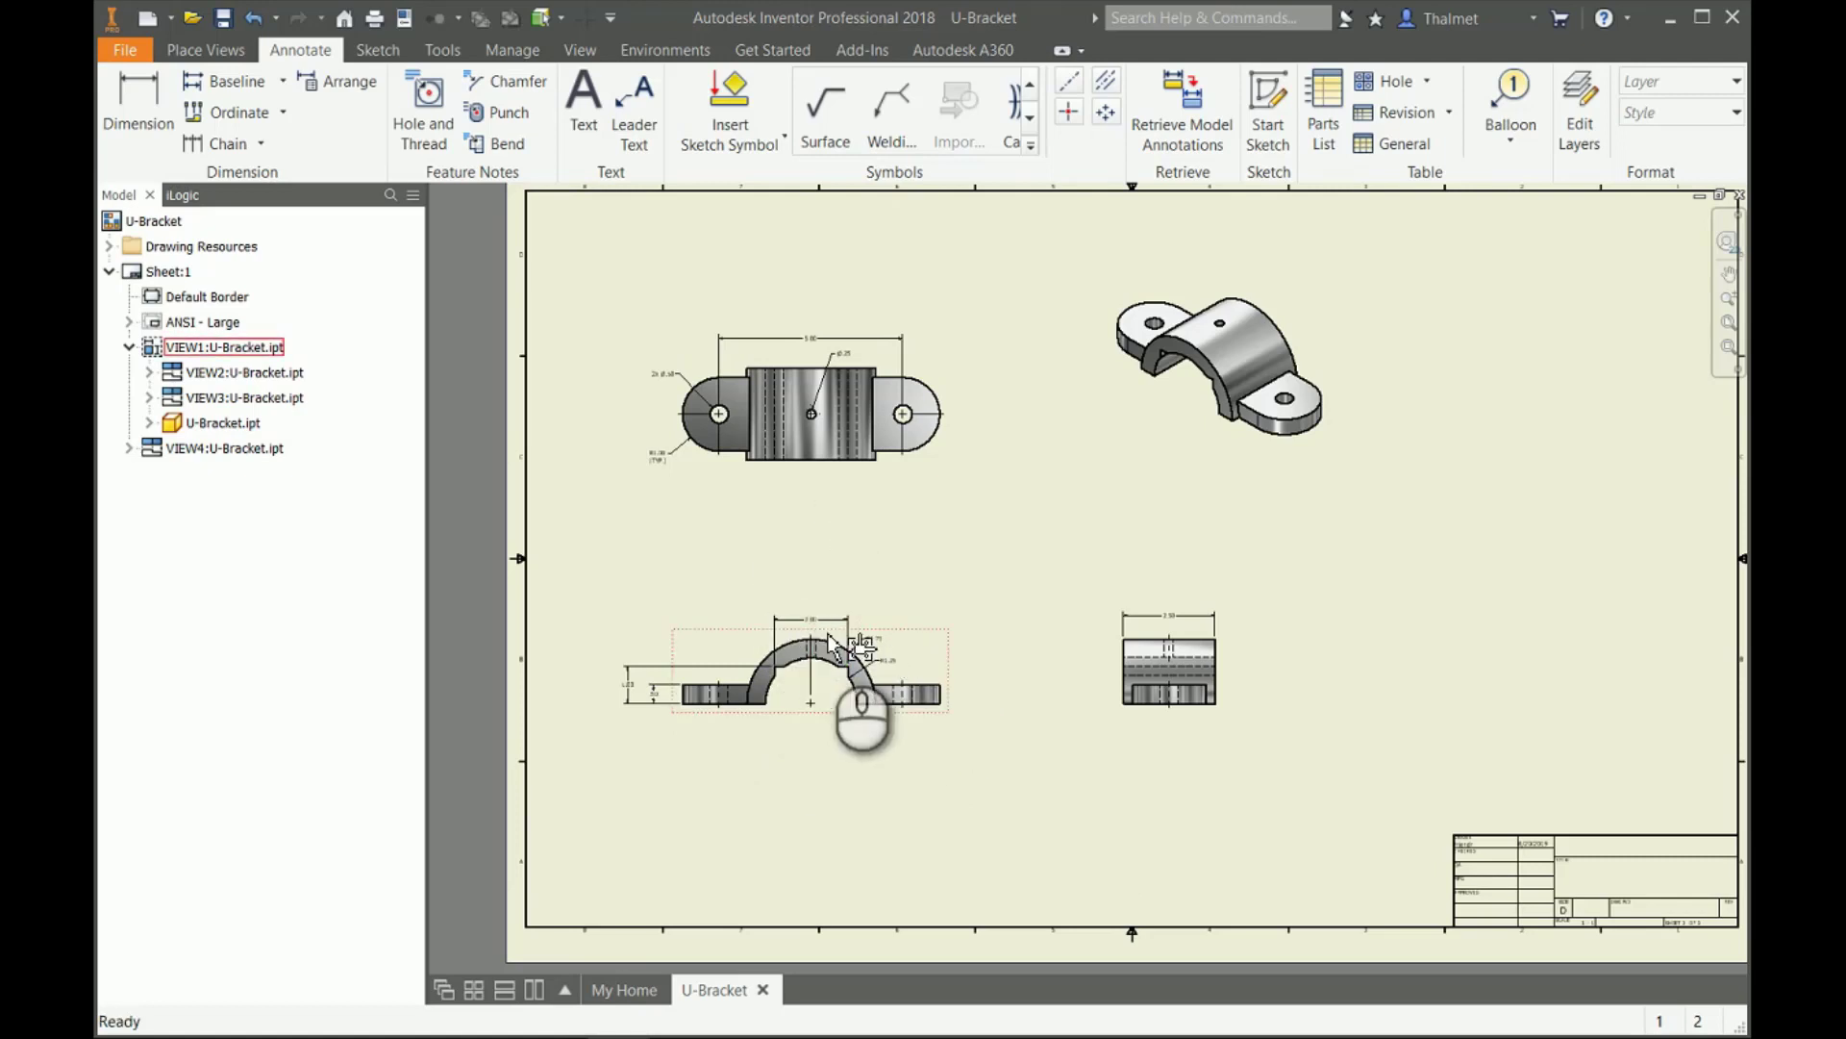
mouse_move(937, 647)
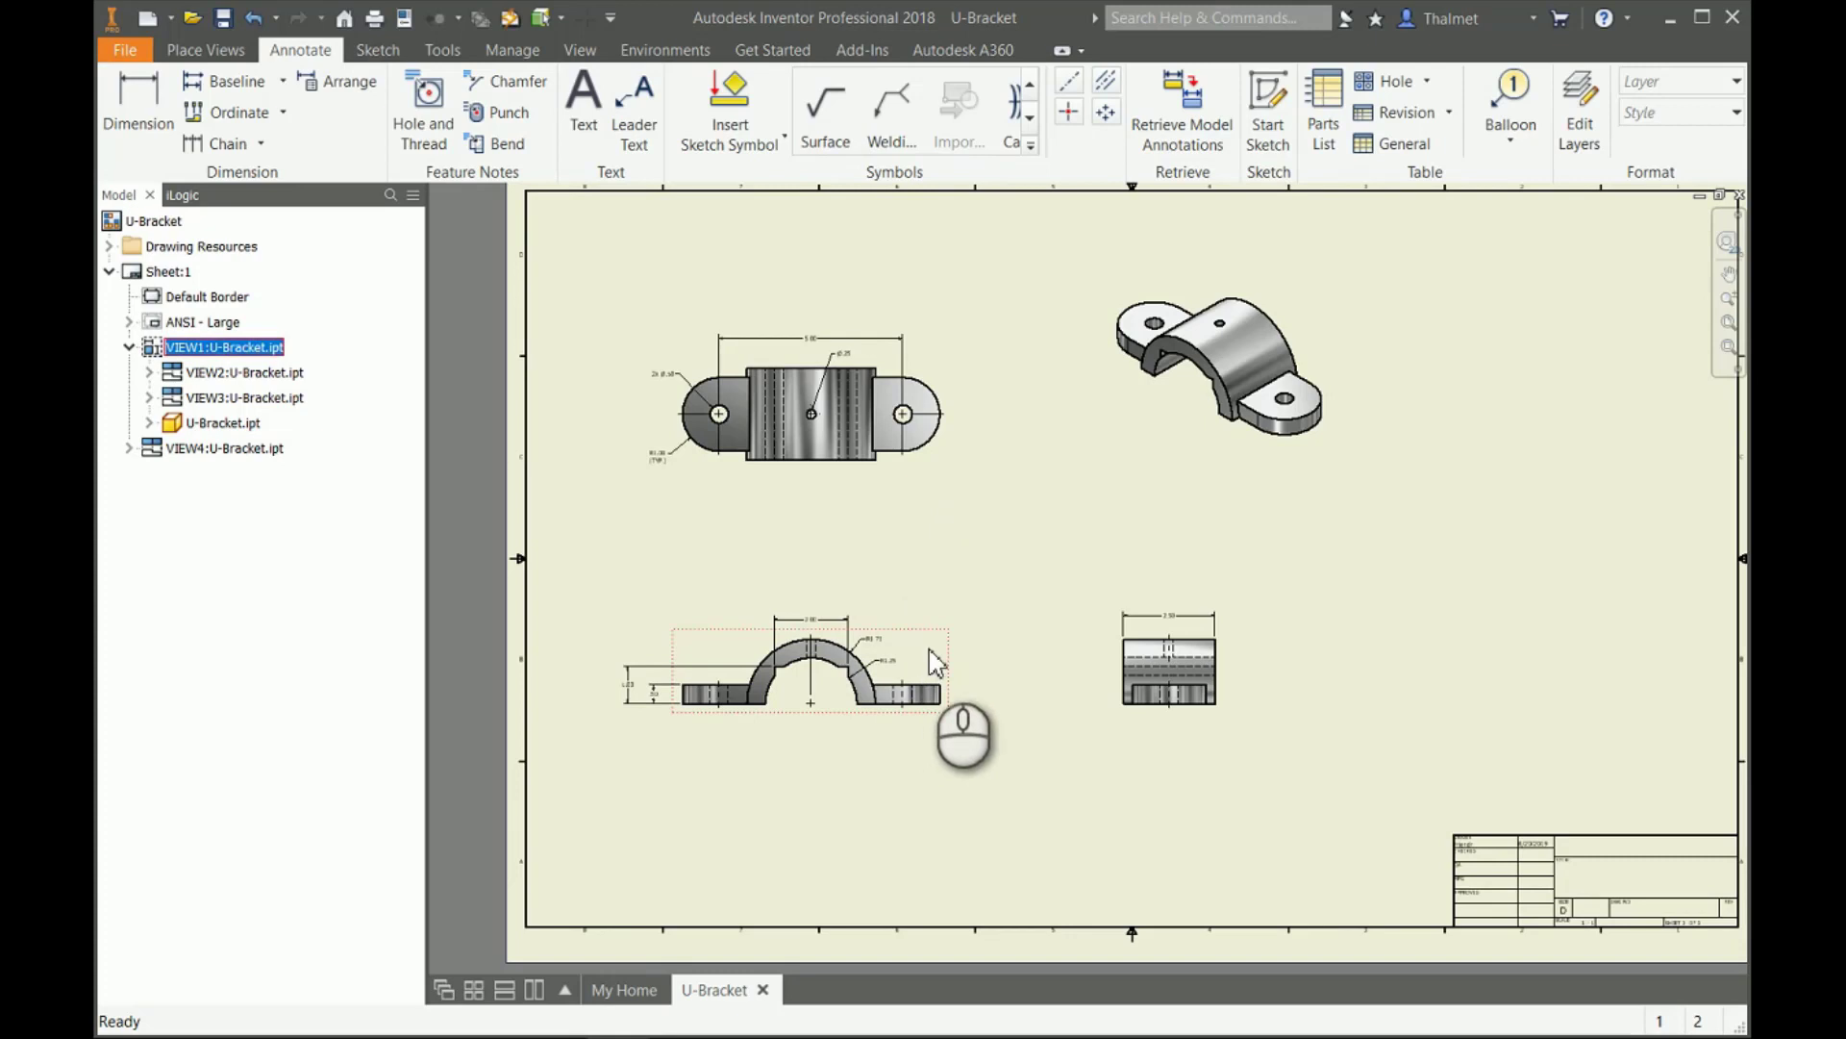
double_click(810, 694)
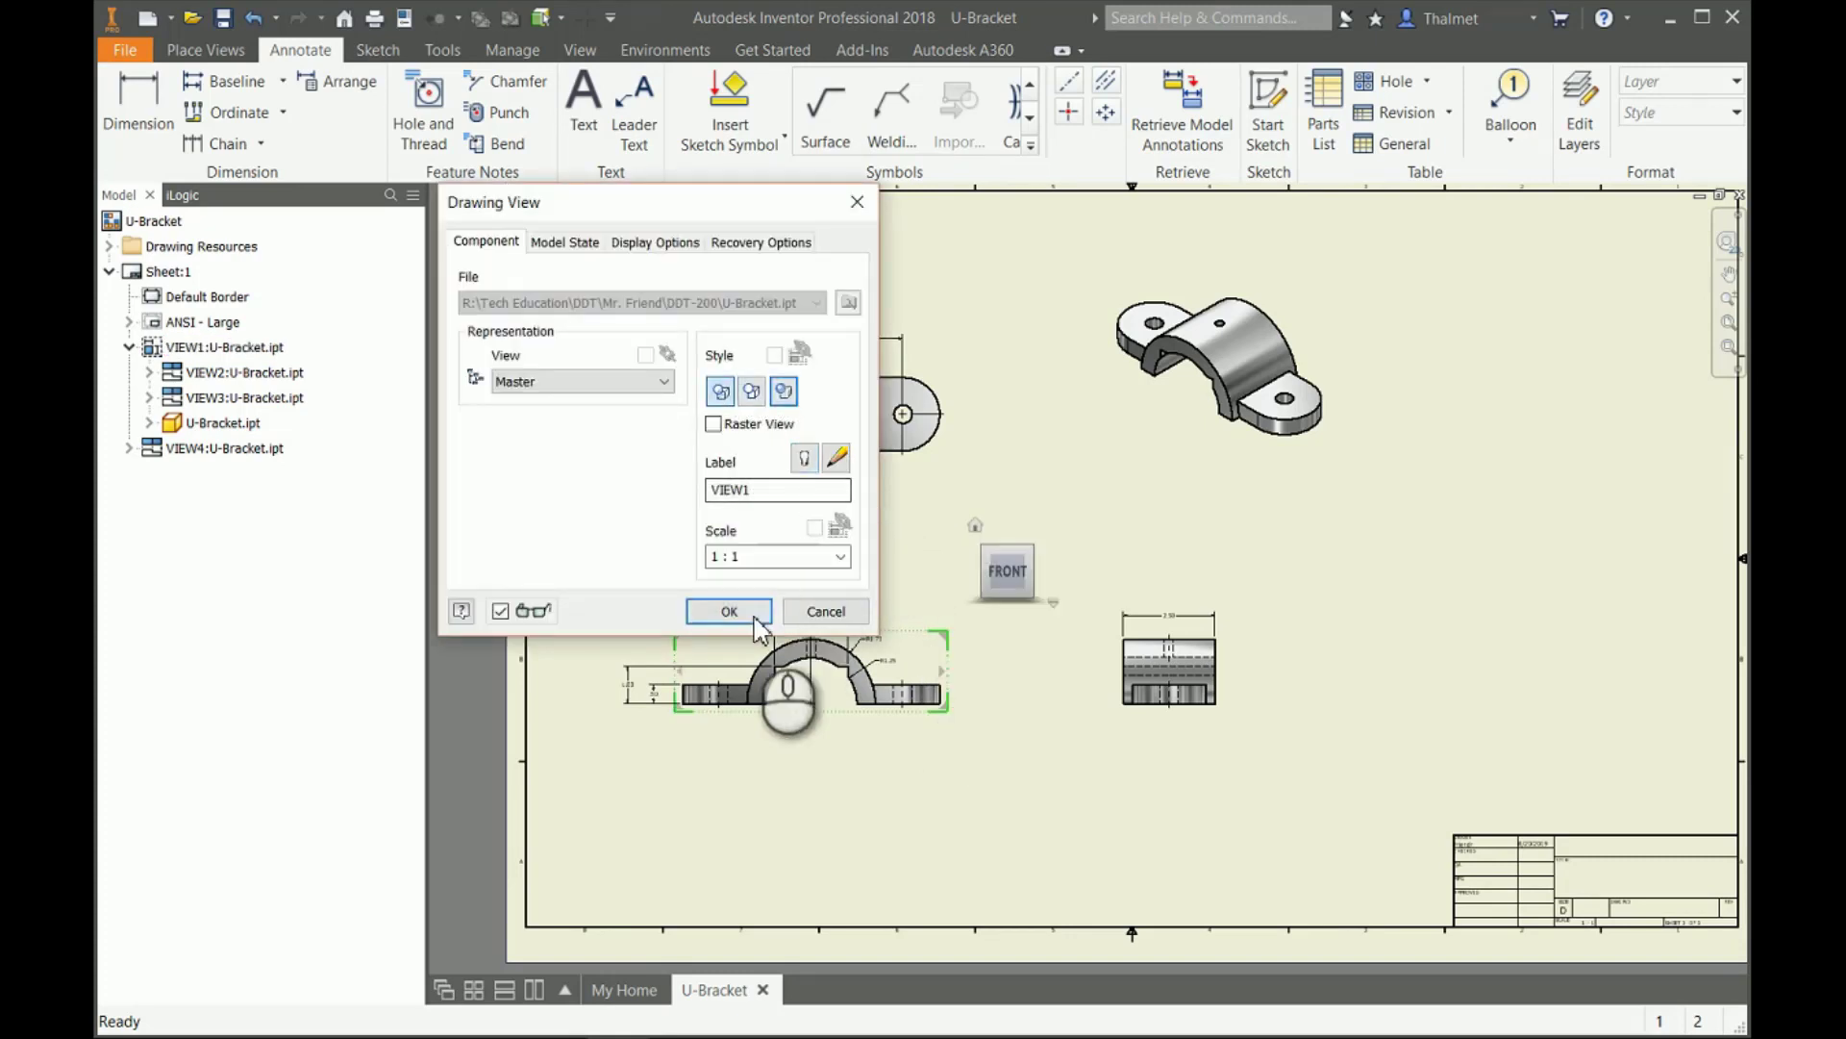
click(729, 610)
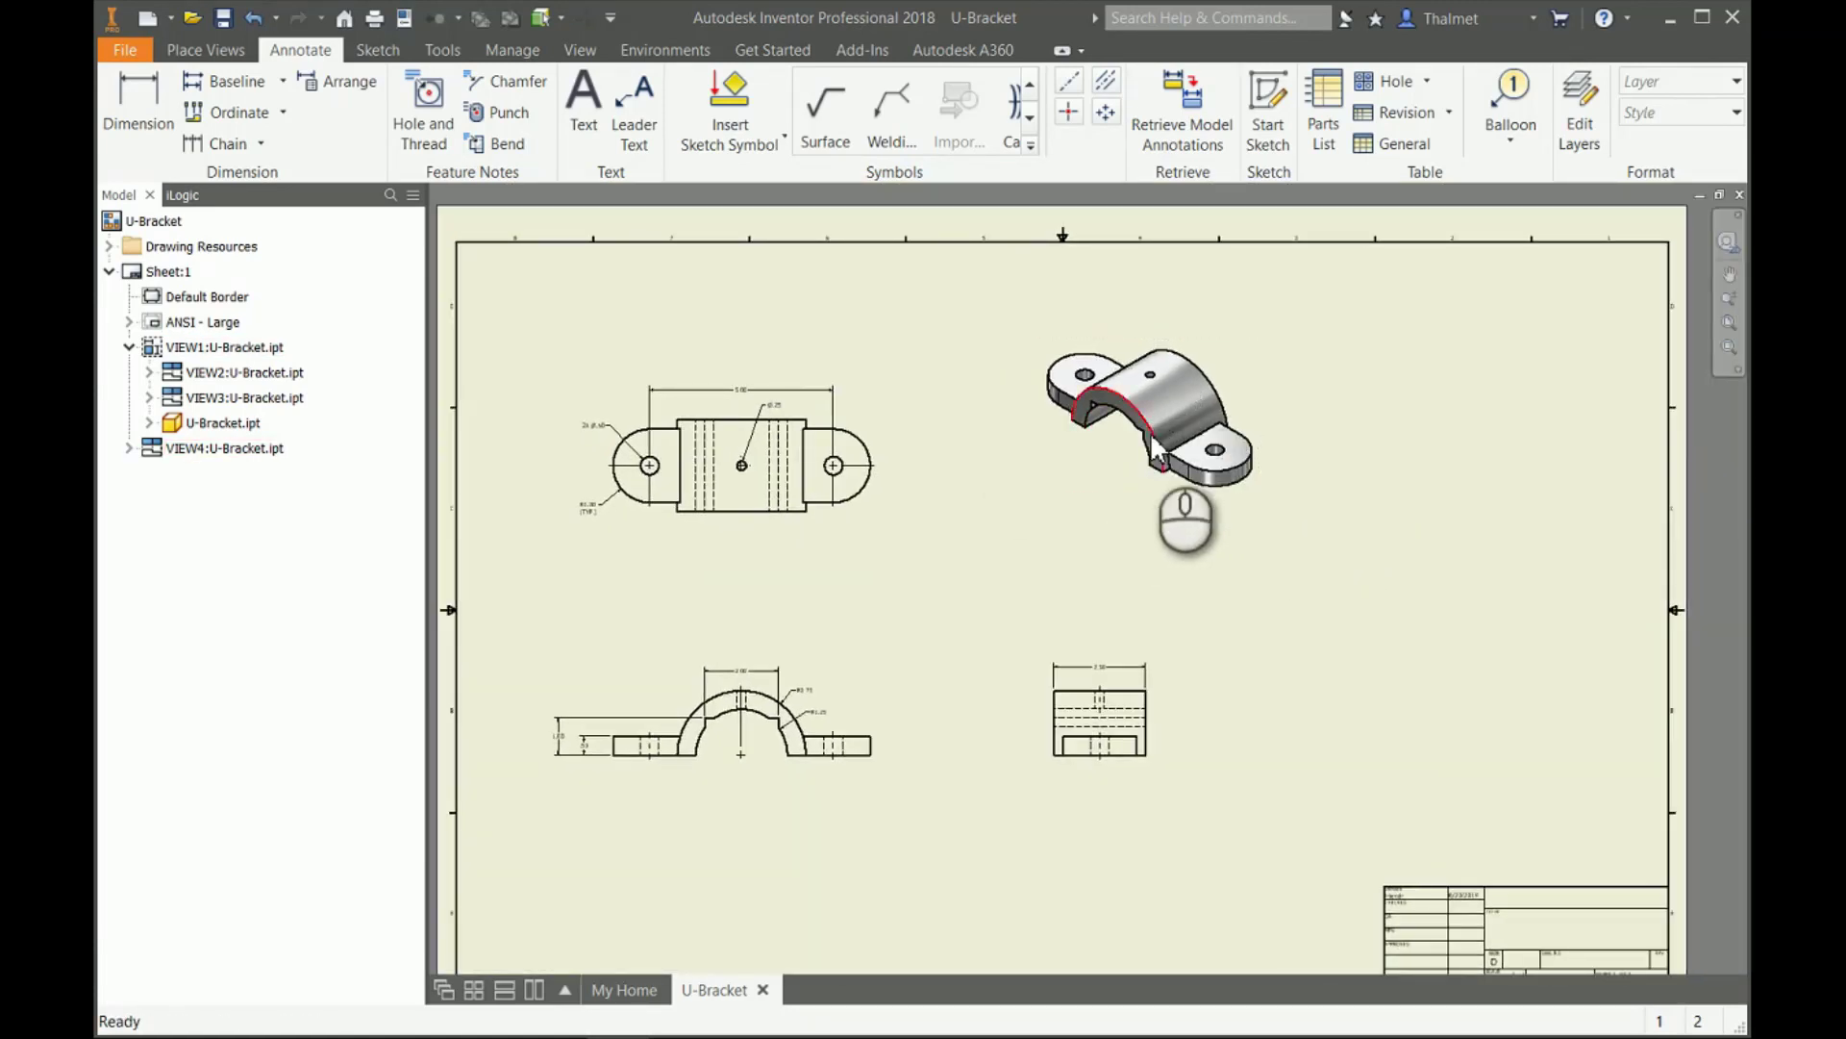
click(1147, 413)
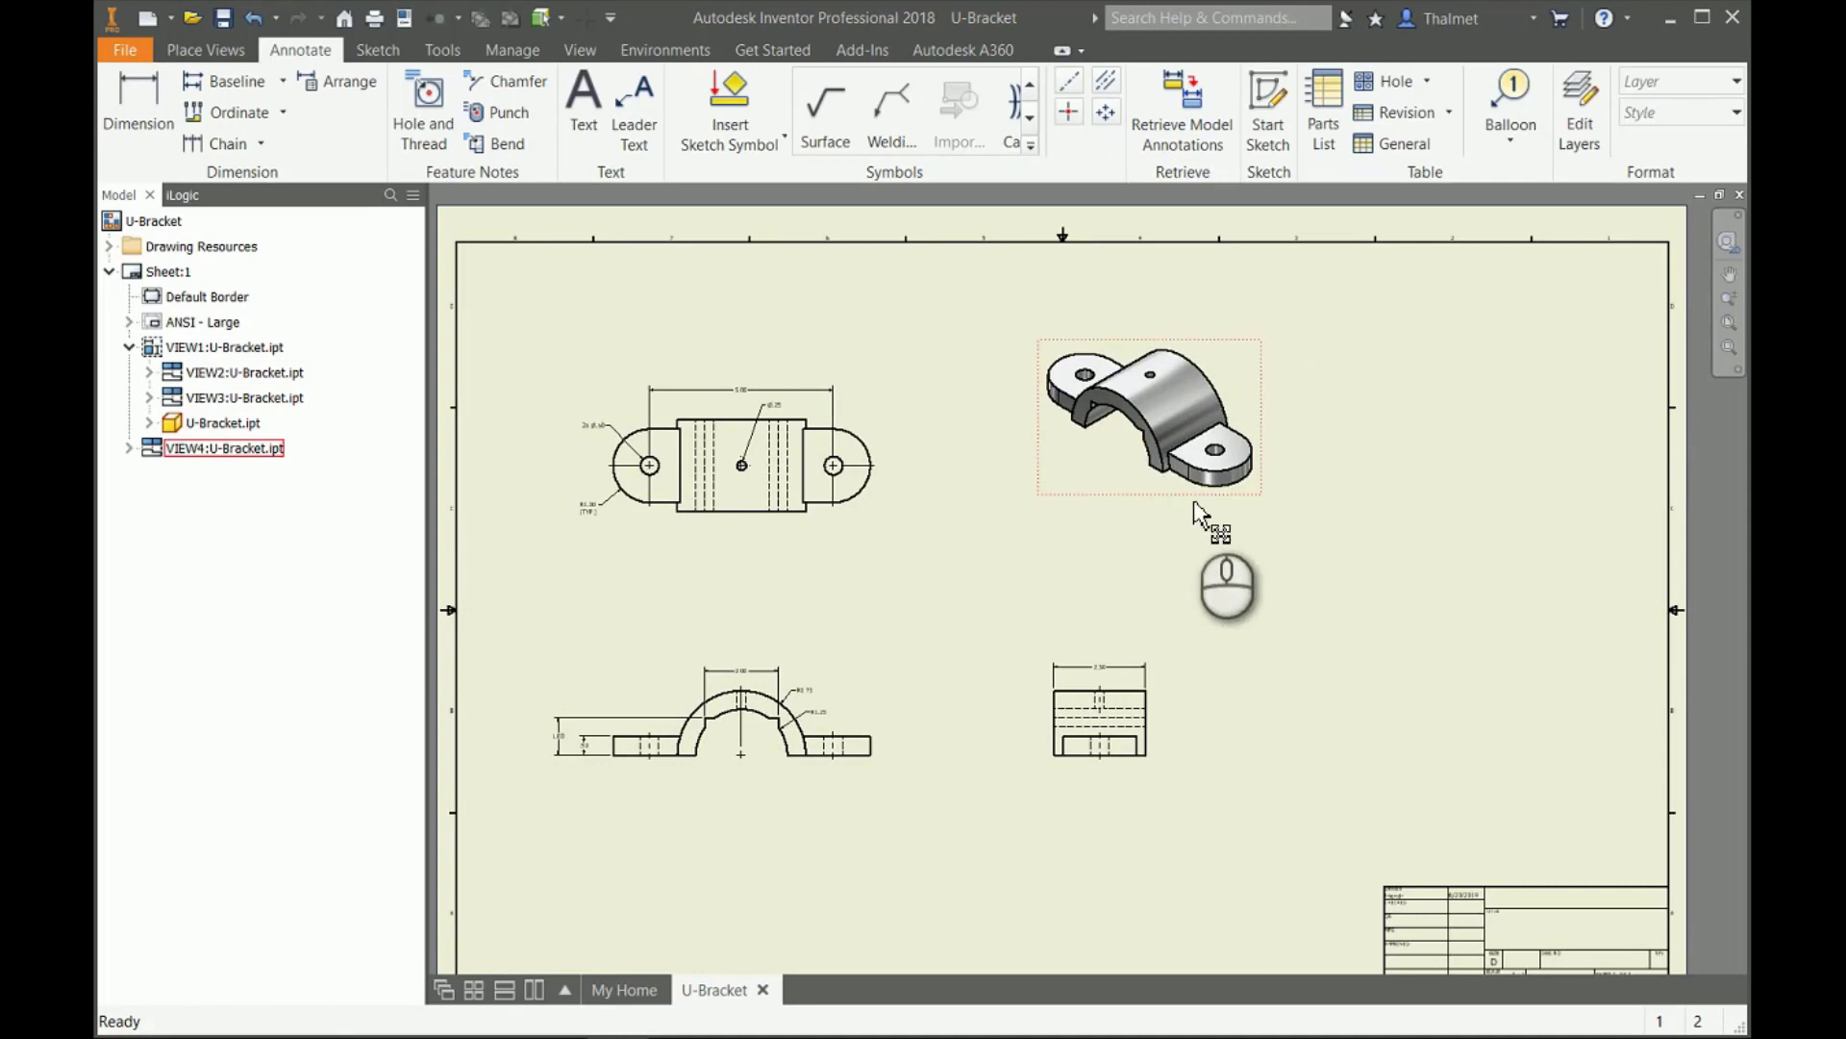